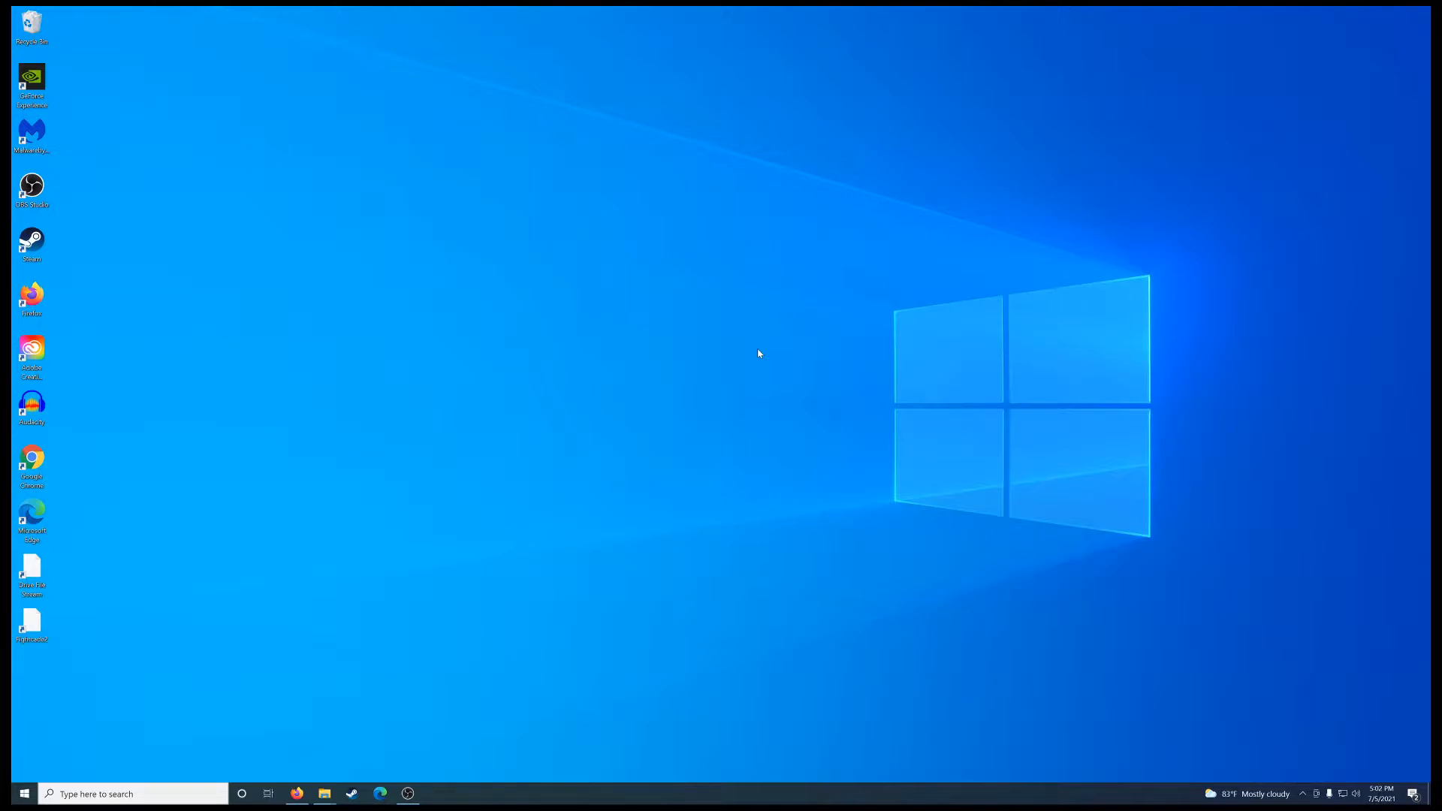
mouse_move(407, 706)
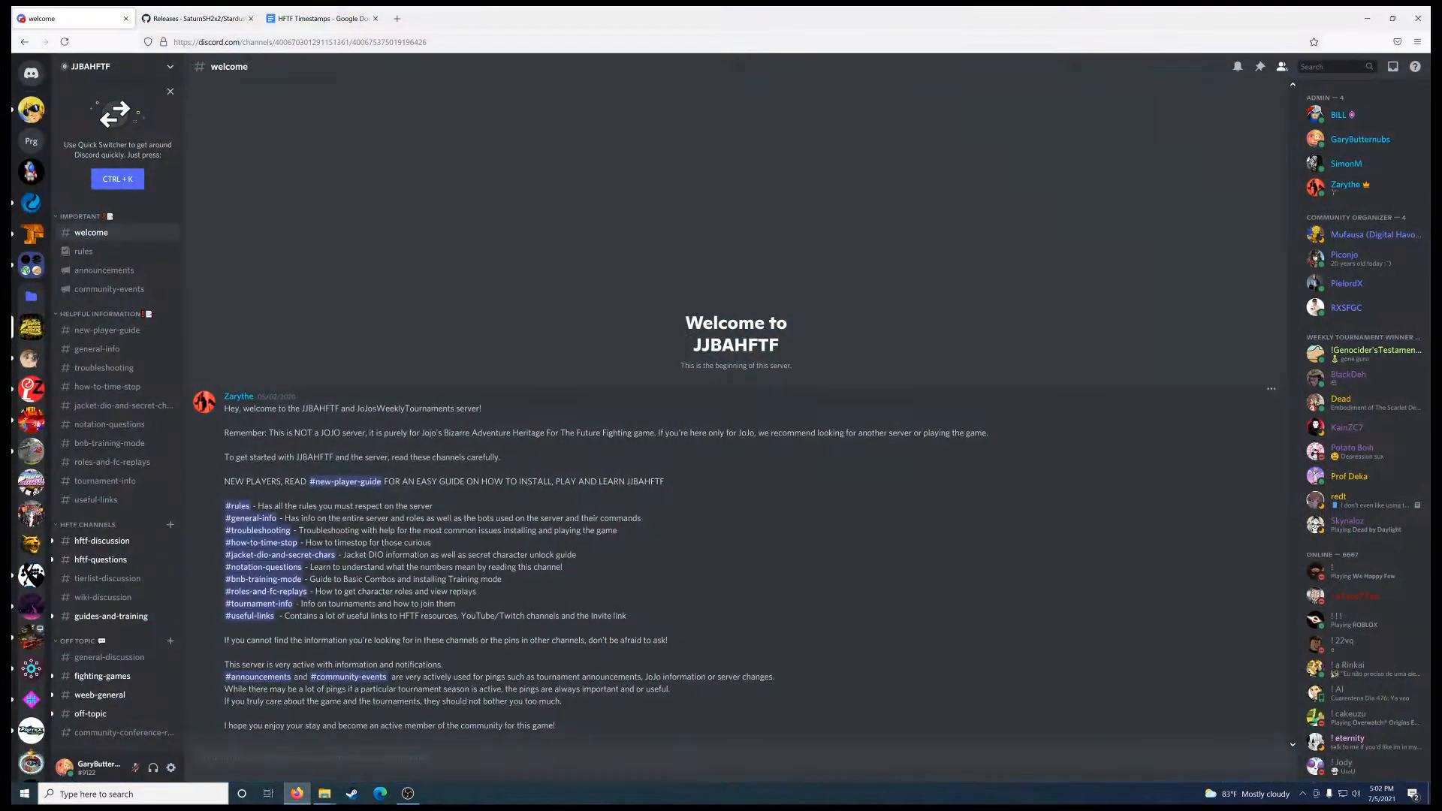
Bring up the StardustSoundPatcher GitHub releases tab with the v1.0.1 hotfix and initial release
left_click(195, 18)
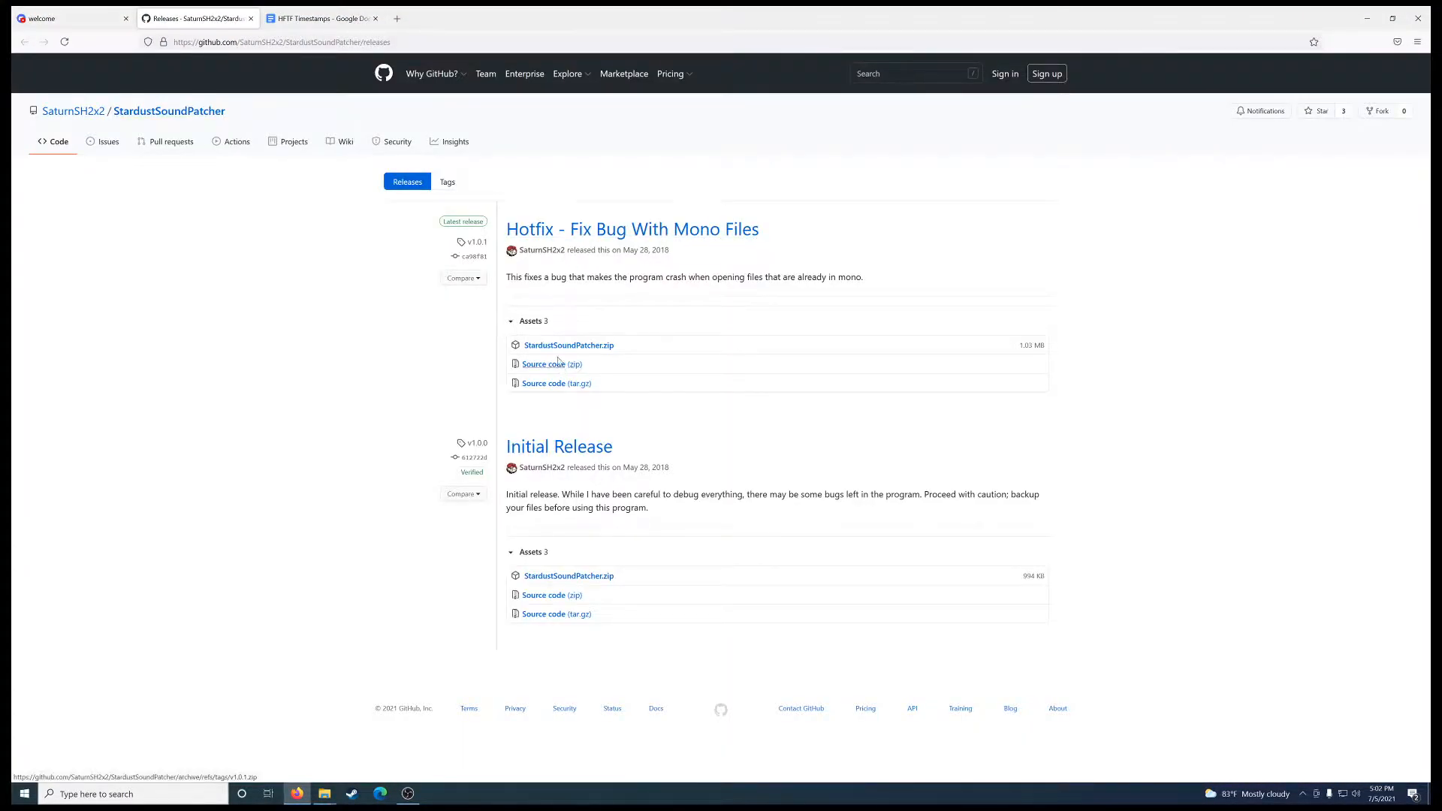
mouse_move(568, 345)
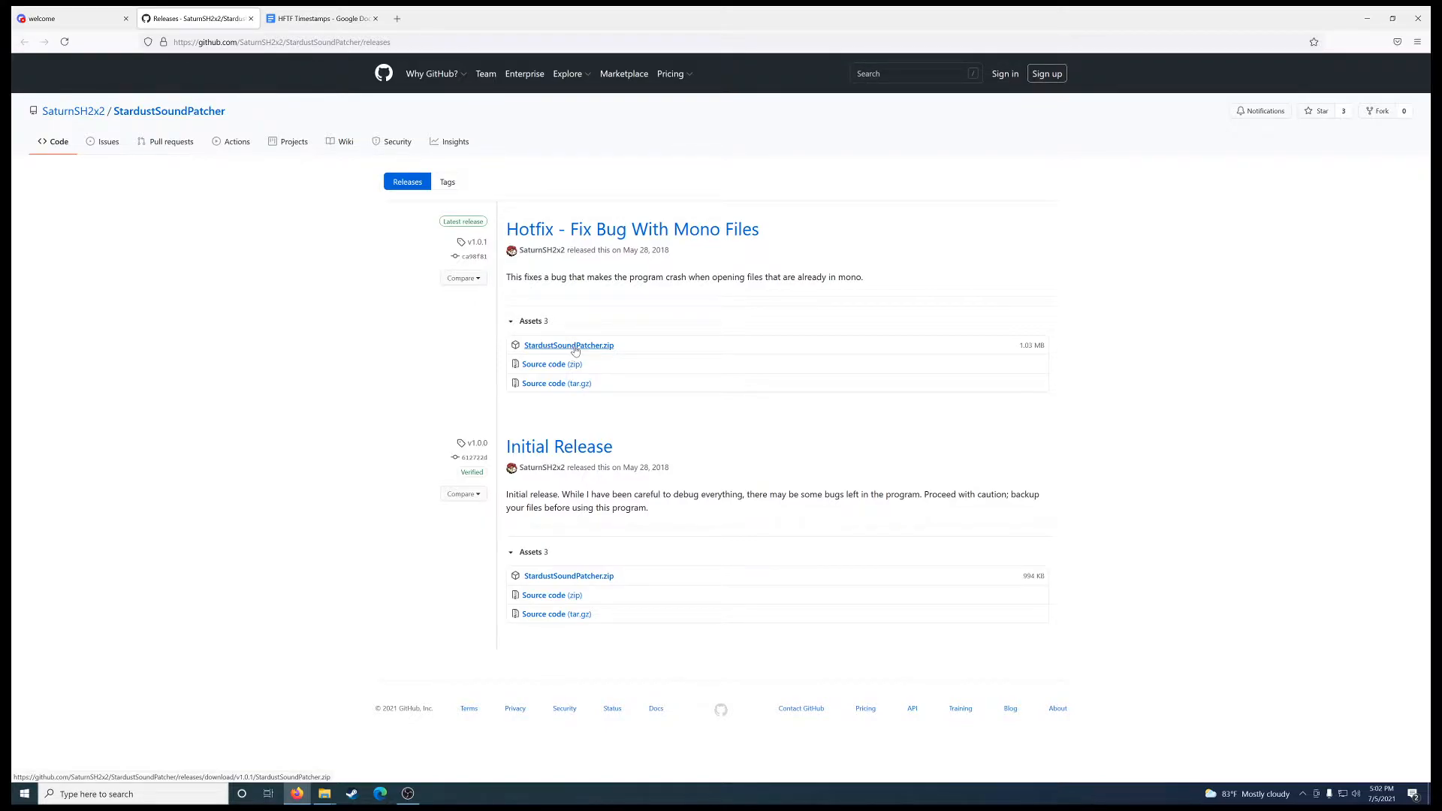
mouse_move(544, 383)
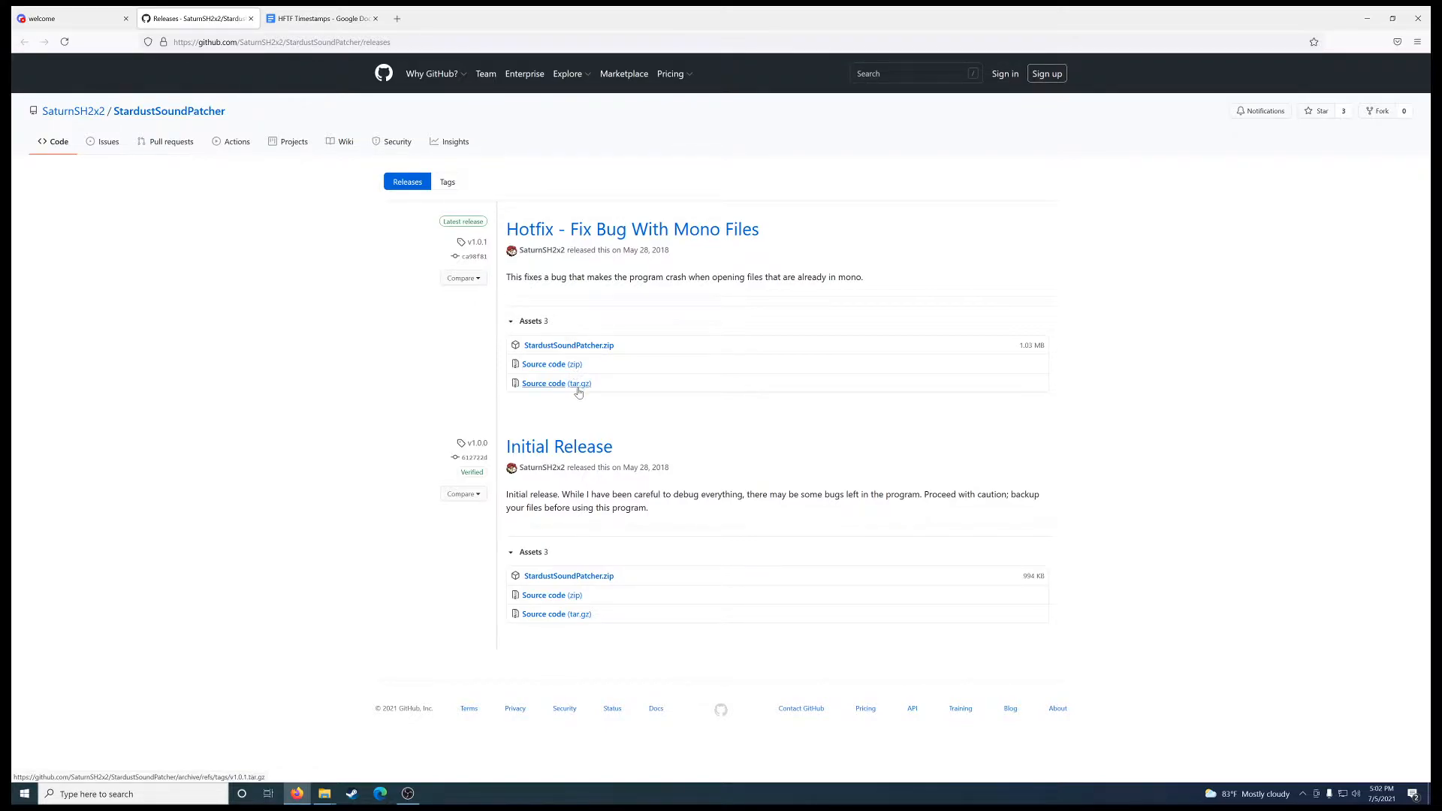
mouse_move(586, 367)
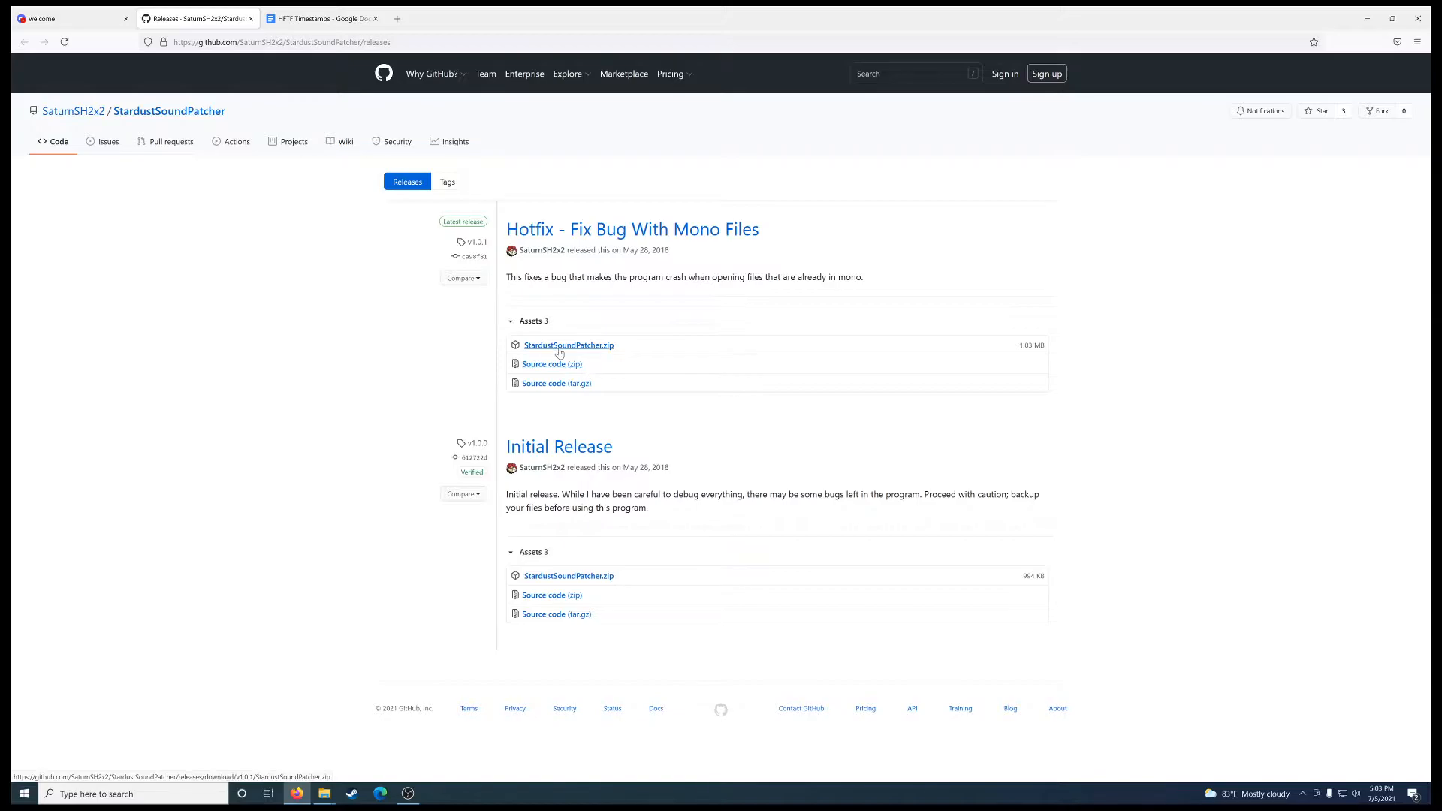
Switch to the HFTF Timestamps doc and highlight the 5843 value in the first line
left_click(322, 18)
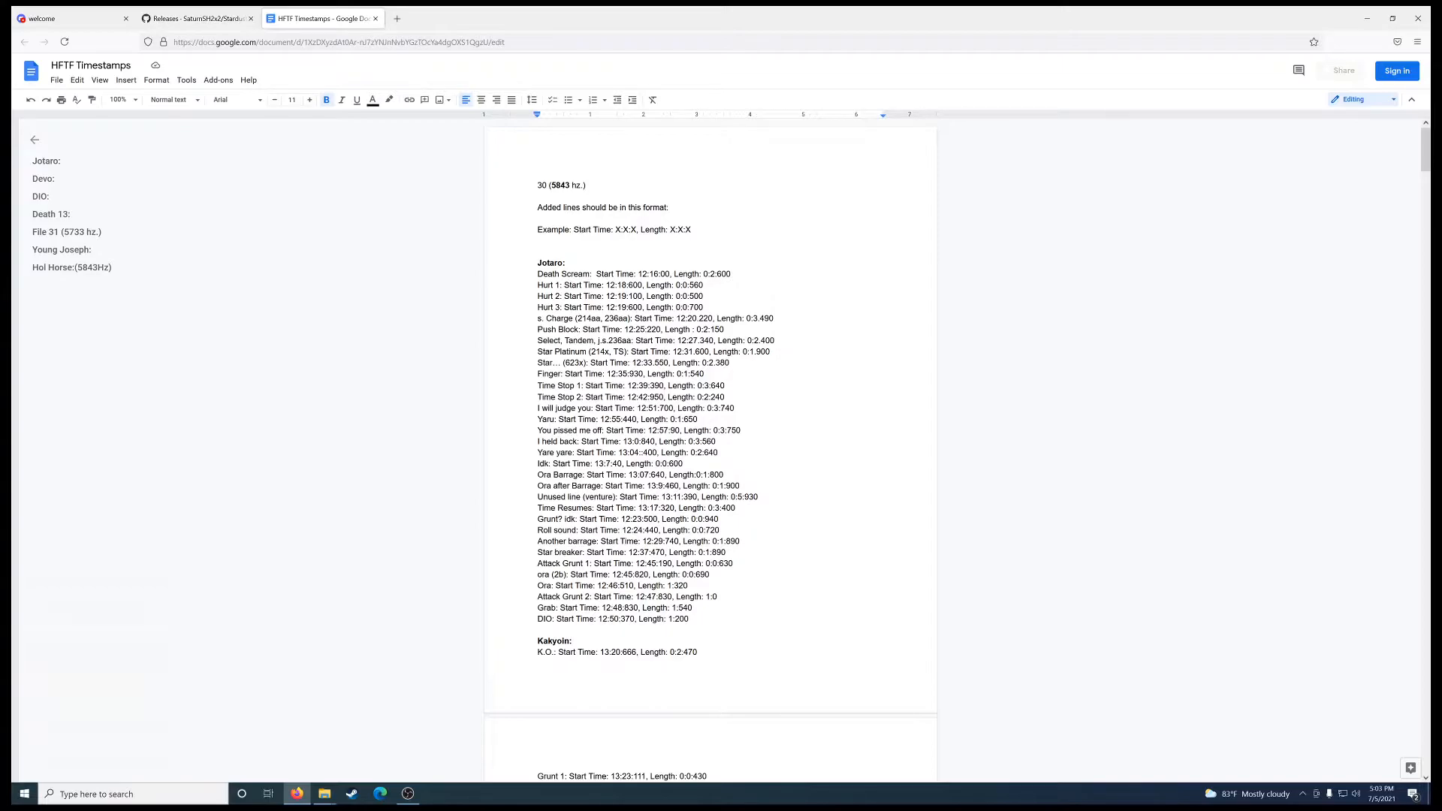
double_click(558, 185)
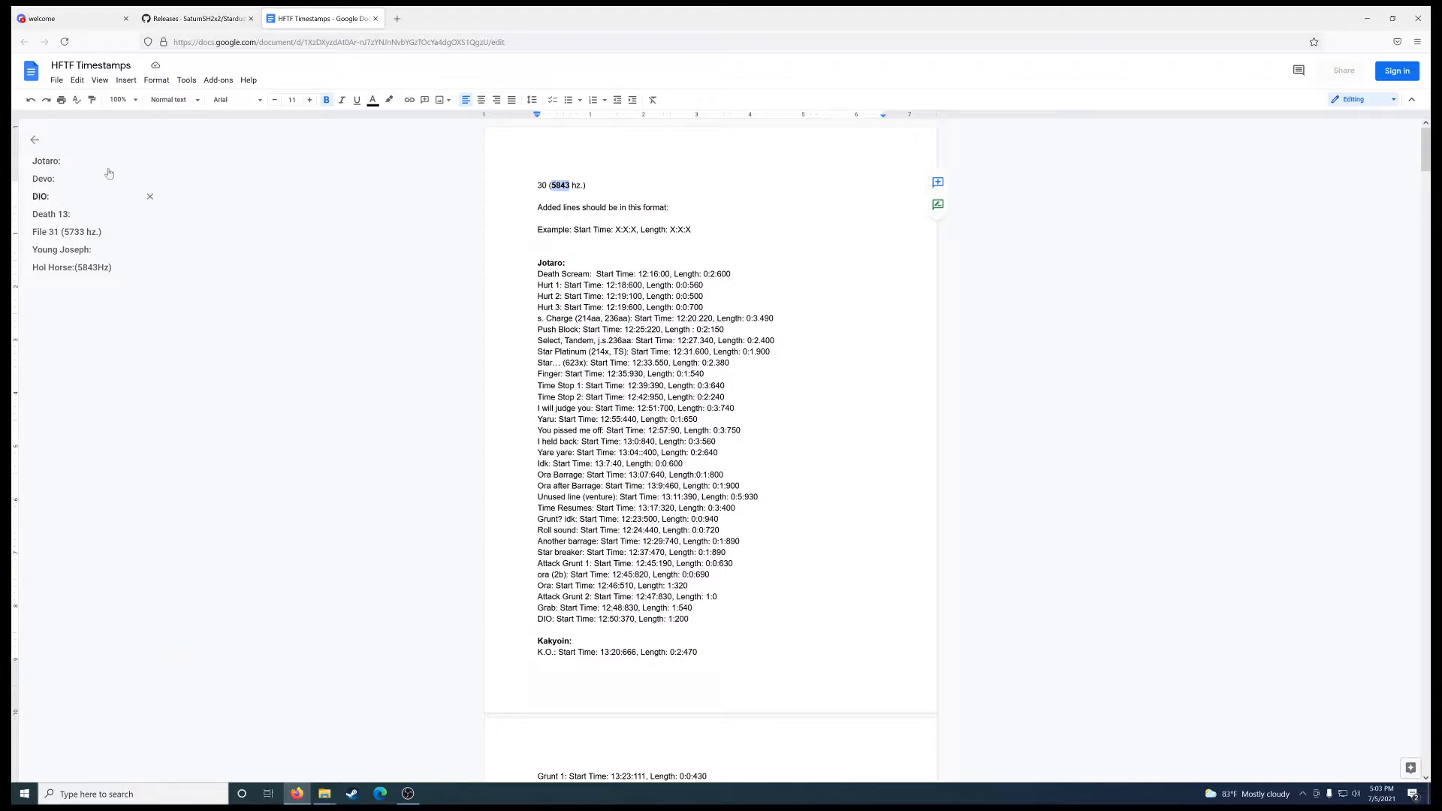
Browse down the character sections to the Vanilla Ice and Death 13 entries
scroll("down", 3)
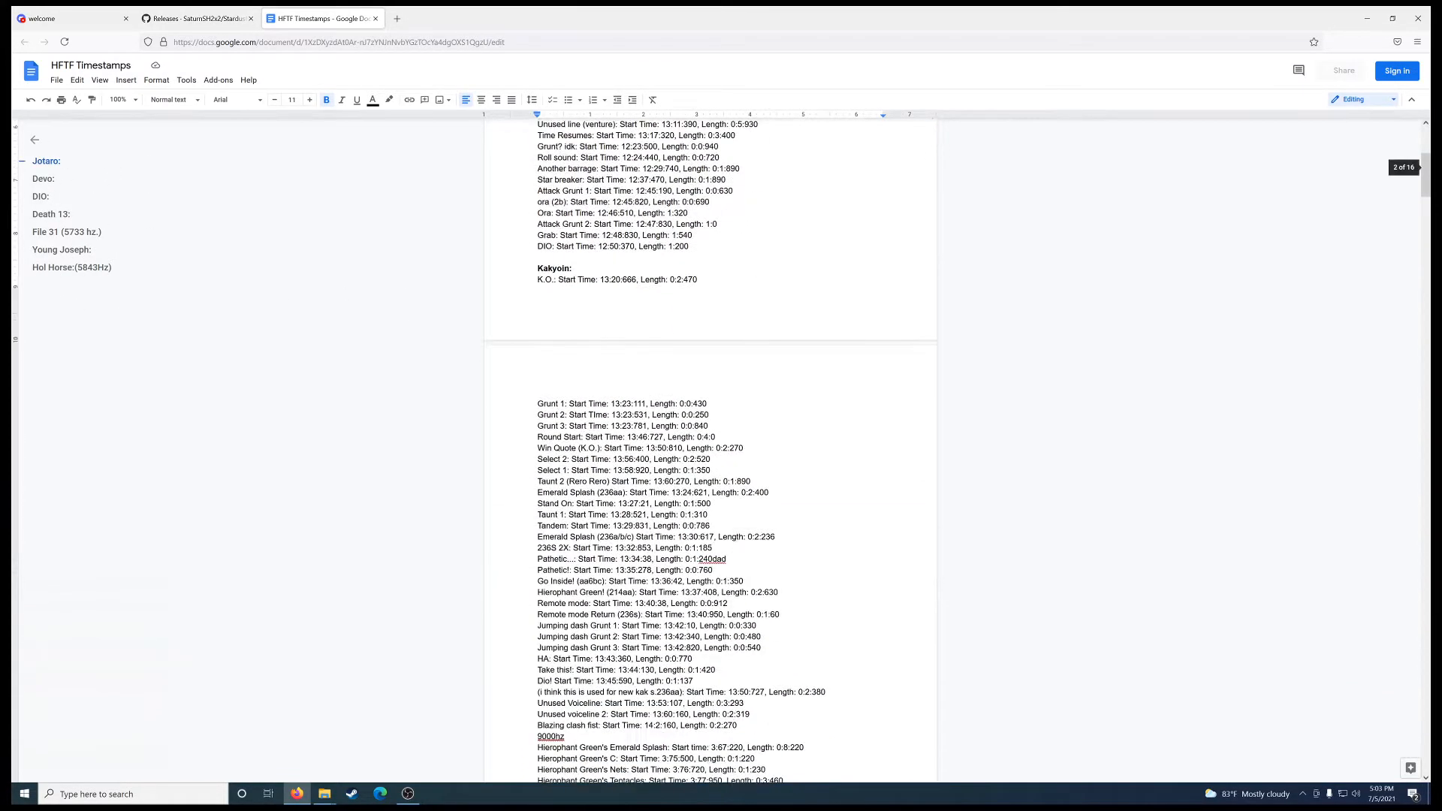
scroll("down", 3)
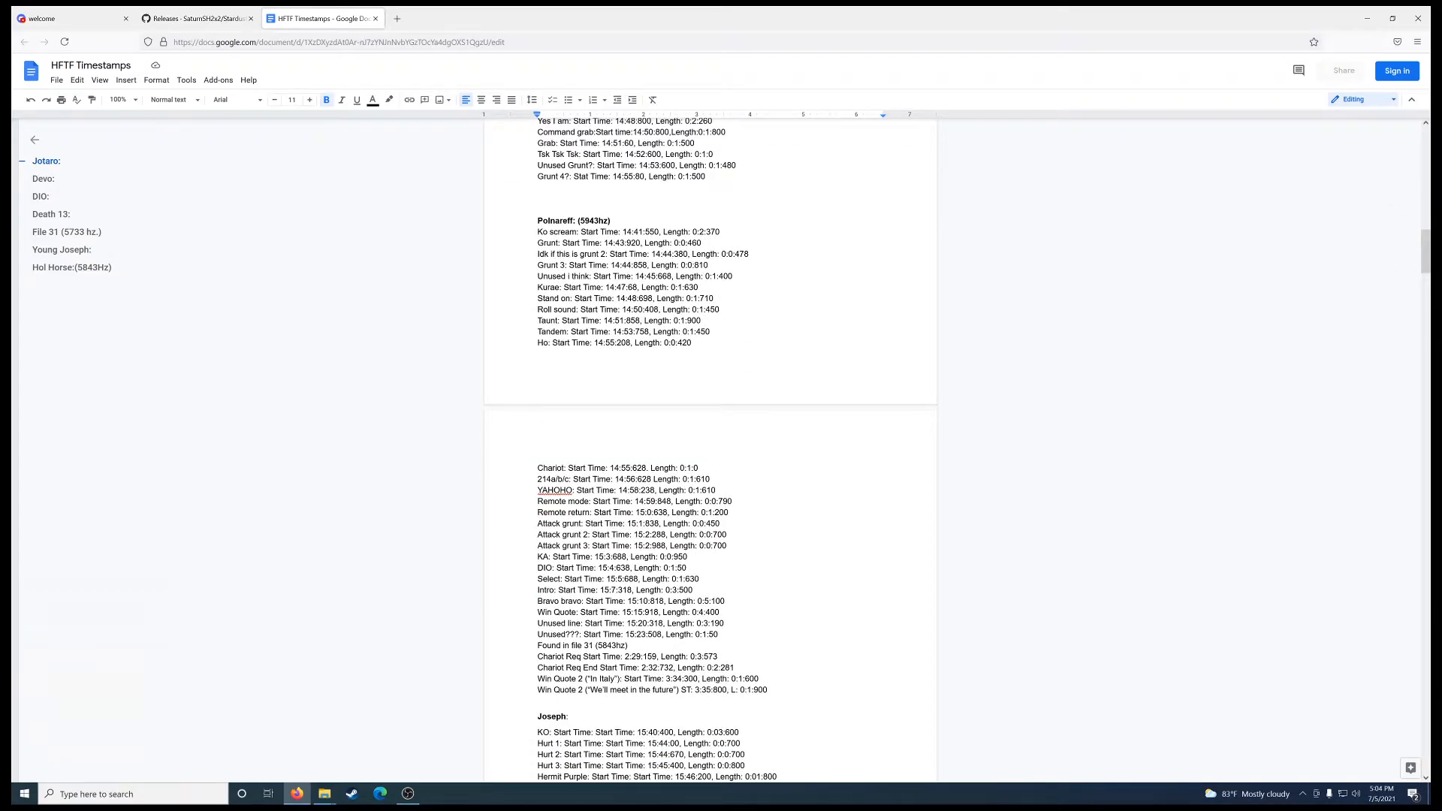
scroll("down", 3)
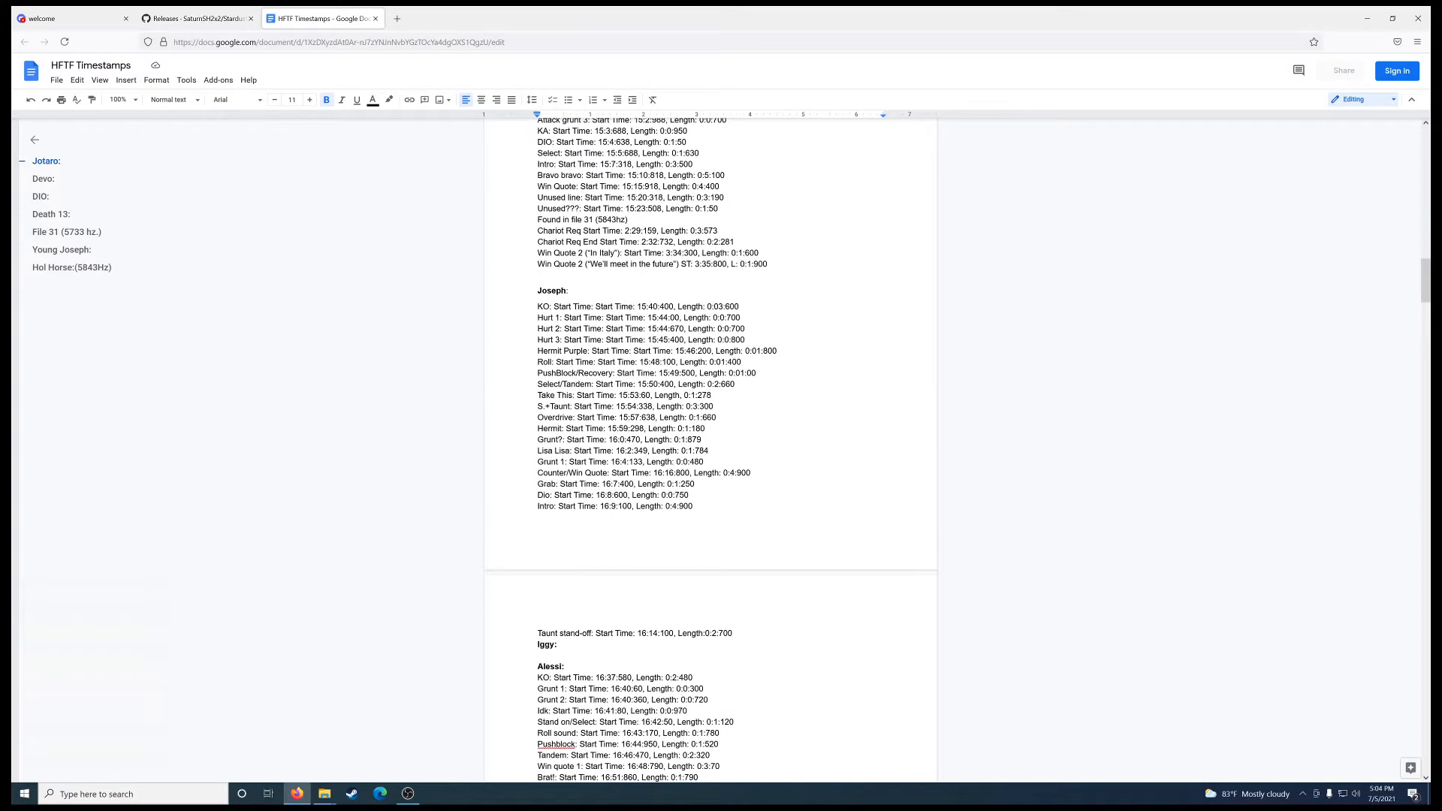
scroll("down", 3)
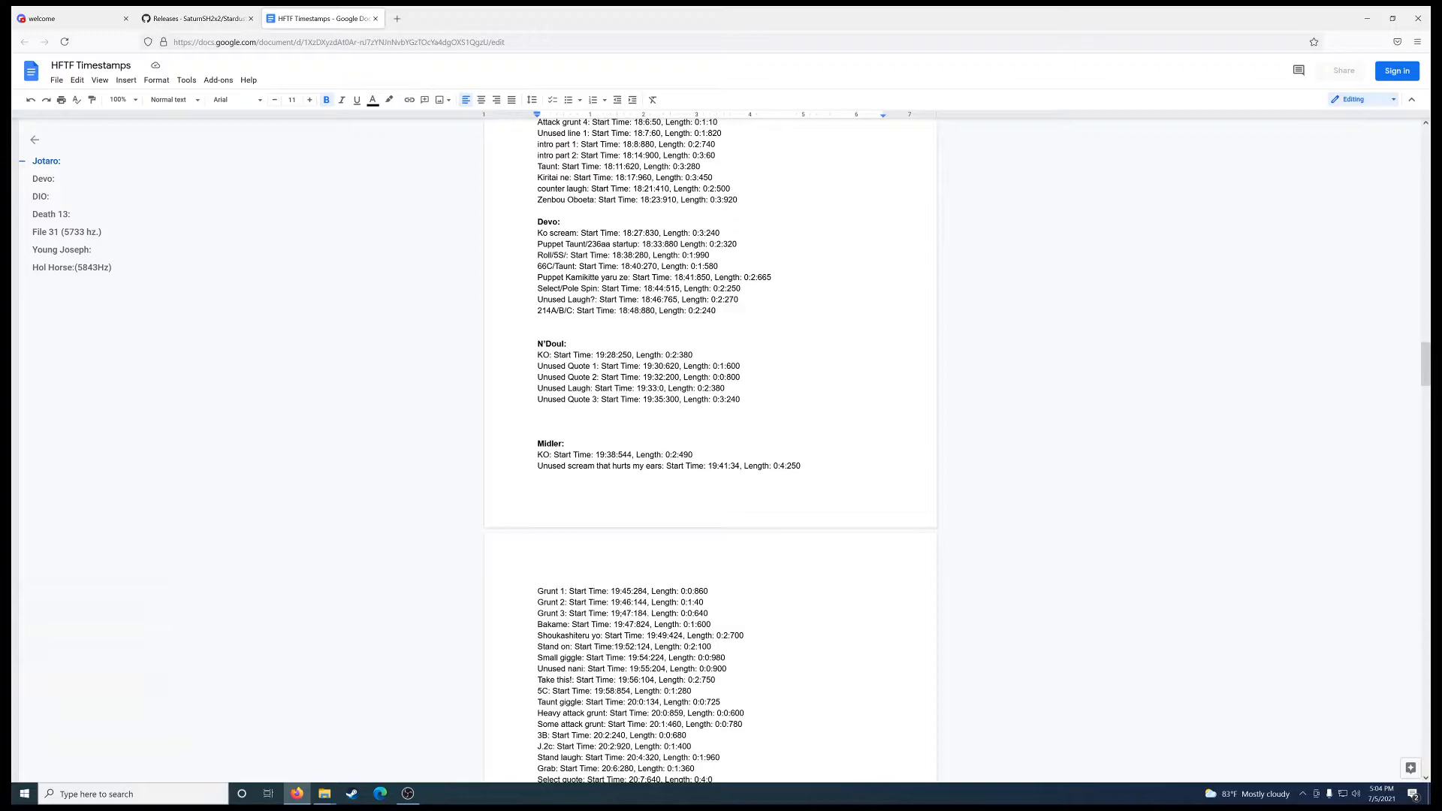
scroll("down", 3)
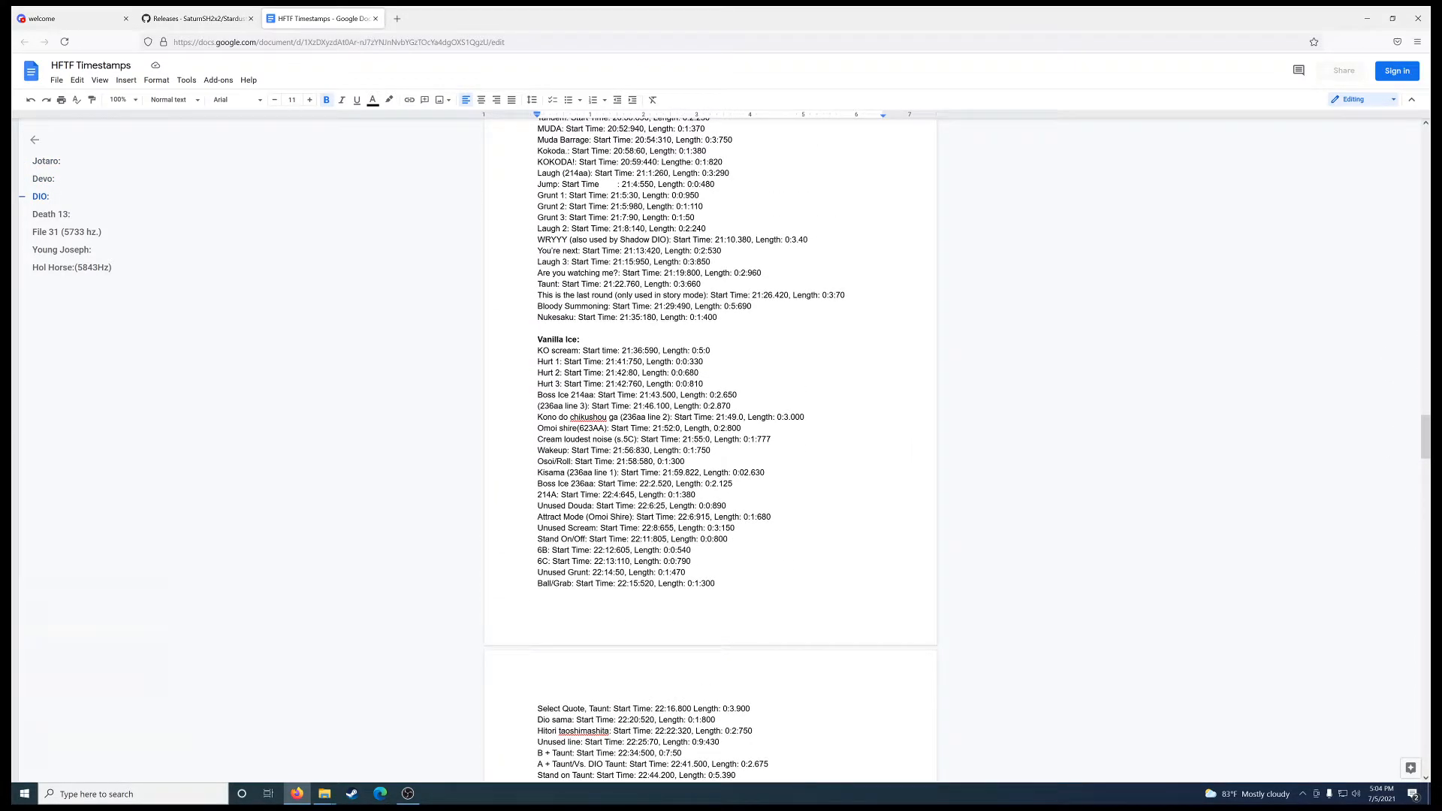
scroll("down", 3)
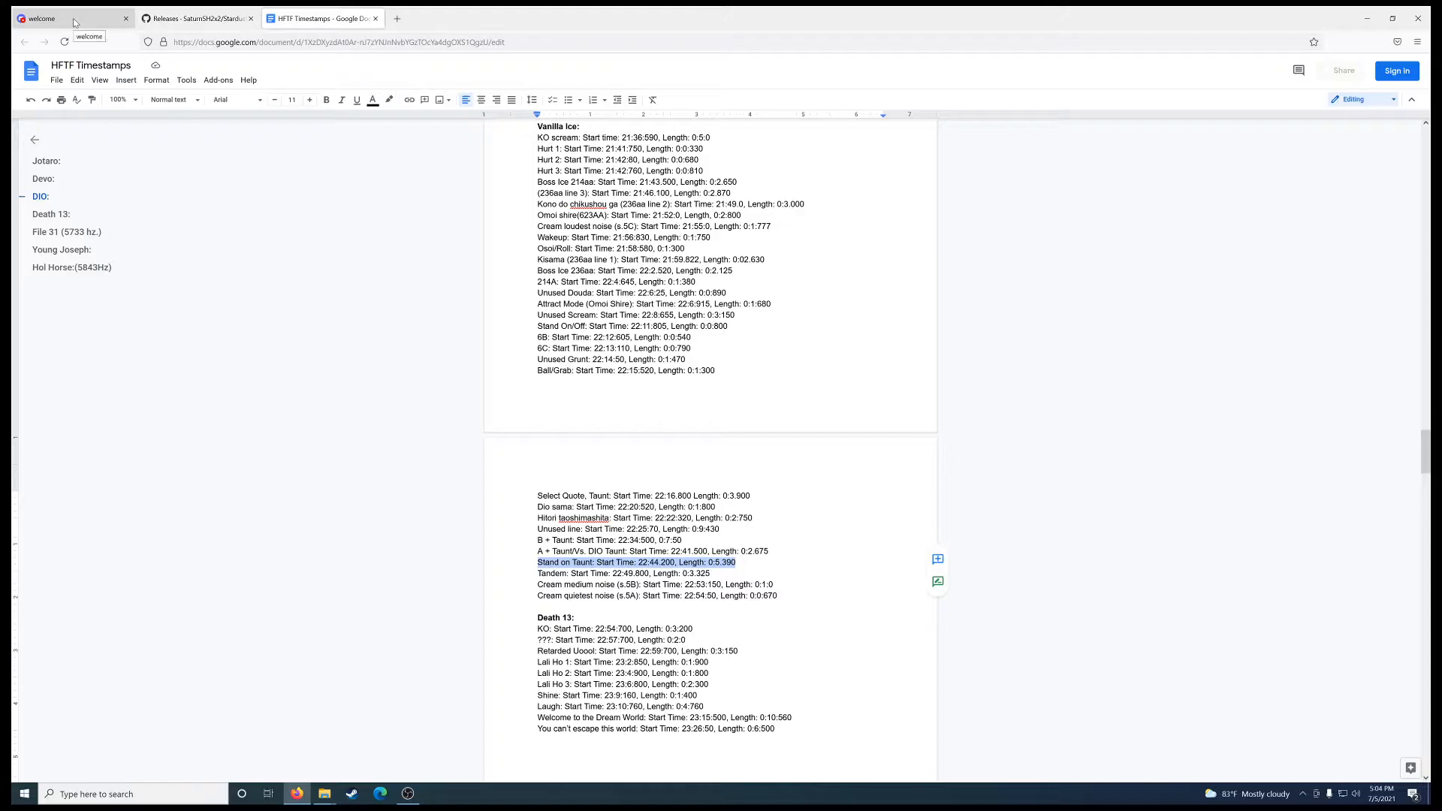
In Discord, go to the #romhacking channel and show its pinned messages
left_click(65, 18)
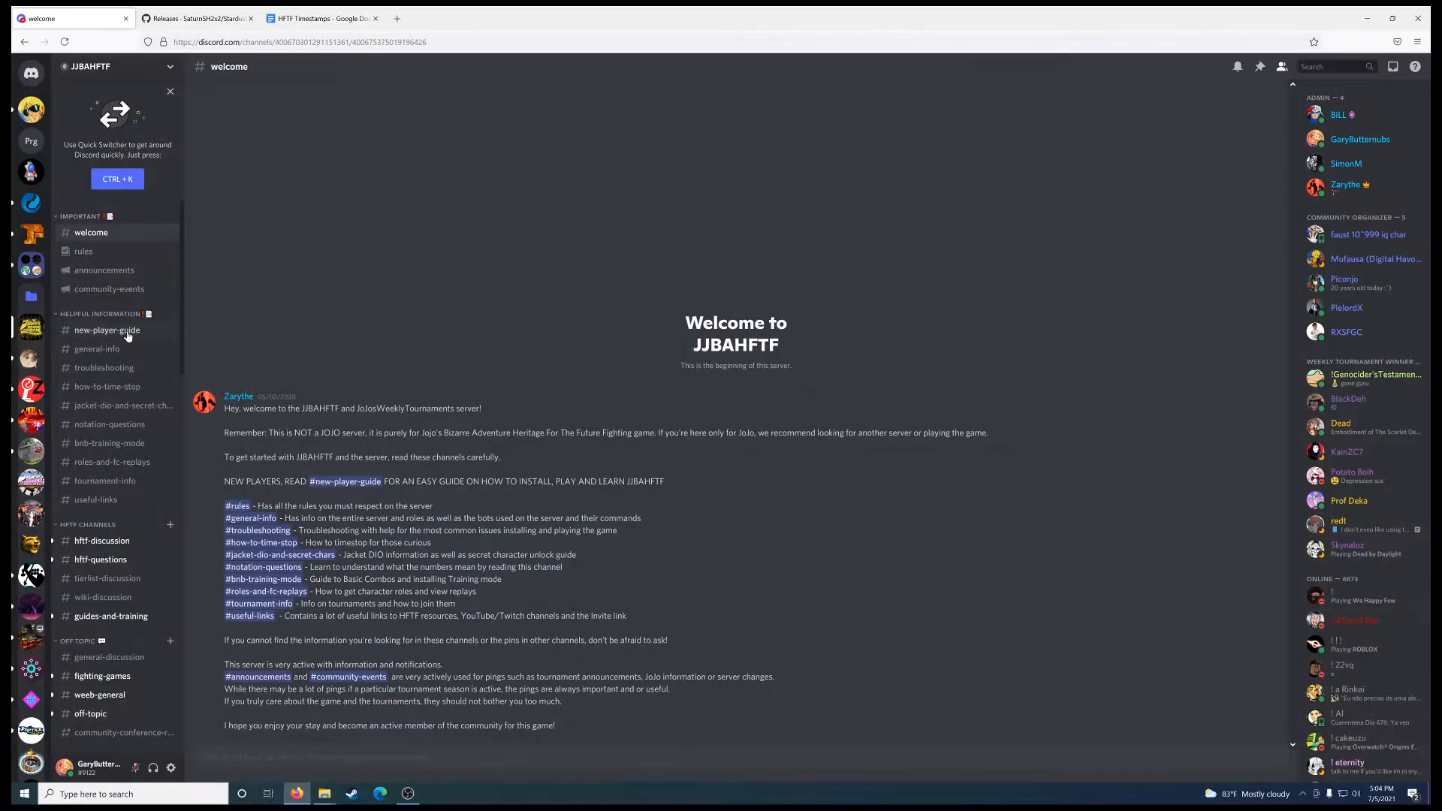
scroll("down", 3)
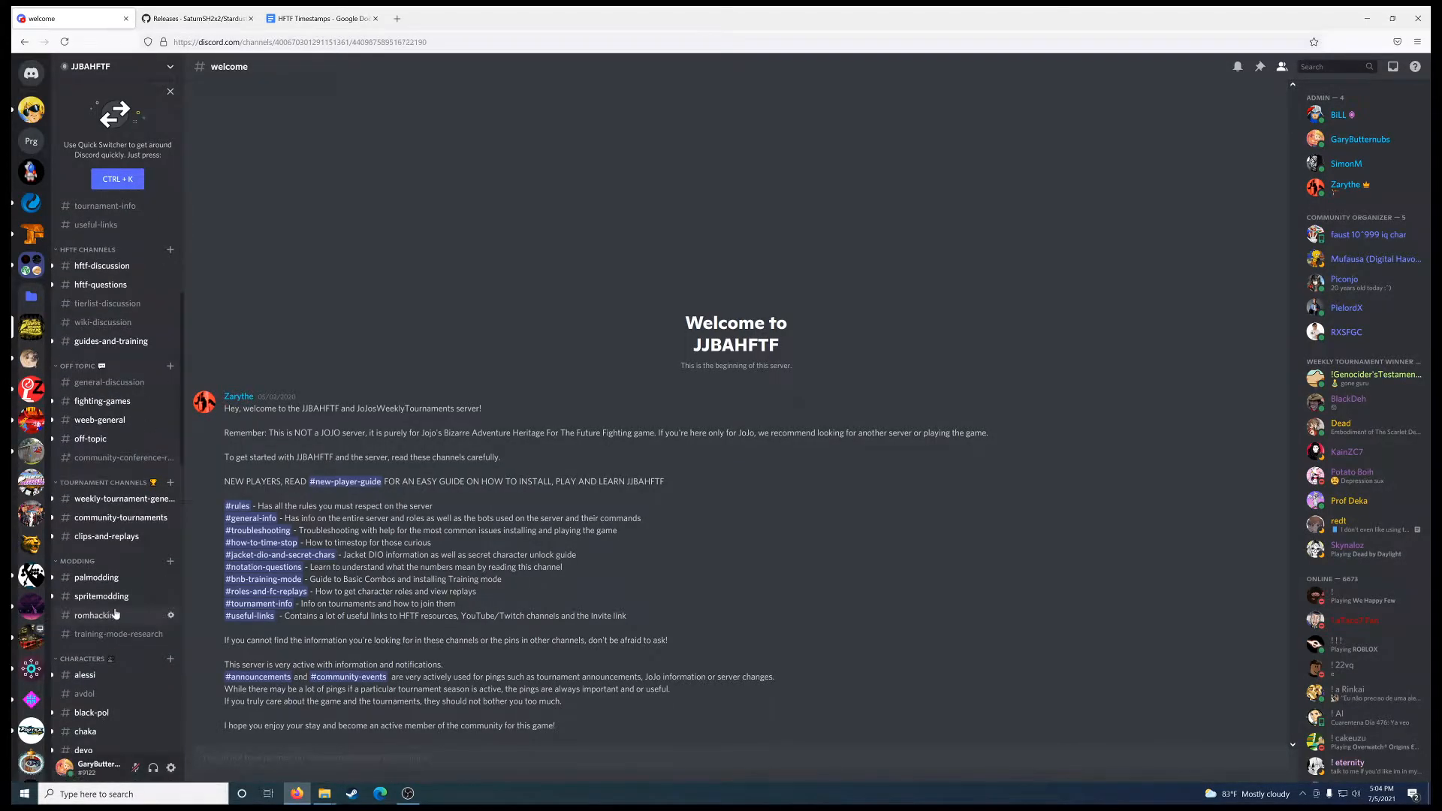
left_click(96, 614)
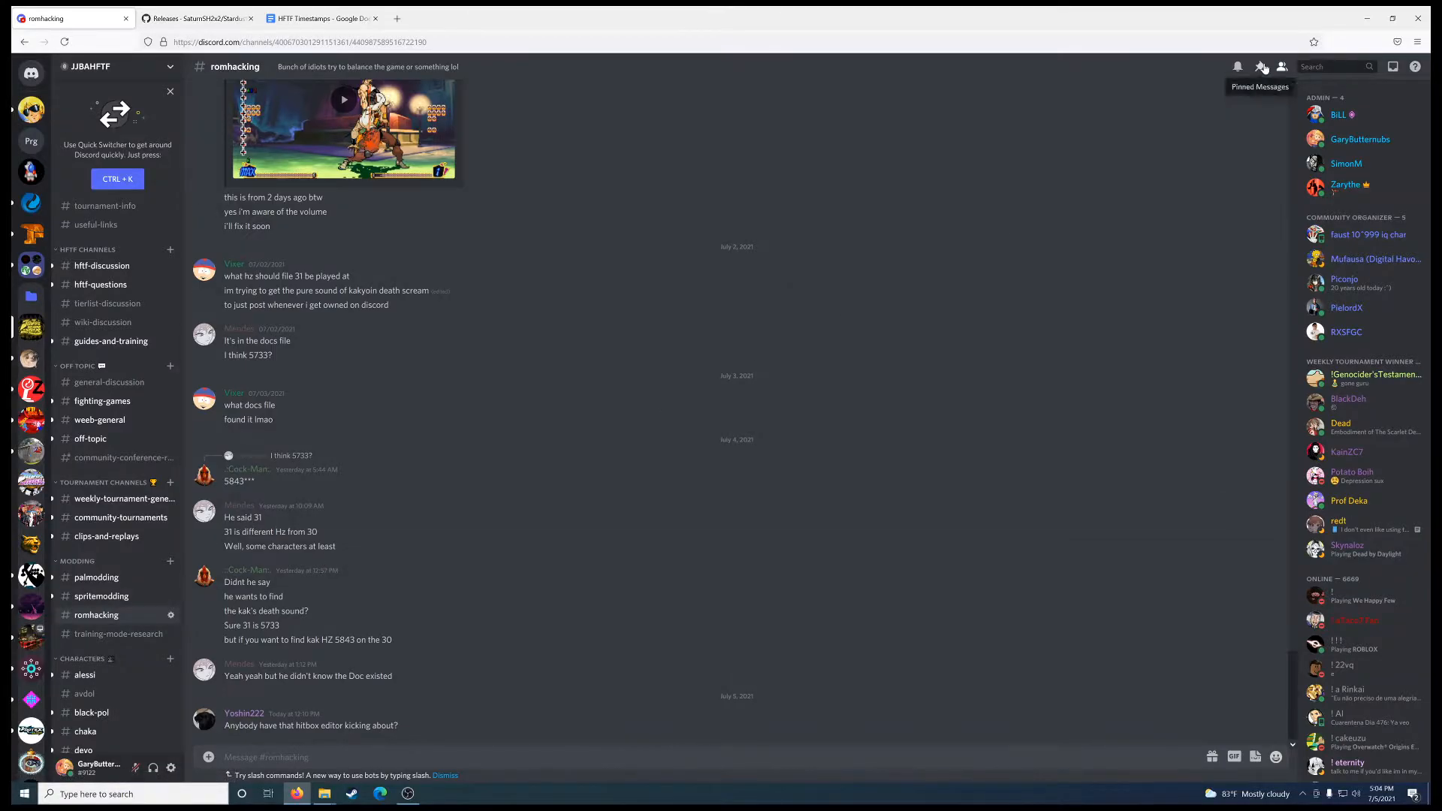
left_click(1262, 66)
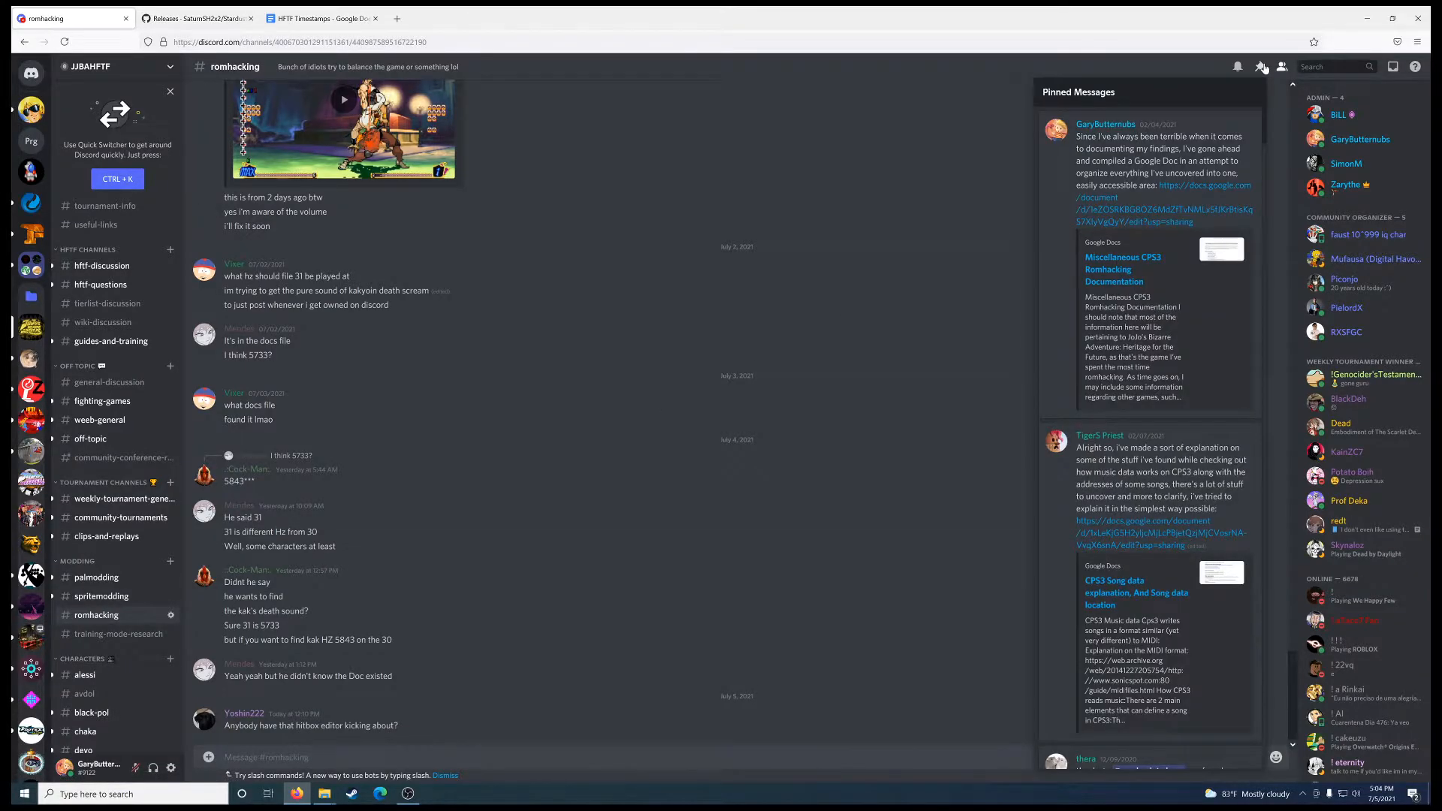
Browse the pinned messages down to the StardustSoundPatcher release post
scroll("down", 3)
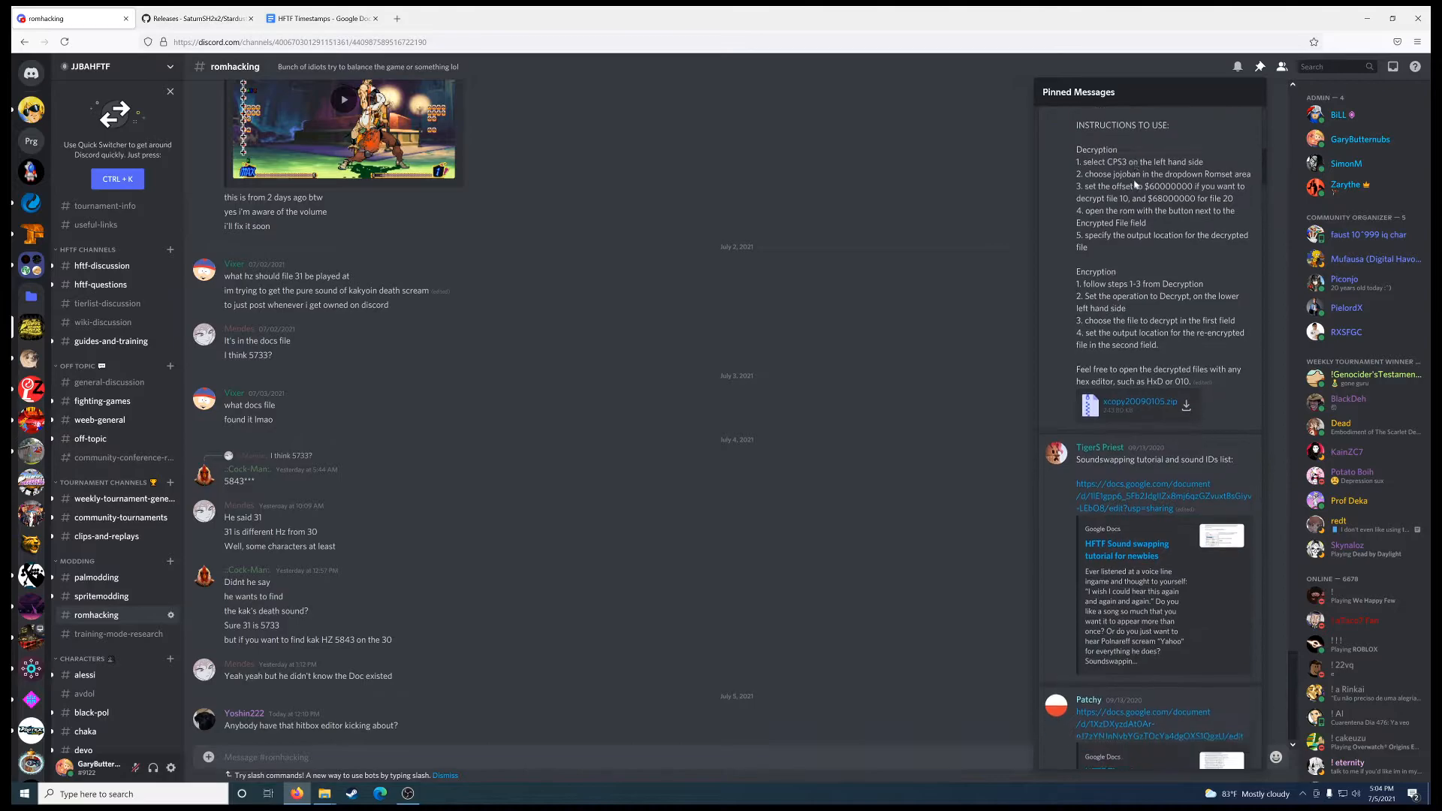
scroll("down", 3)
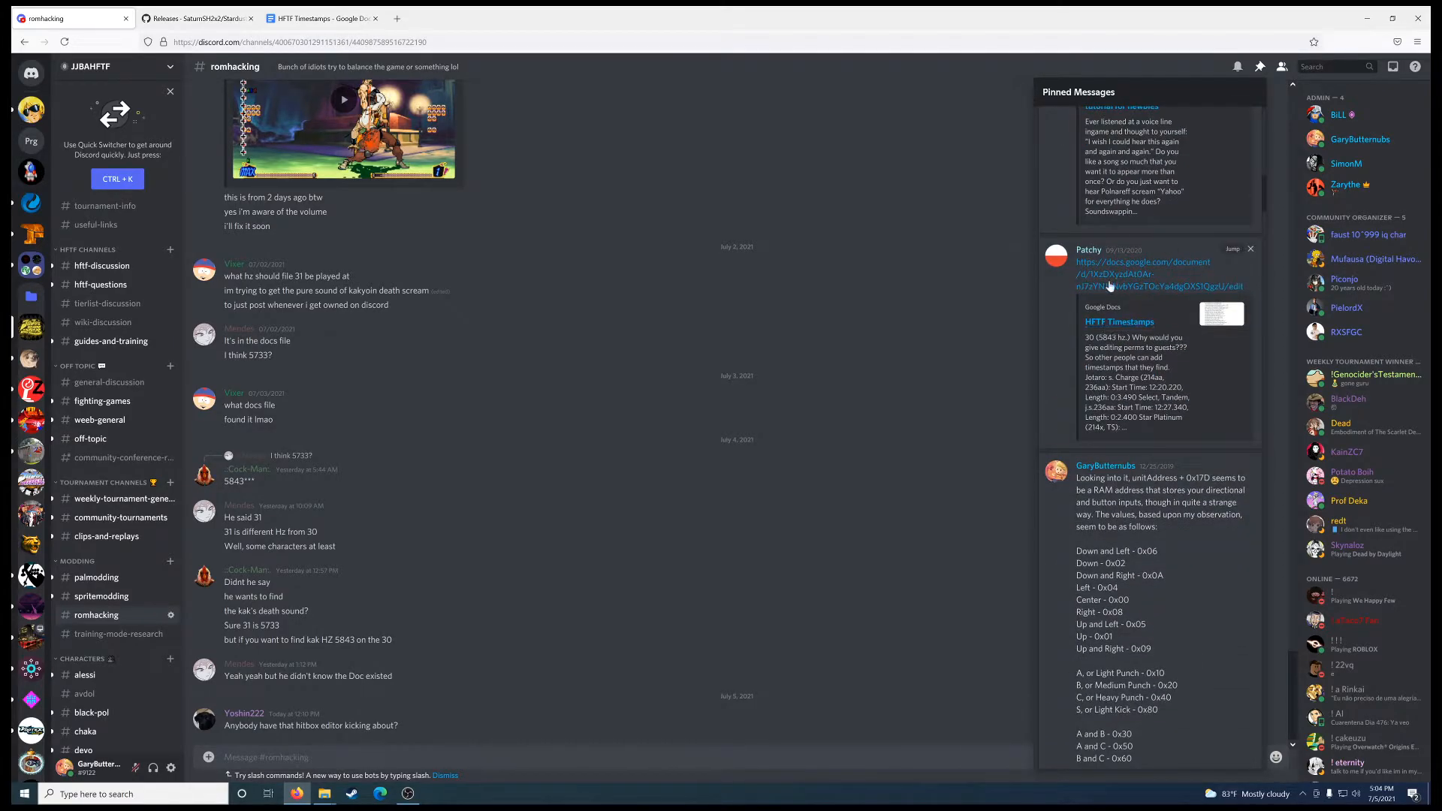
scroll("down", 3)
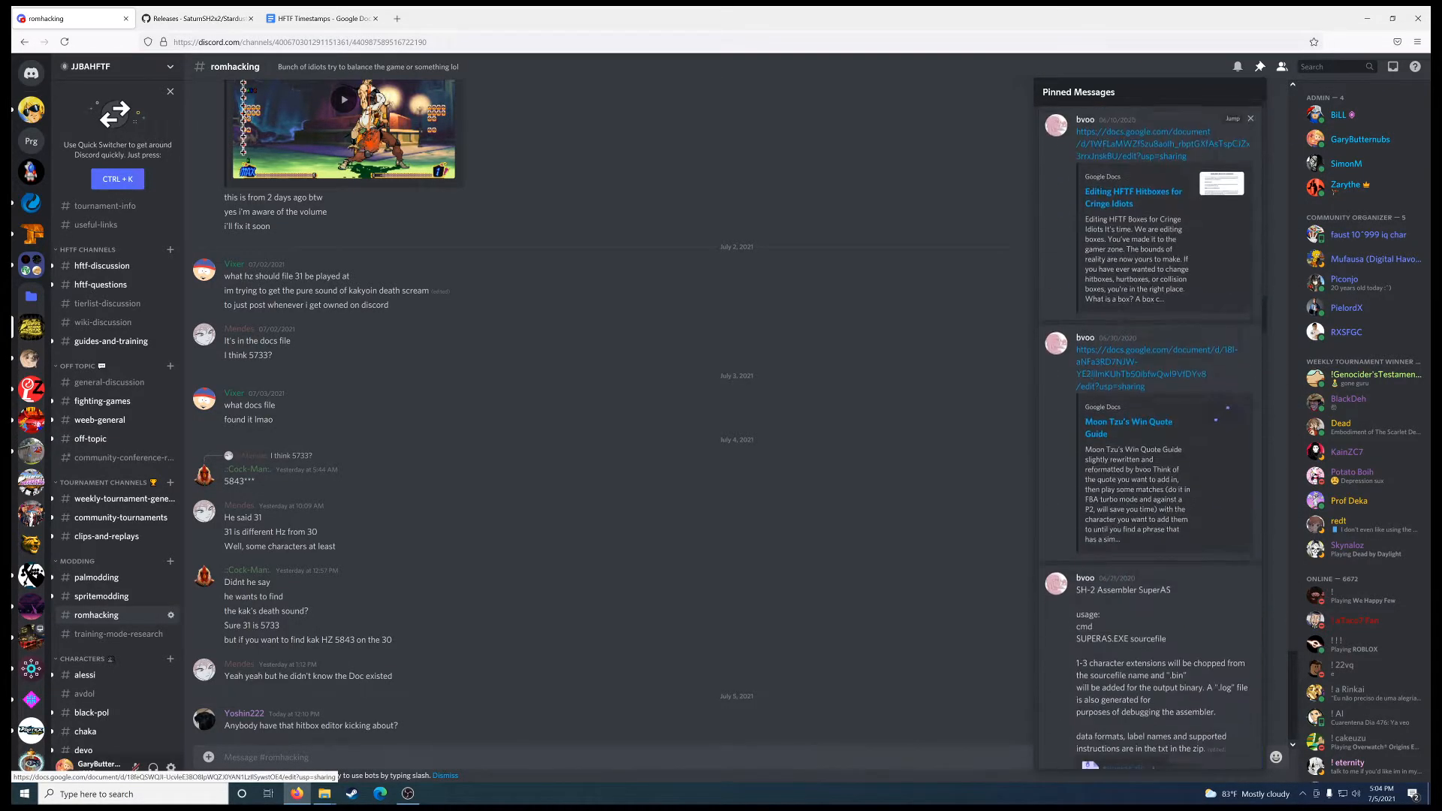
scroll("down", 3)
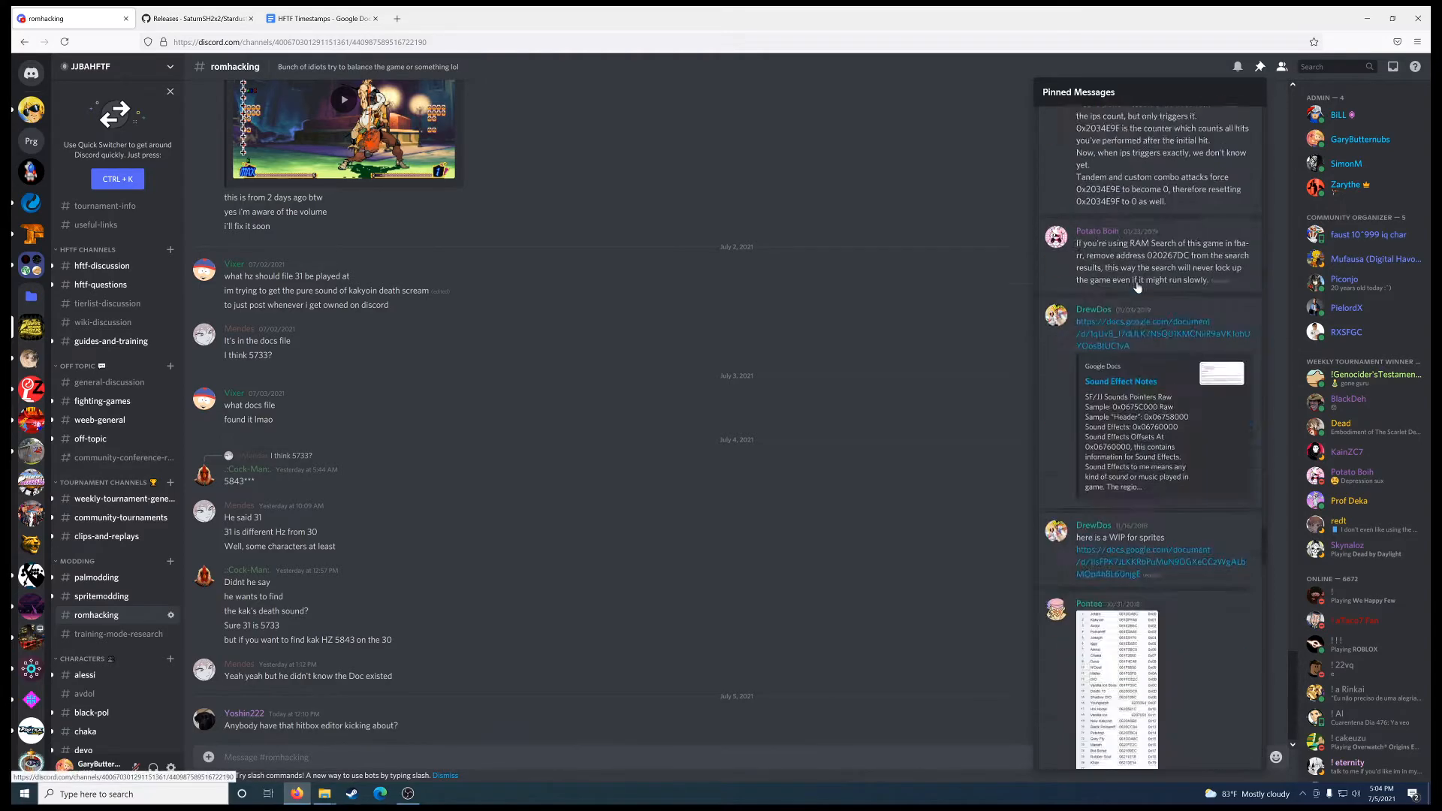
scroll("down", 3)
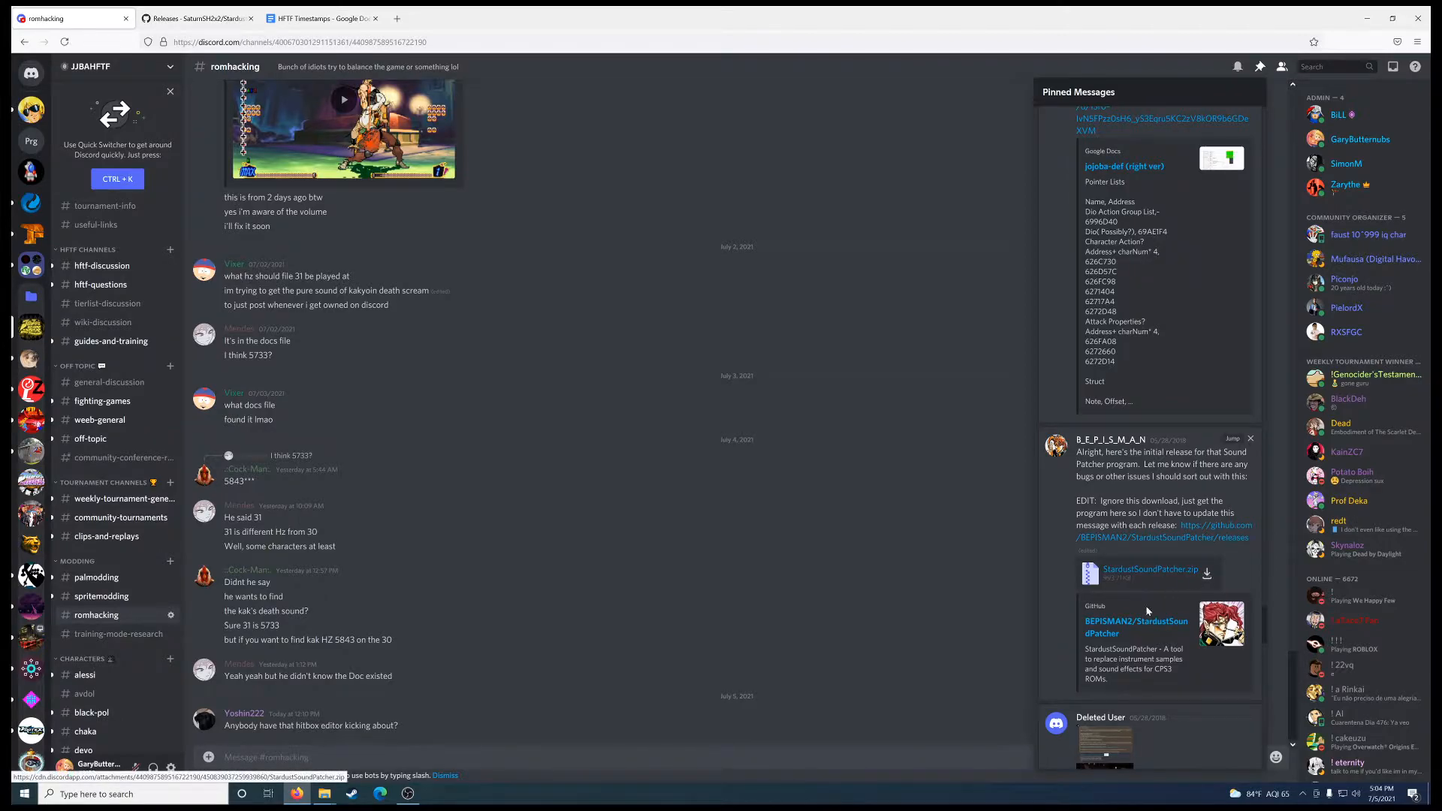
mouse_move(1136, 621)
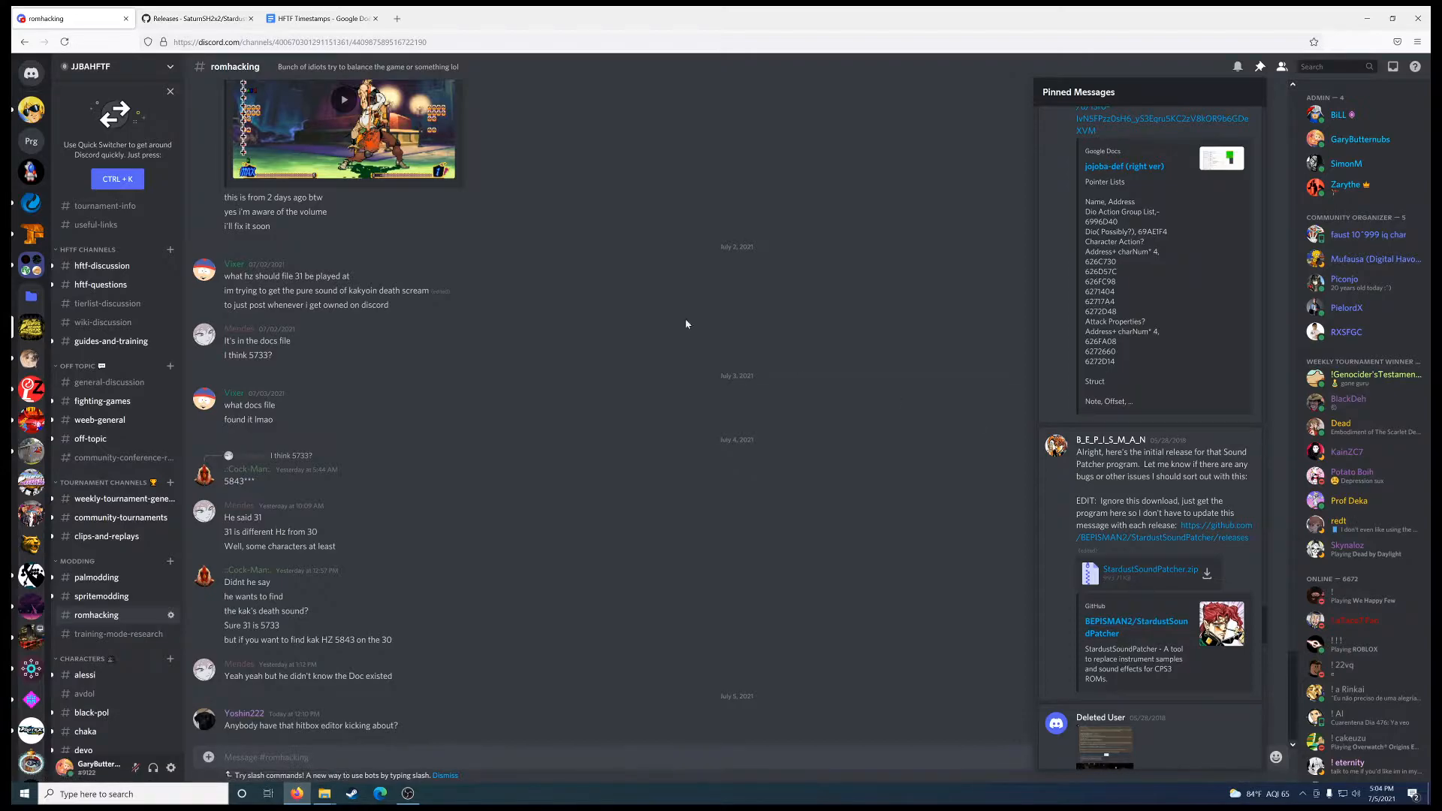
Revisit the patcher releases page, then return to the HFTF Timestamps doc at the Jotaro entries
left_click(196, 18)
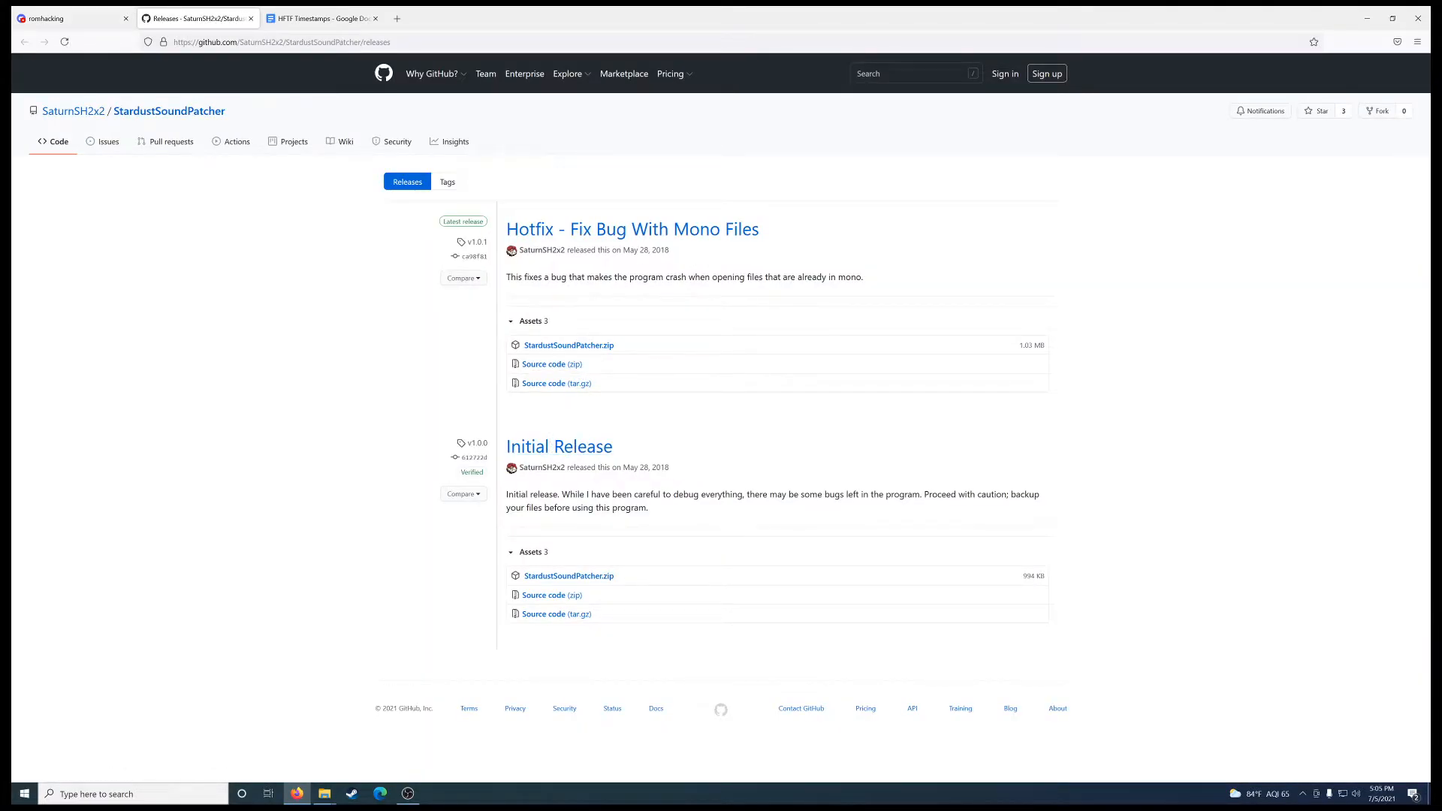
mouse_move(317, 310)
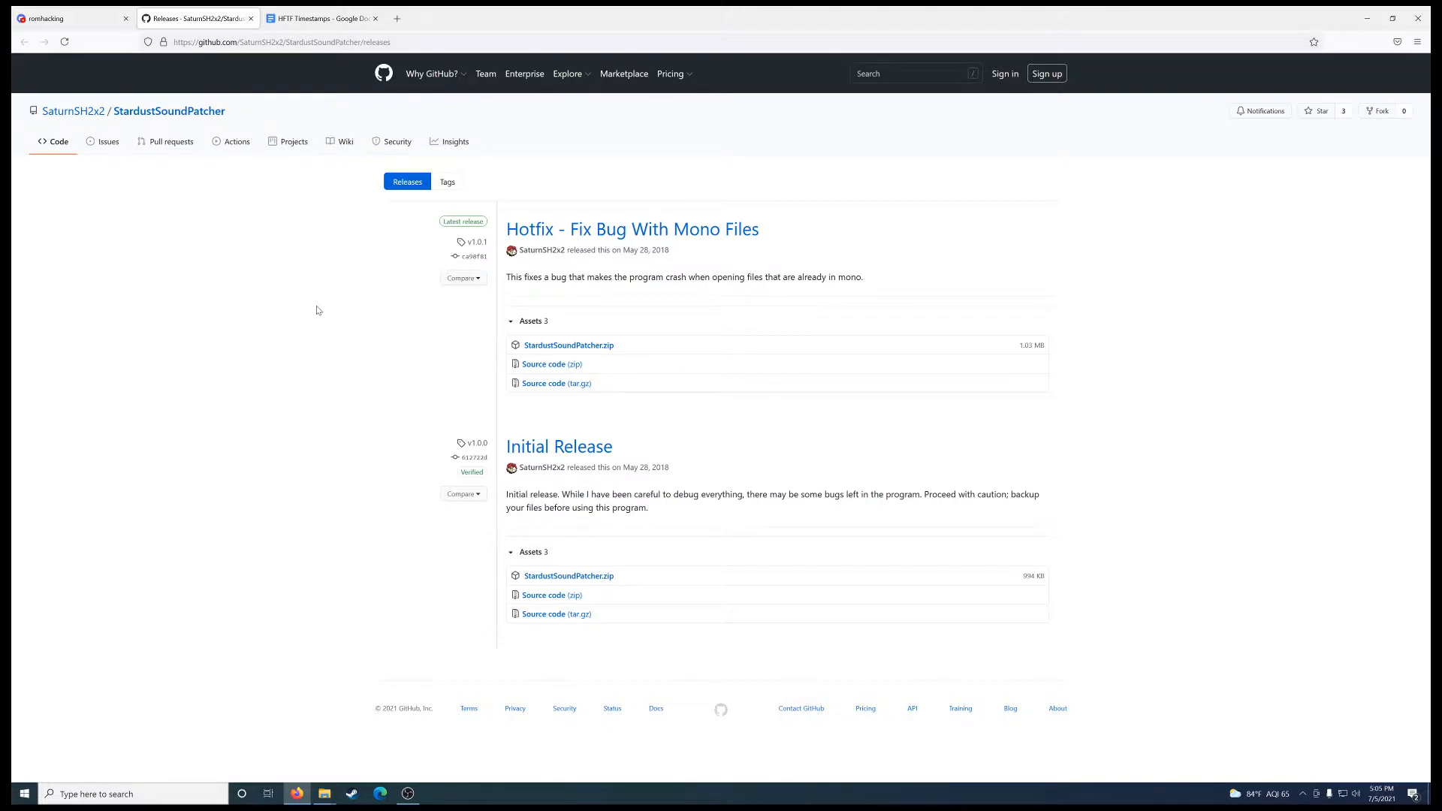
mouse_move(649, 461)
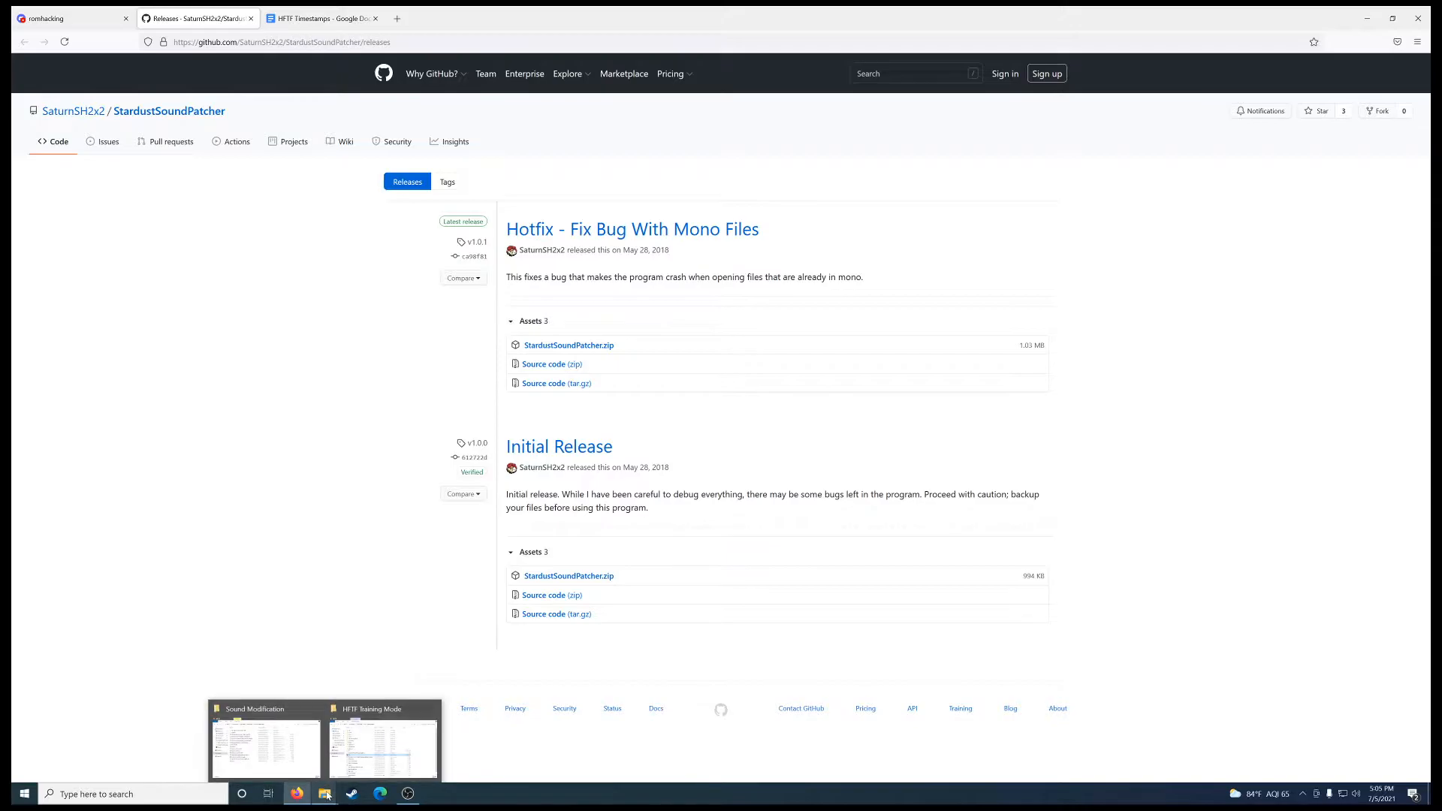
left_click(381, 741)
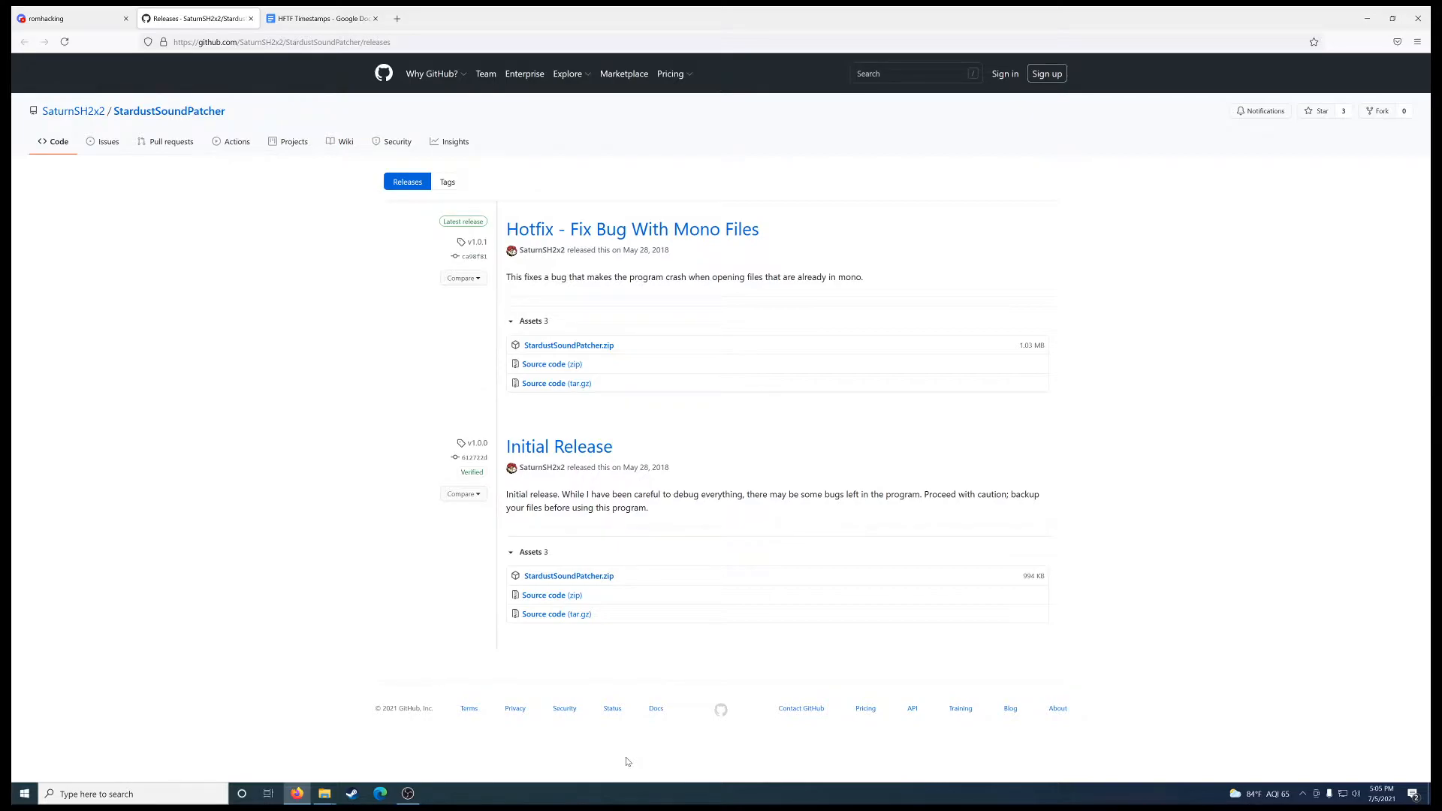
left_click(321, 18)
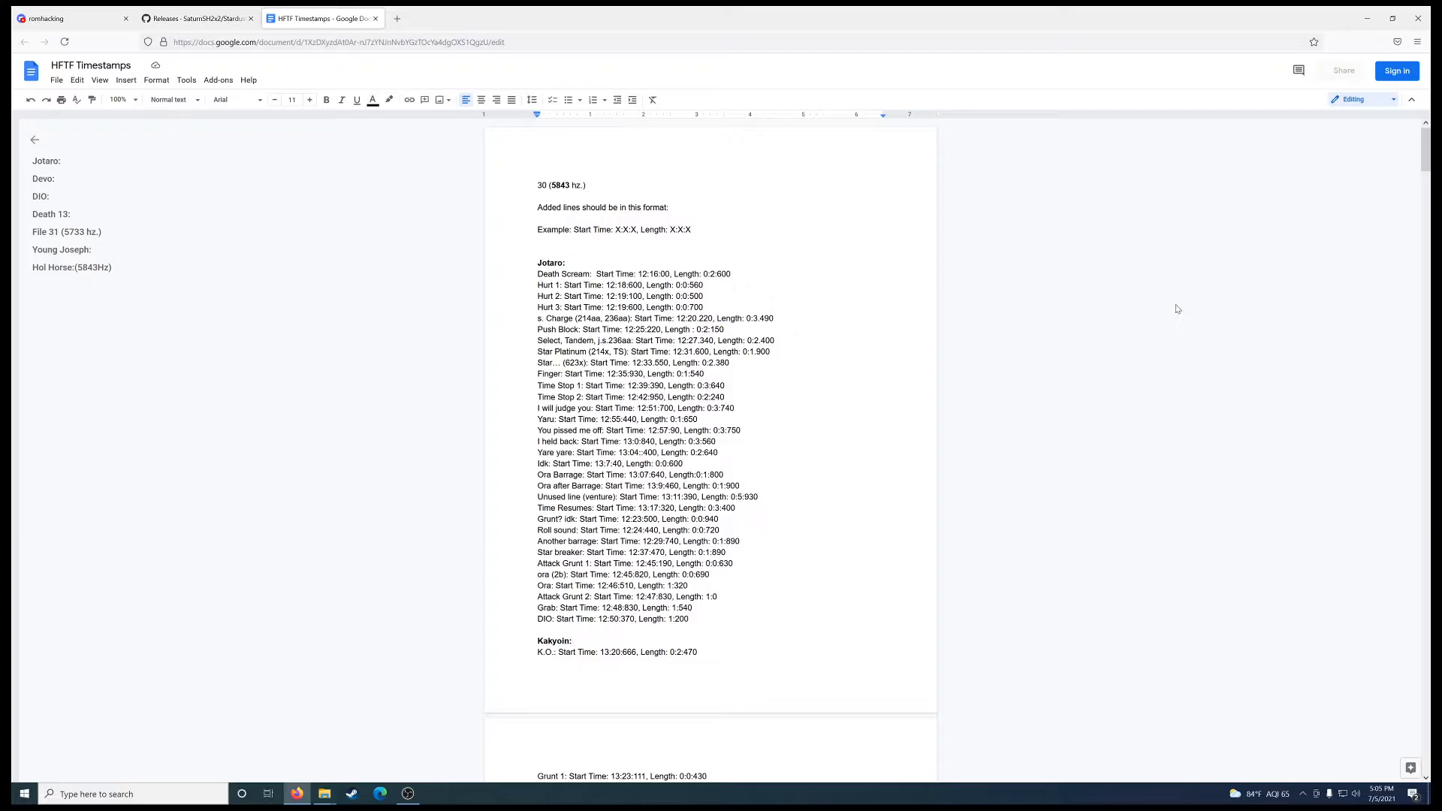
mouse_move(1112, 459)
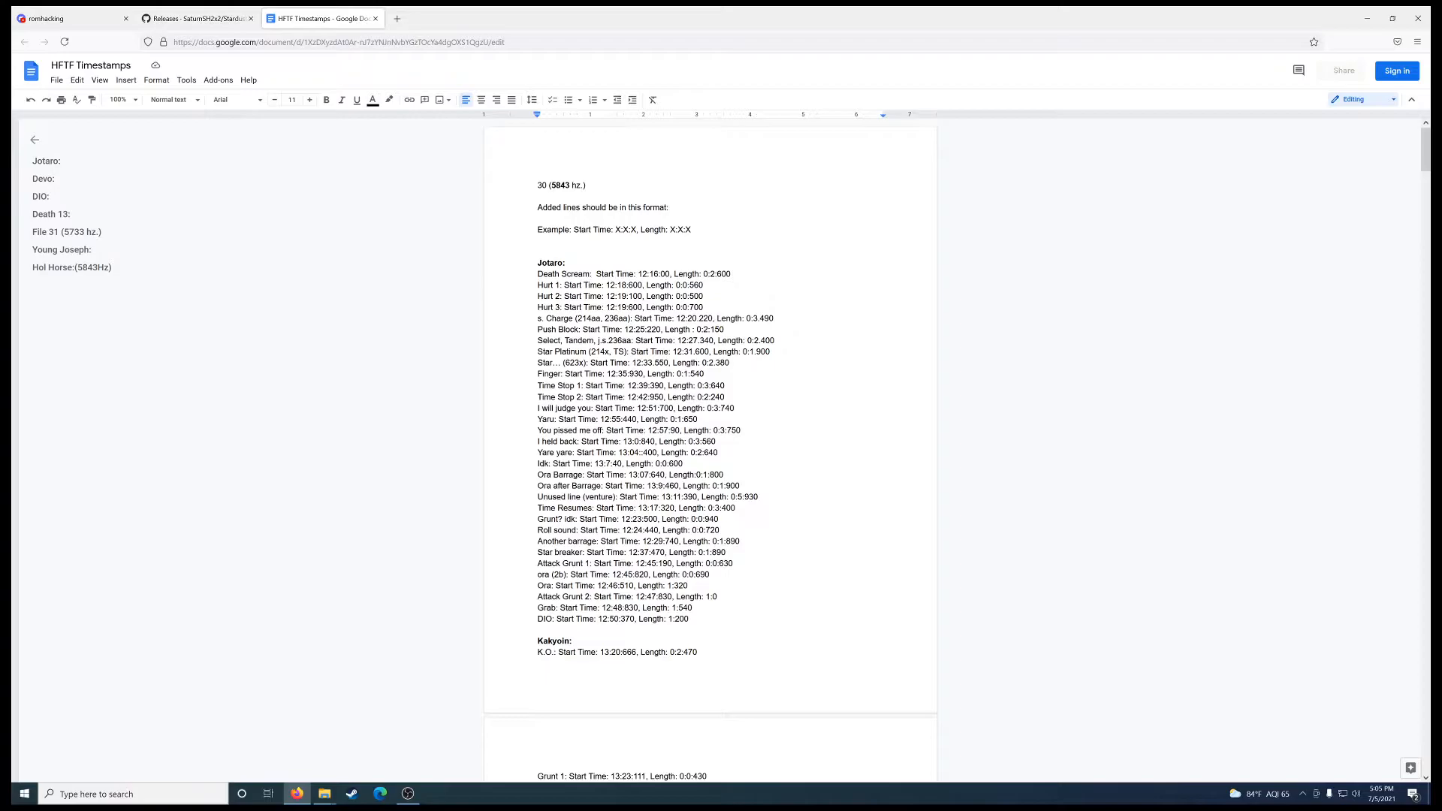
left_click(22, 793)
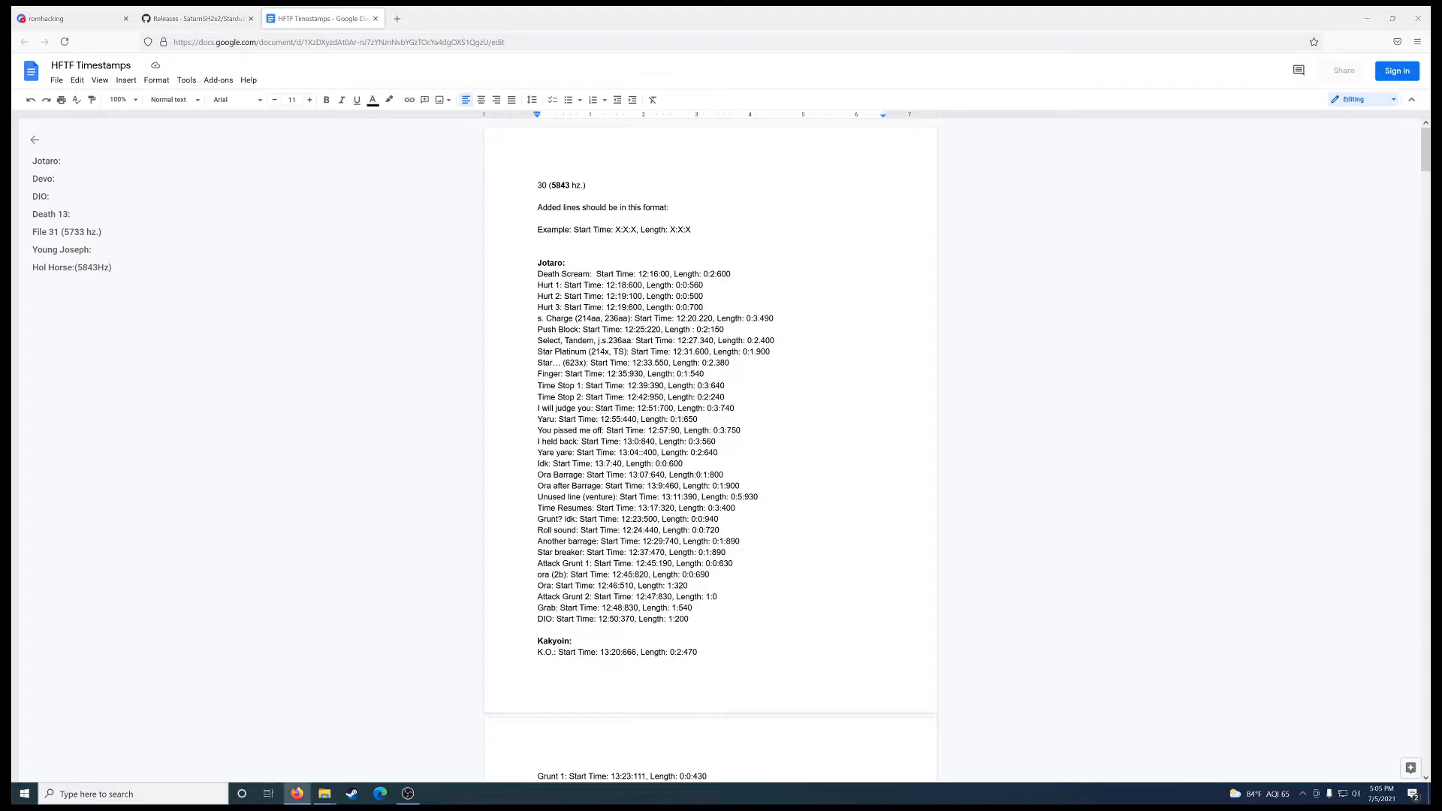
Bring Audacity forward and start a Raw Data import
left_click(435, 793)
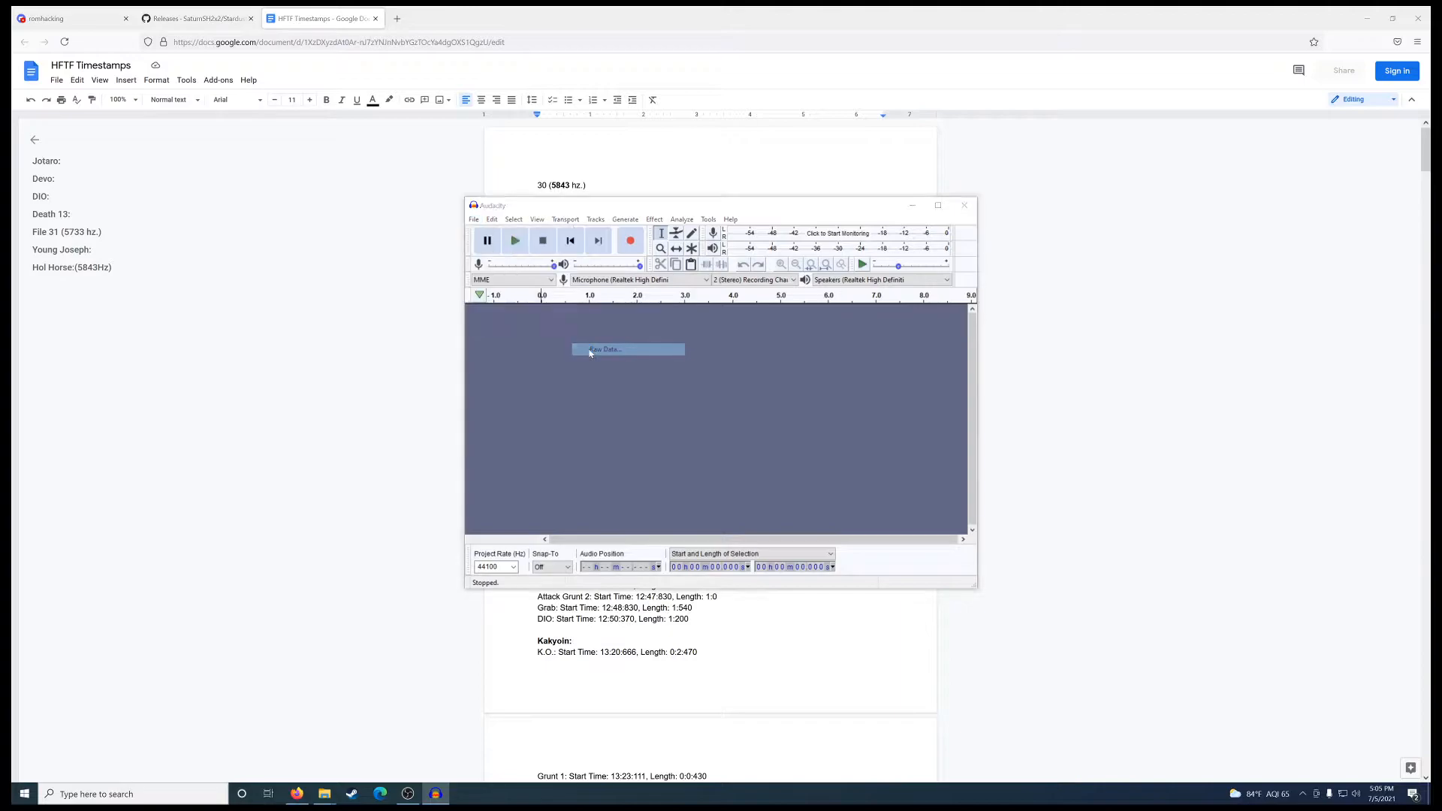
left_click(628, 349)
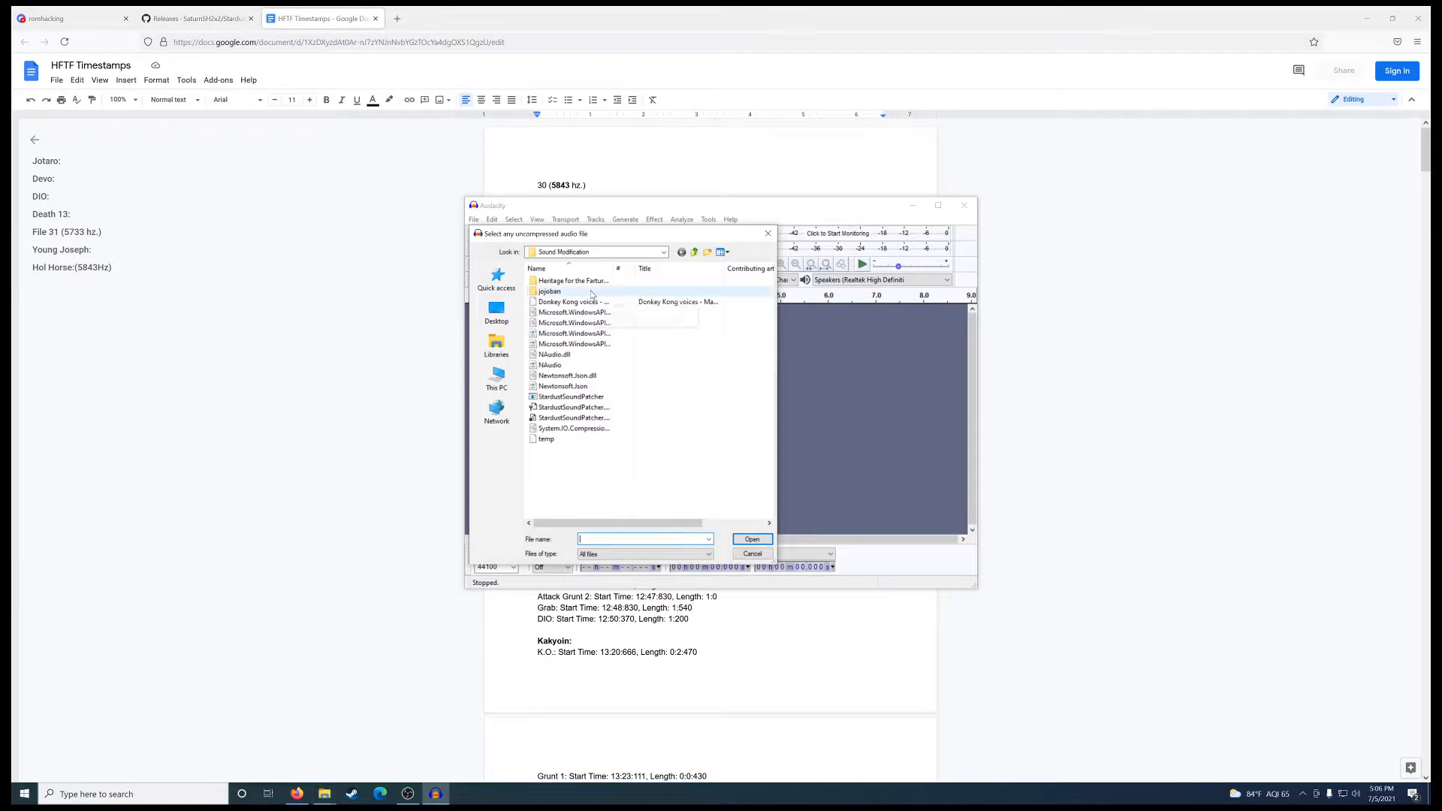
mouse_move(550, 292)
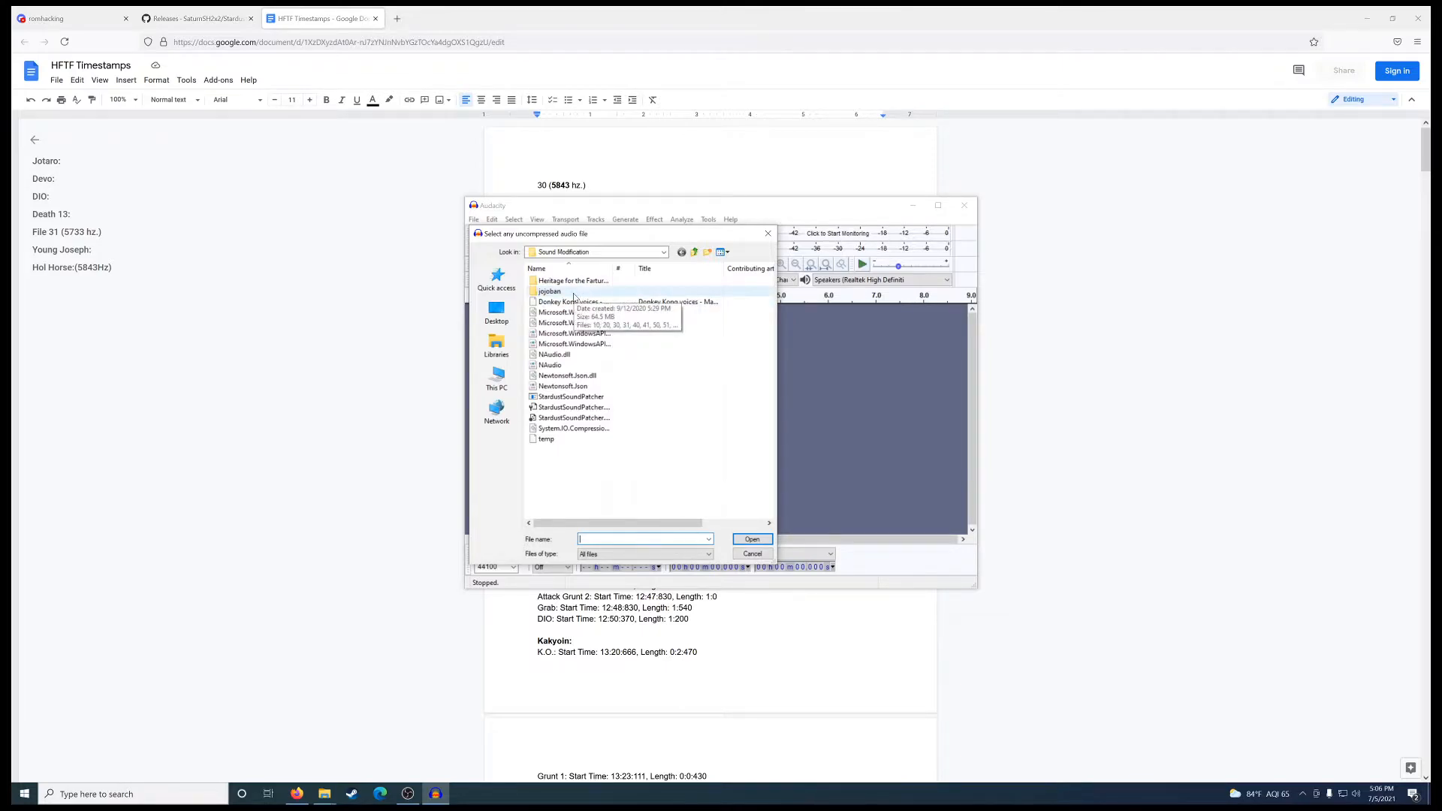
Browse the import dialog into the jojoban folder of numbered ROM sound files
double_click(548, 290)
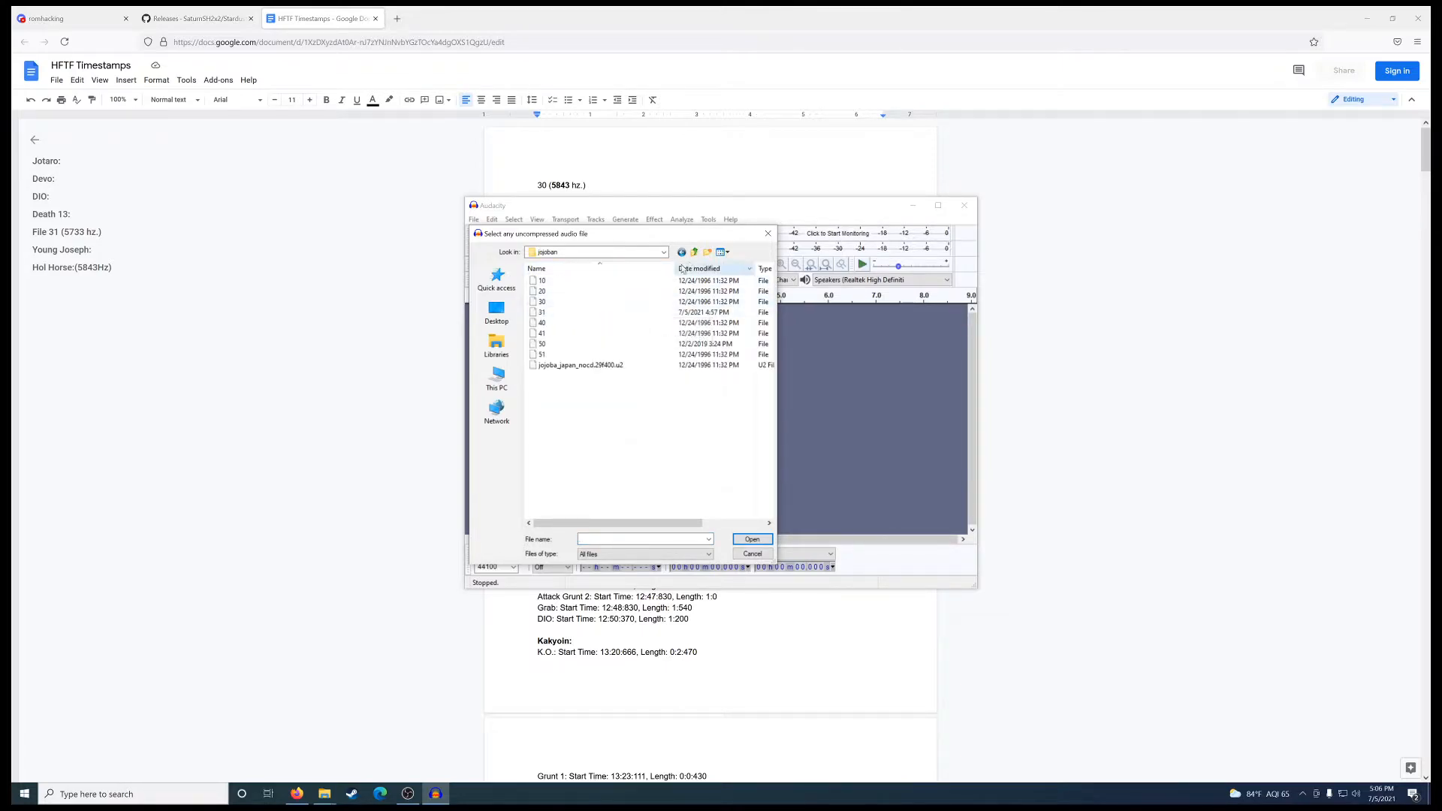
left_click(694, 253)
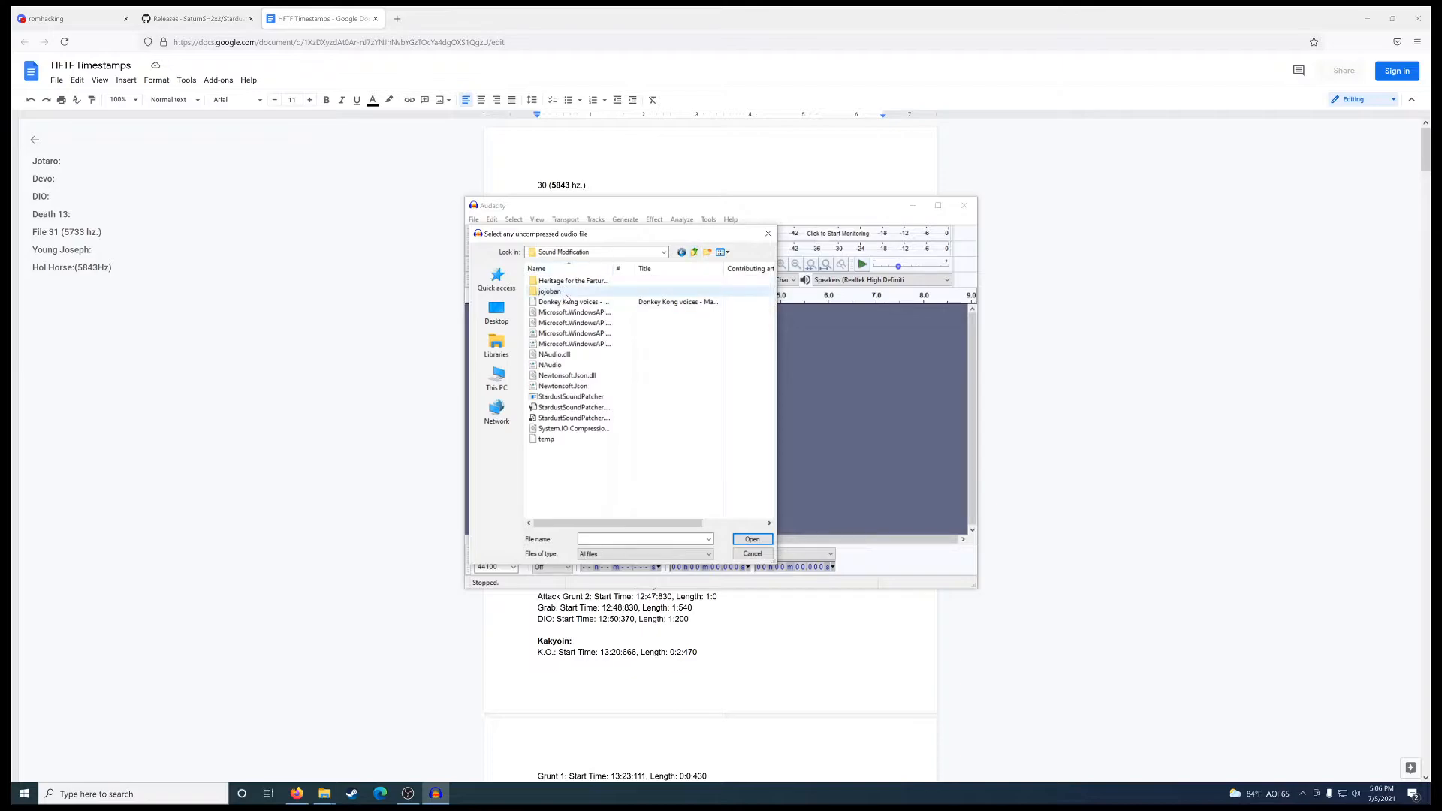
double_click(550, 290)
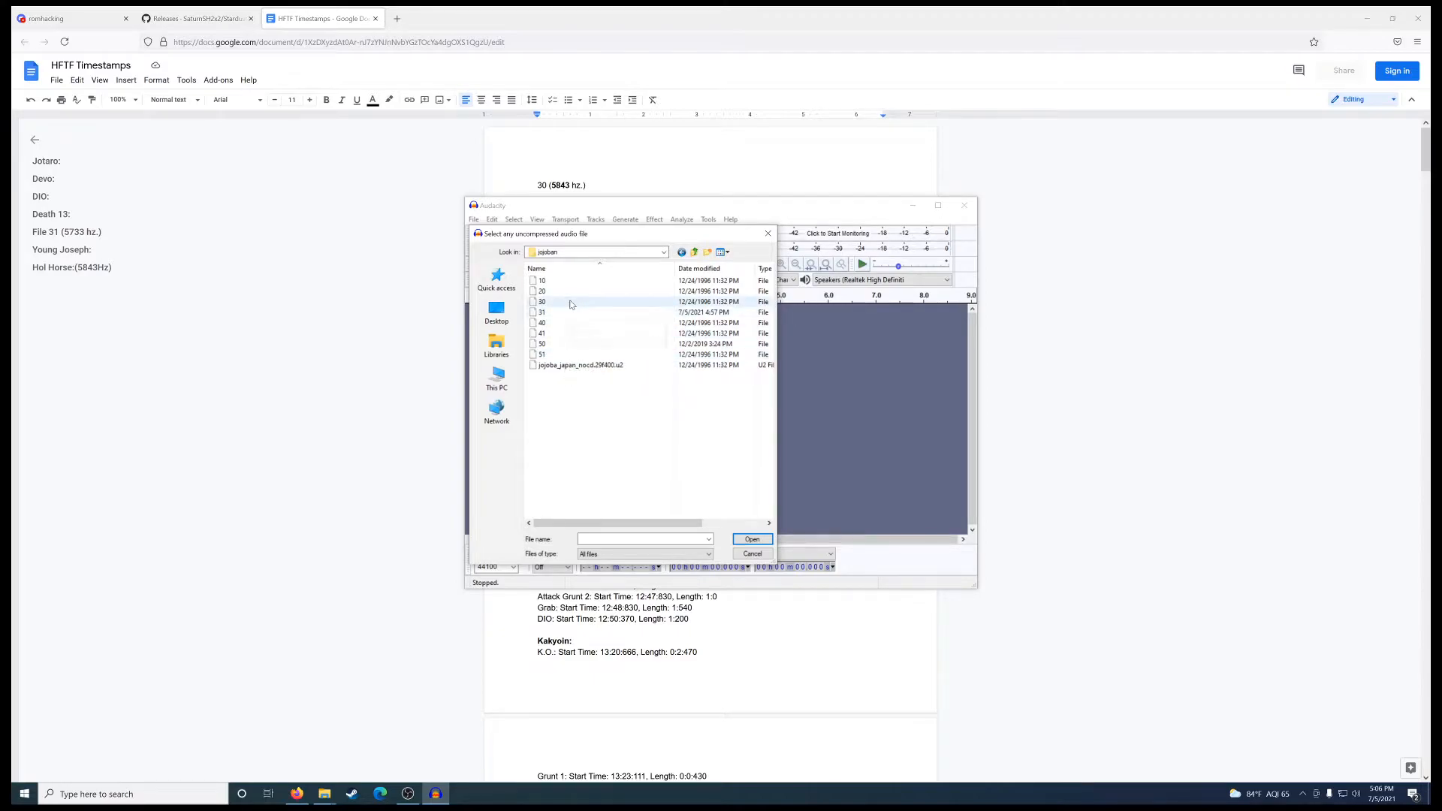
mouse_move(580, 304)
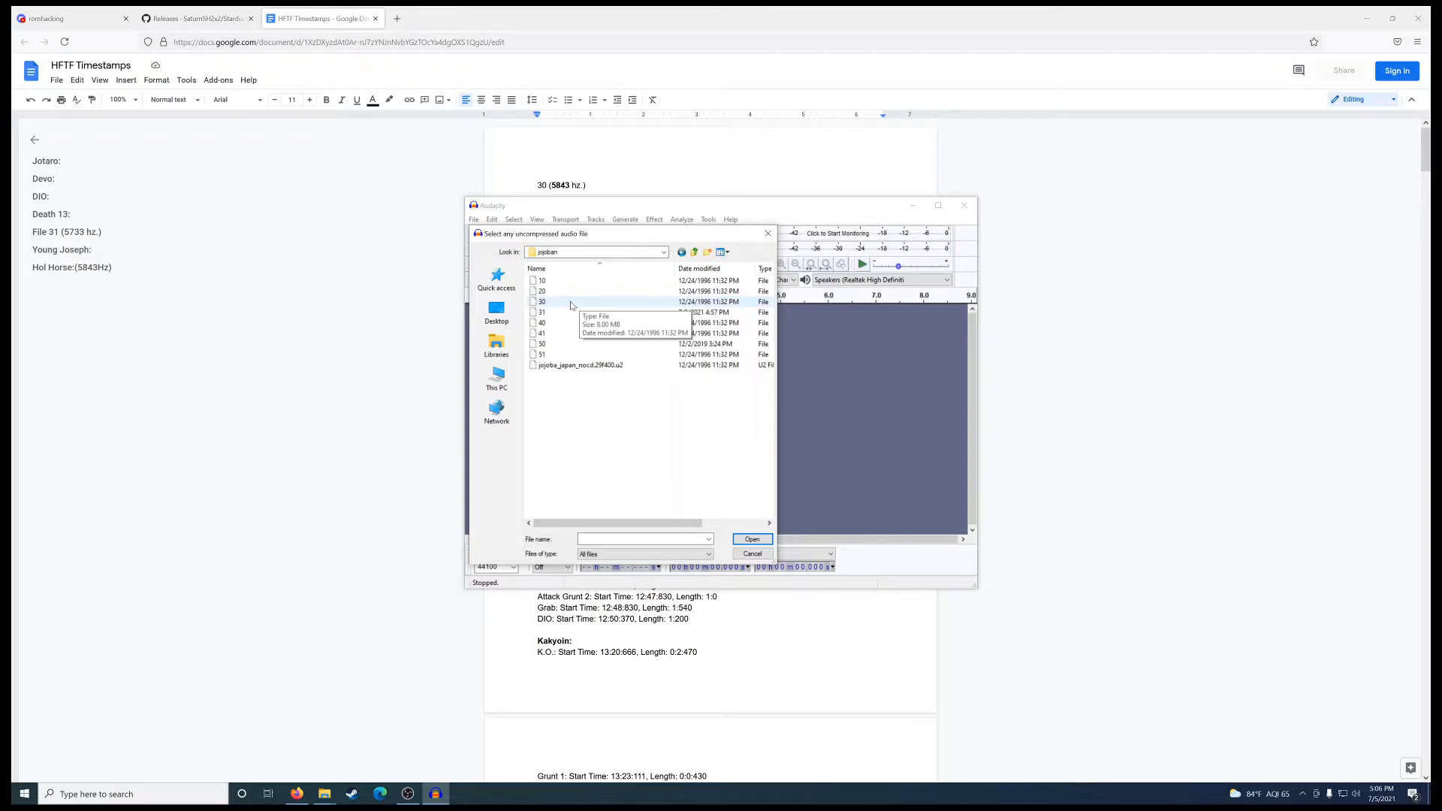
mouse_move(571, 306)
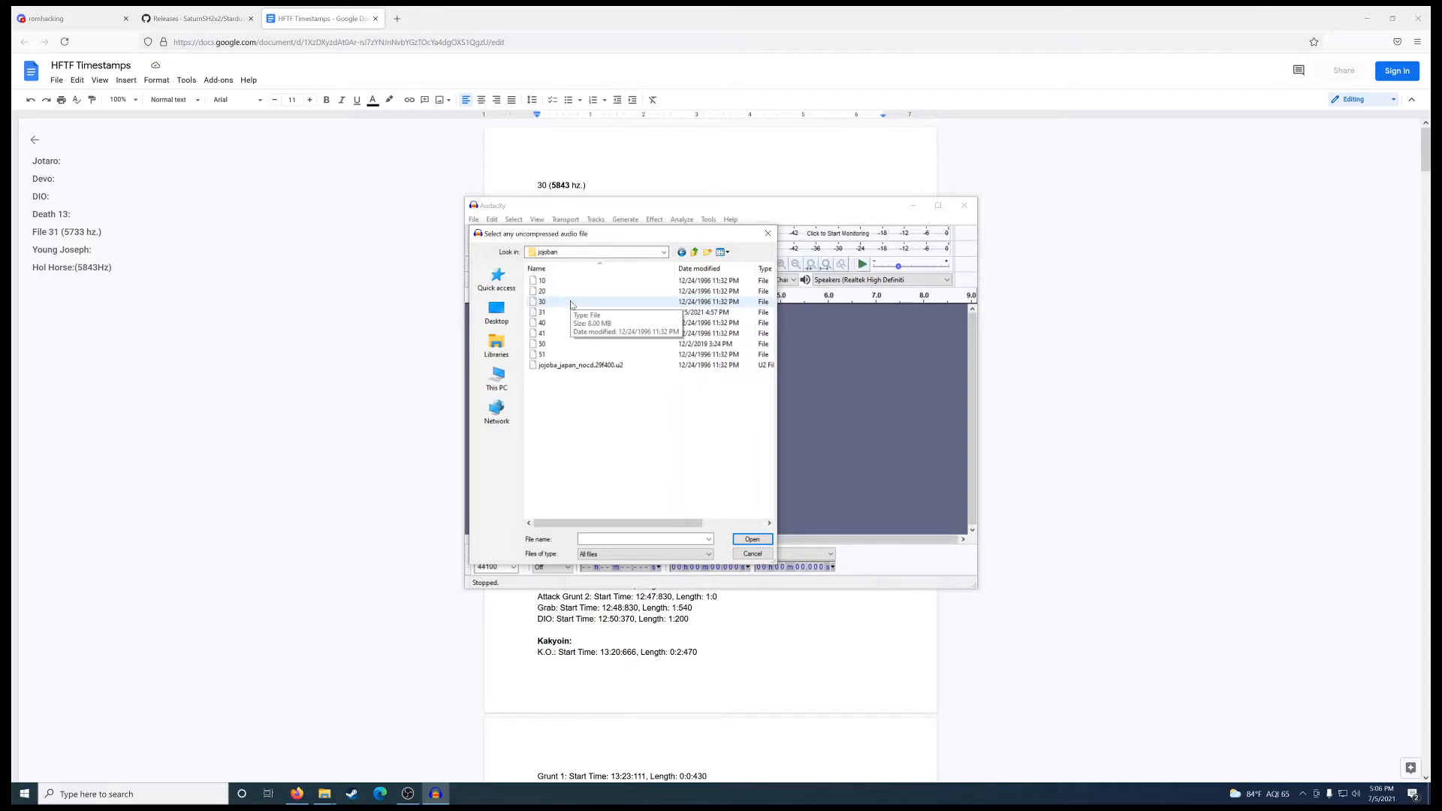
Choose ROM sound file 30, back out of the first settings dialog and restart the raw import
left_click(751, 540)
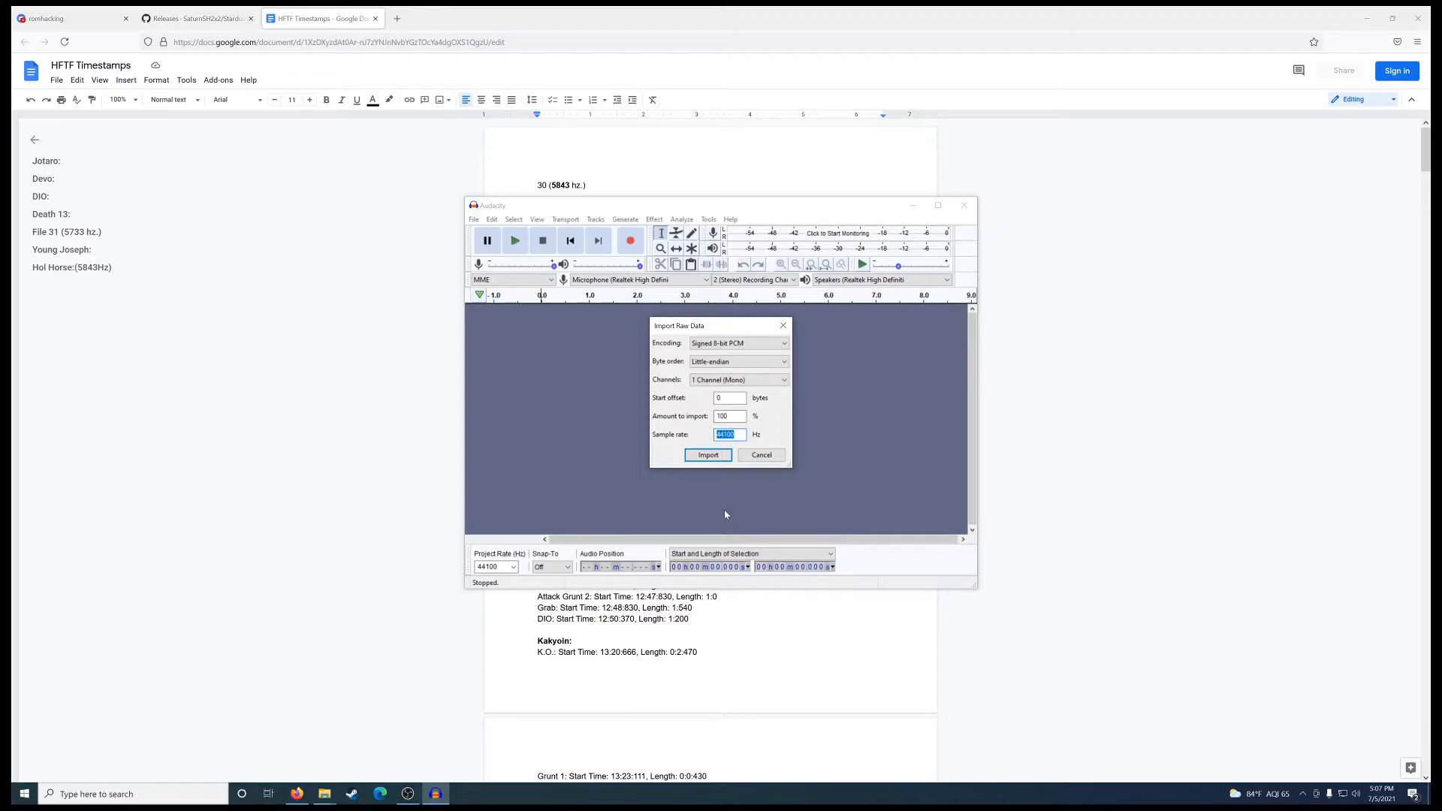
mouse_move(515, 203)
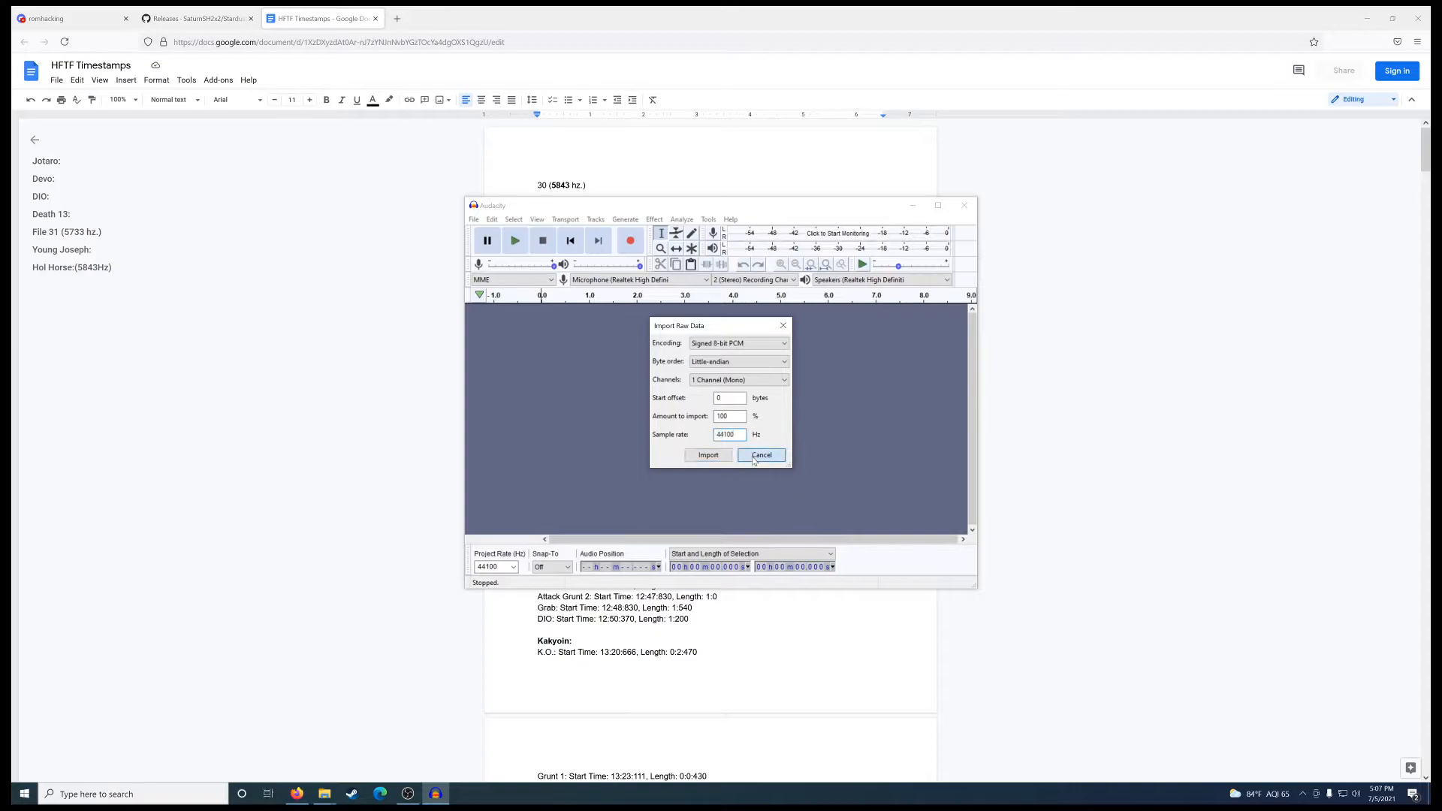
left_click(513, 567)
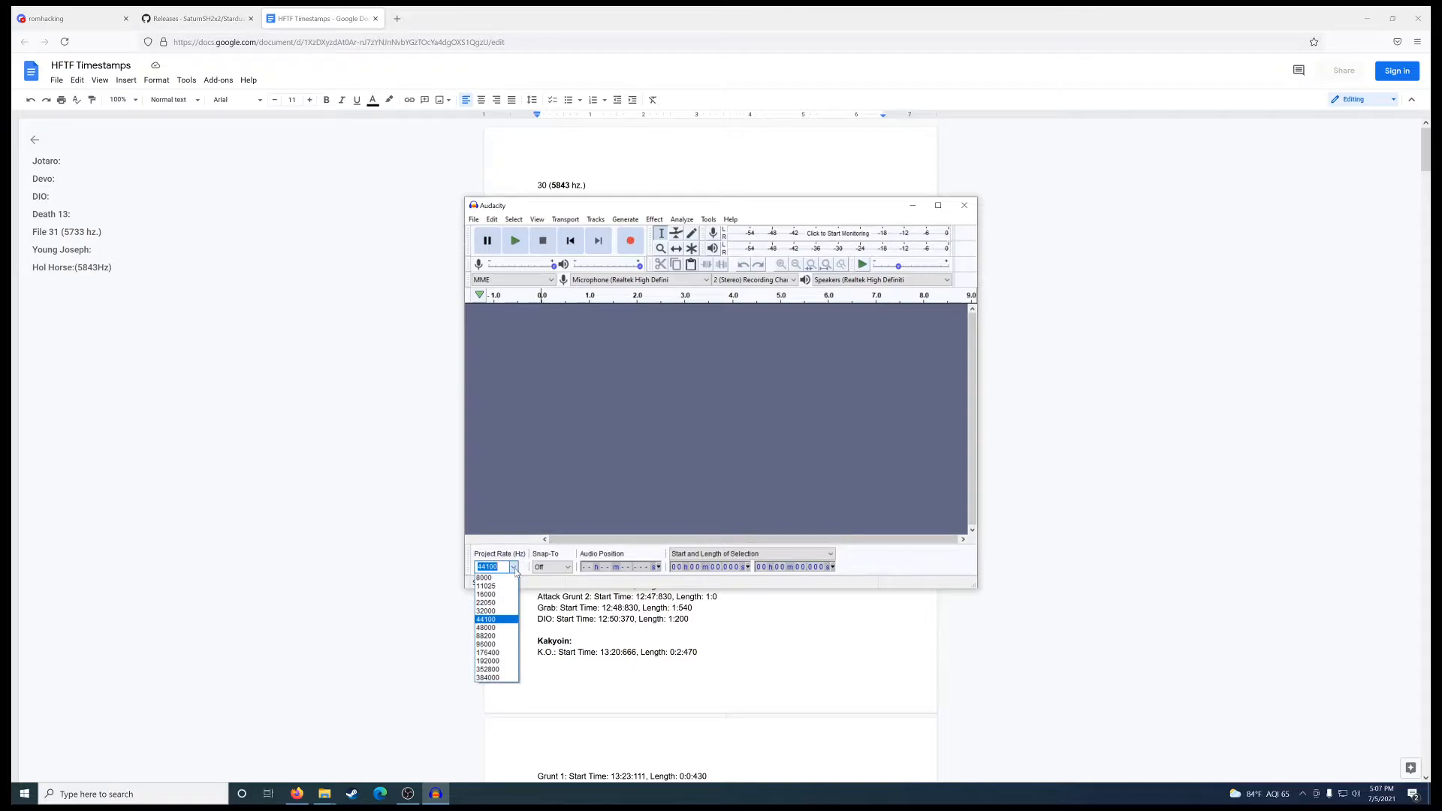
left_click(485, 619)
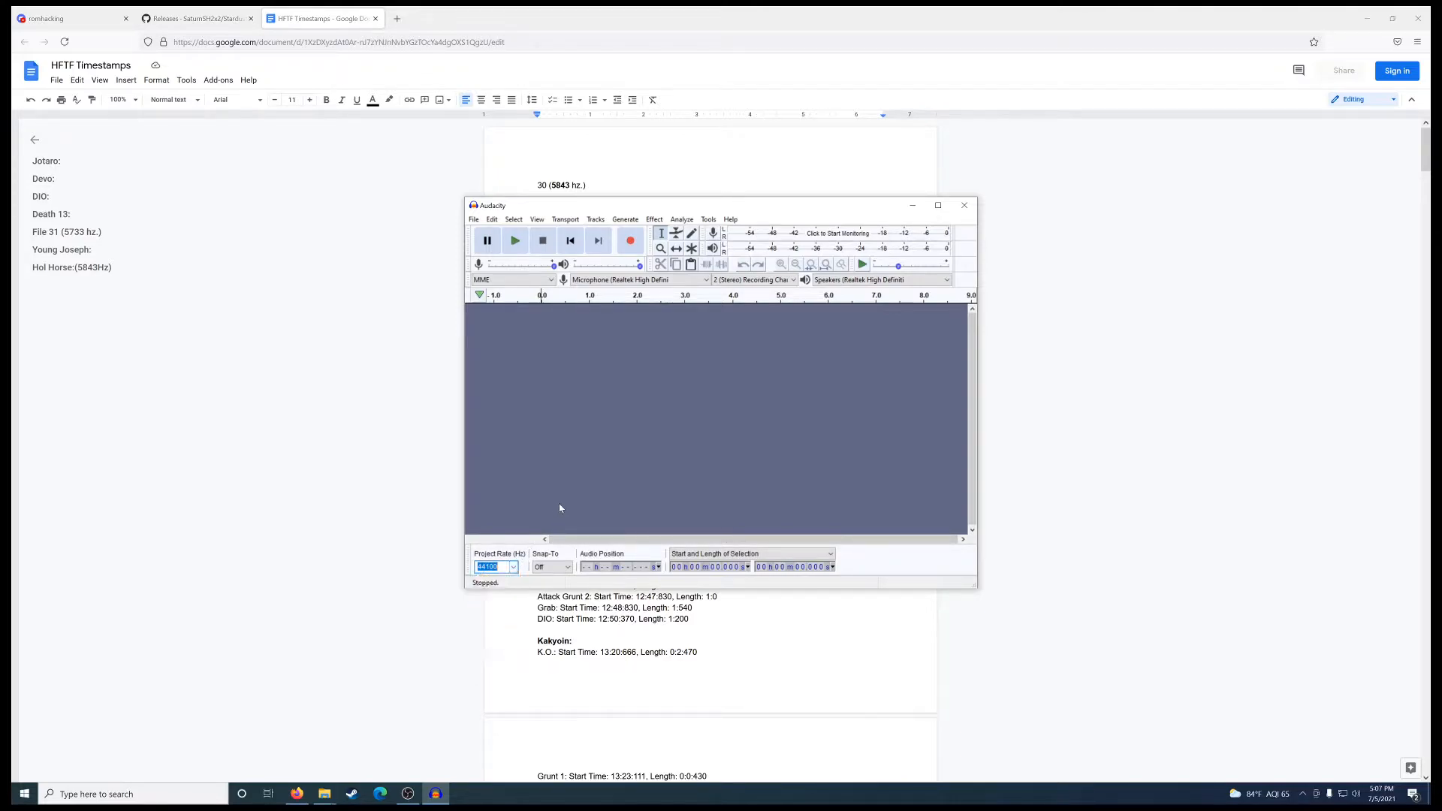
left_click(474, 219)
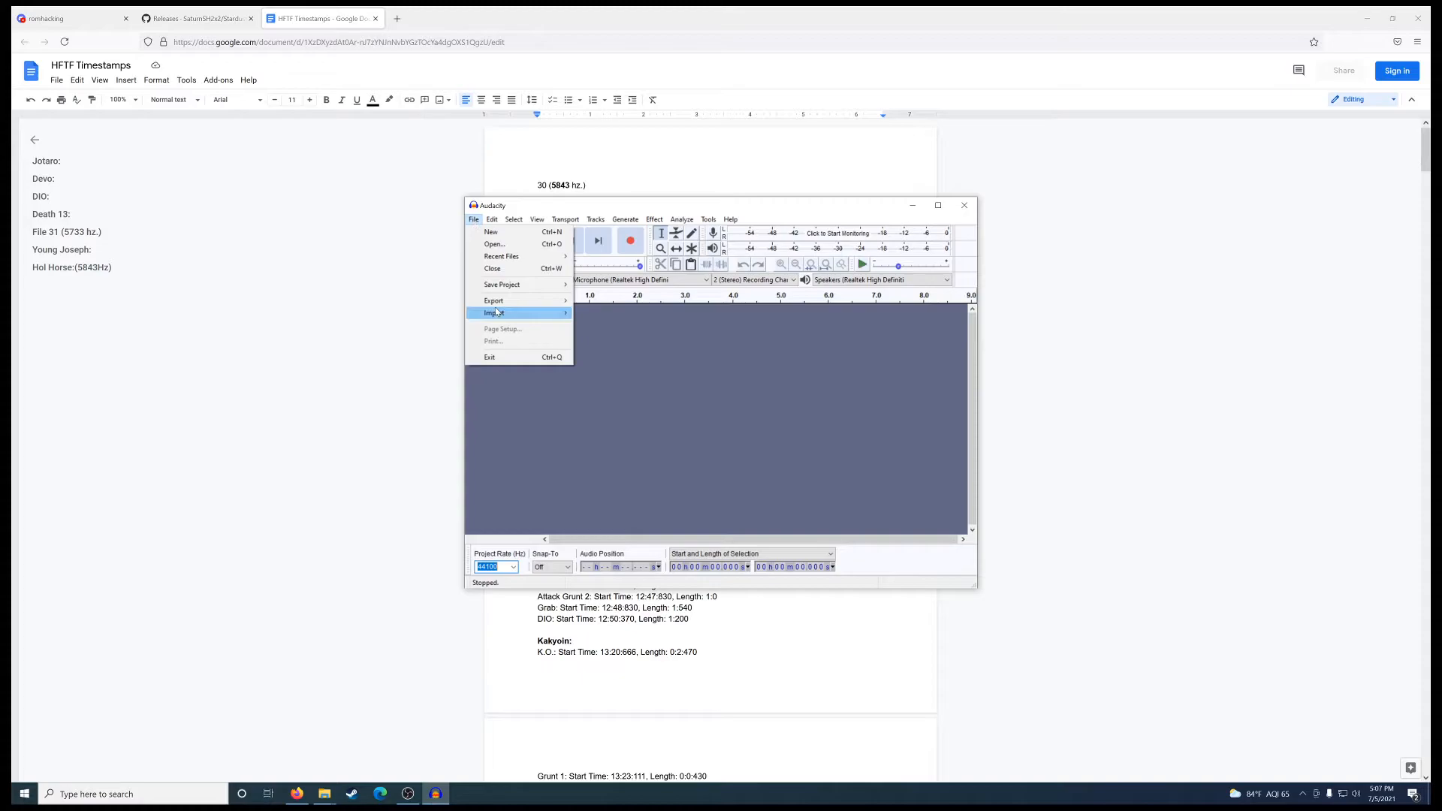
left_click(494, 312)
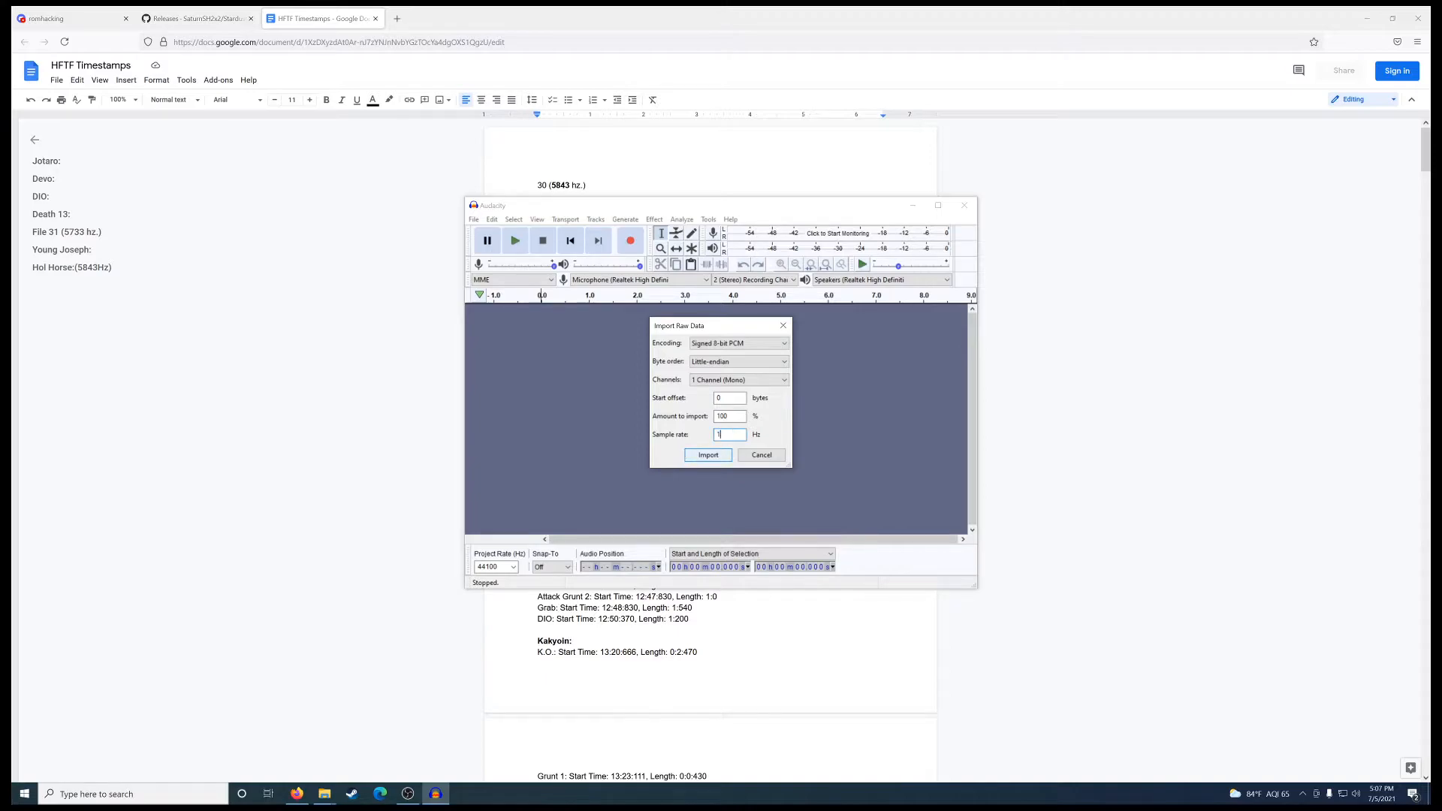
Import file 30 as signed 8-bit mono raw data at a 16000 Hz sample rate
type("6000")
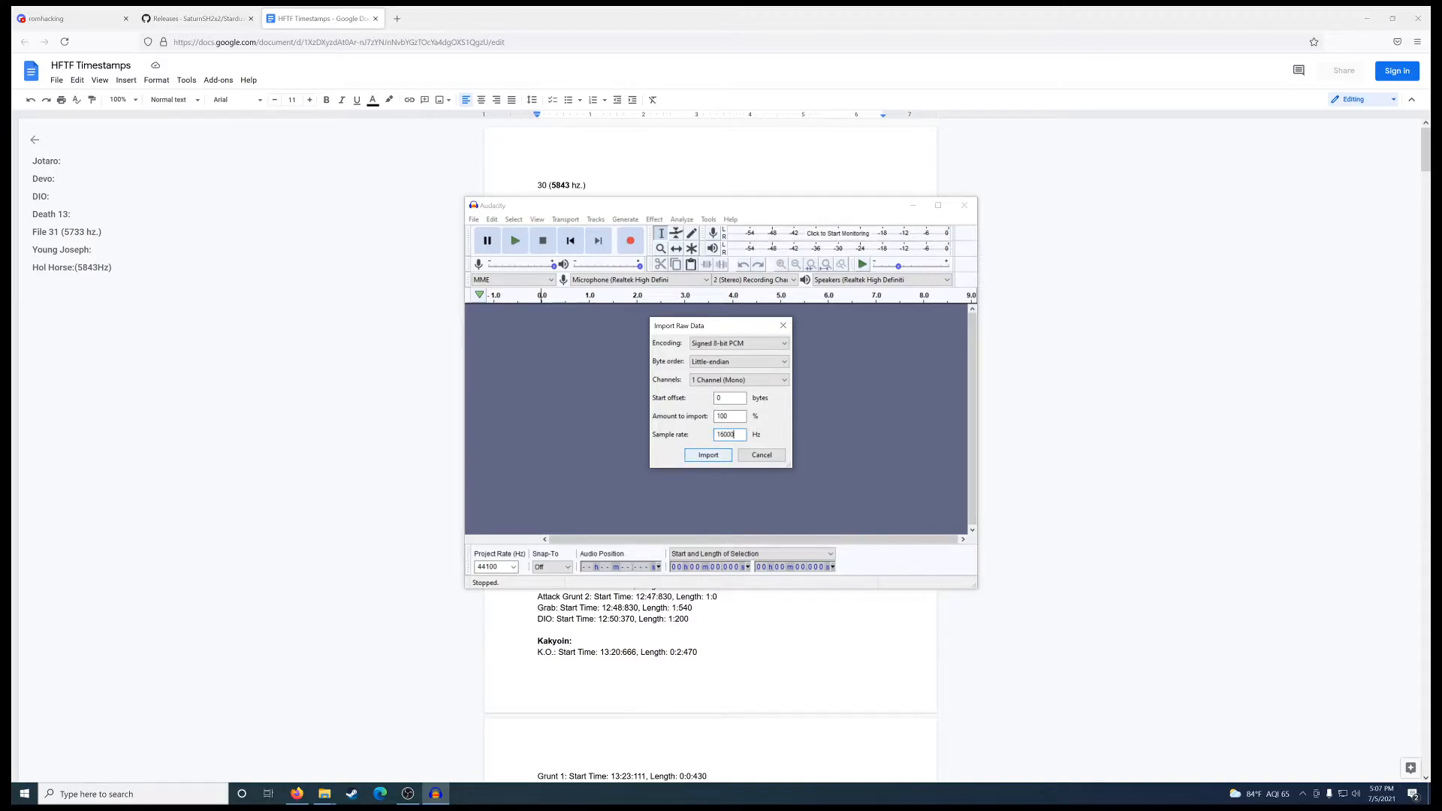
left_click(708, 454)
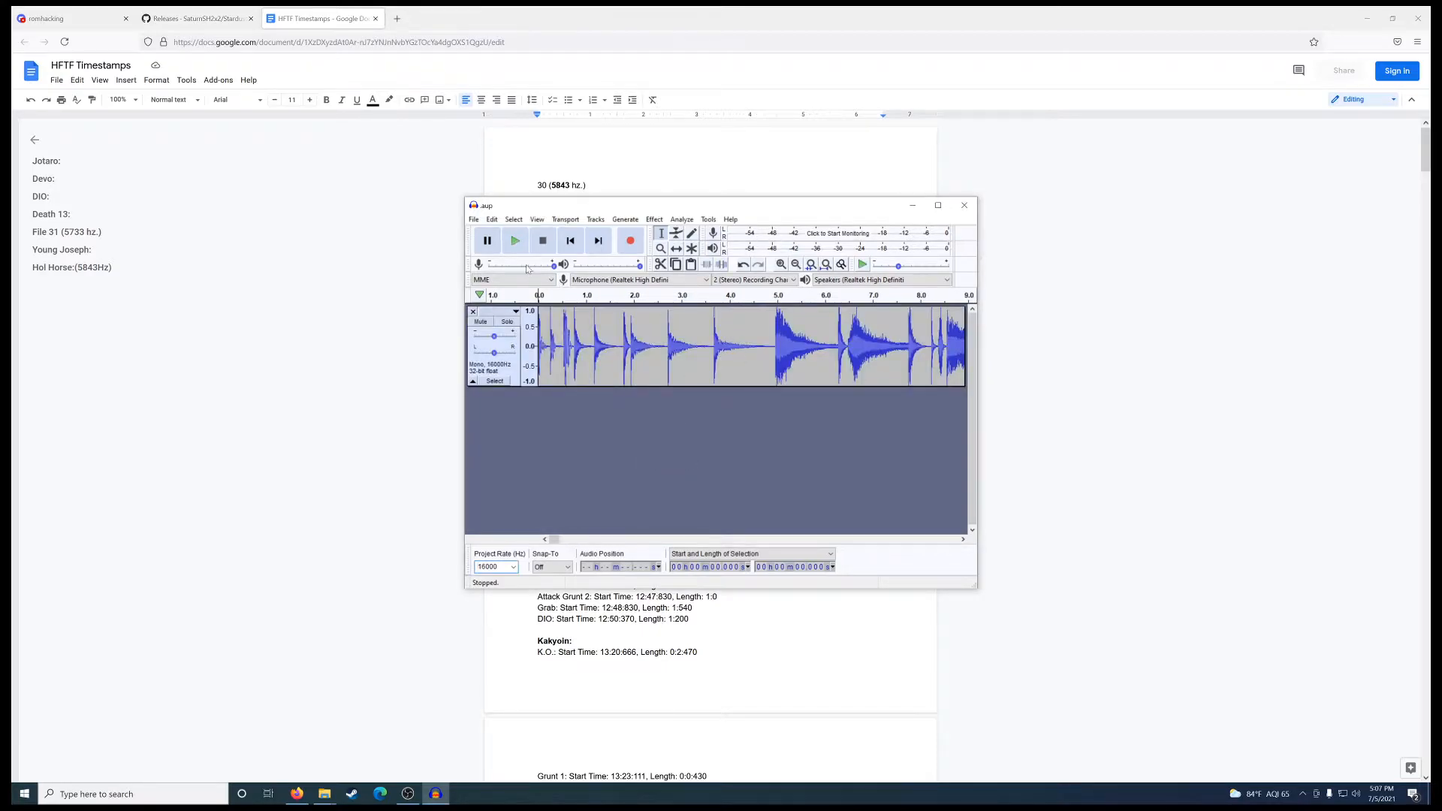
left_click(516, 240)
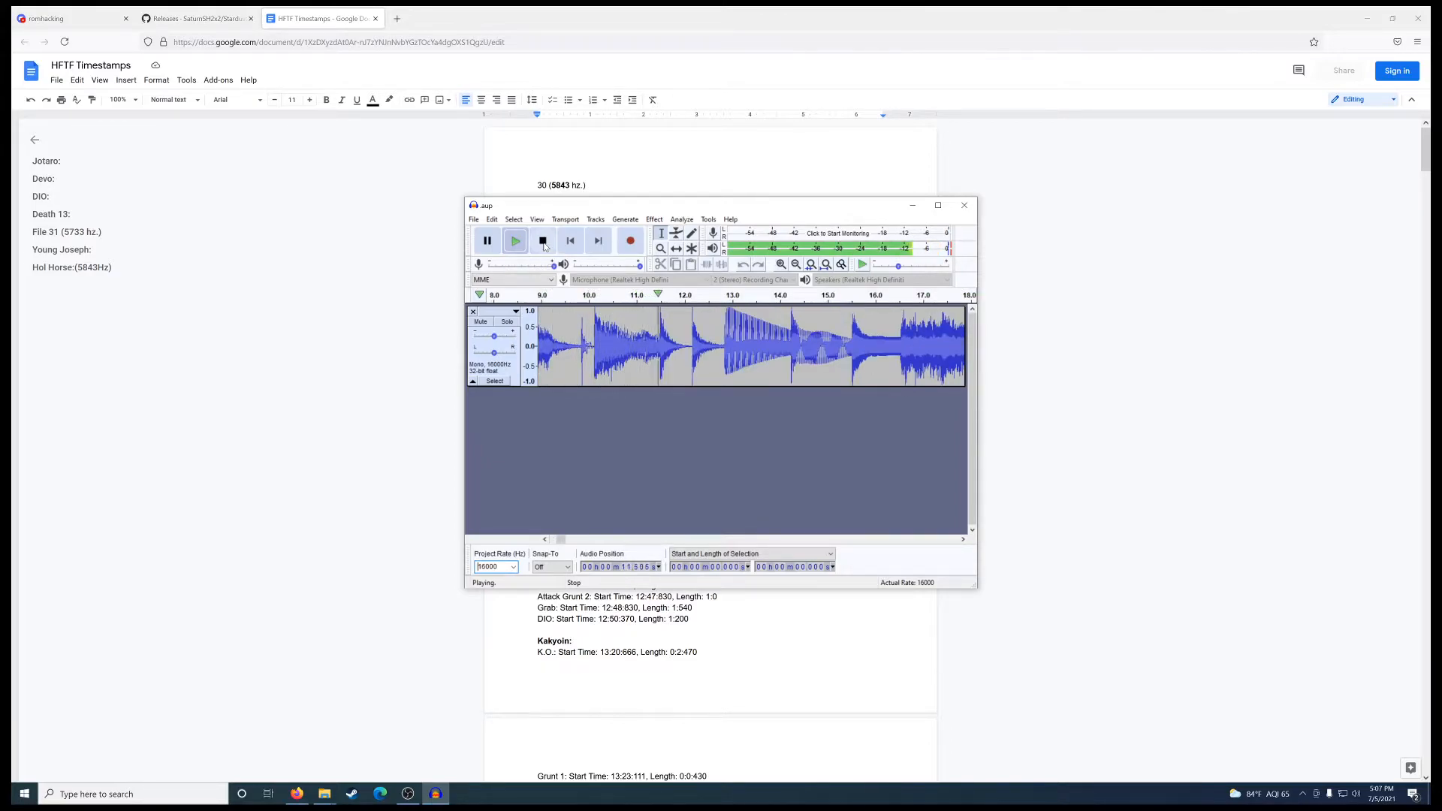
left_click(543, 240)
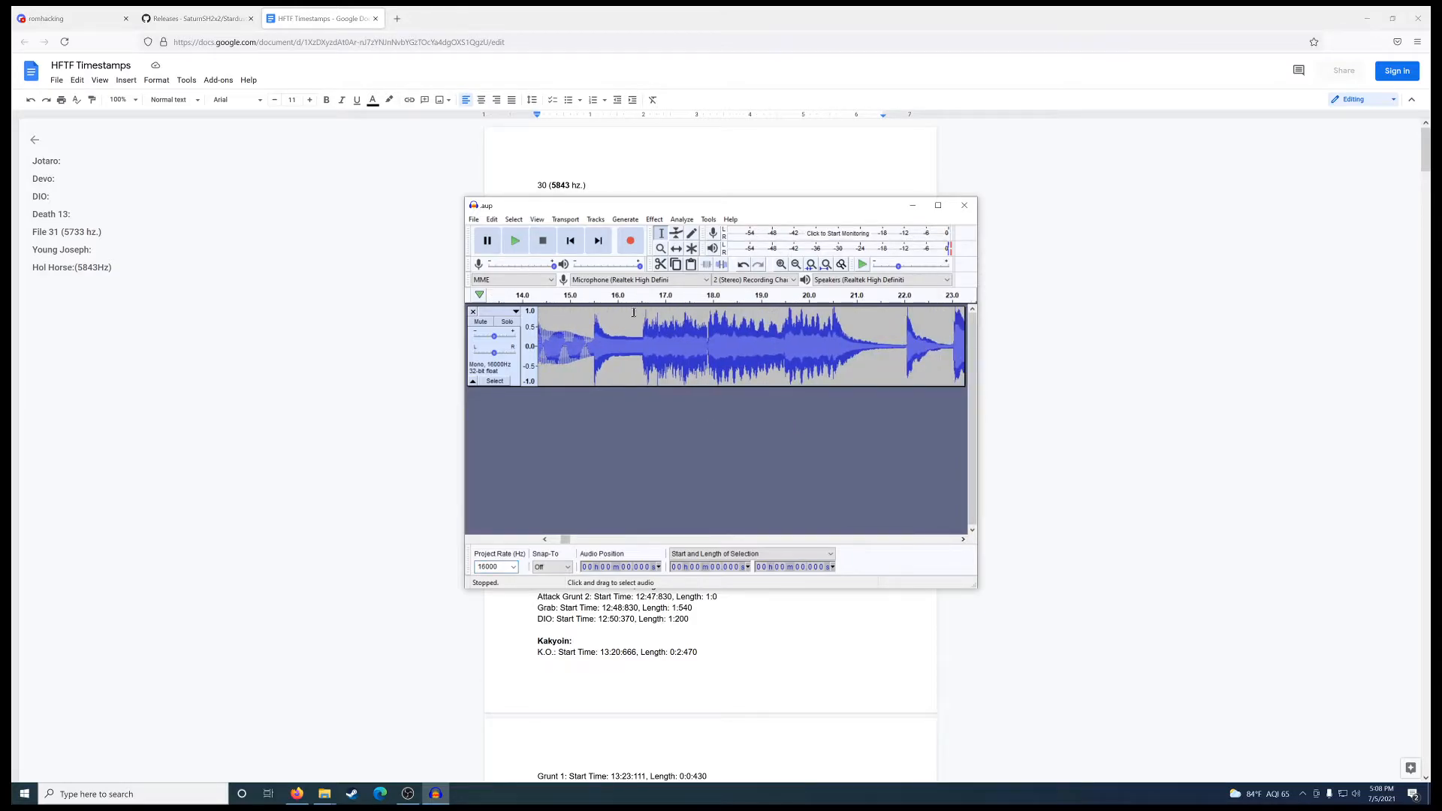
left_click(632, 347)
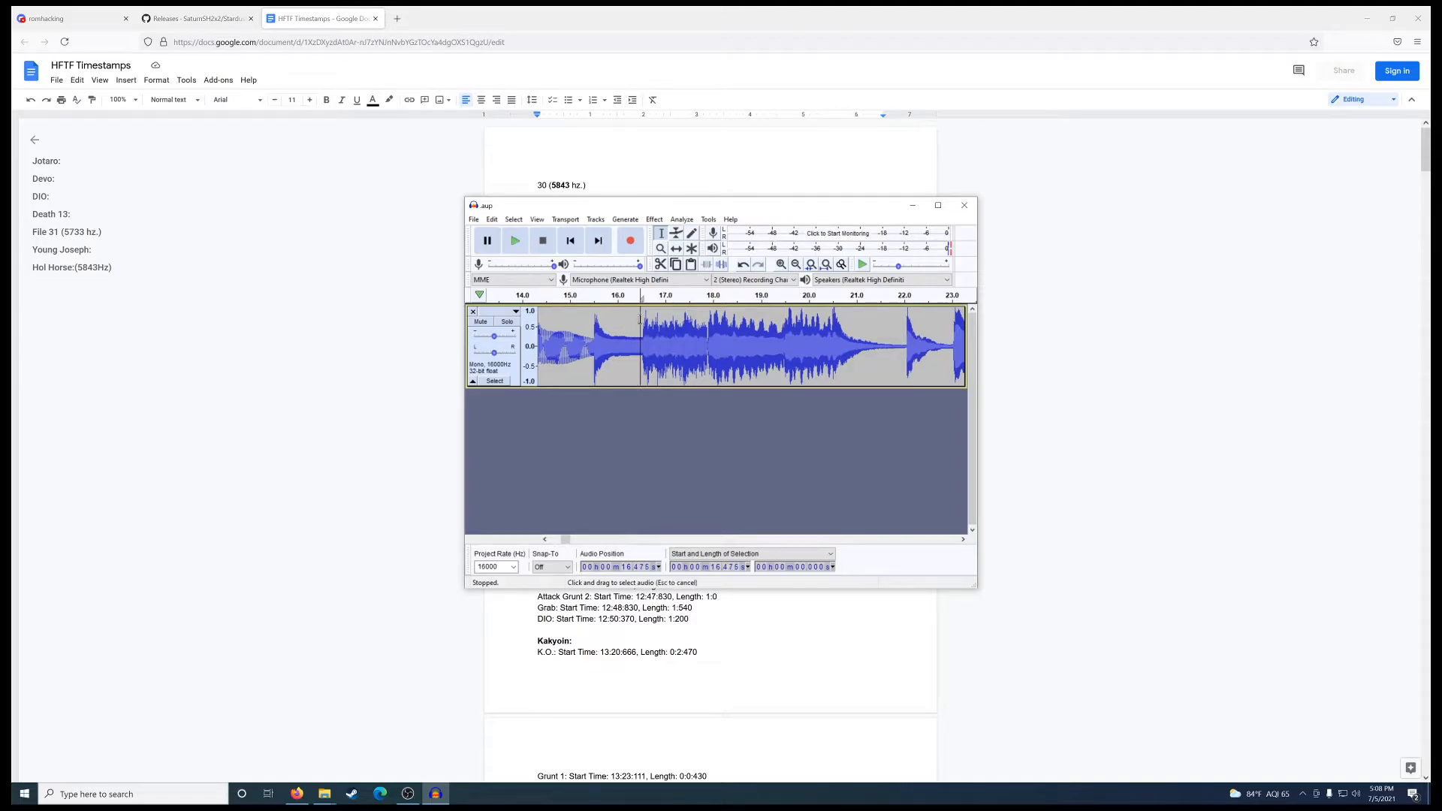
left_click_drag(641, 347, 906, 347)
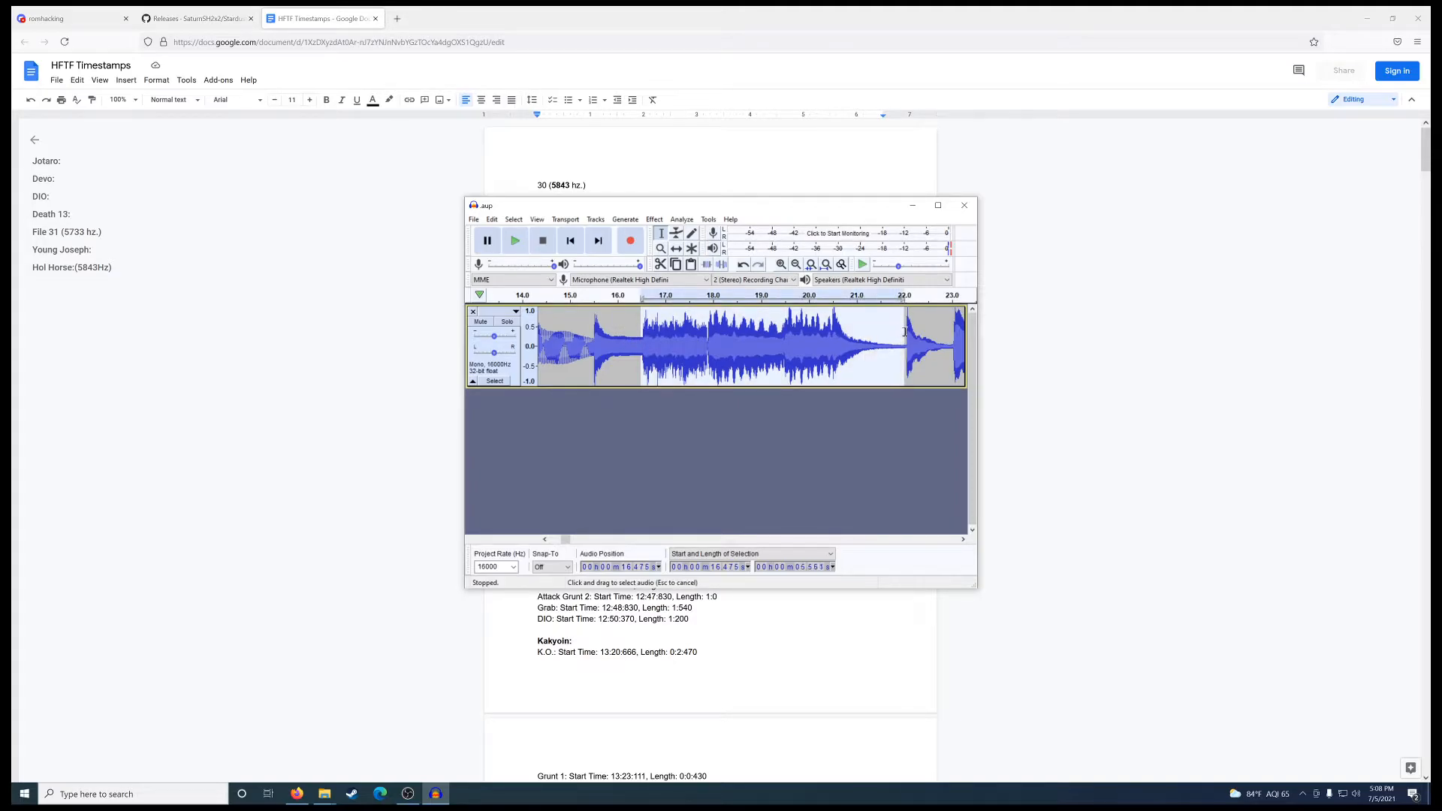
left_click(750, 553)
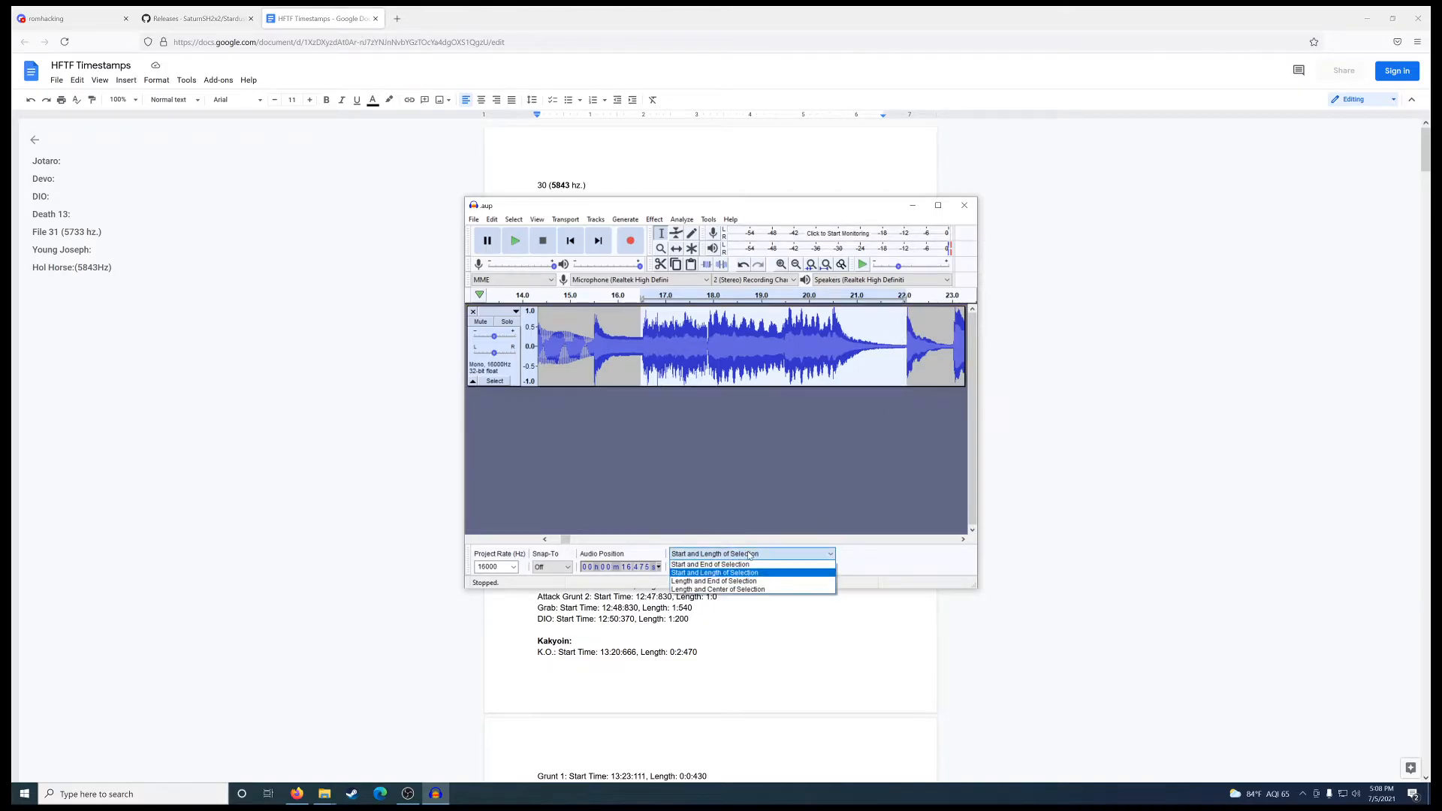
left_click(711, 565)
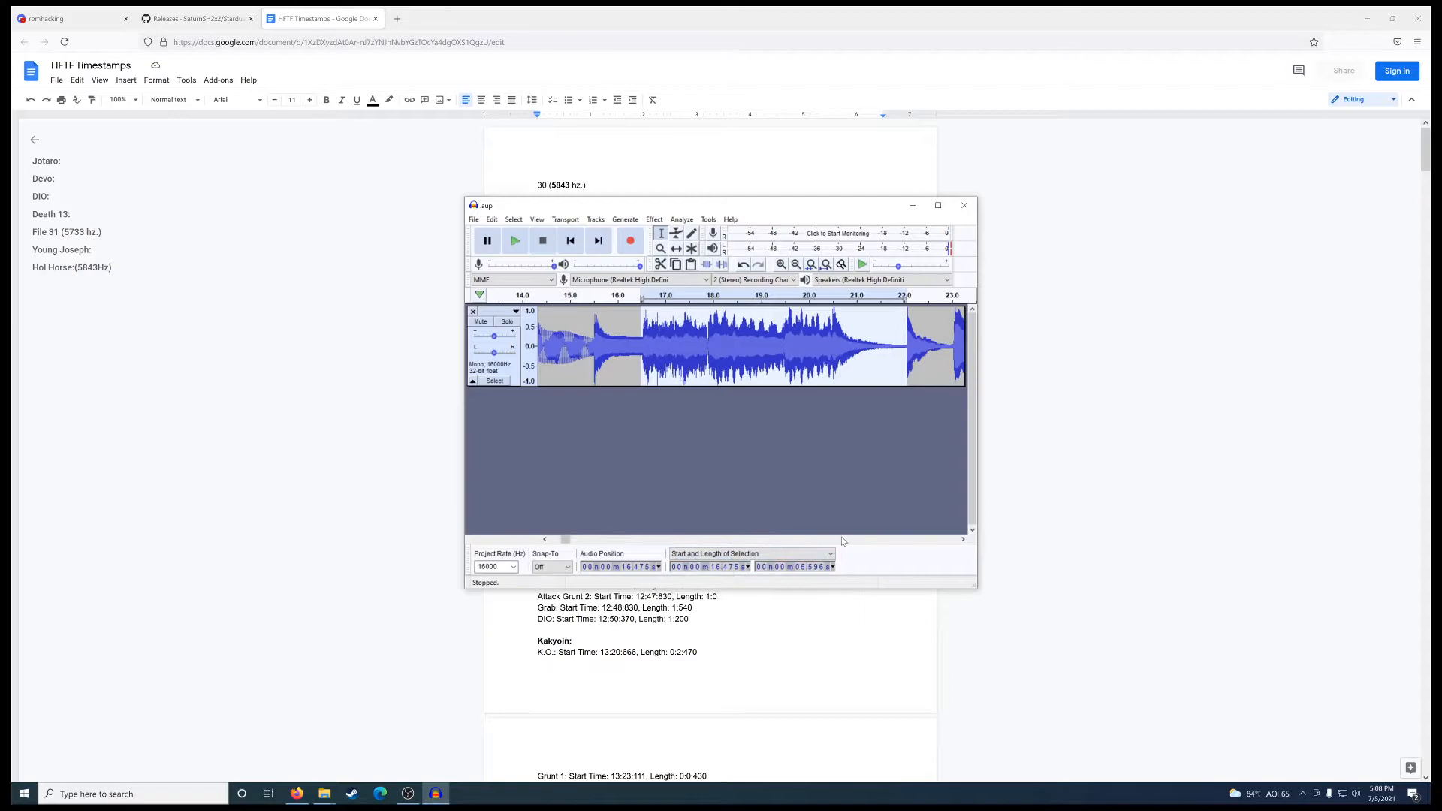
mouse_move(896, 555)
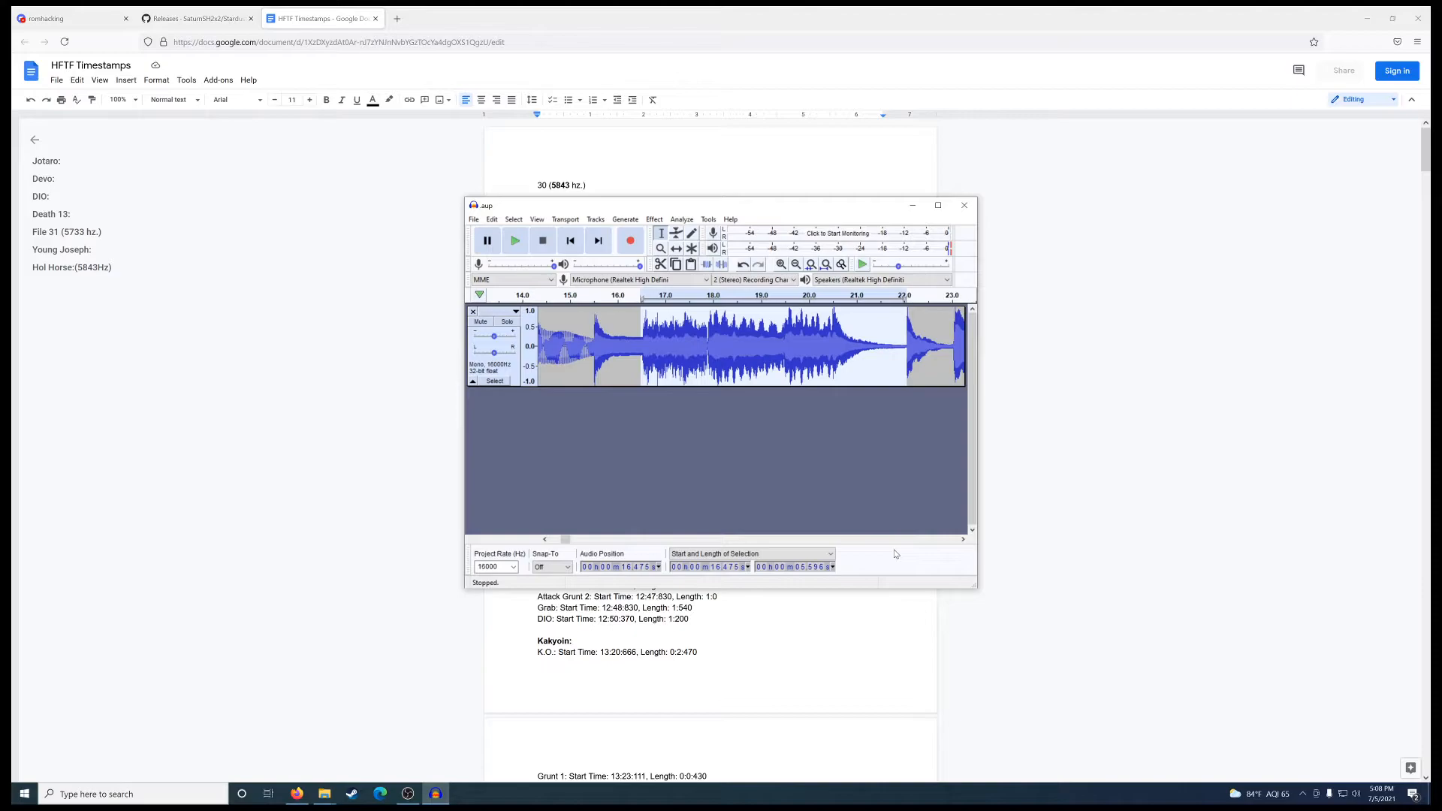
mouse_move(1009, 384)
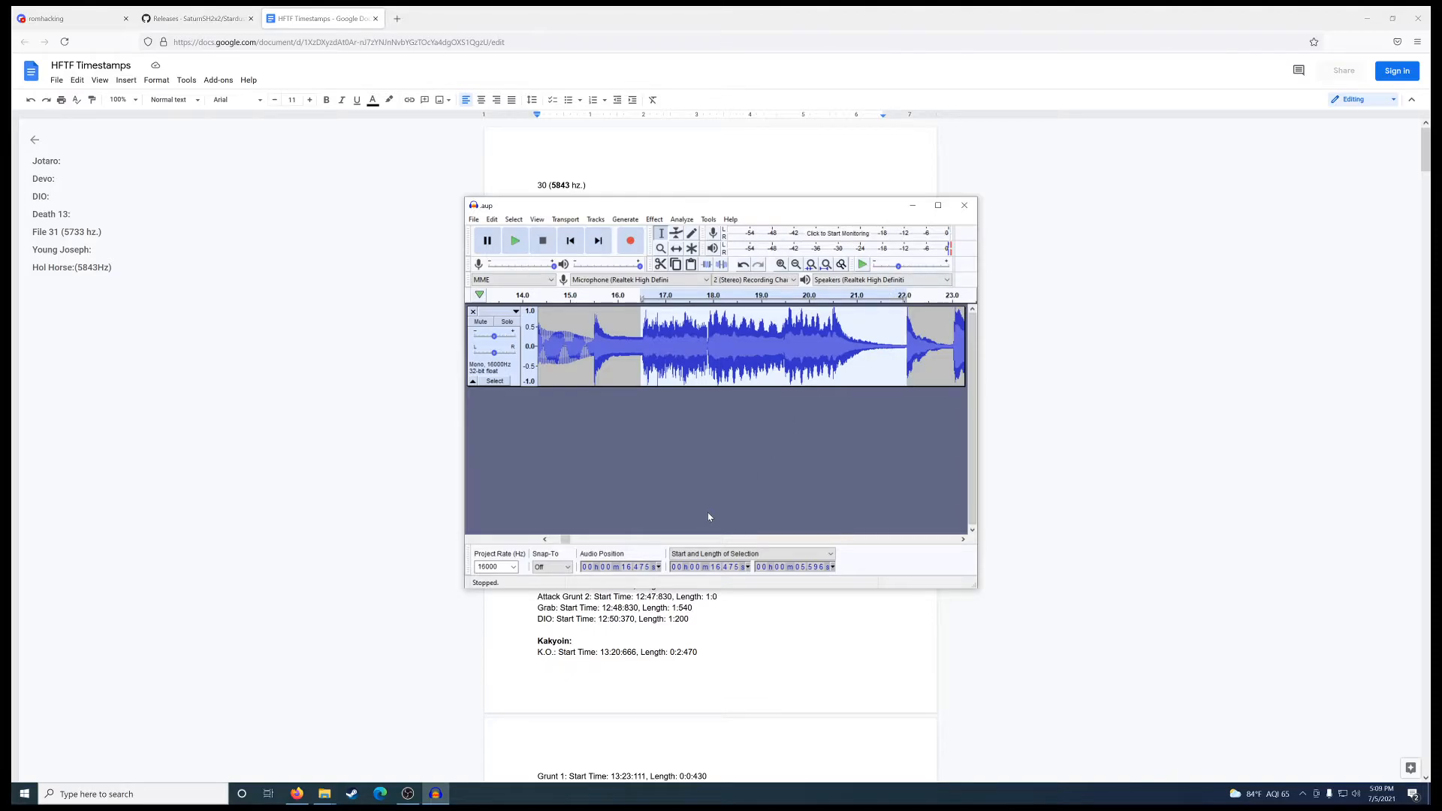
mouse_move(731, 514)
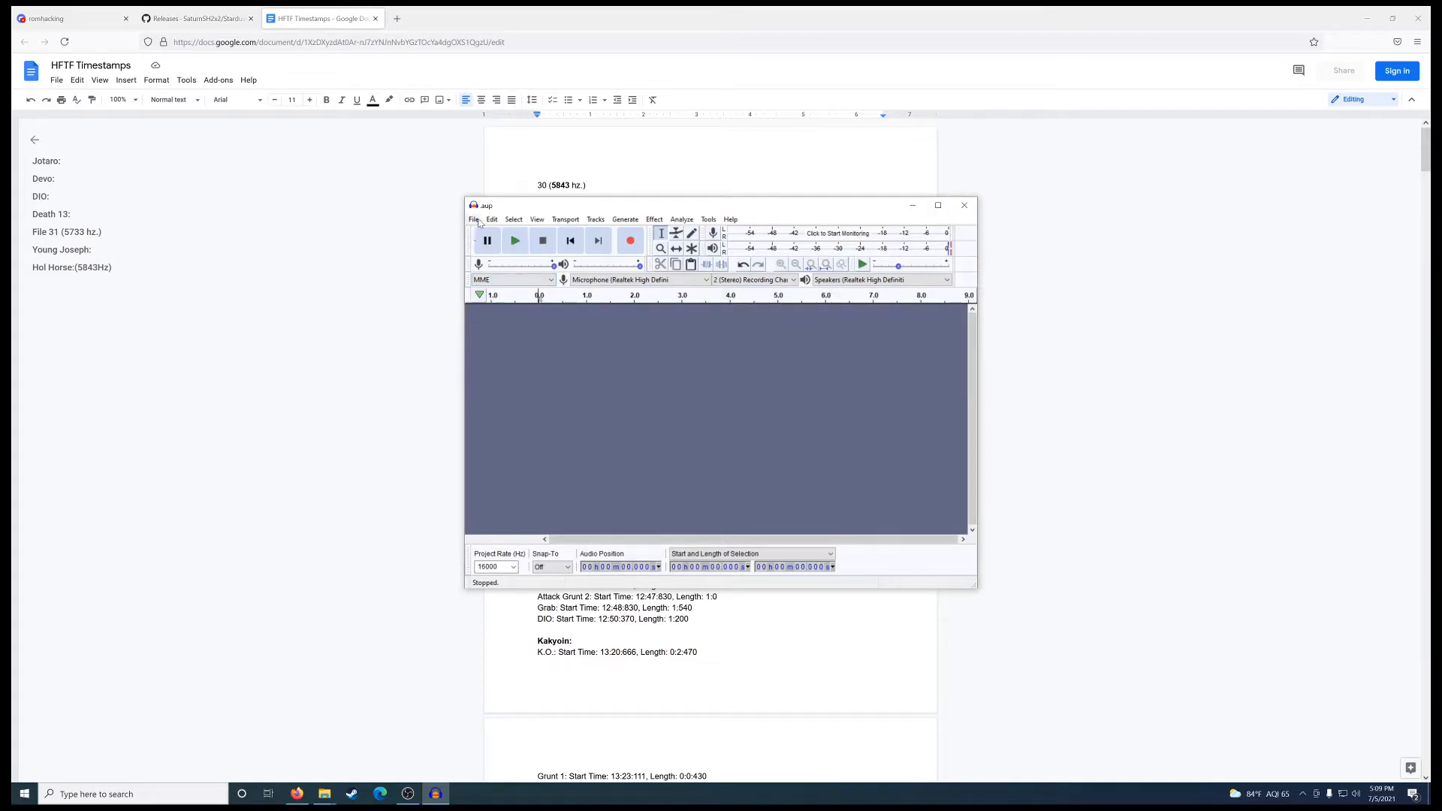
Load the Donkey Kong voices recording as its own Audacity project
left_click(475, 220)
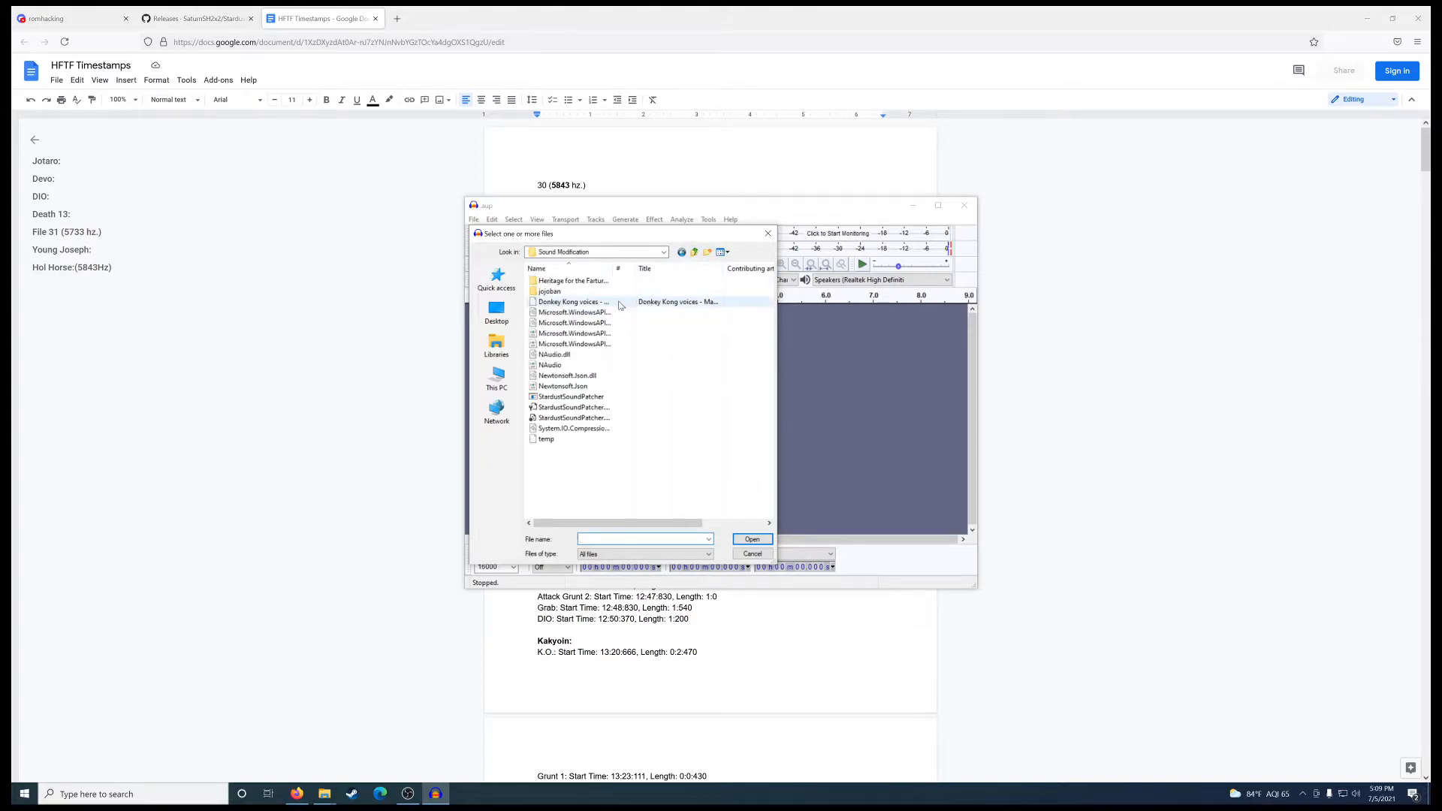
left_click(753, 553)
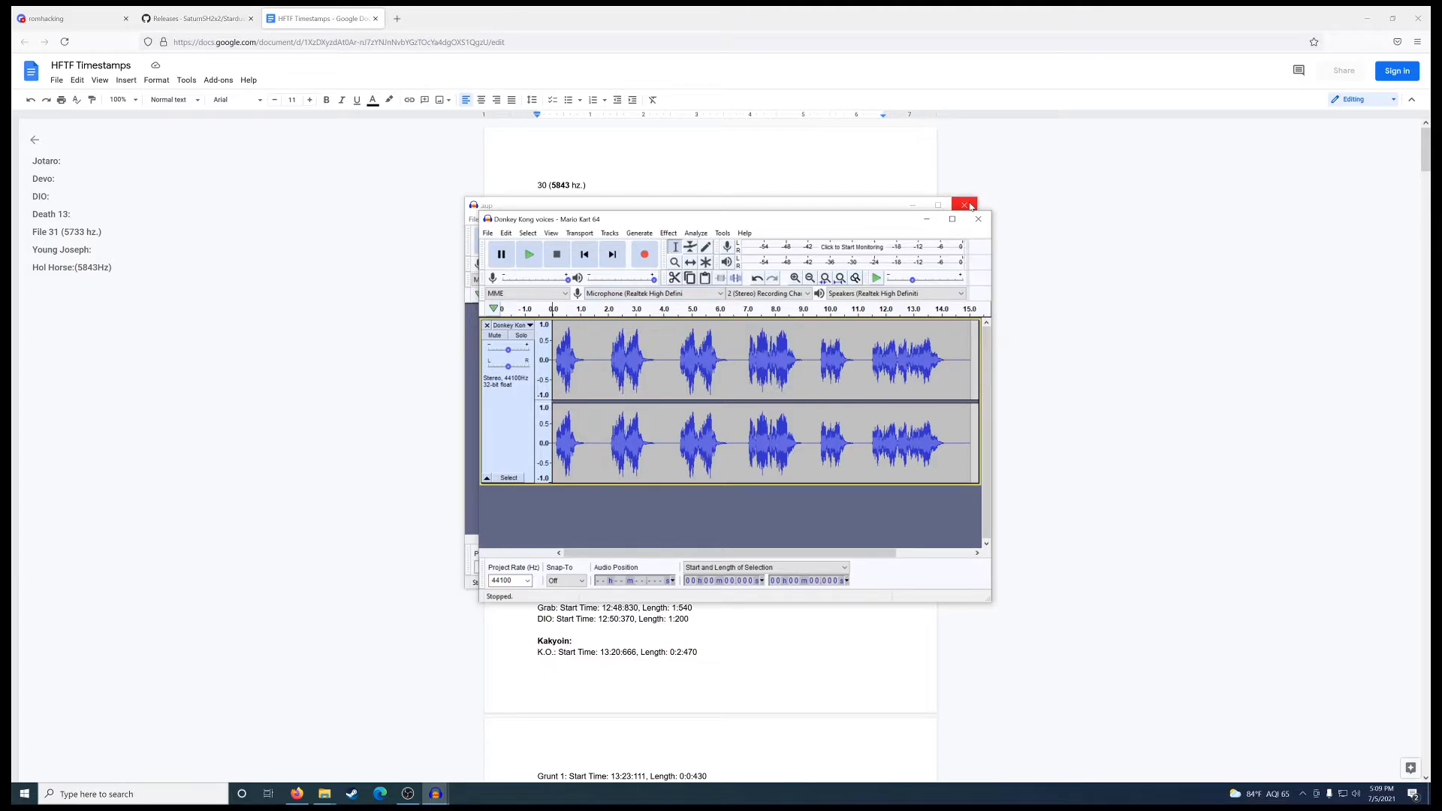
Close the old emptied project without saving its changes
left_click(964, 206)
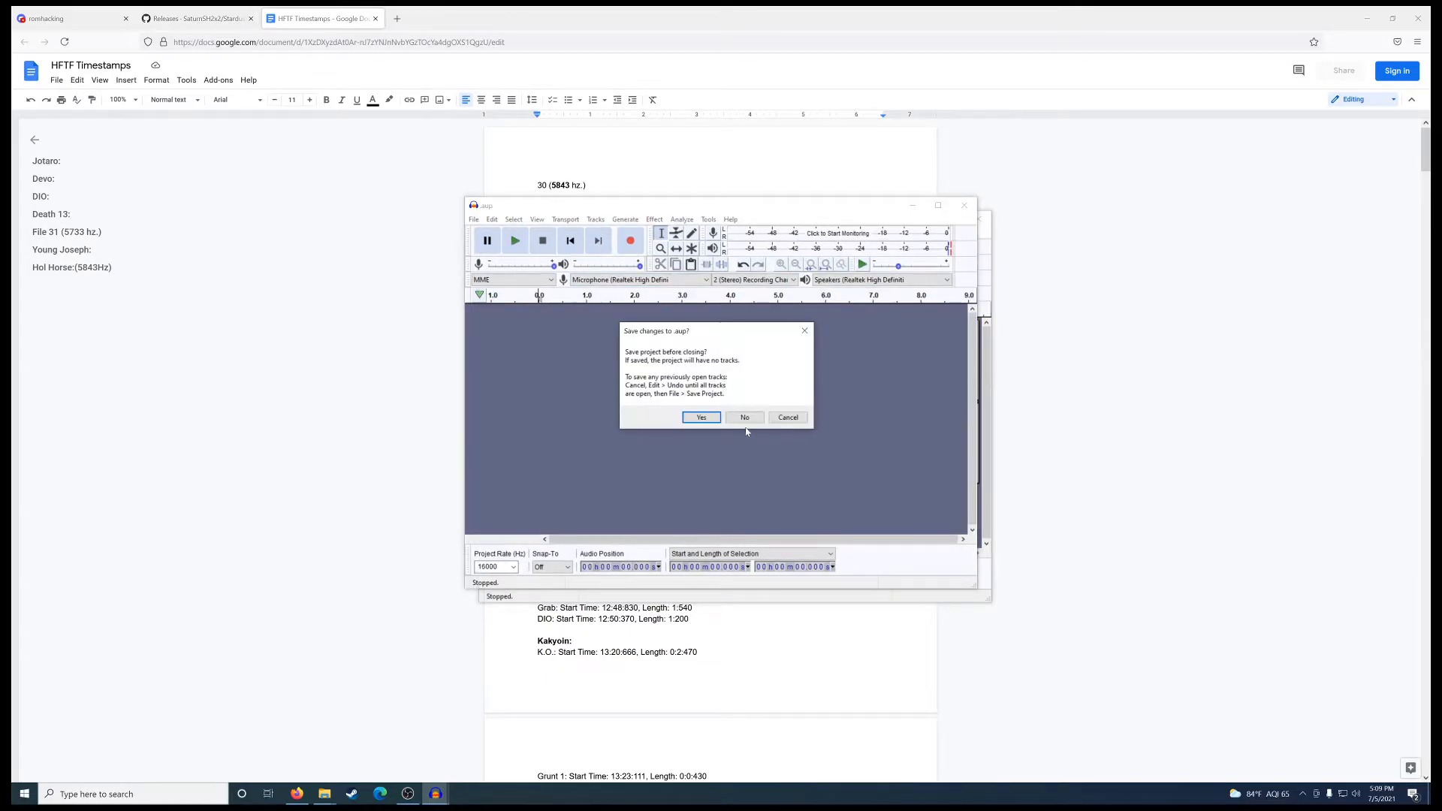
left_click(743, 416)
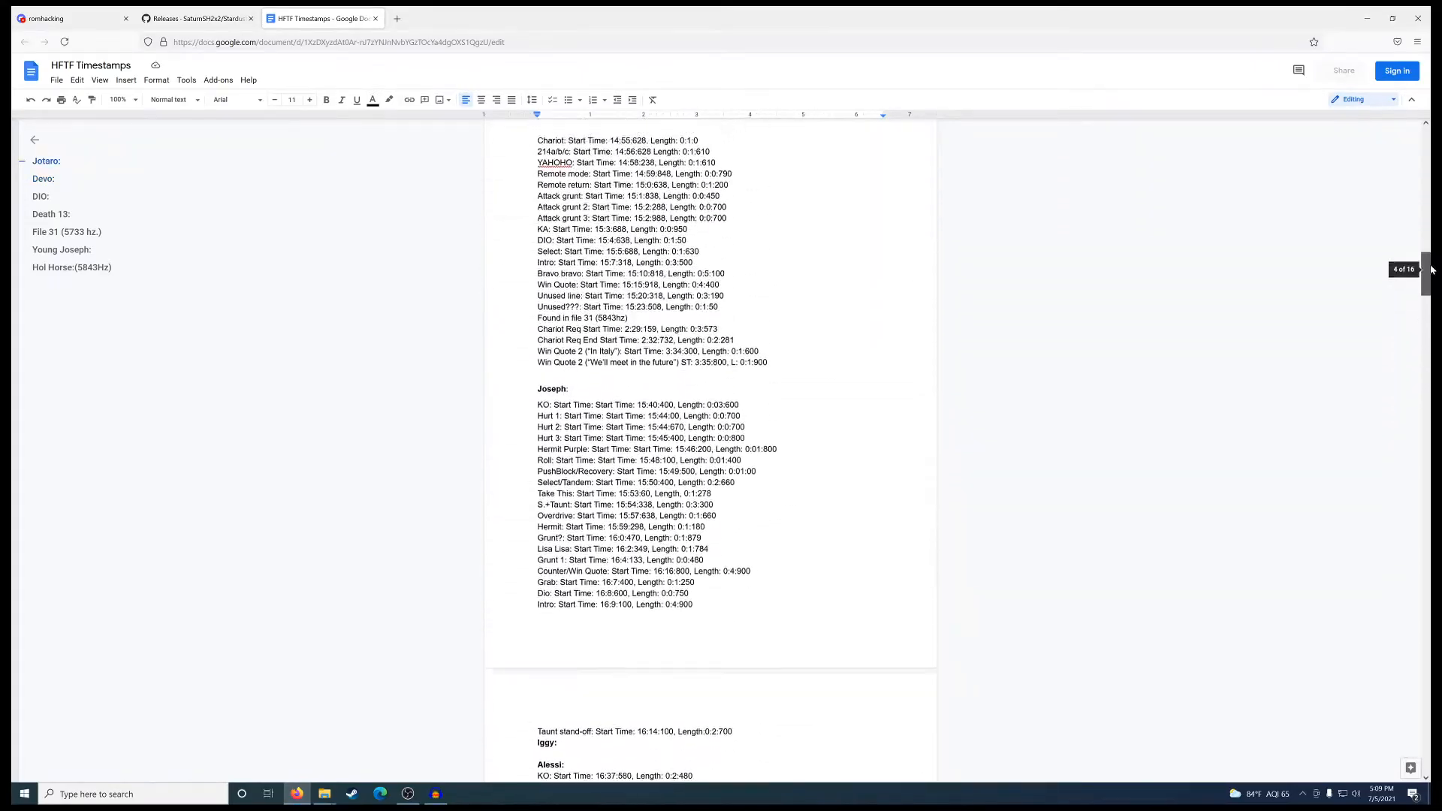
Scroll the timestamp list toward DIO's Stand on Taunt entry (length 0:5.390) and return to Audacity
scroll("up", 3)
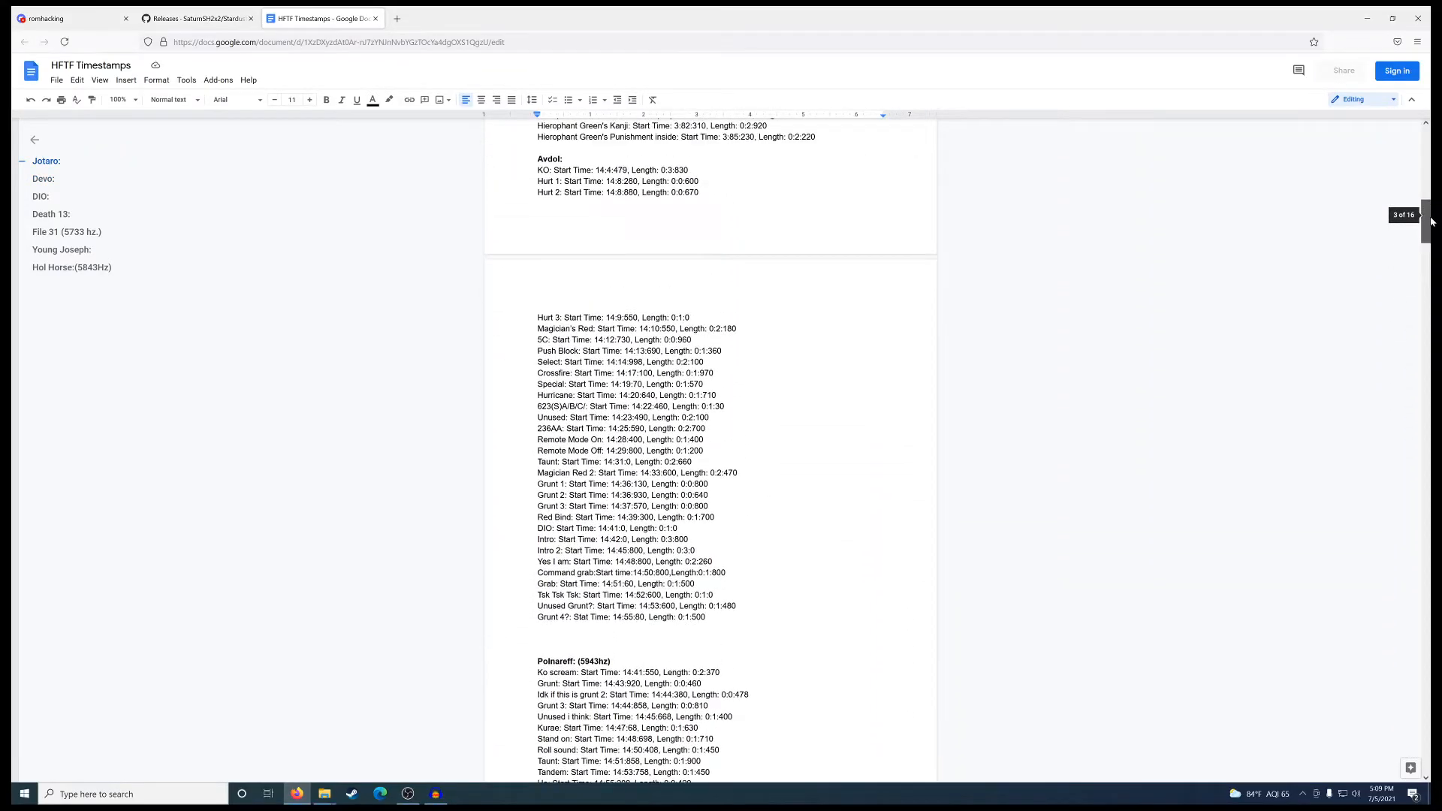
scroll("down", 3)
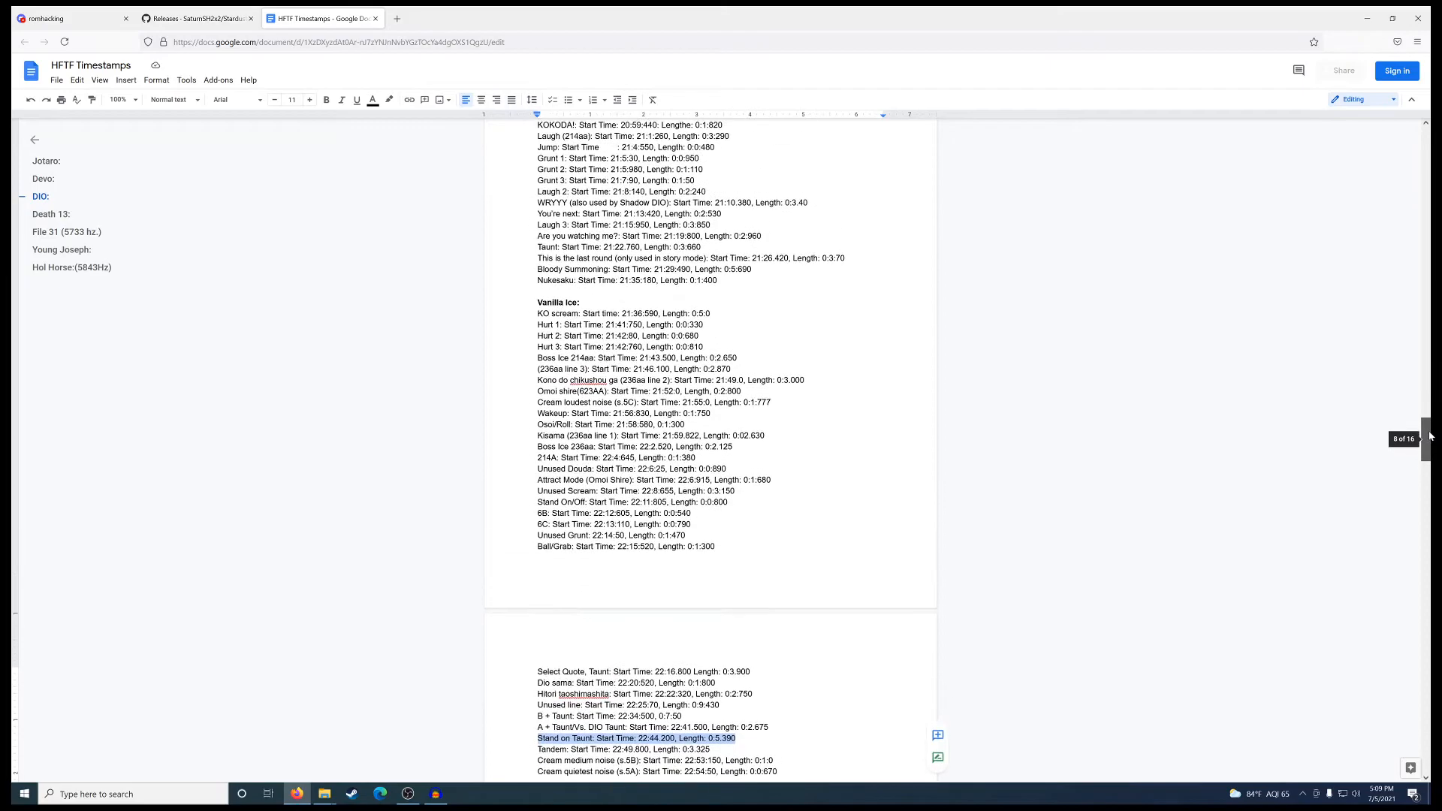
scroll("down", 3)
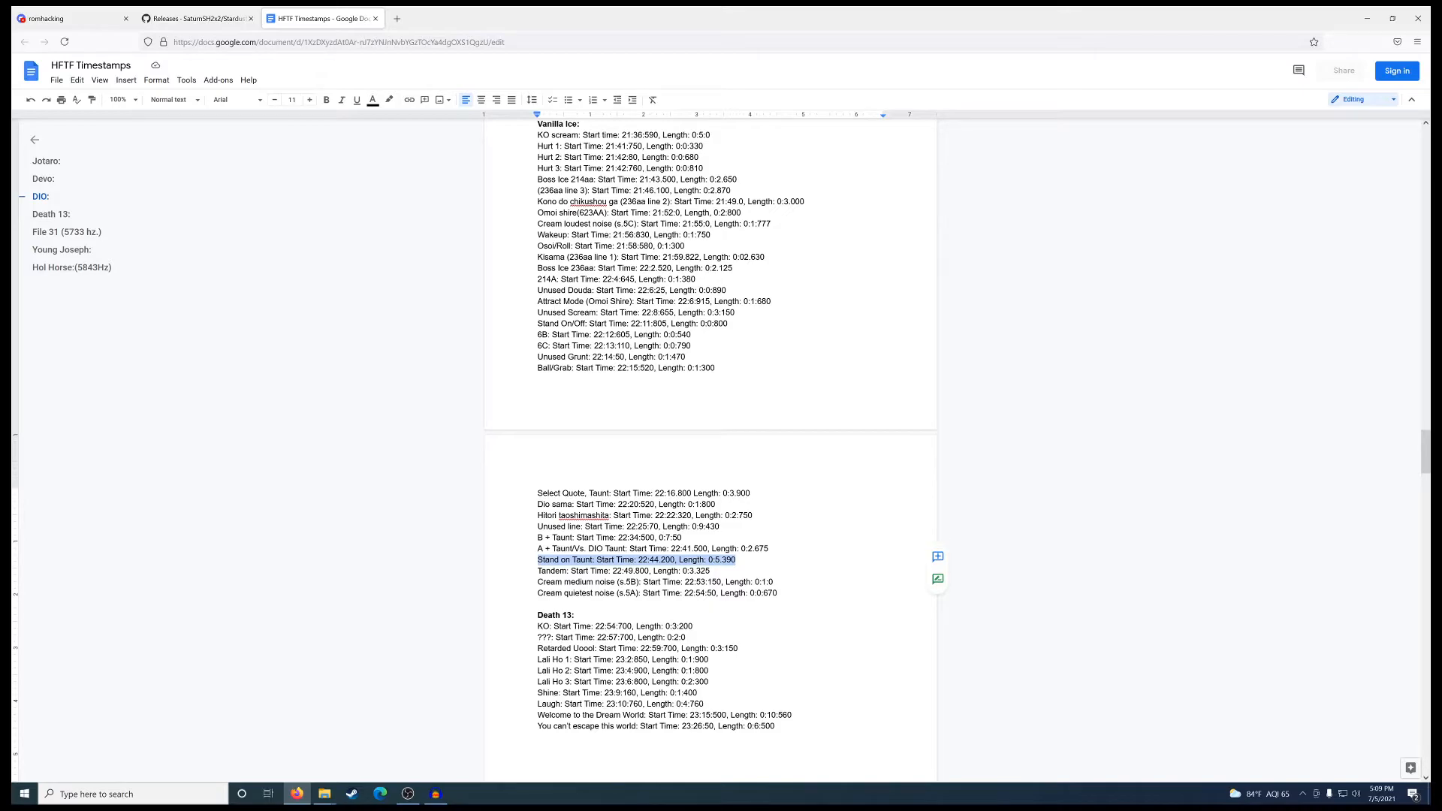
left_click(434, 793)
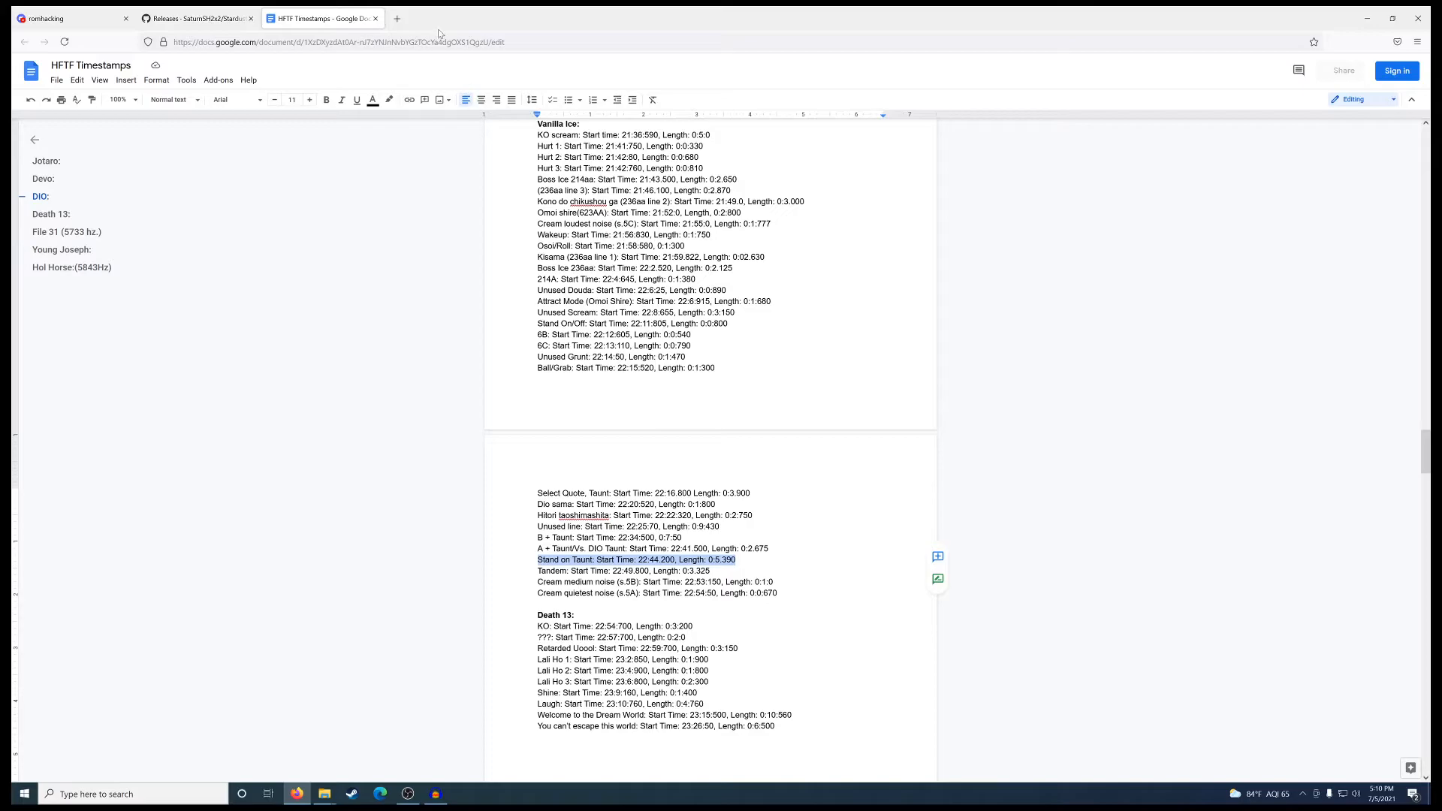
mouse_move(397, 18)
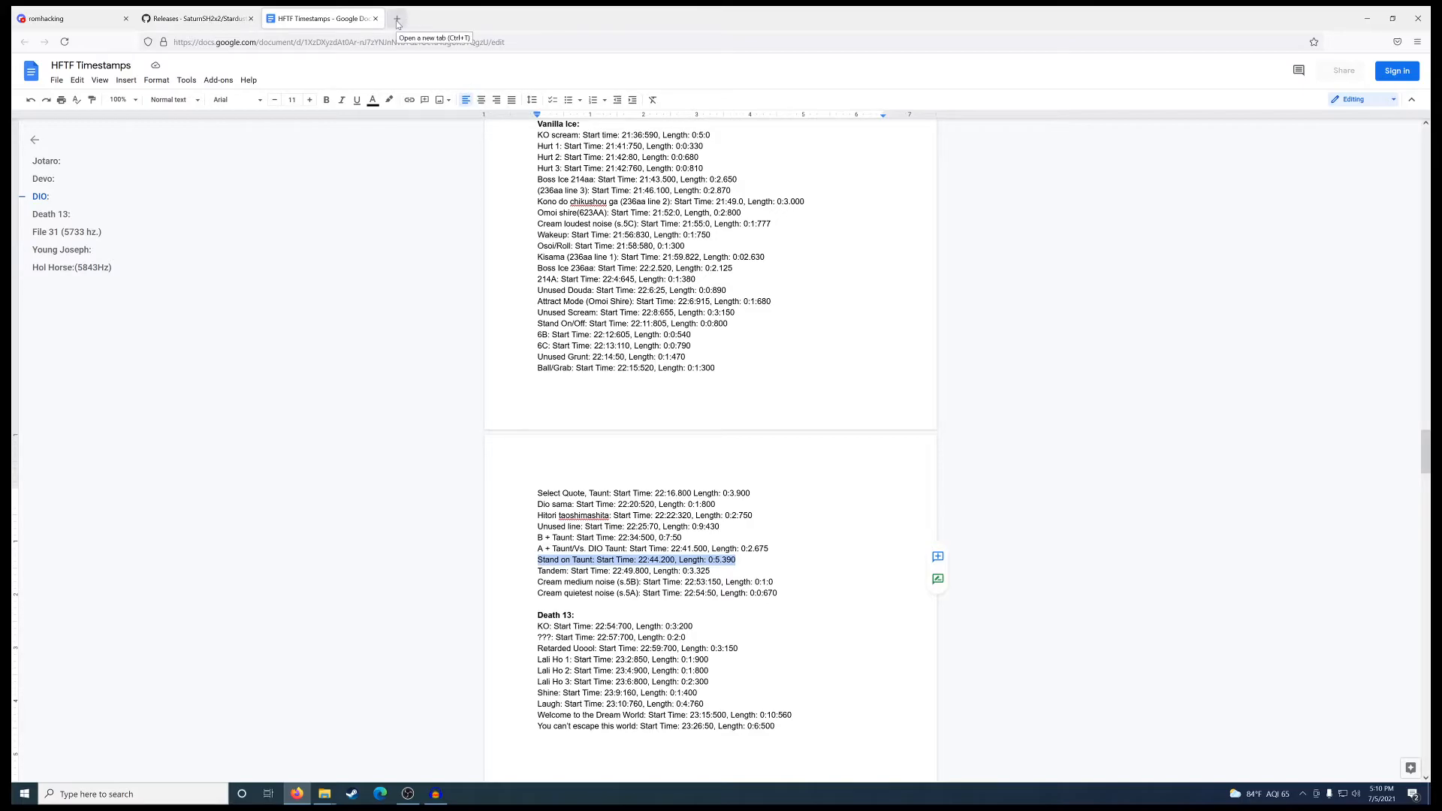
Search '5390 / 2' in a new Firefox tab to get 2695, then return to the Donkey Kong voices project
left_click(397, 18)
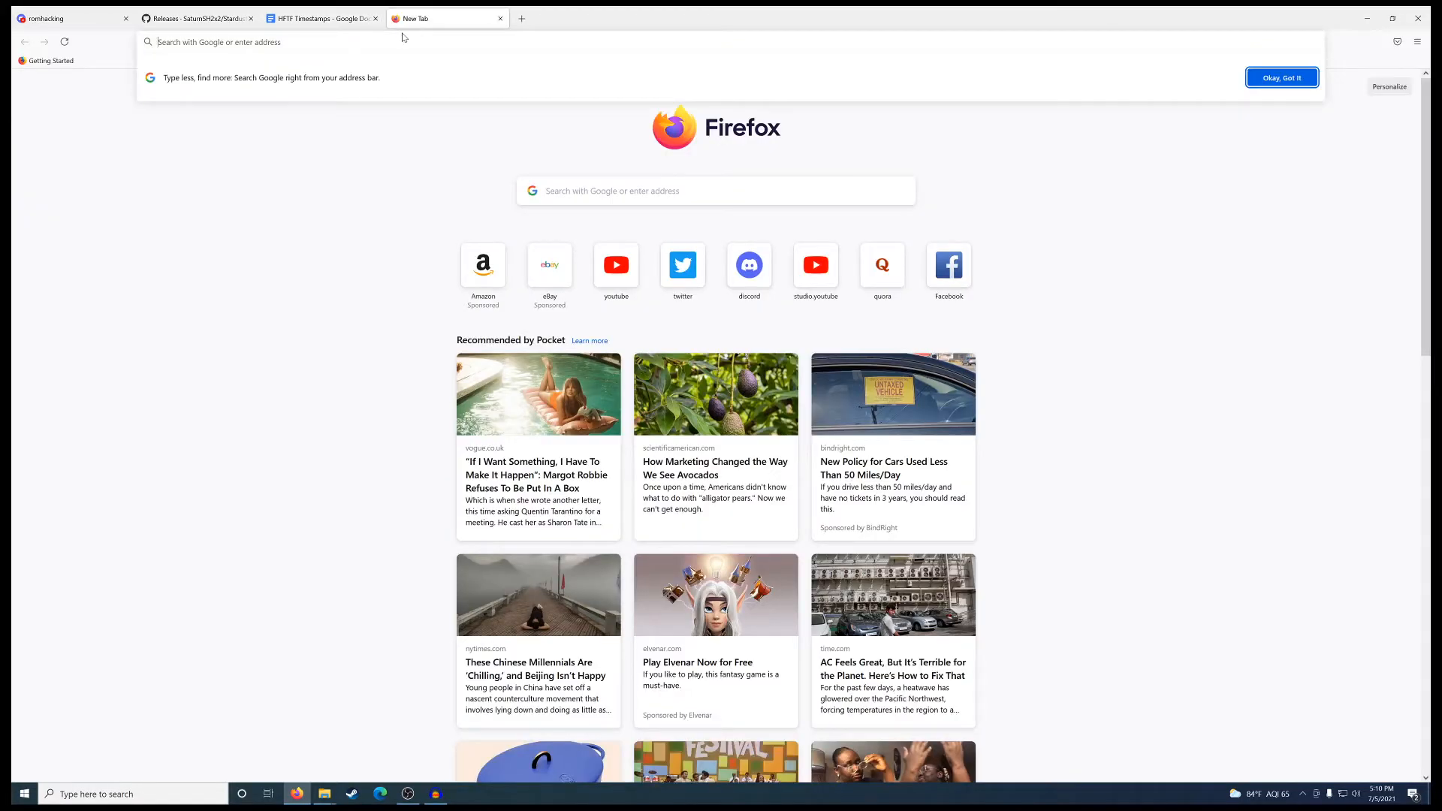
type("5390 / 2")
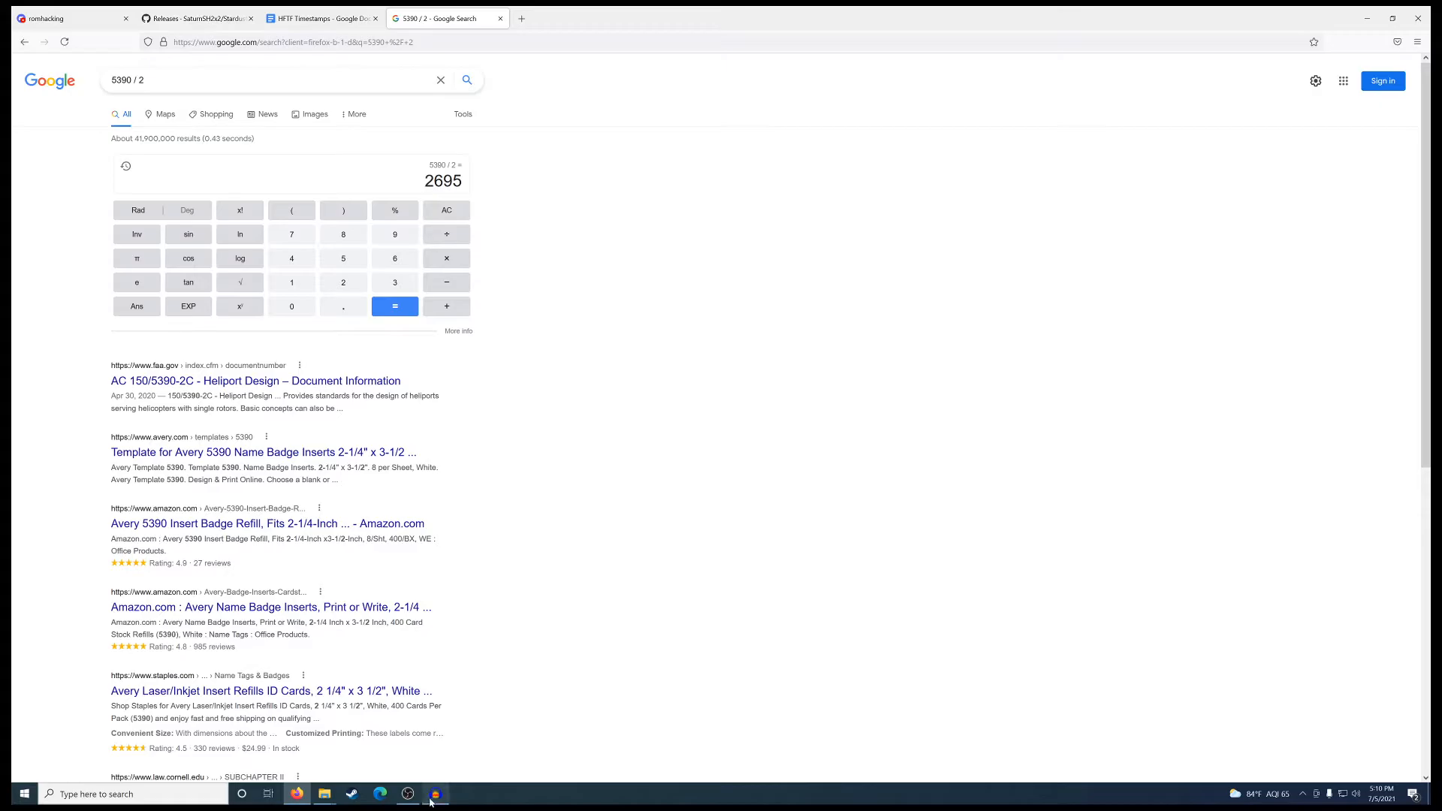
left_click(436, 793)
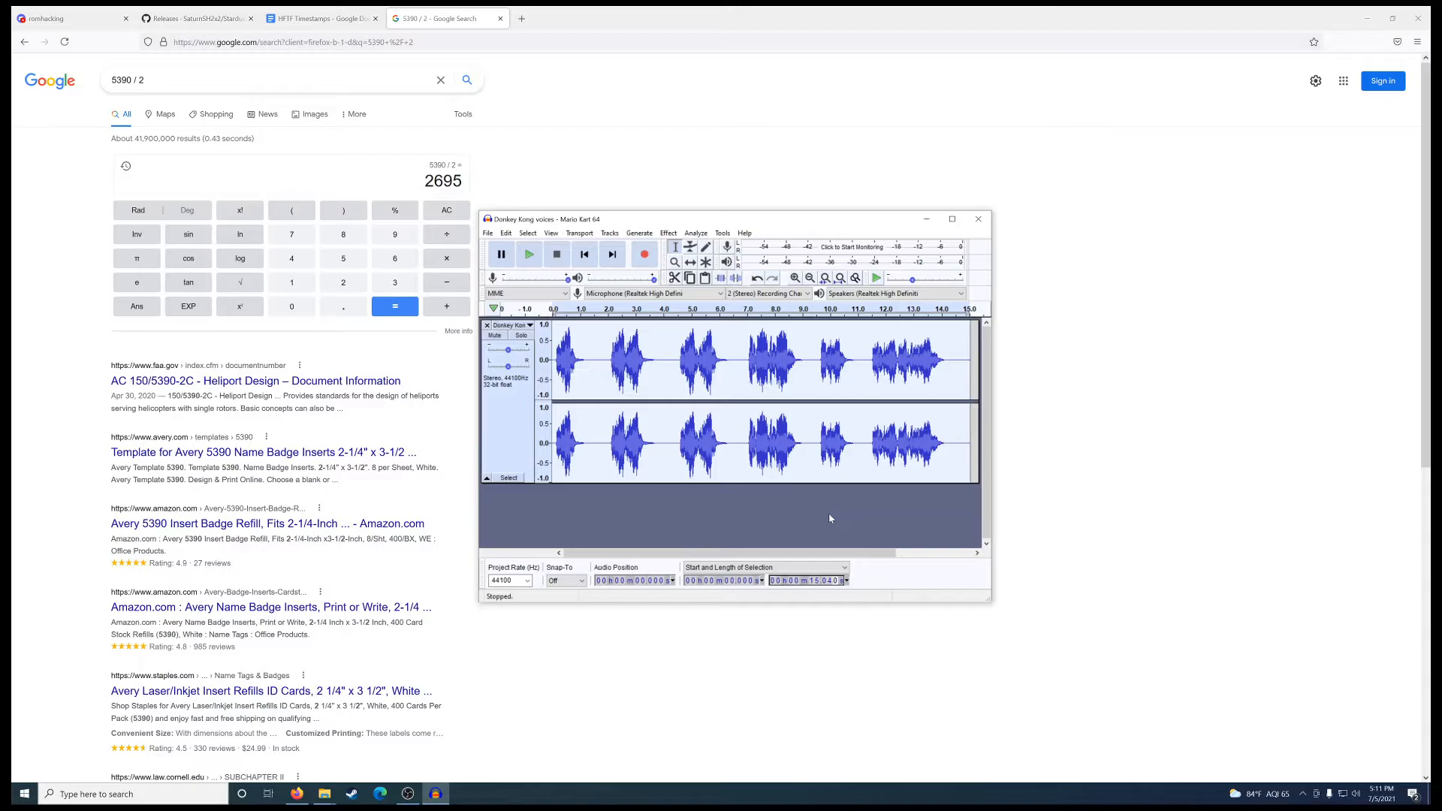
Trim the Donkey Kong voices clip to about its first 2.695 seconds and play it back
left_click(529, 254)
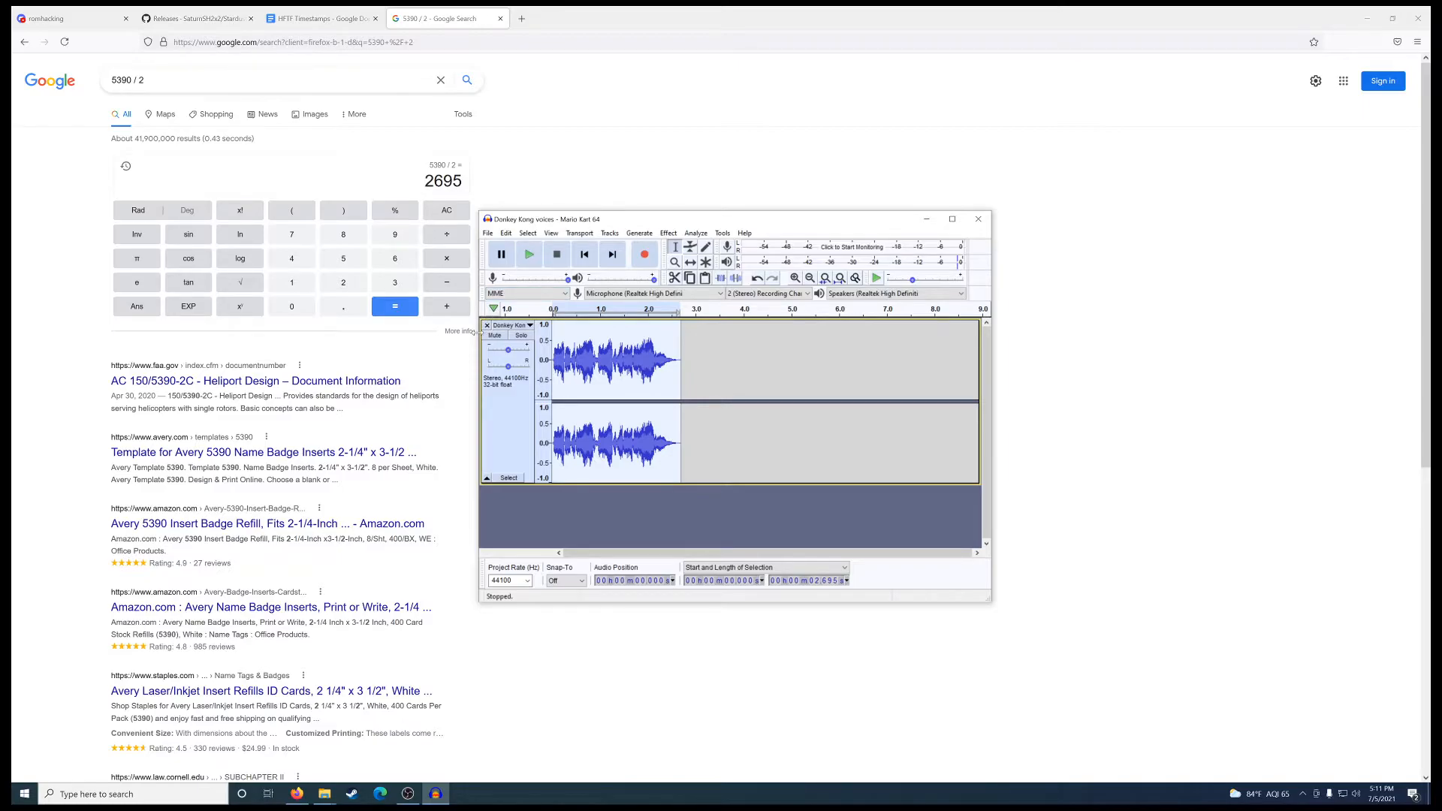
mouse_move(529, 254)
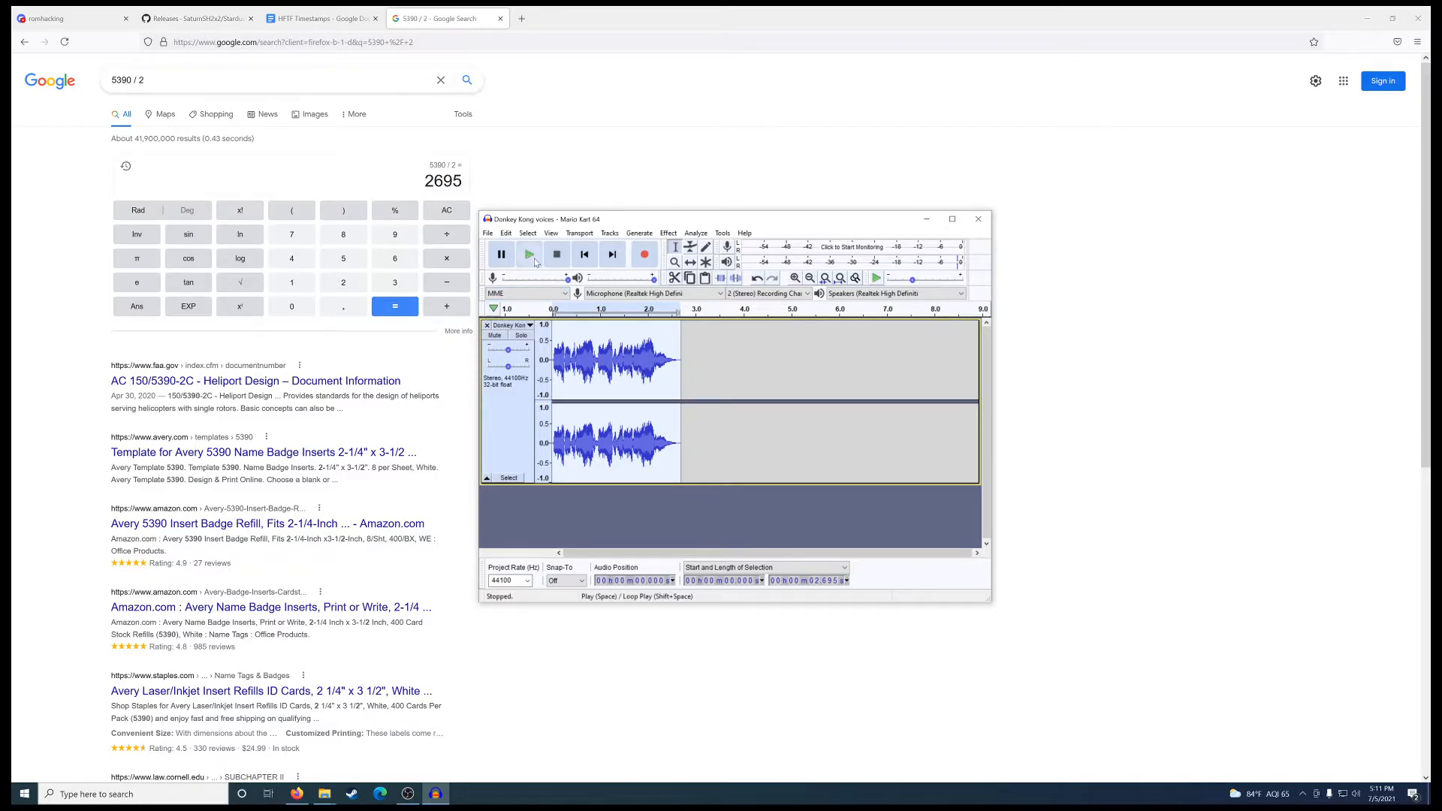
left_click(529, 255)
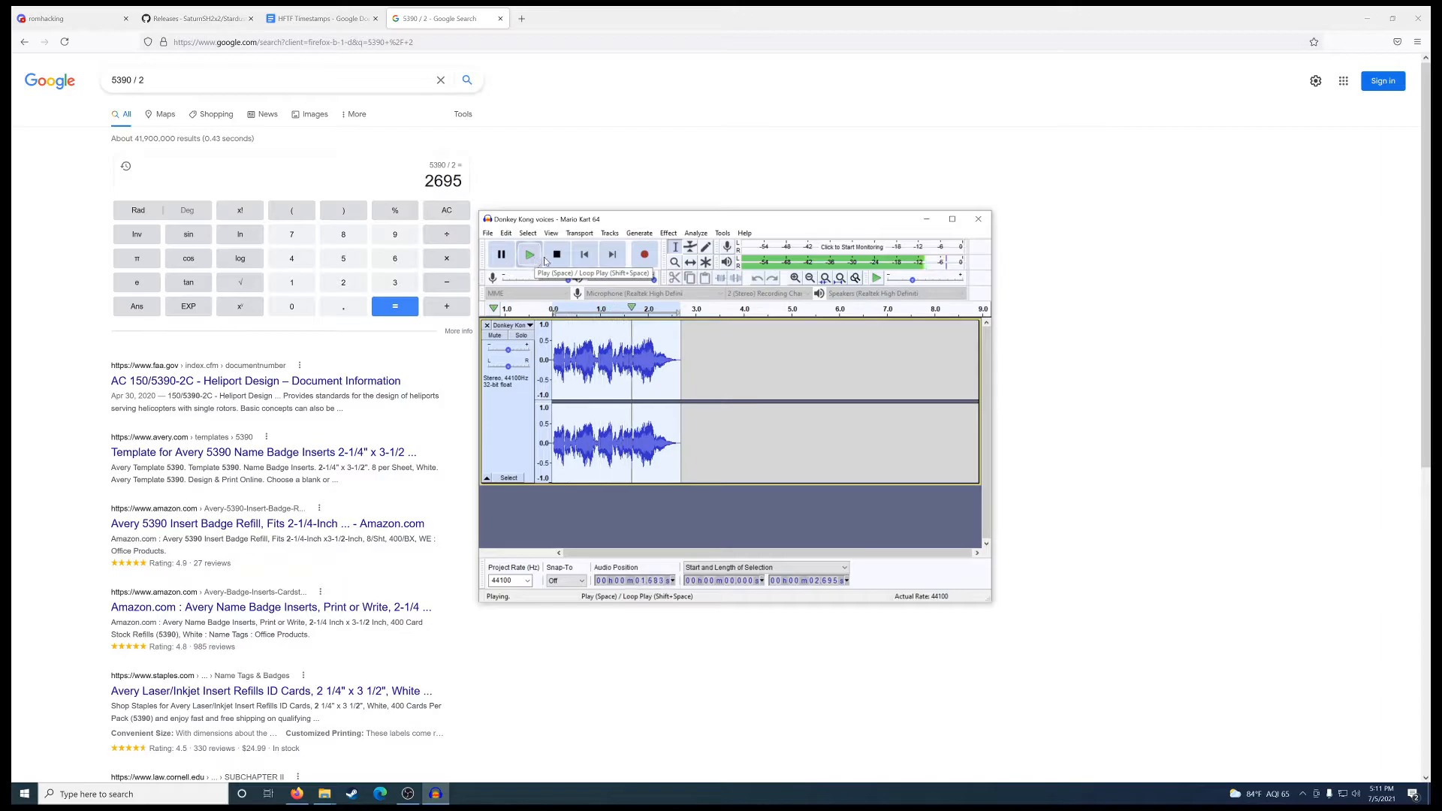
left_click(556, 253)
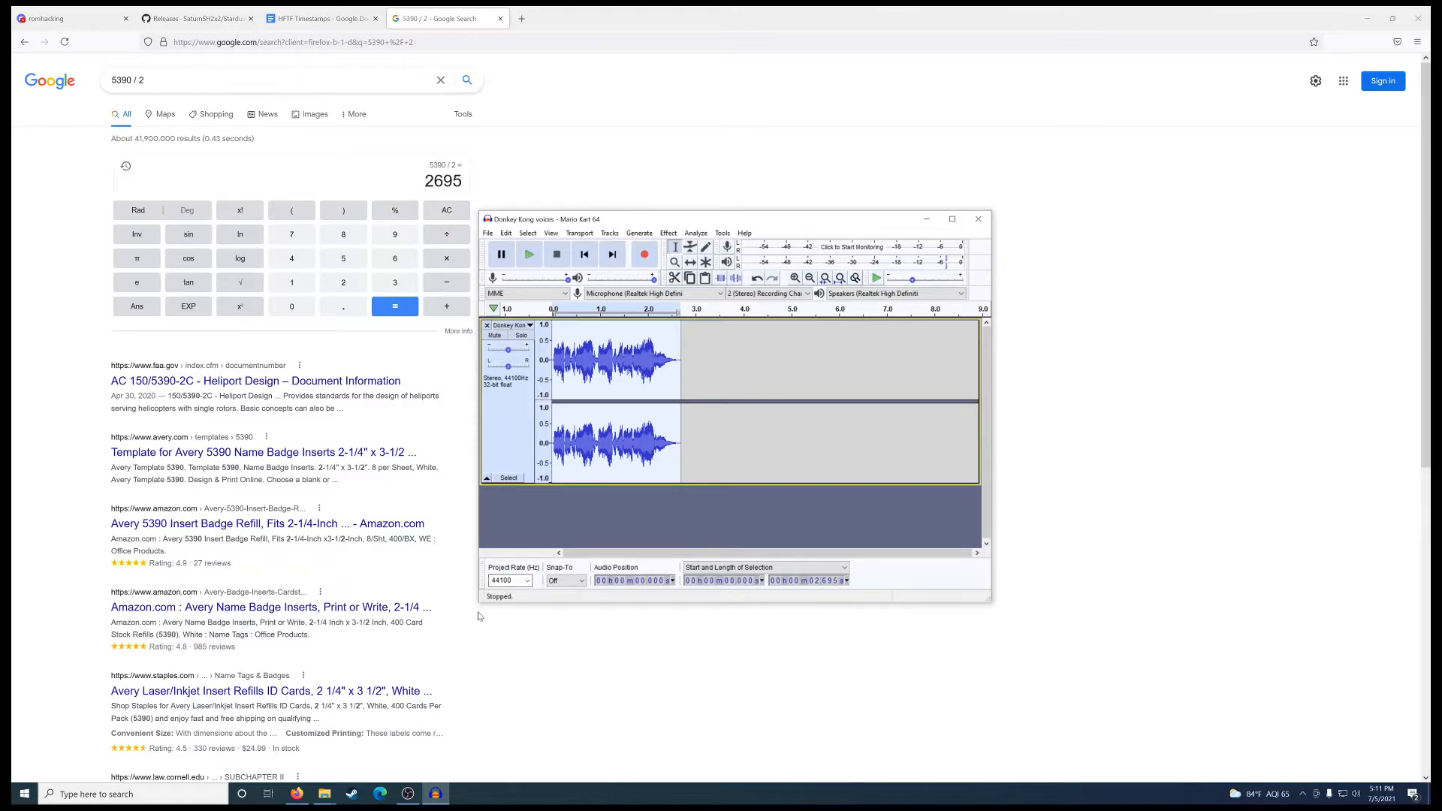
Set the Project Rate to 5843 Hz per the file 30 note and play the Donkey Kong clip
left_click(321, 18)
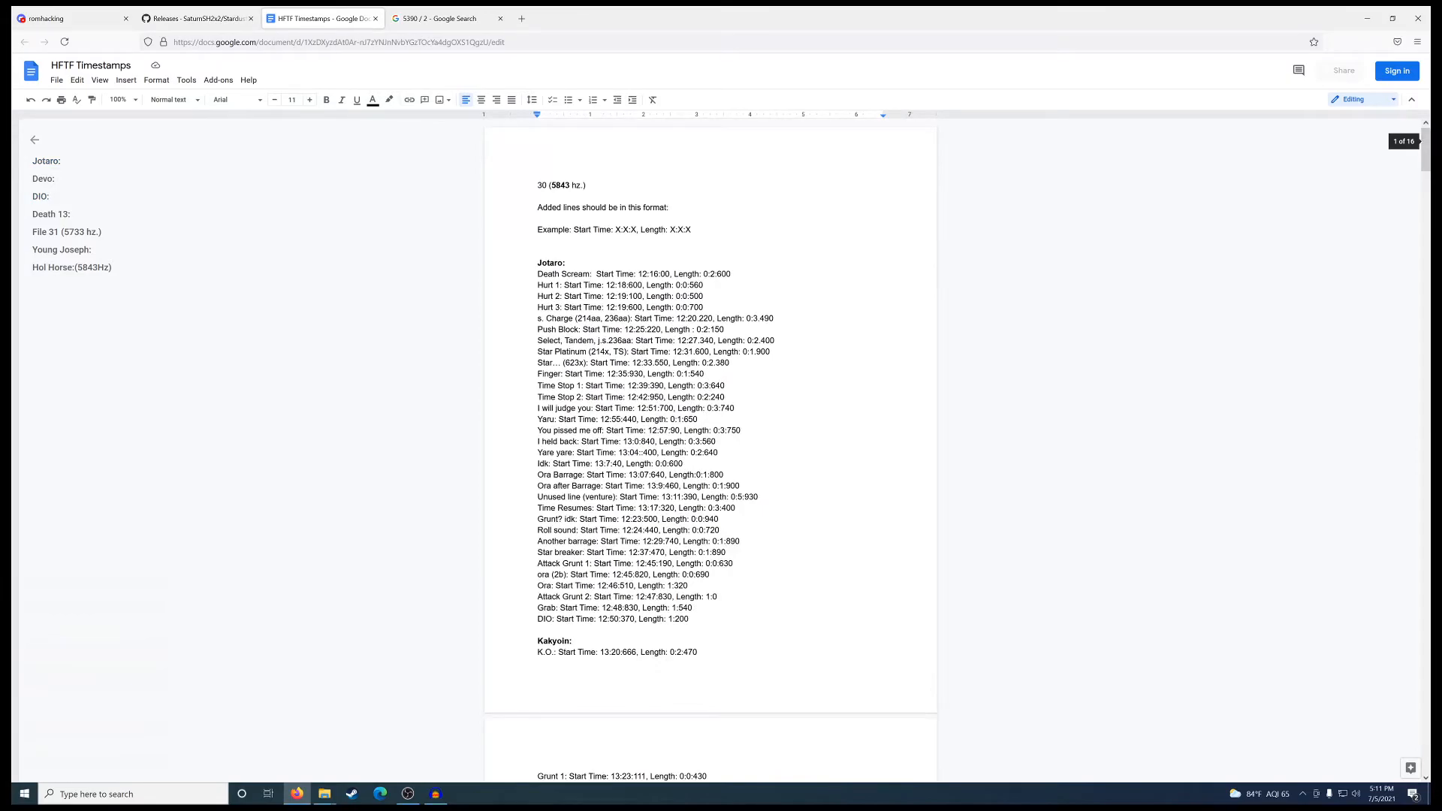
left_click(435, 793)
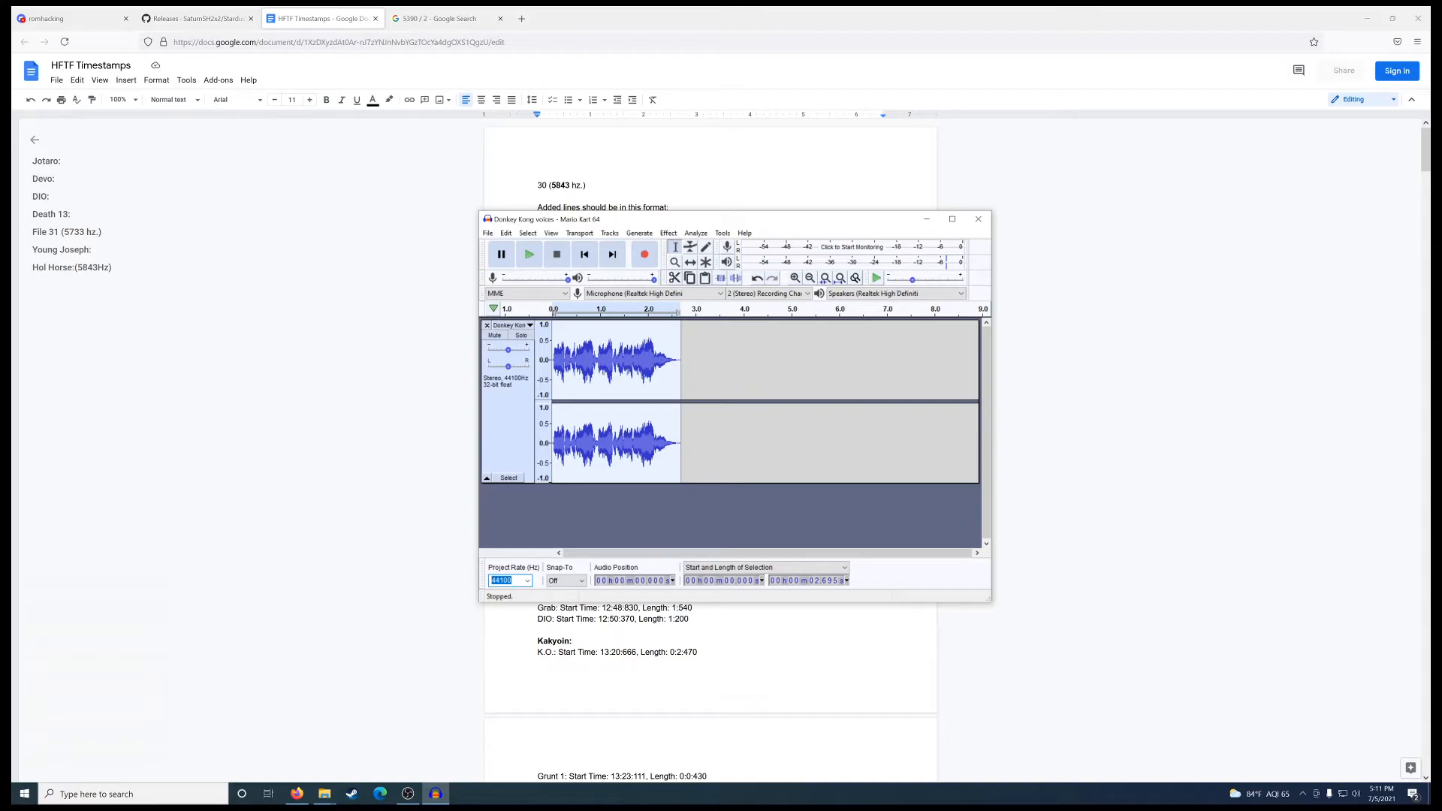
type("5843")
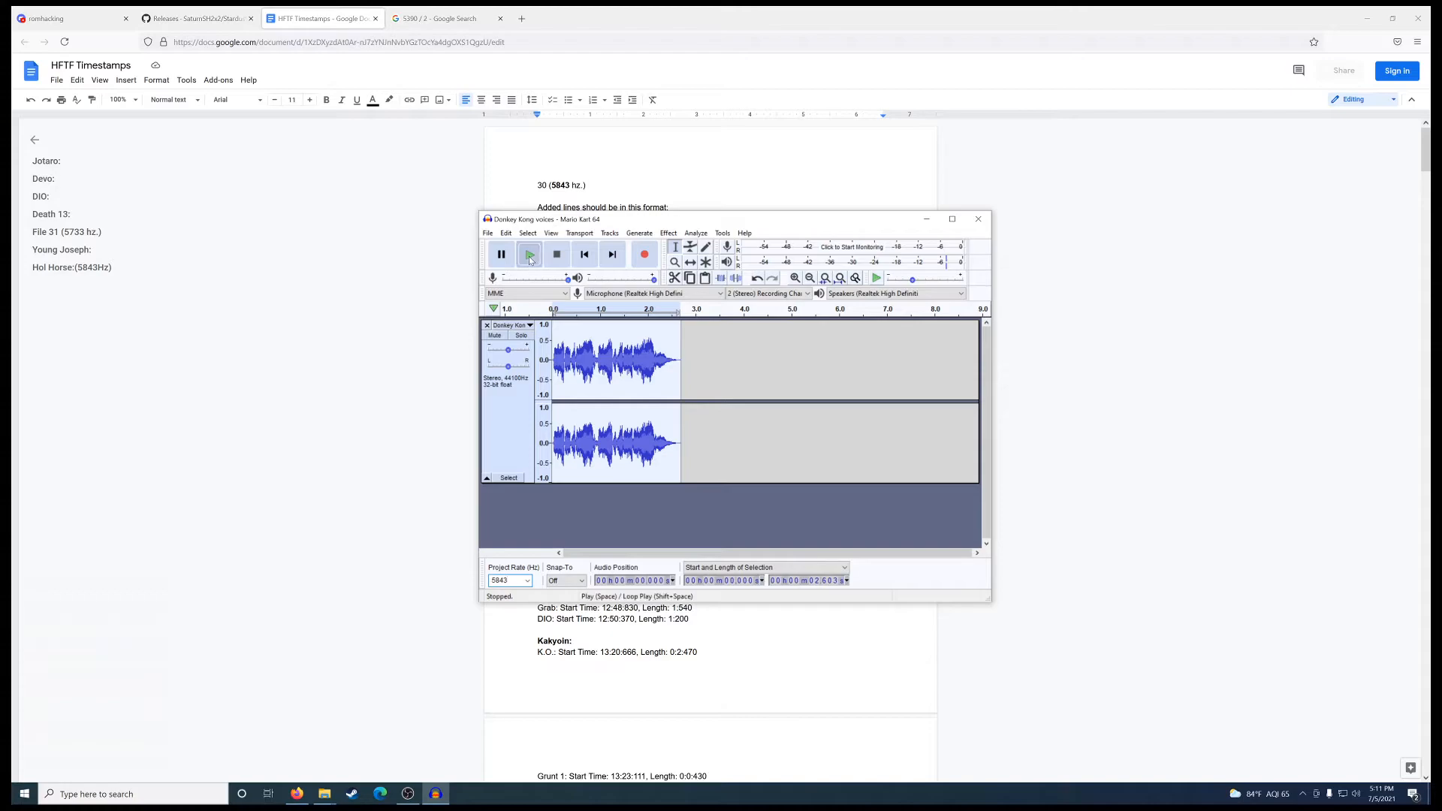
left_click(529, 254)
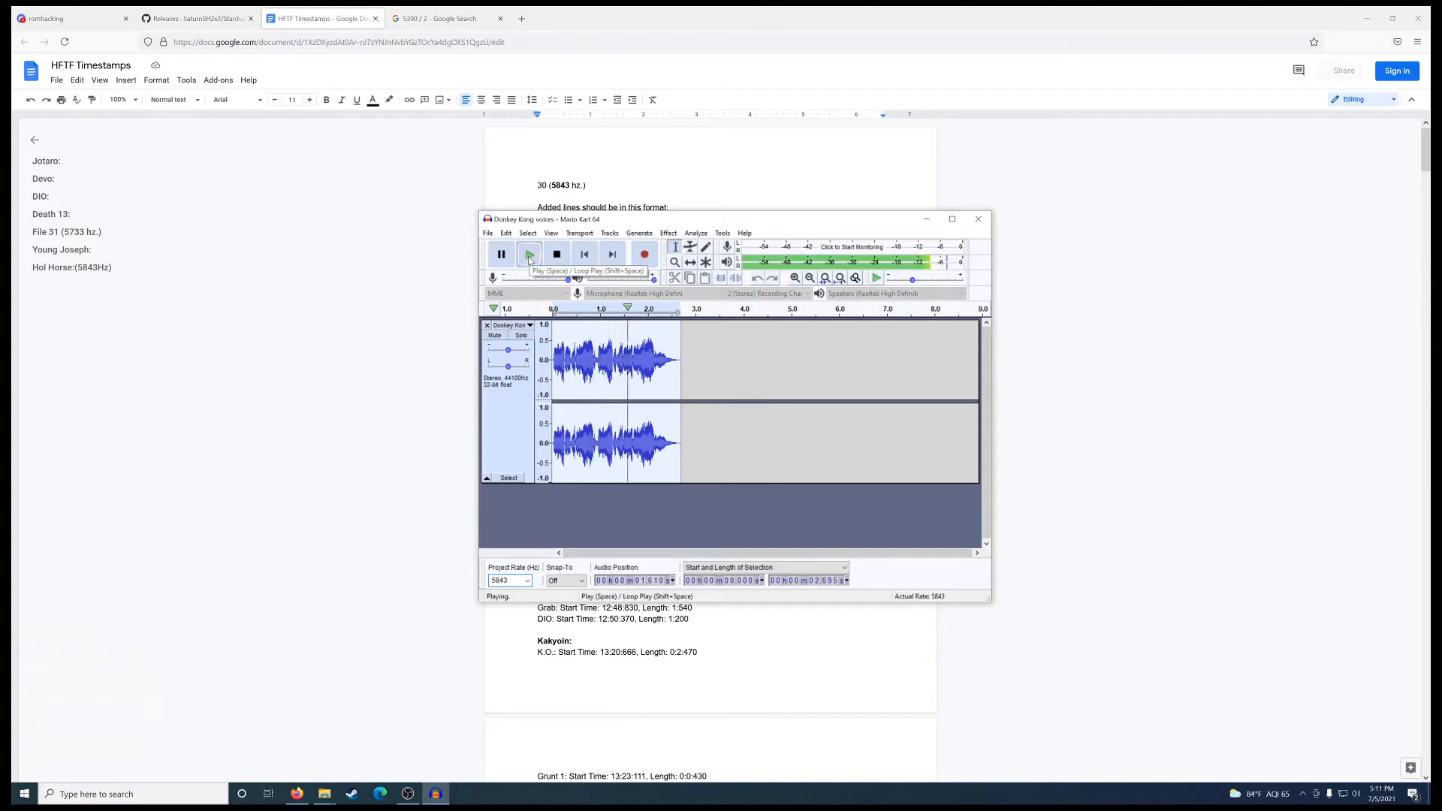
left_click(556, 254)
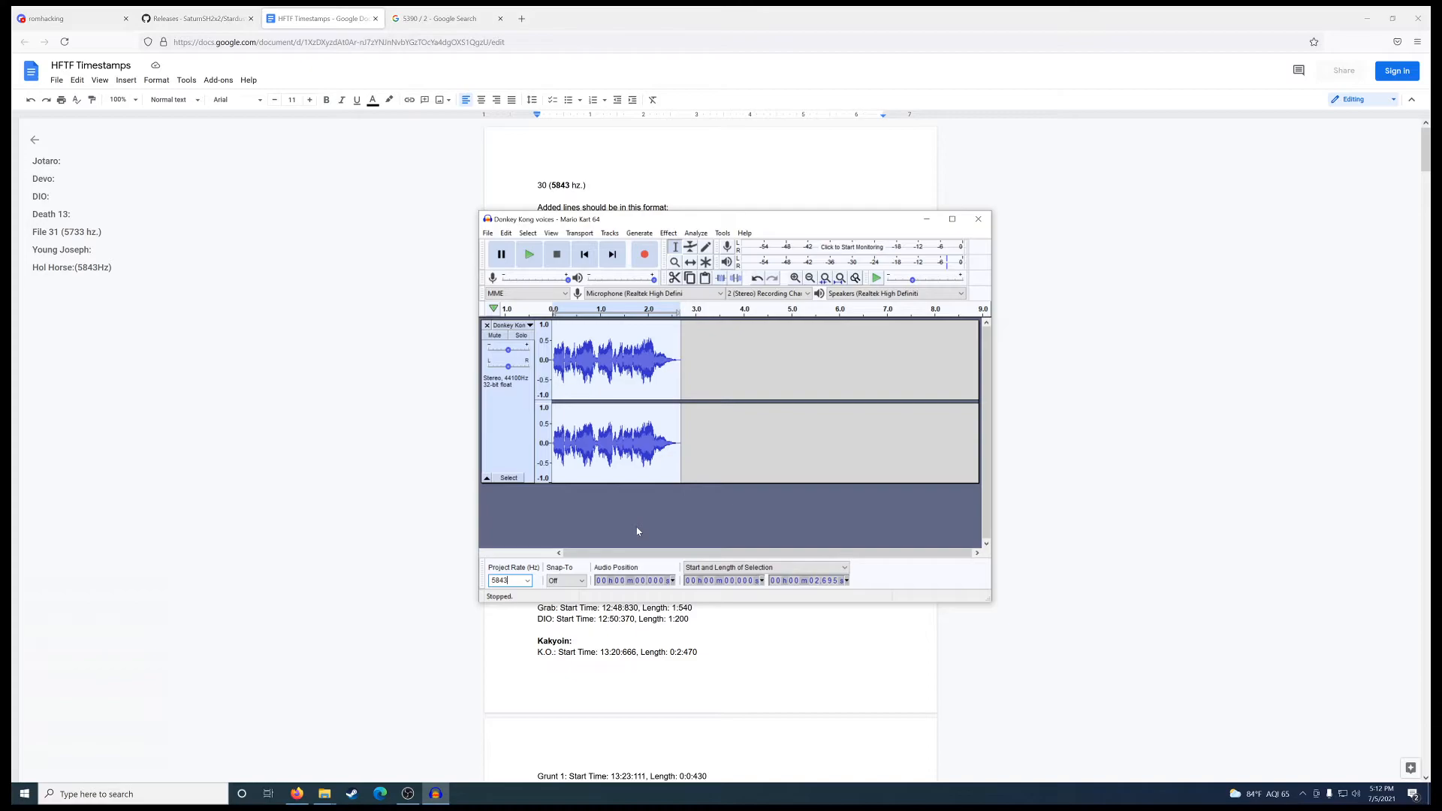
mouse_move(637, 525)
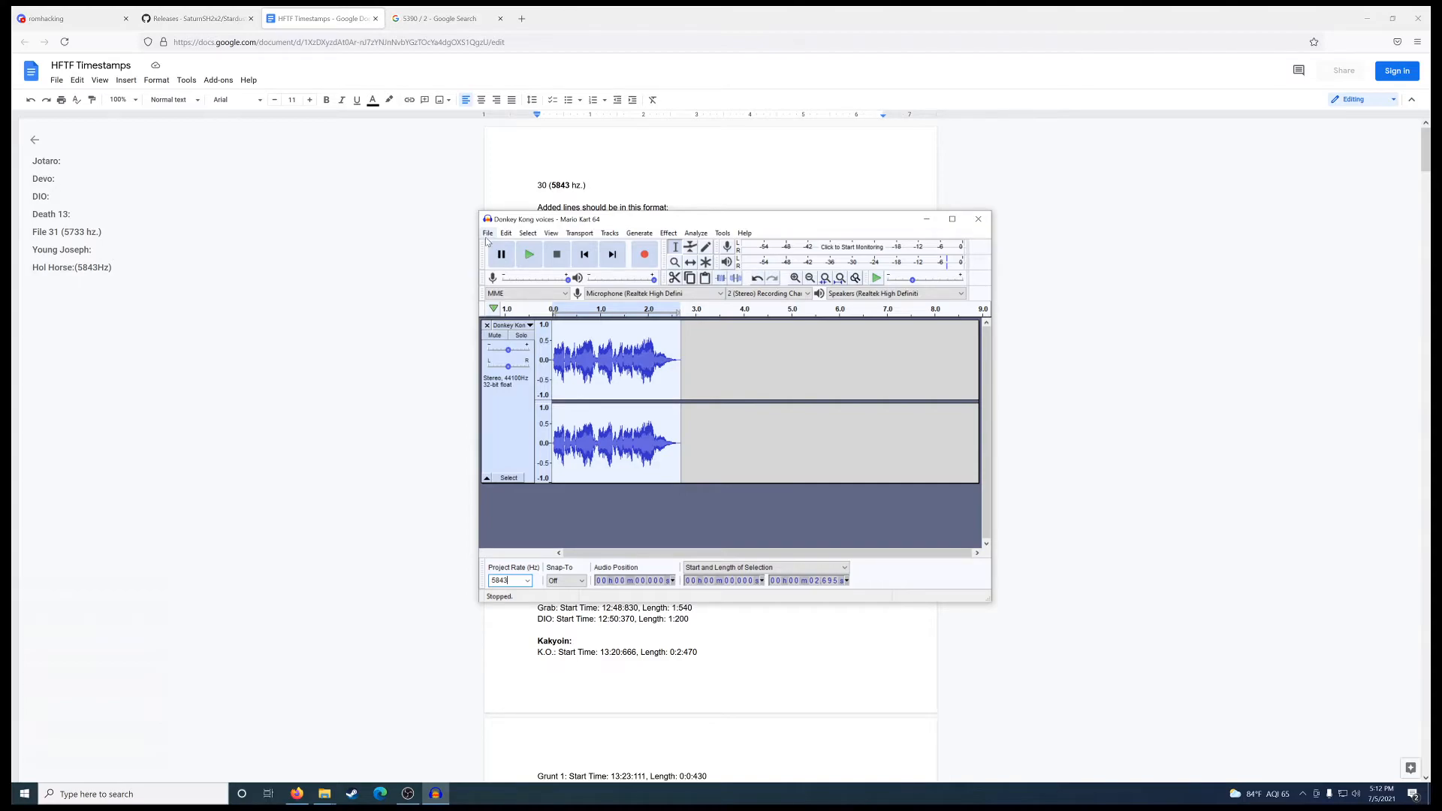
Attempt an MP3 export named 'Dk V', then cancel at the invalid 5843 Hz sample-rate prompt
left_click(487, 232)
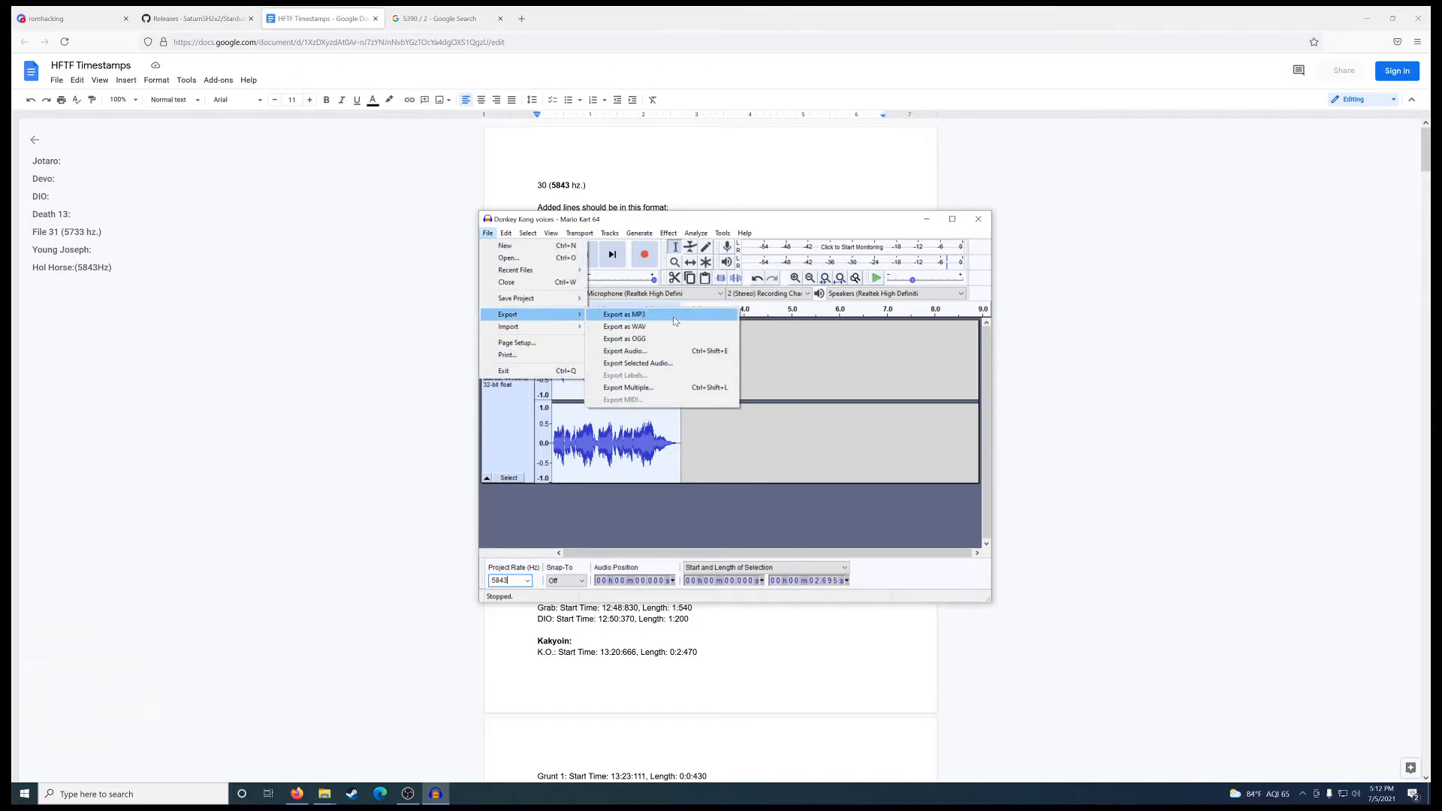
mouse_move(649, 327)
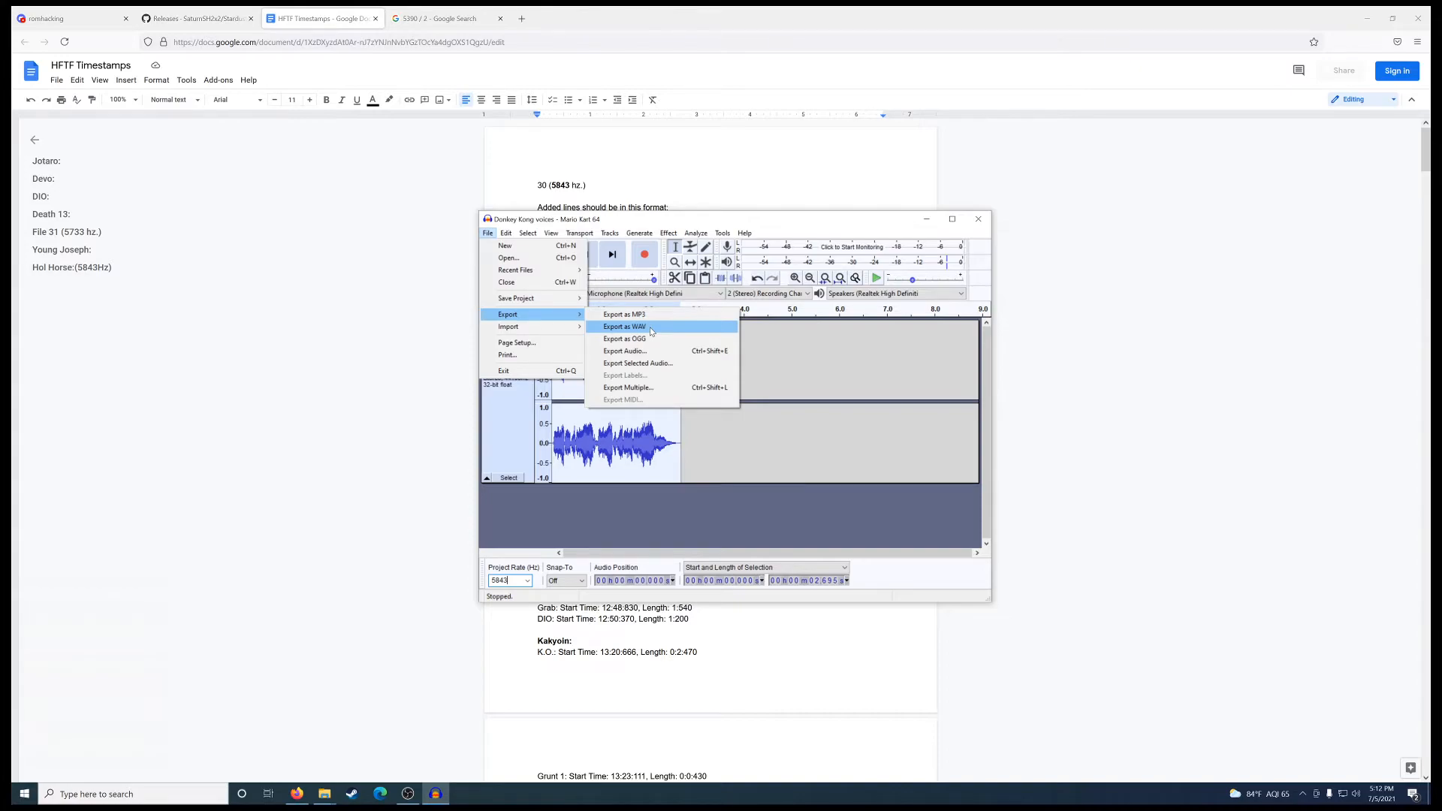
left_click(623, 314)
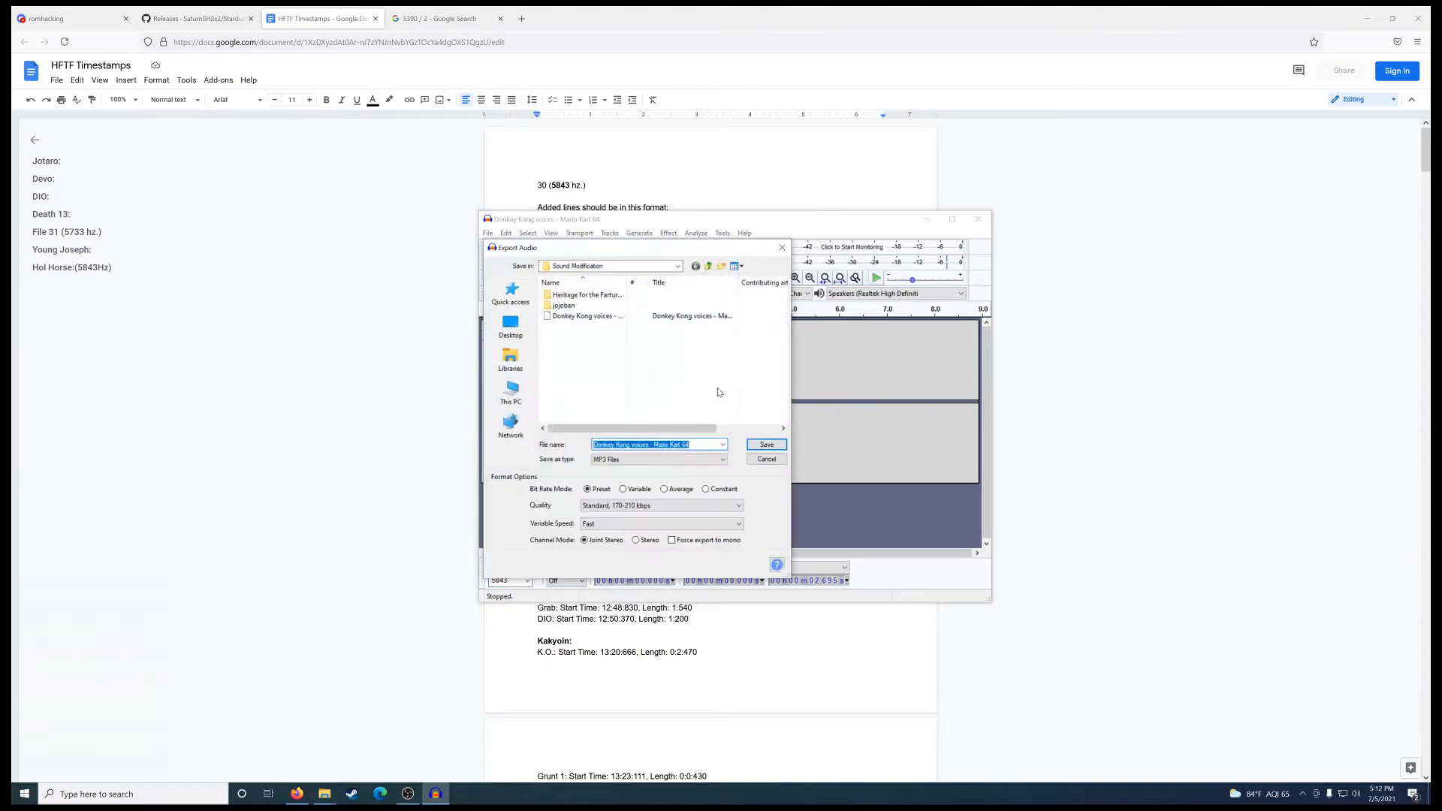
type("Dk V")
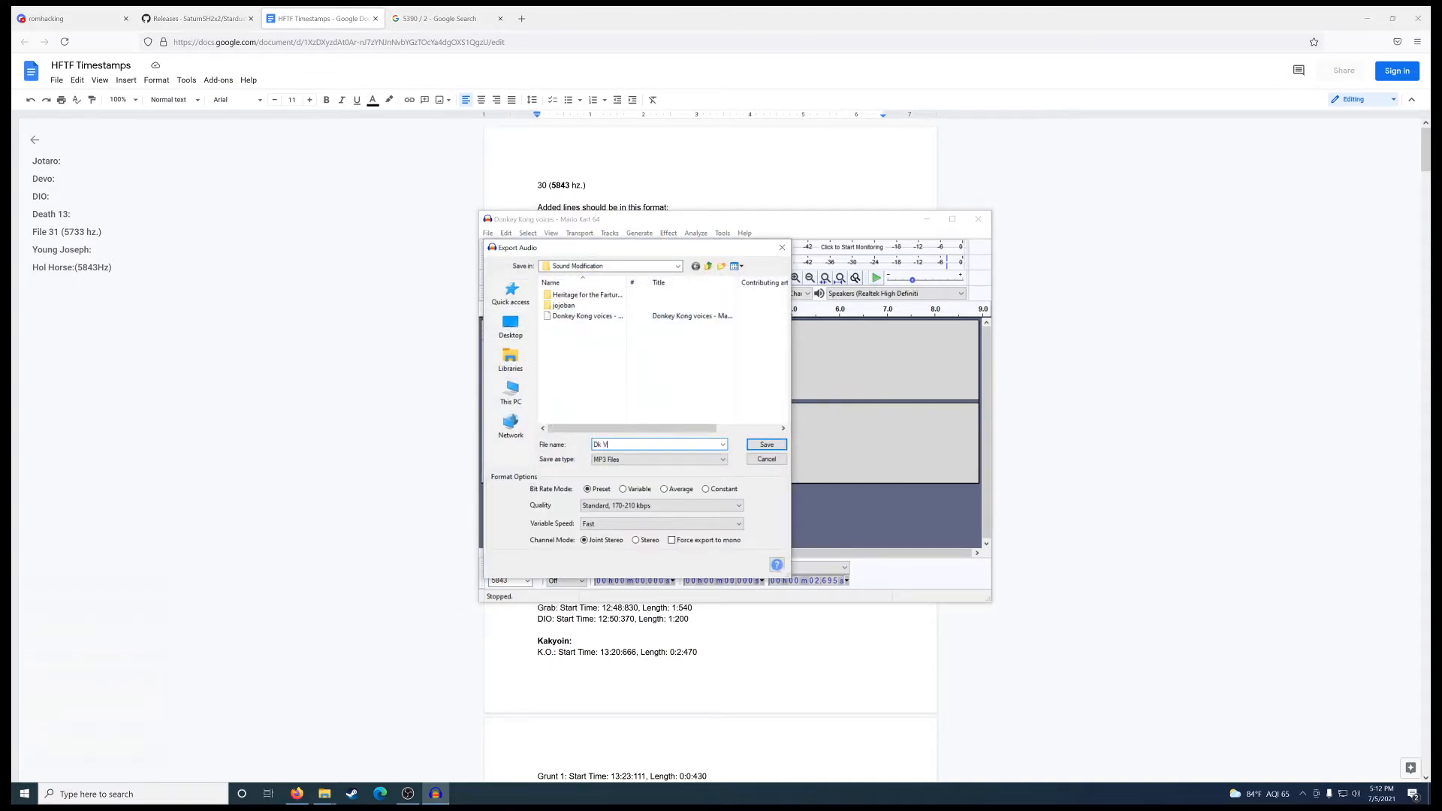
left_click(764, 444)
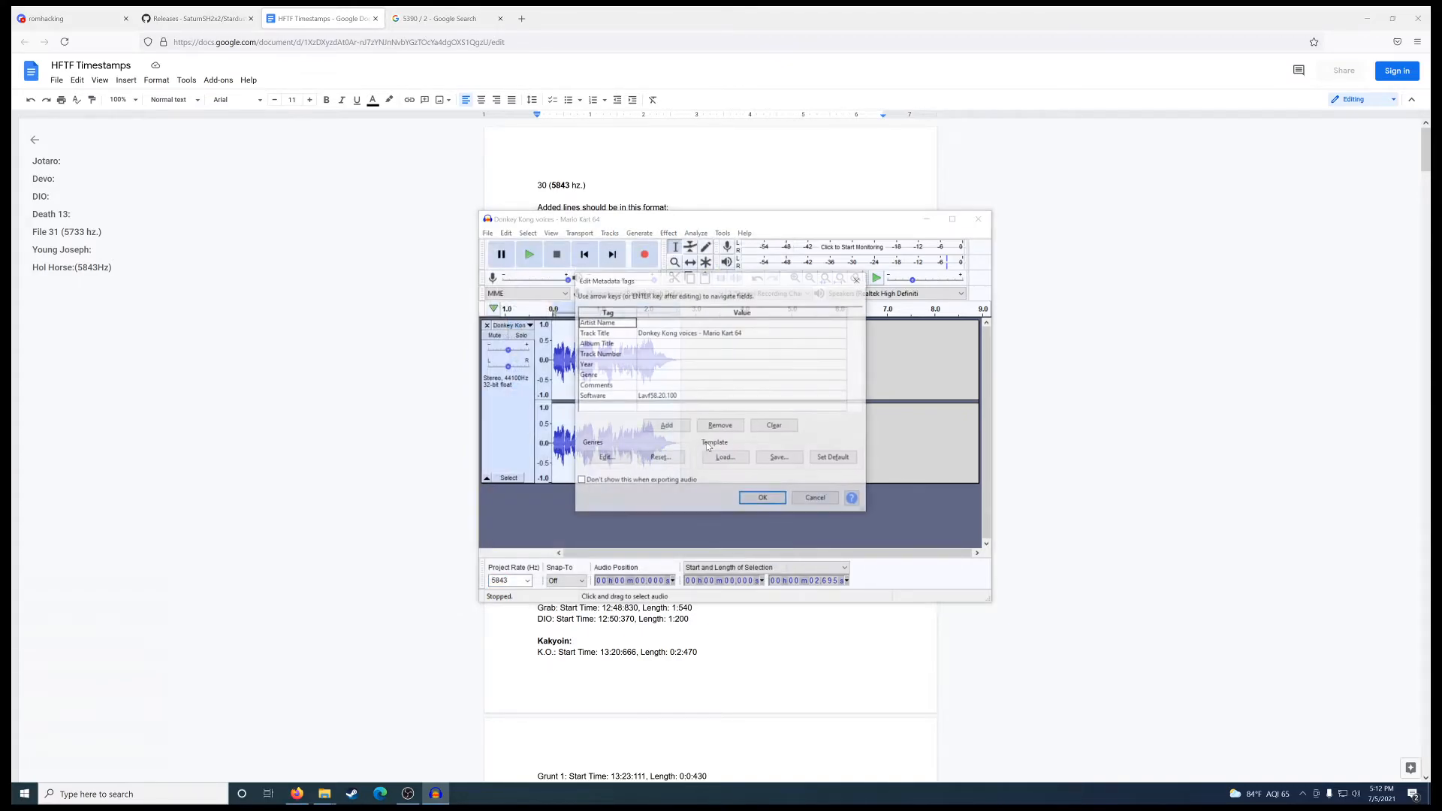
left_click(764, 497)
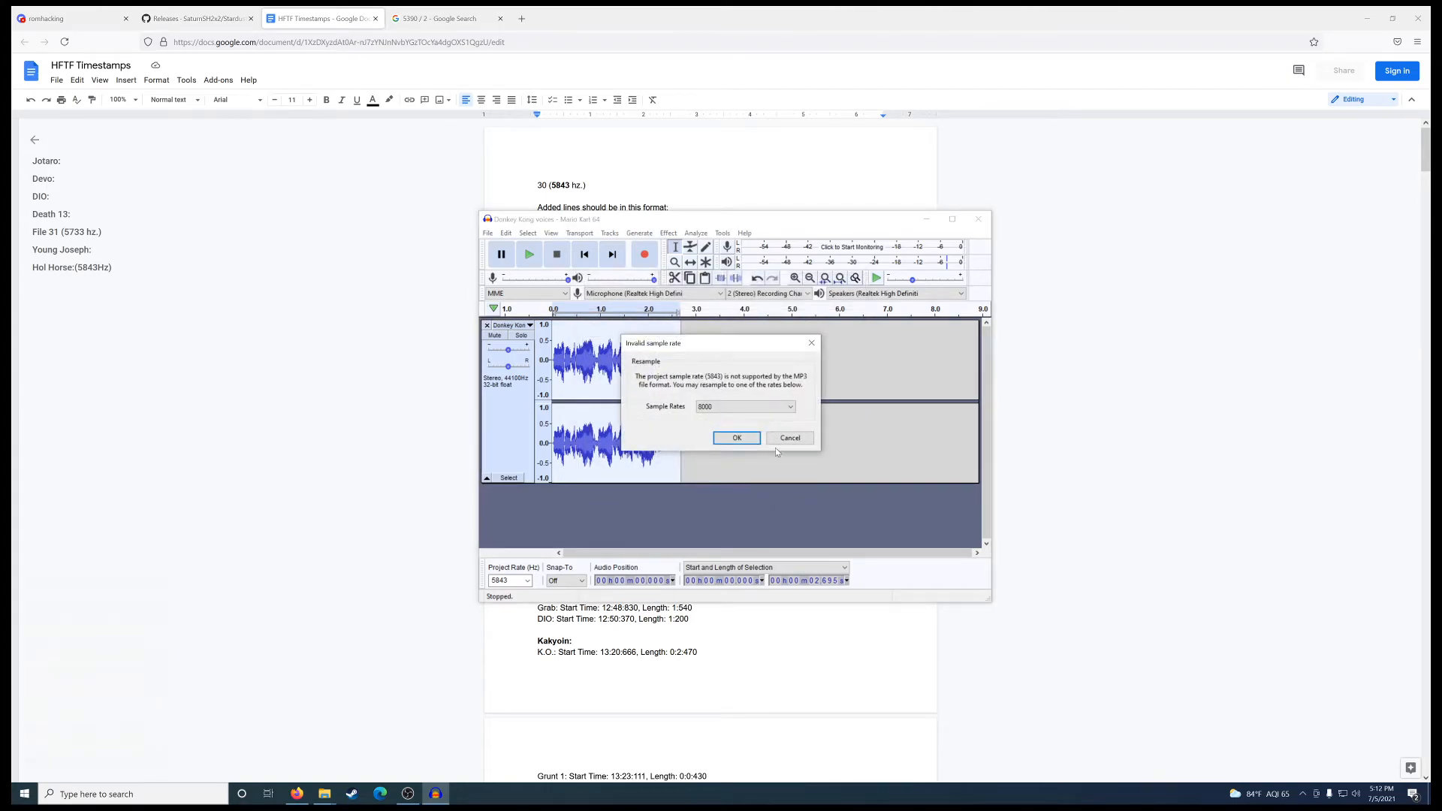
left_click(758, 406)
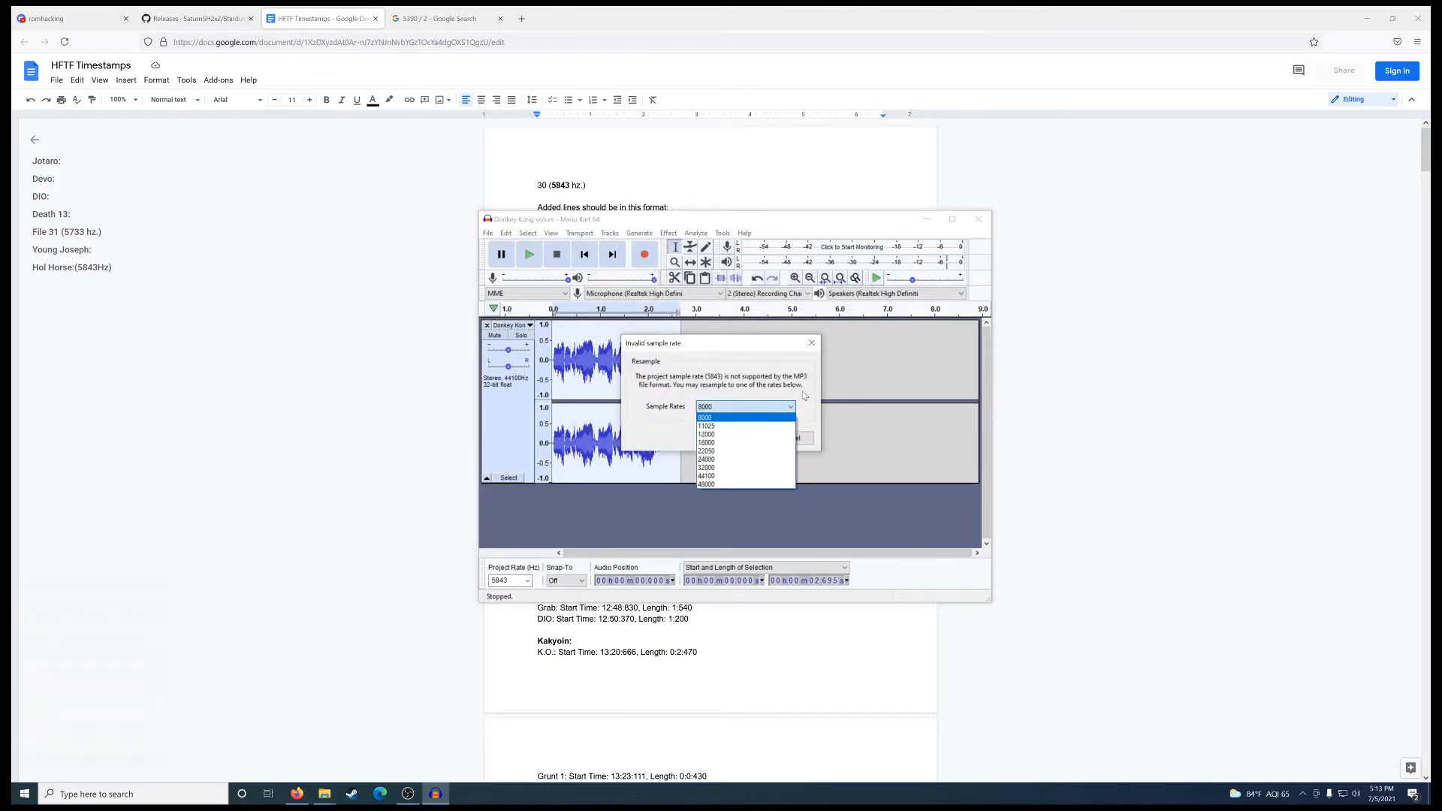
left_click(742, 407)
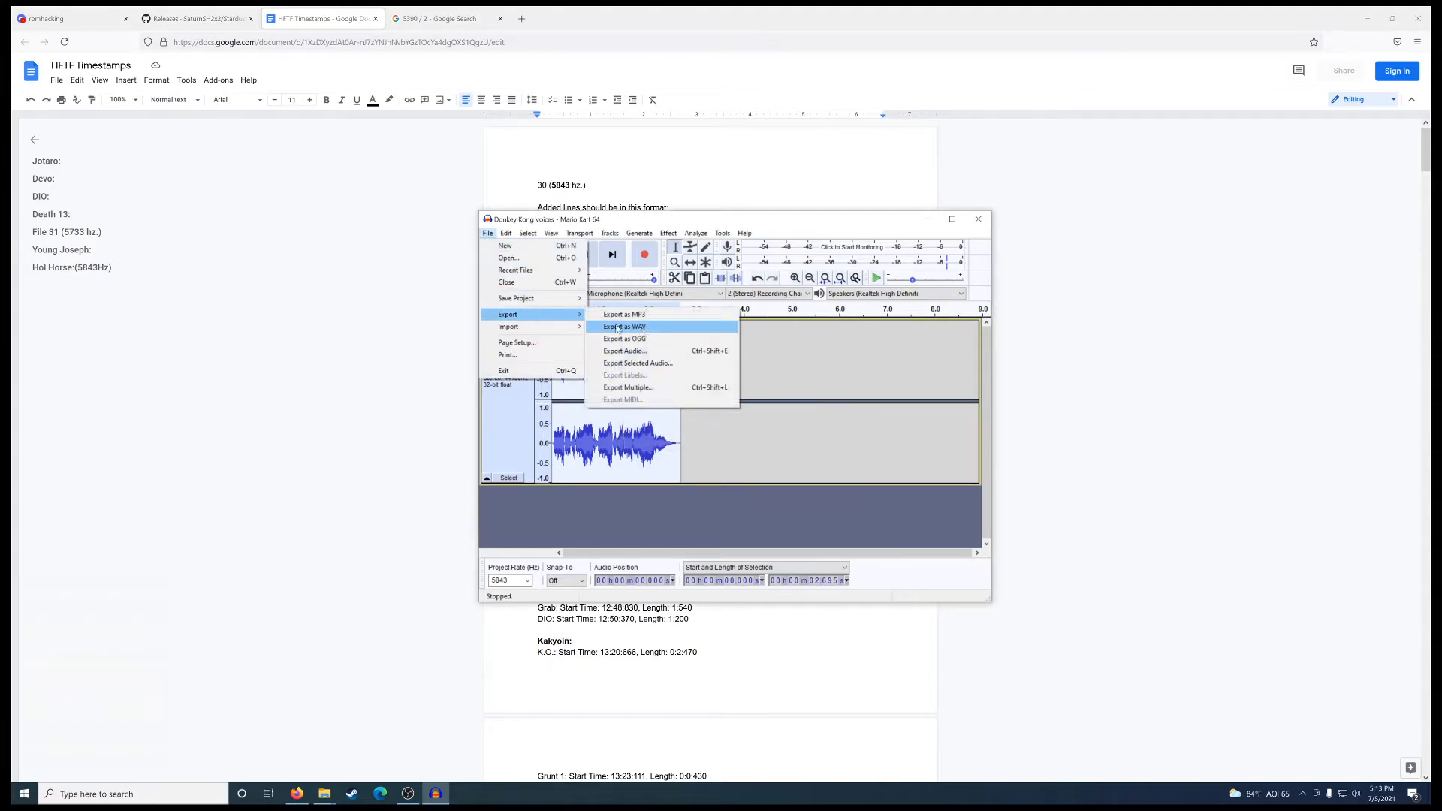
Export the recording as a WAV named 'DK Voice' into the Sound Modification folder
left_click(623, 326)
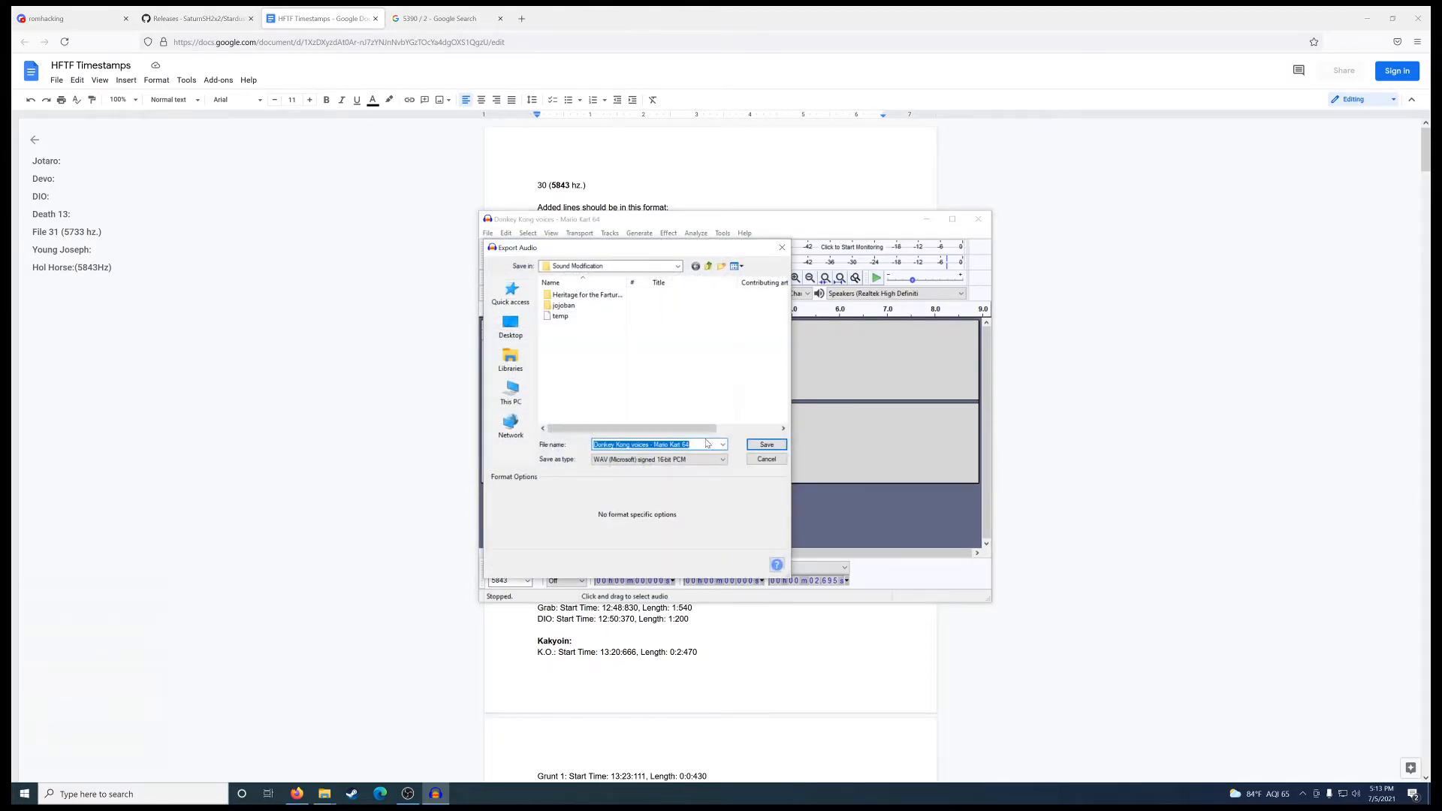
type("DK Voice")
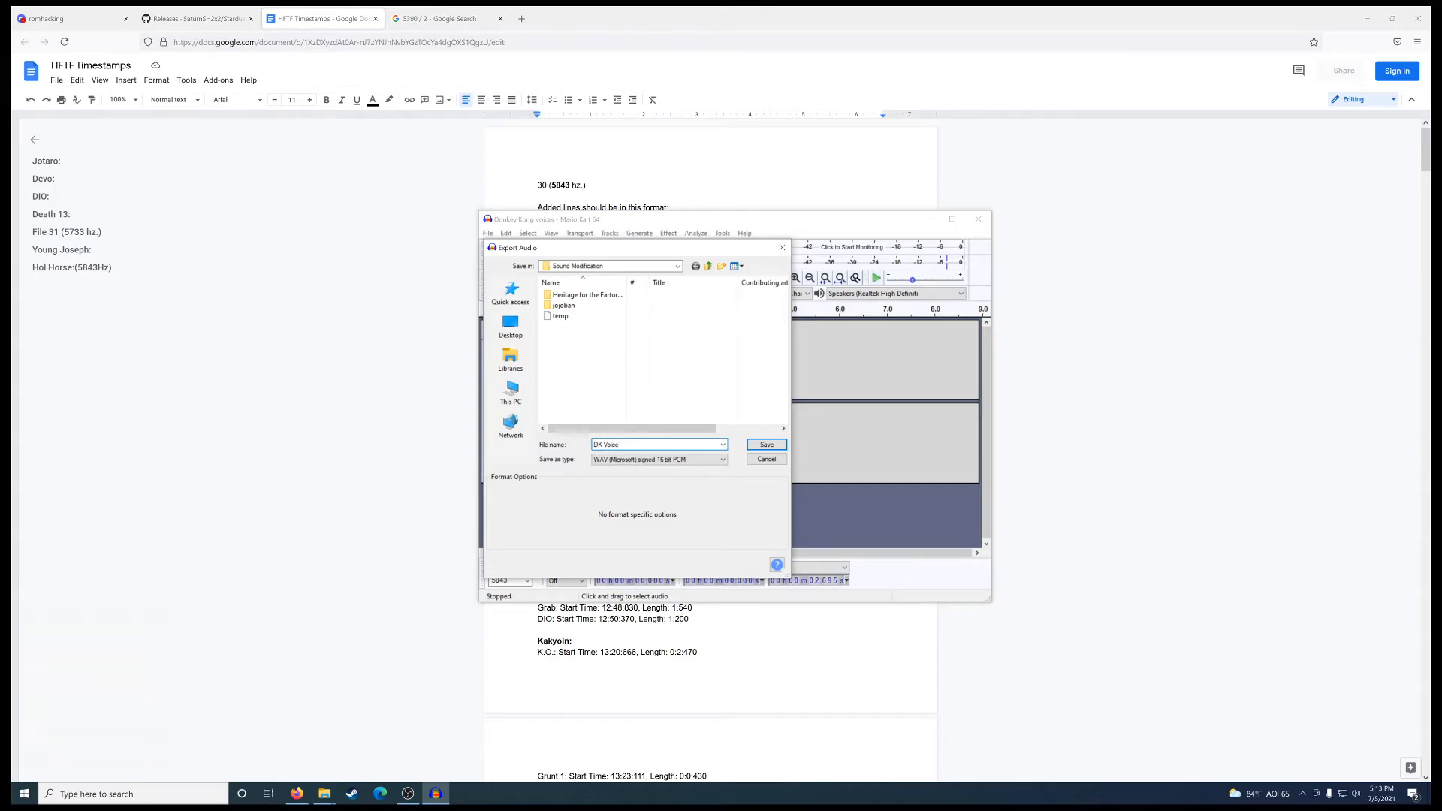
left_click(765, 444)
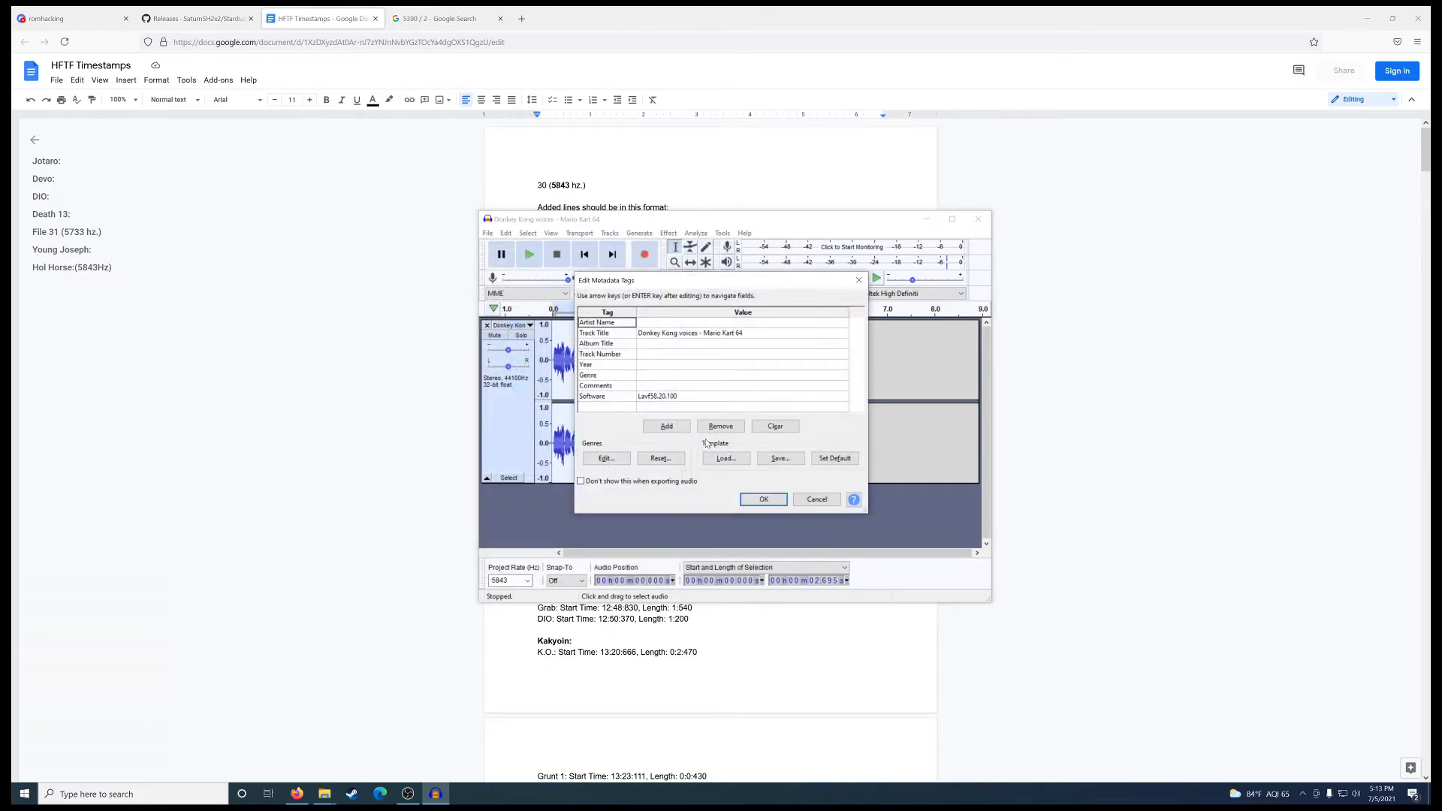
left_click(763, 499)
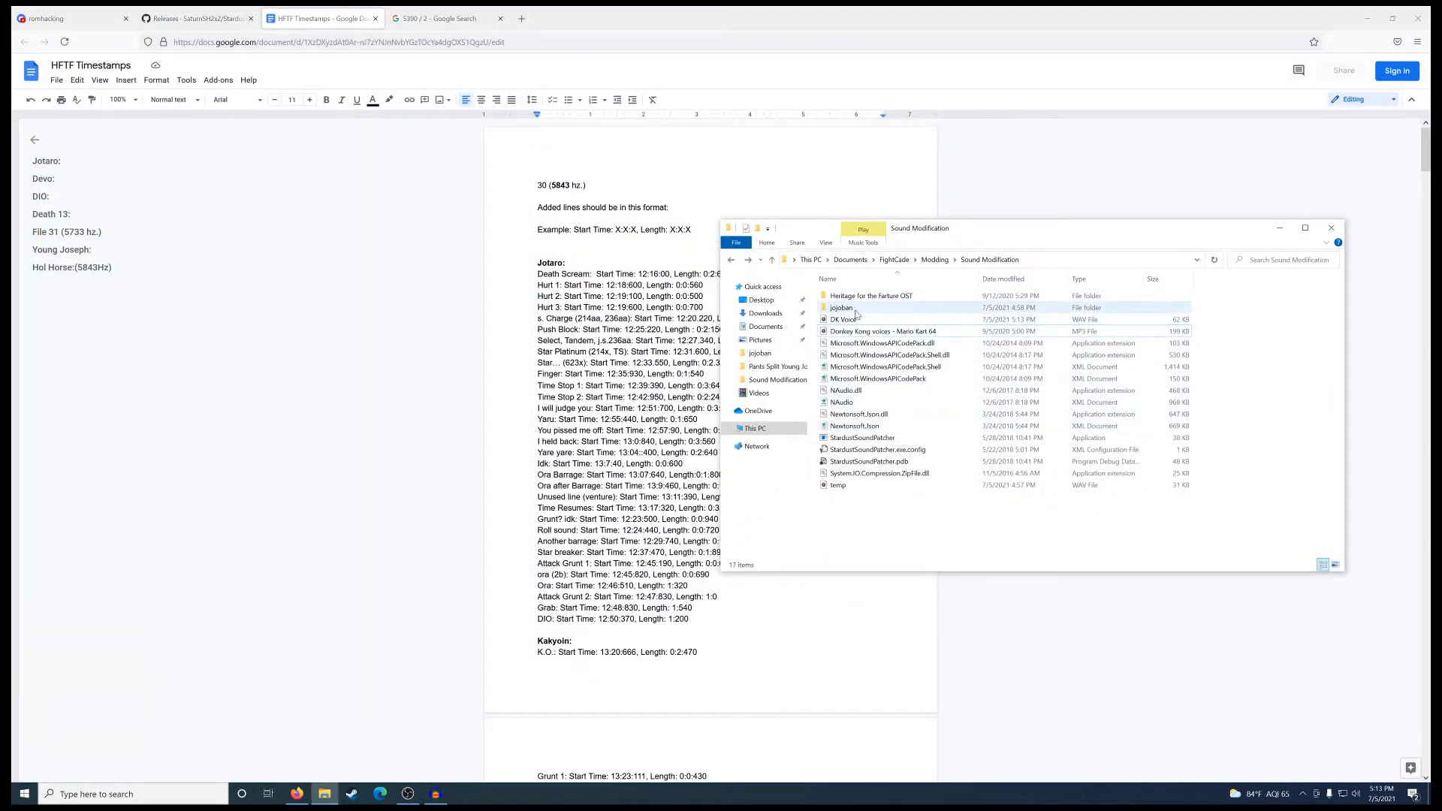
mouse_move(841, 306)
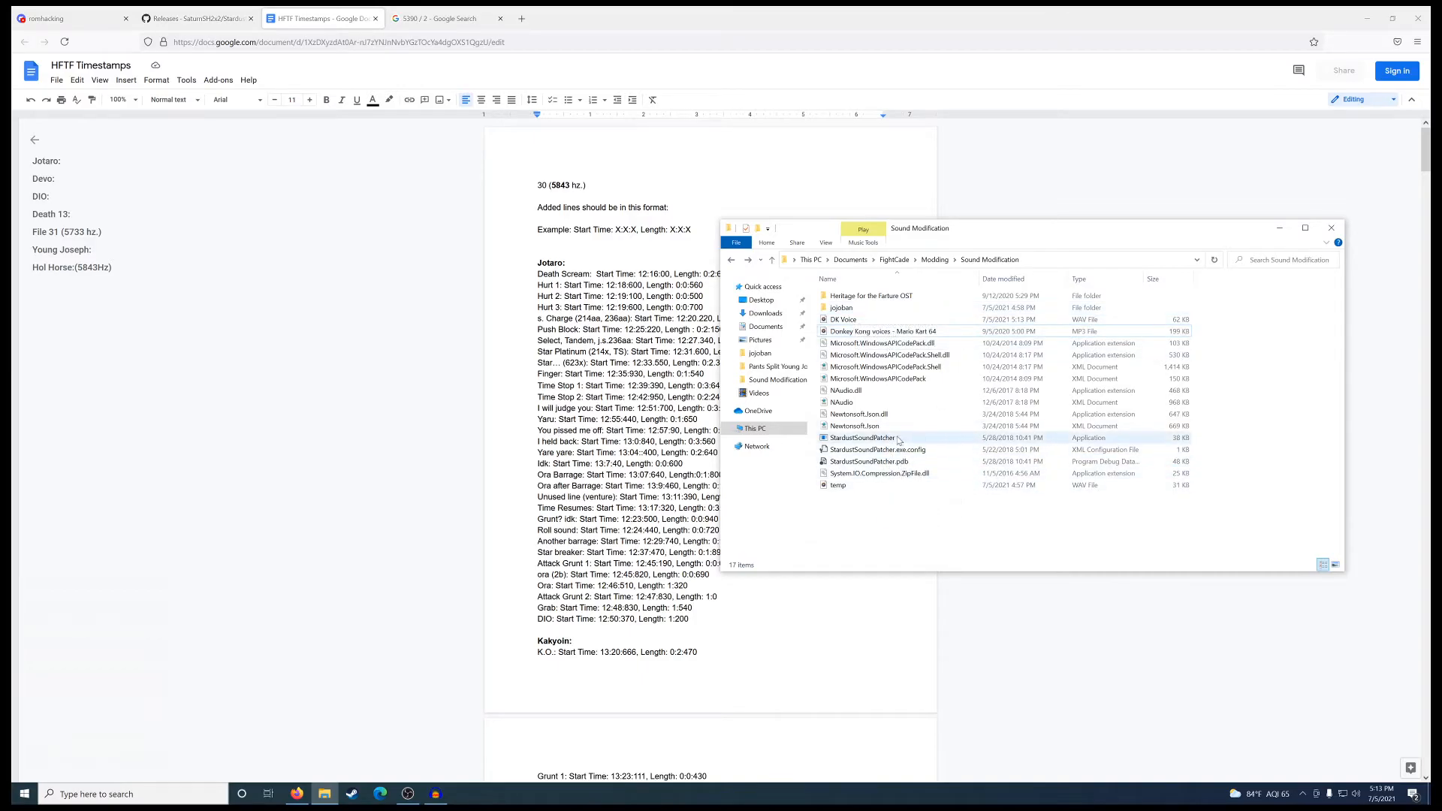
mouse_move(862, 437)
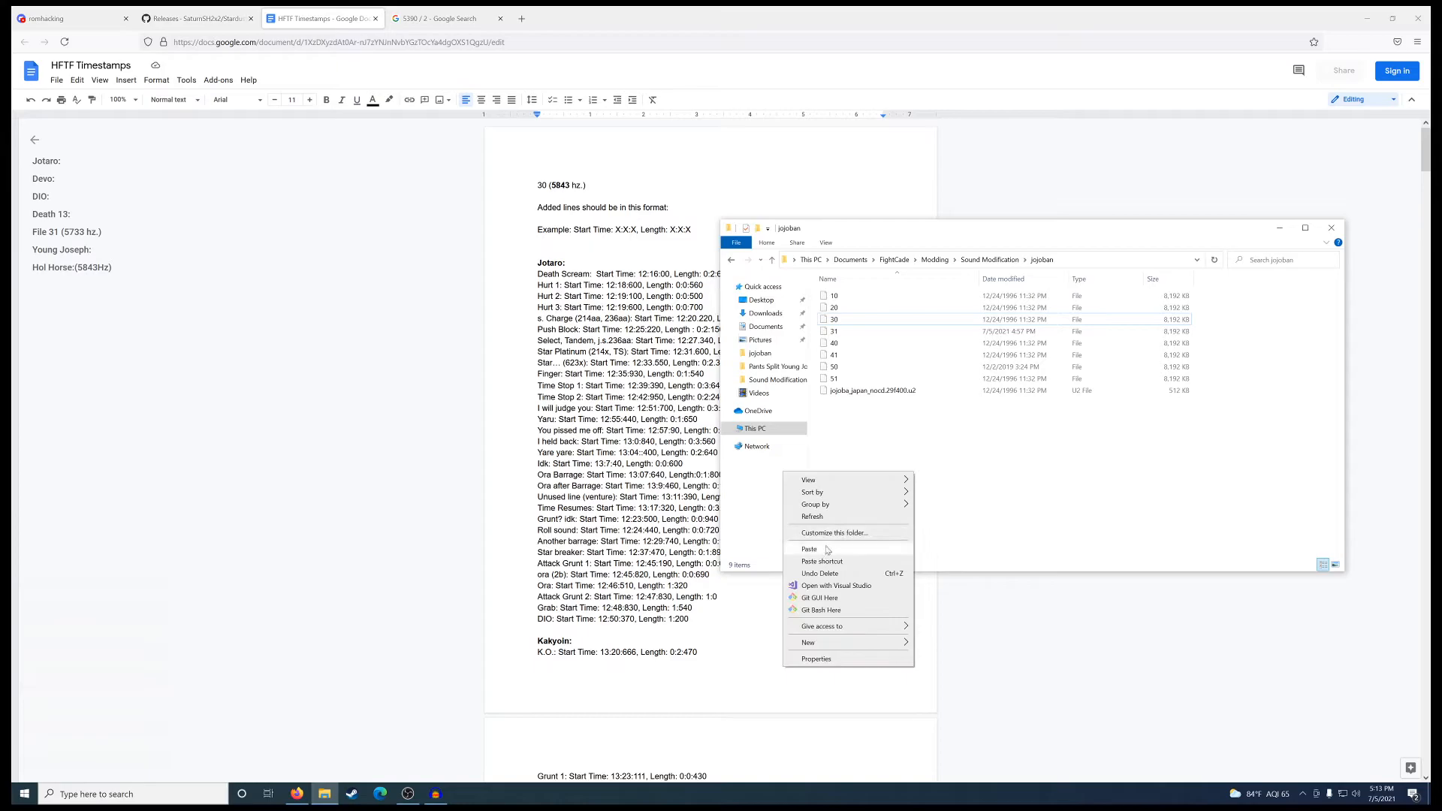
Paste a backup copy of file 30 and point Stardust Sound Patcher at the jojoban folder
left_click(808, 550)
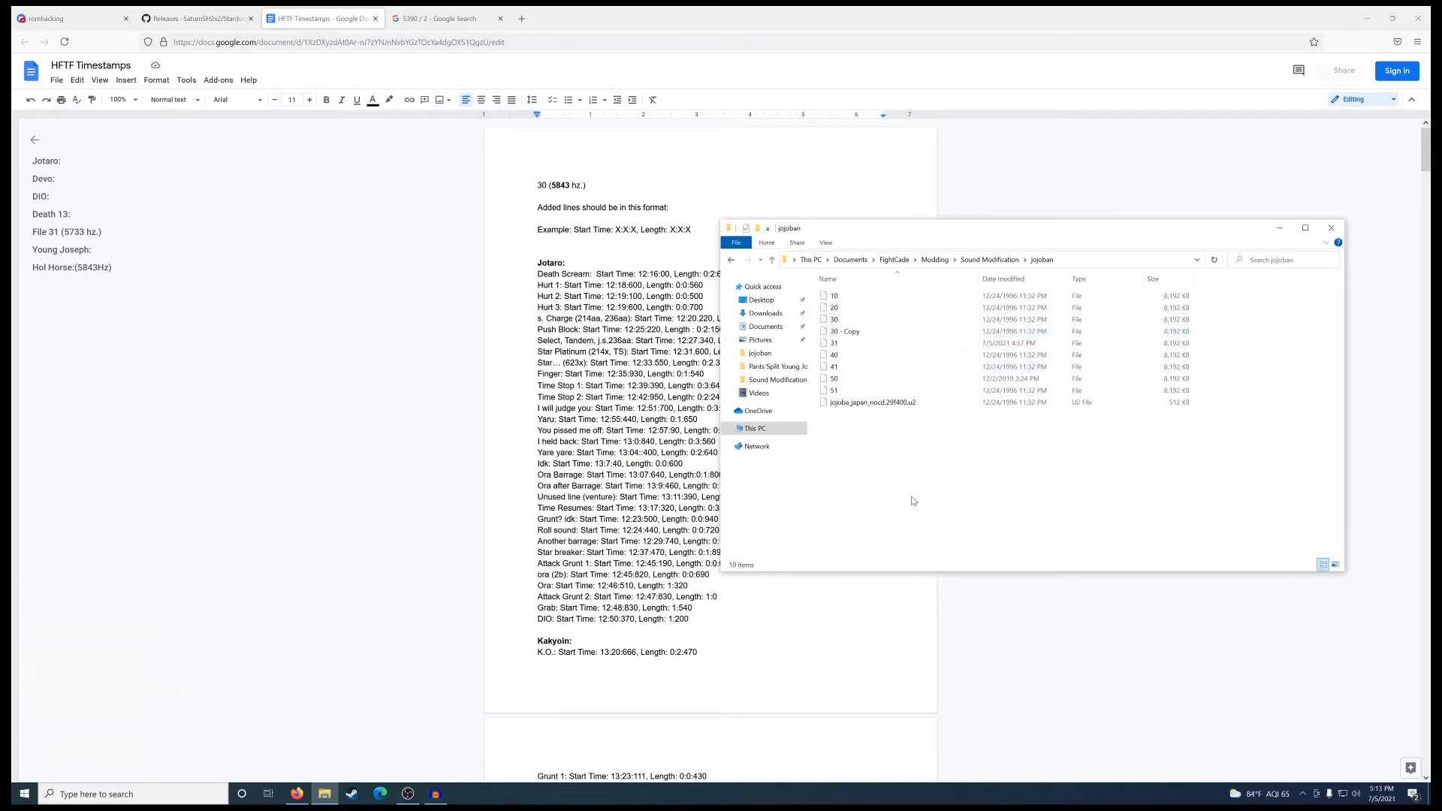
mouse_move(960, 518)
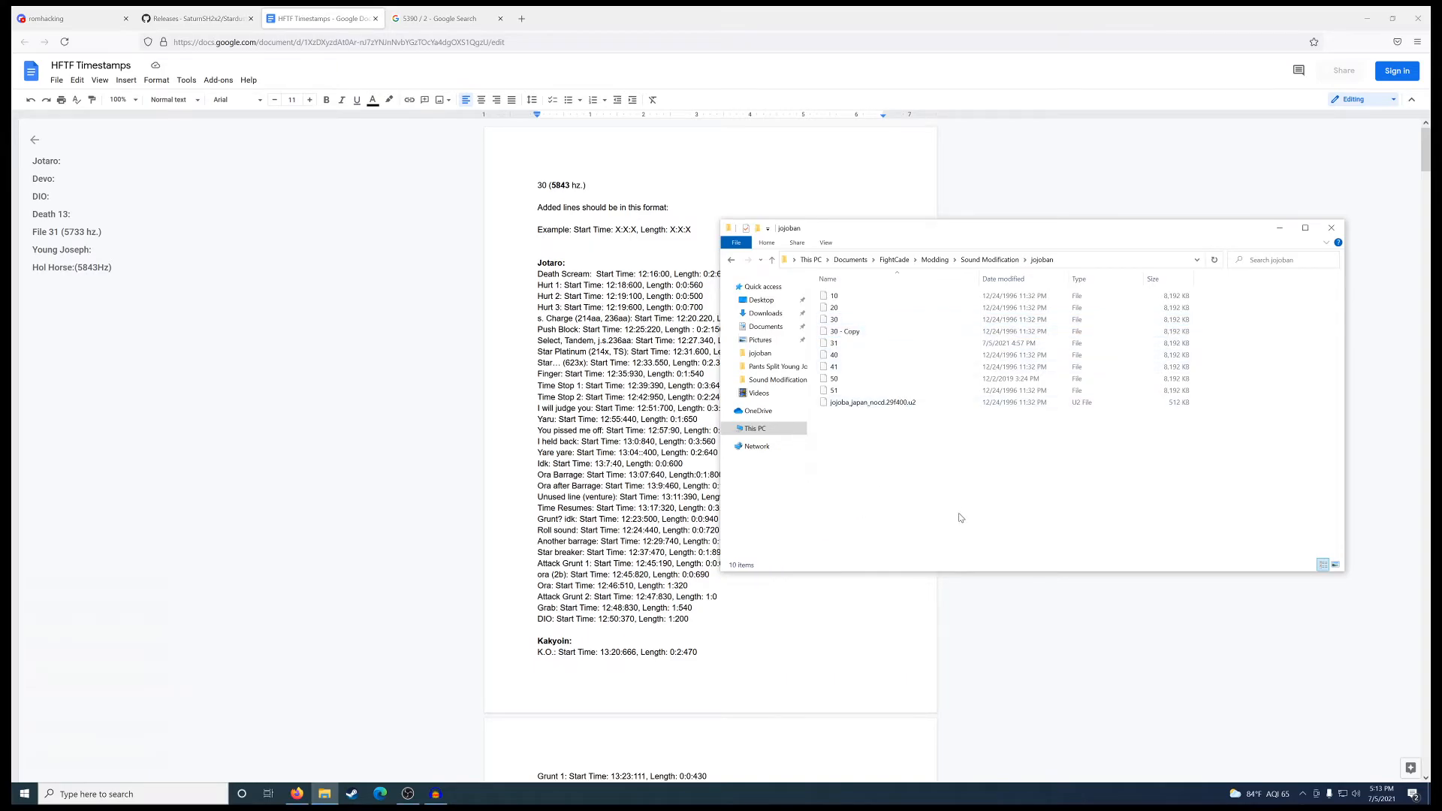
left_click(773, 260)
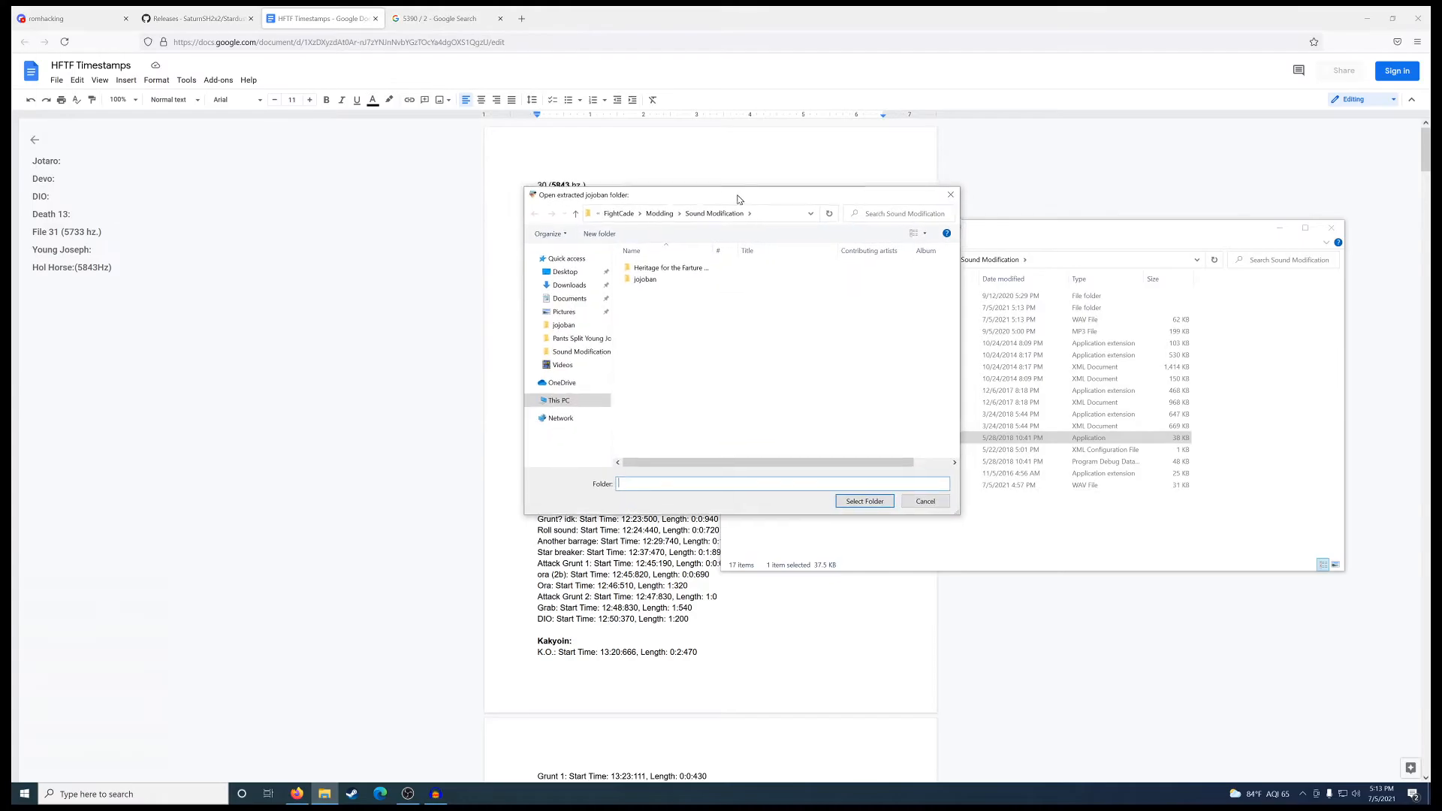
left_click_drag(739, 194, 667, 191)
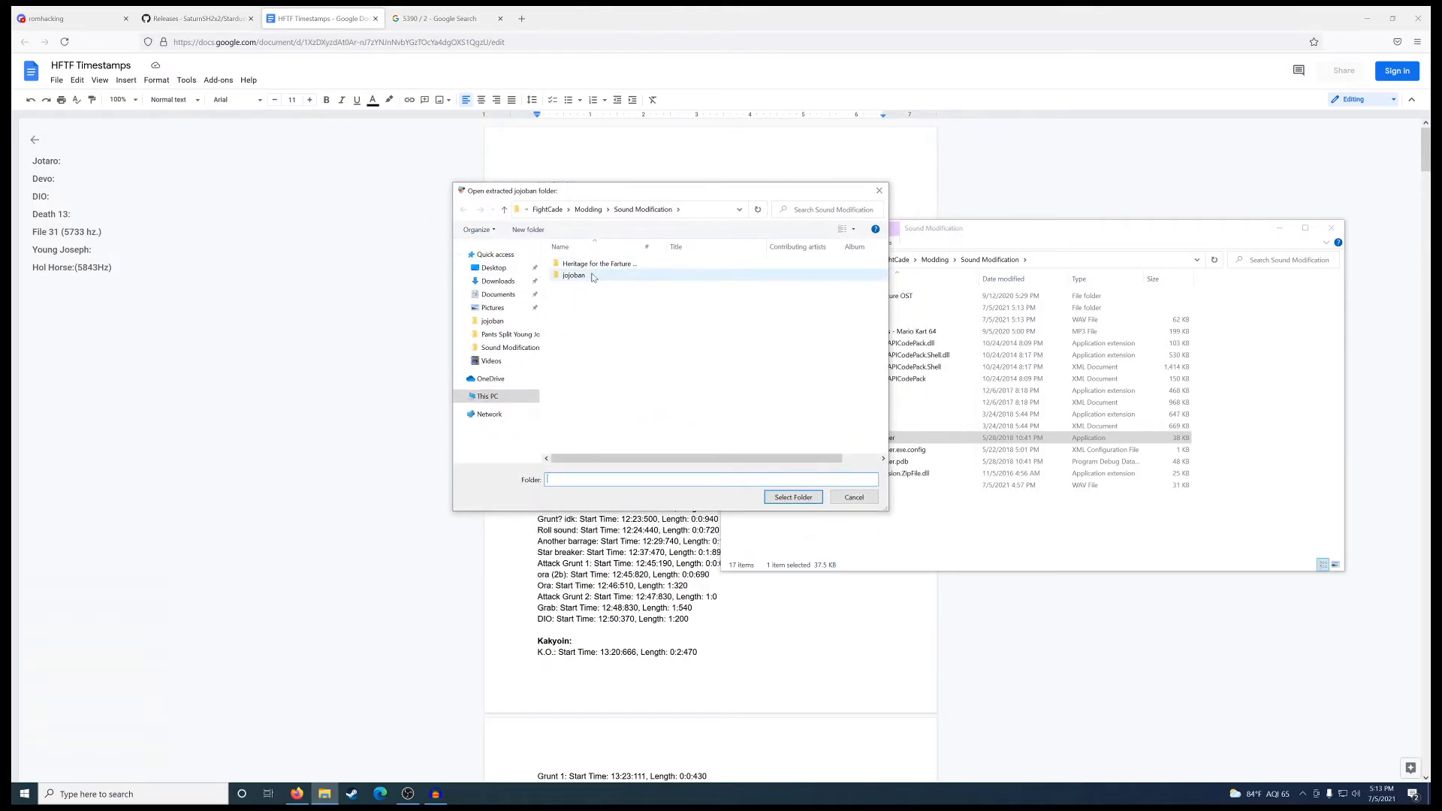
left_click(574, 275)
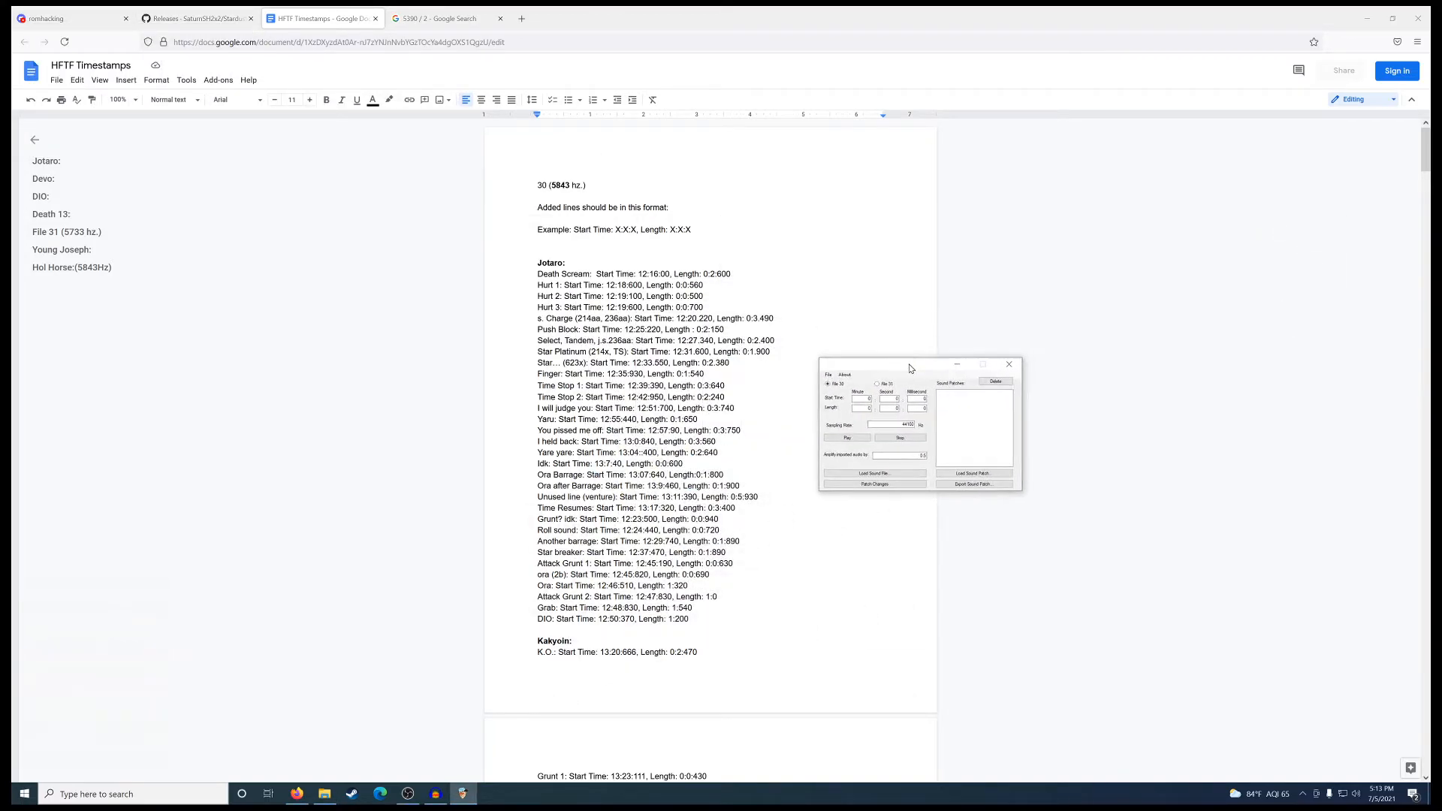
Scroll the timestamps document and pick the sound file to patch in the patcher
scroll("down", 3)
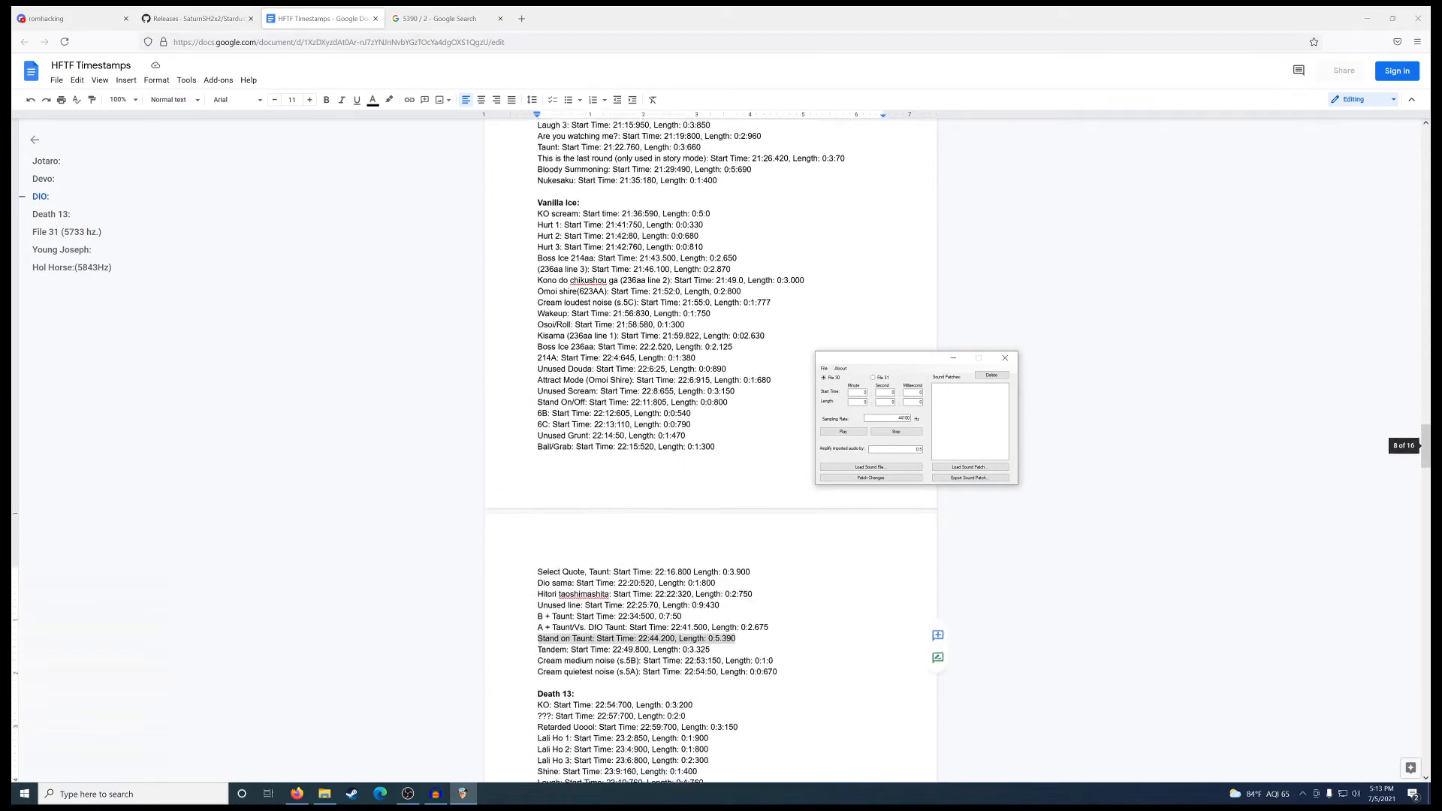
scroll("down", 3)
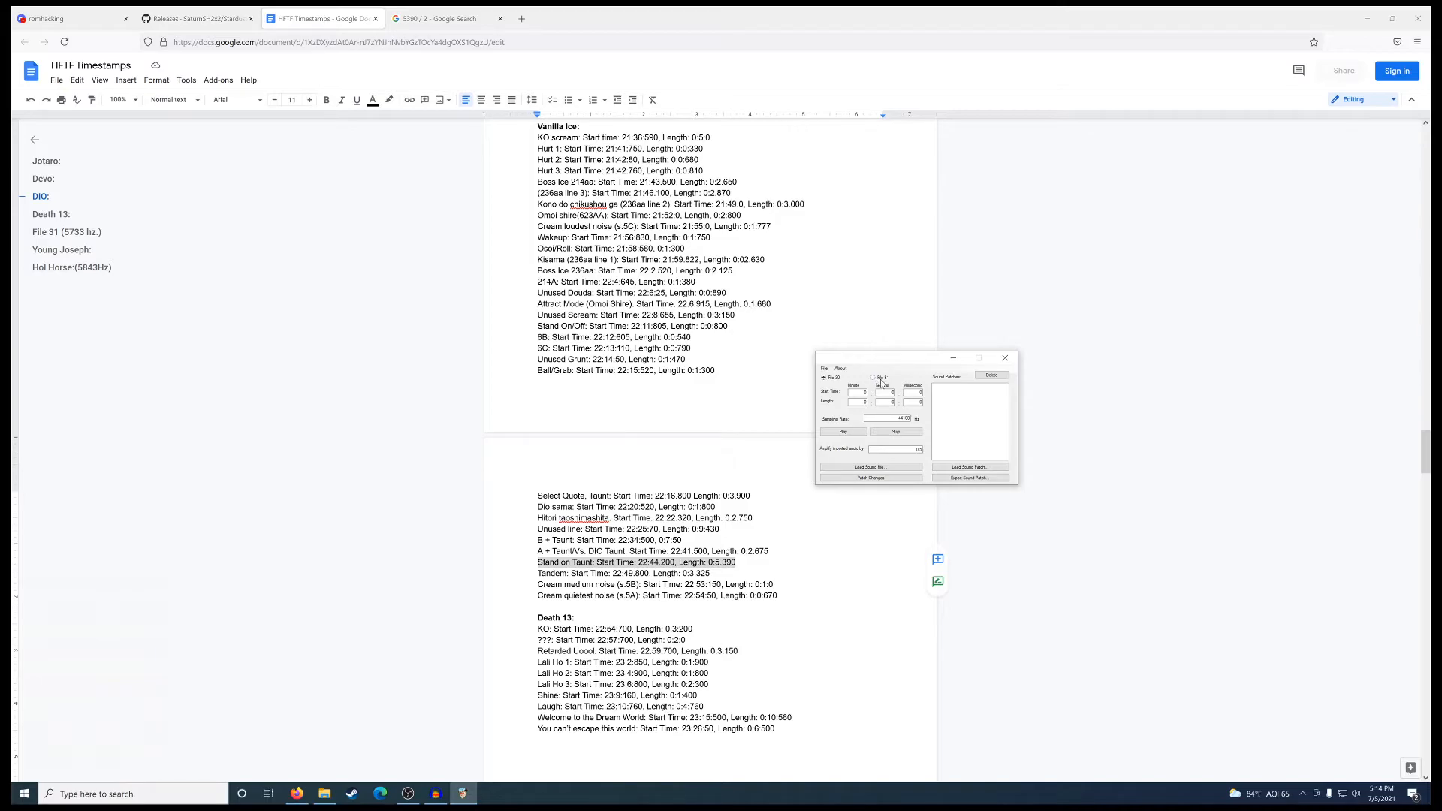
left_click(873, 378)
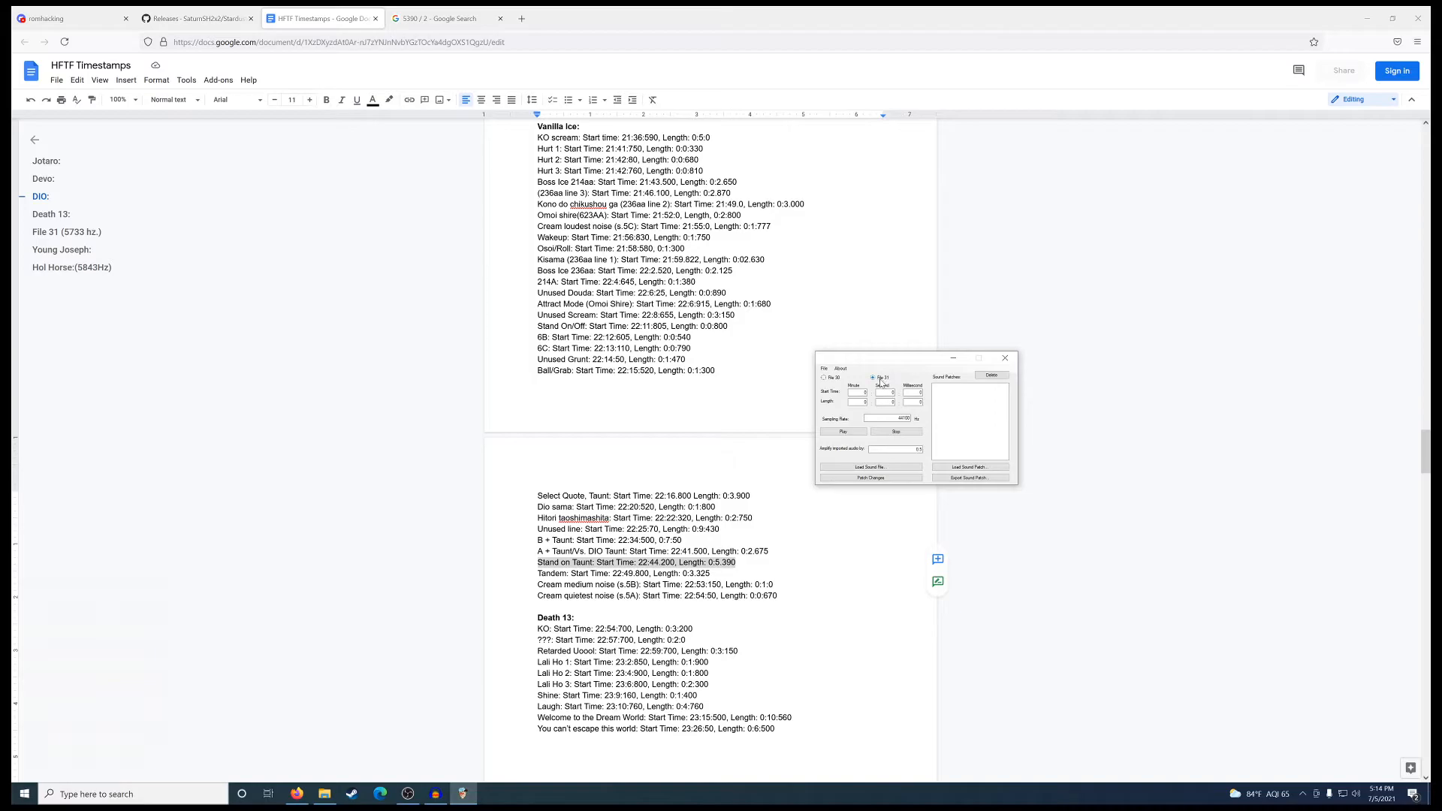
left_click(823, 378)
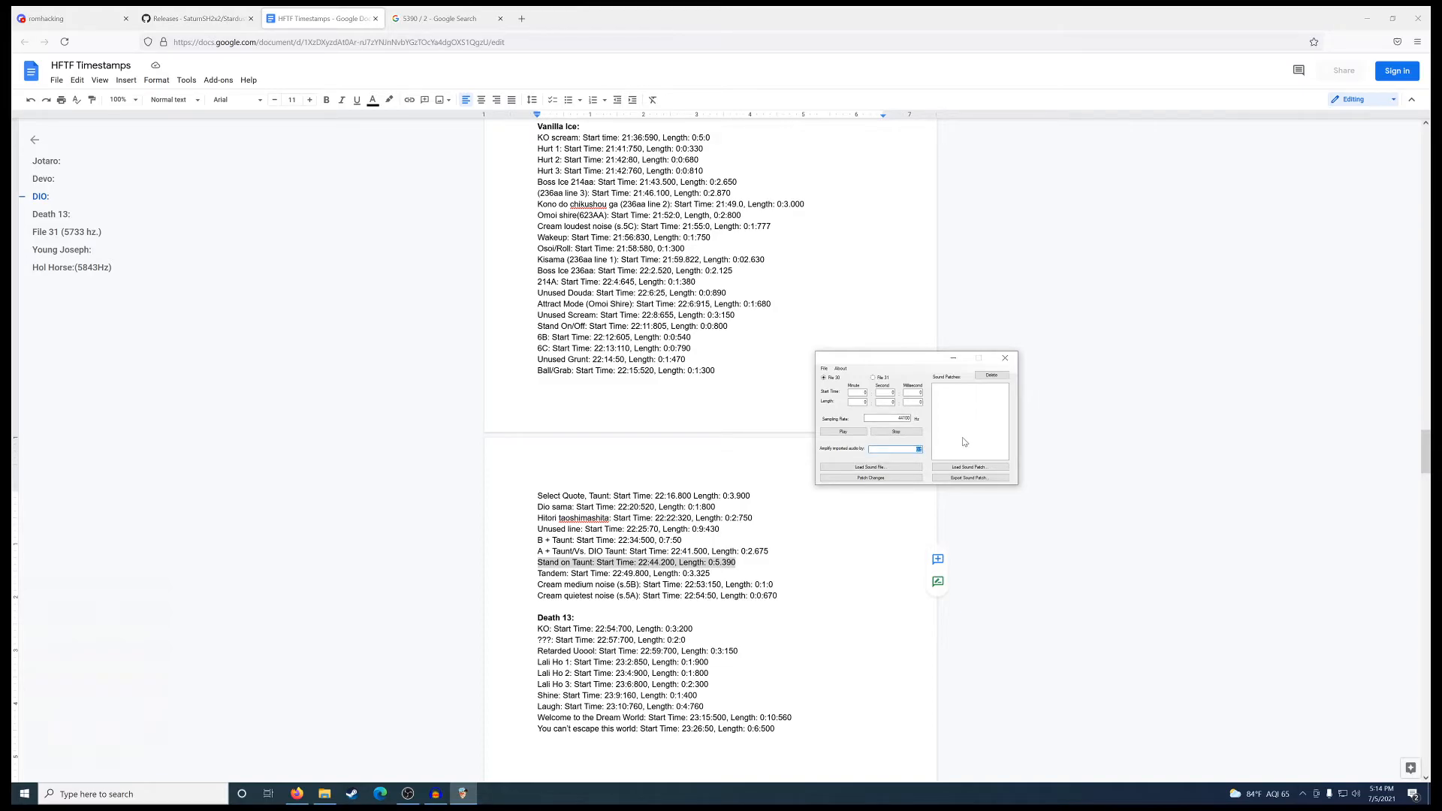
mouse_move(972, 419)
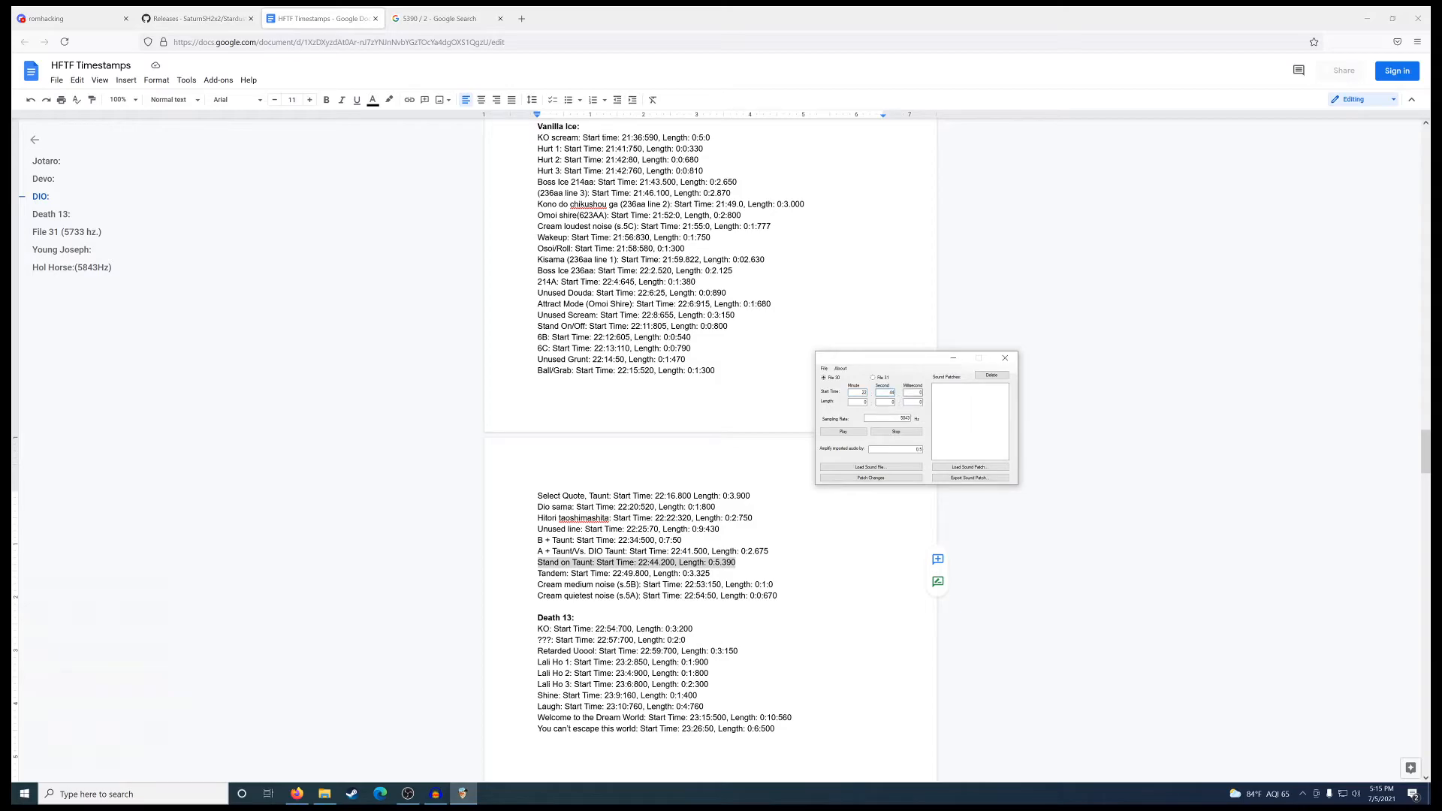
Enter 200 for the target sound's start/length and preview it in the patcher
type("200")
left_click(914, 401)
type("390")
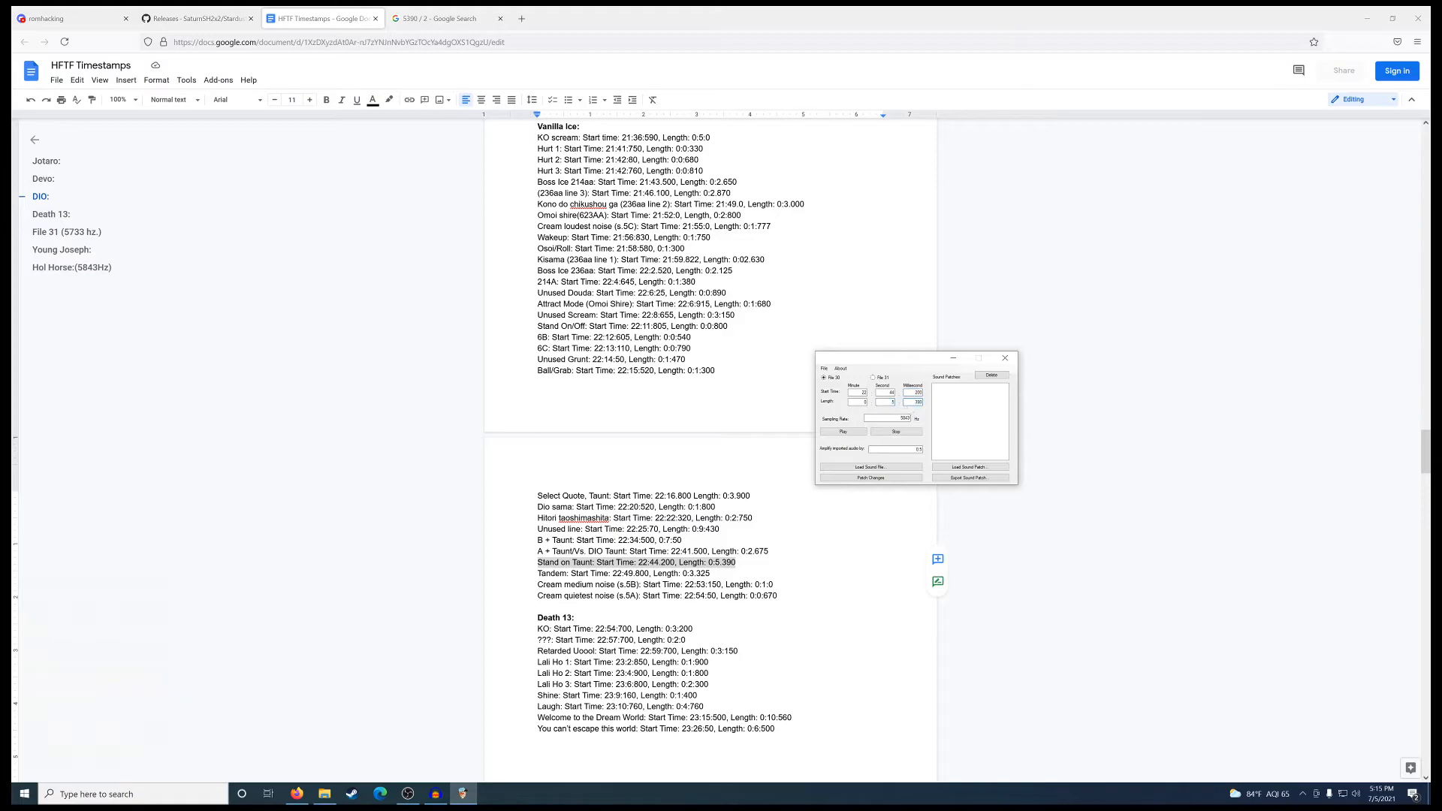
left_click(841, 431)
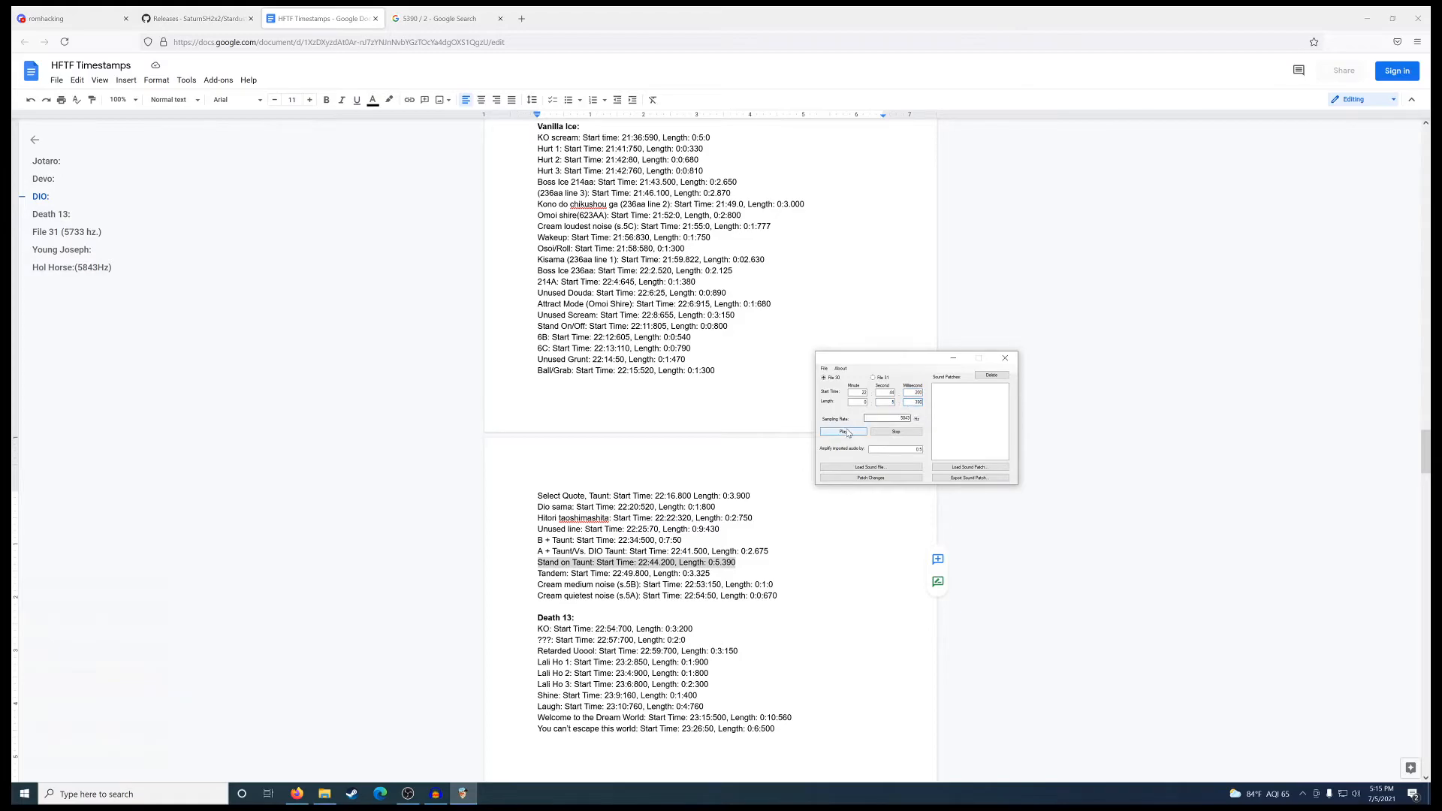
left_click(843, 432)
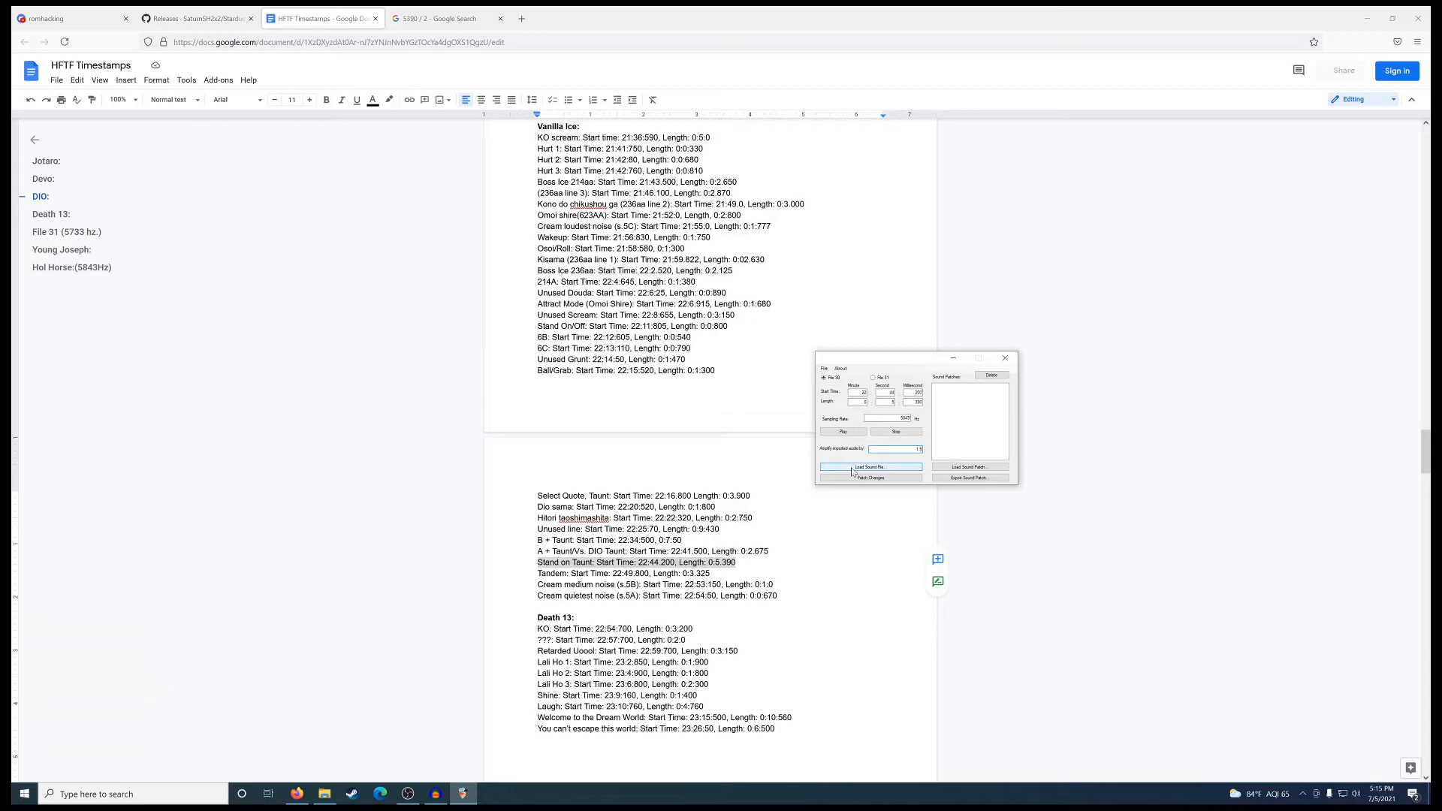
Browse for a replacement sound via Load Sound File, filtering for WAV files
left_click(870, 466)
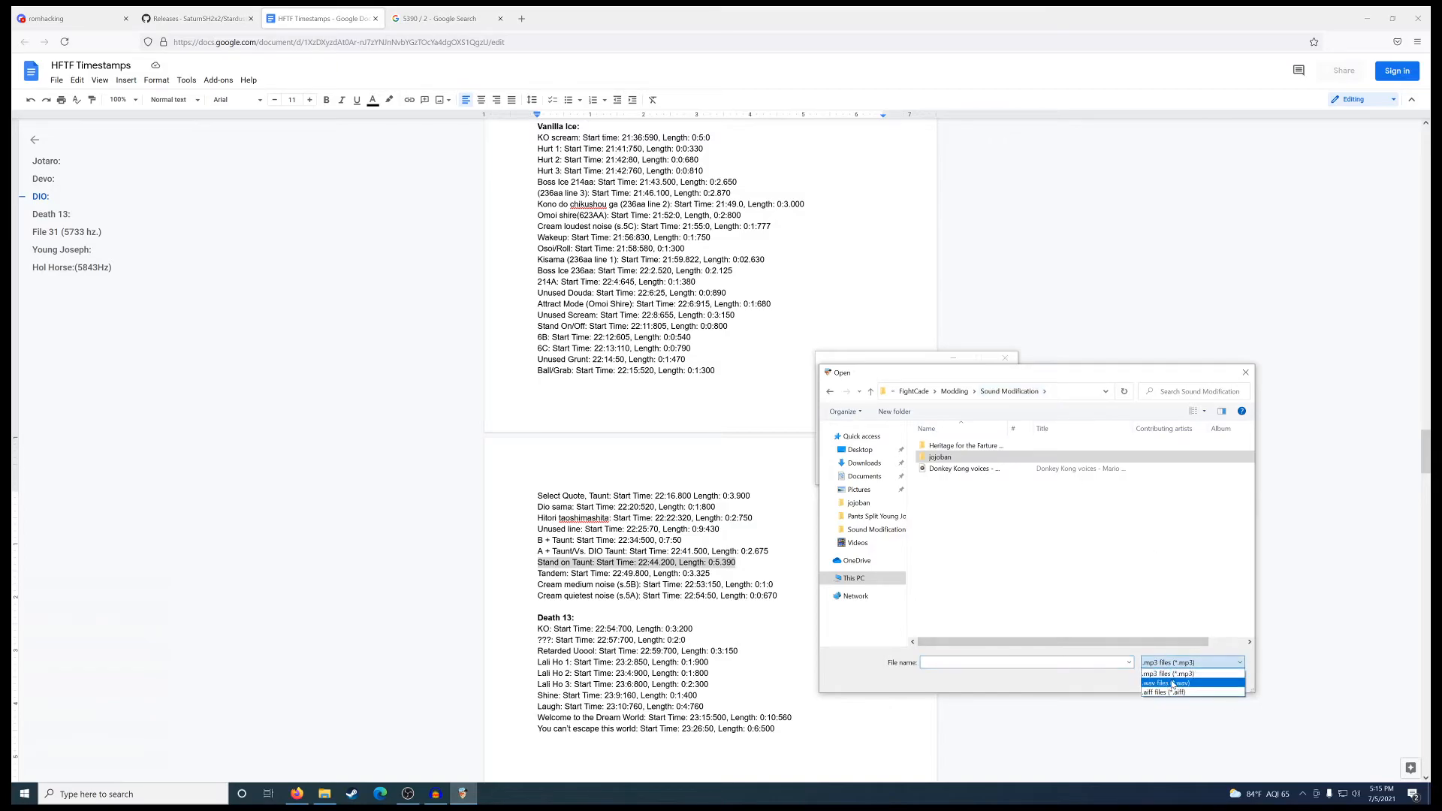
left_click(1169, 684)
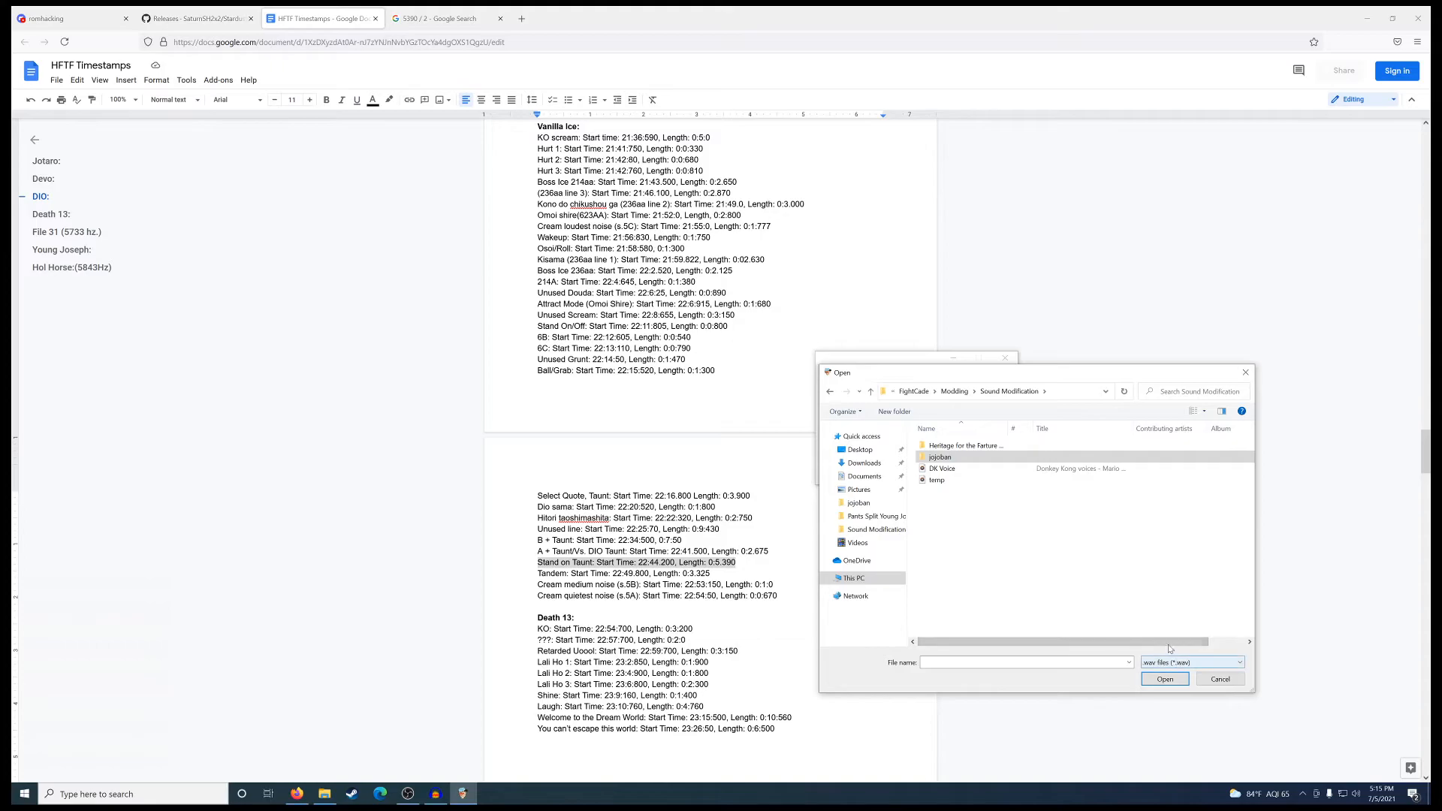
mouse_move(944, 469)
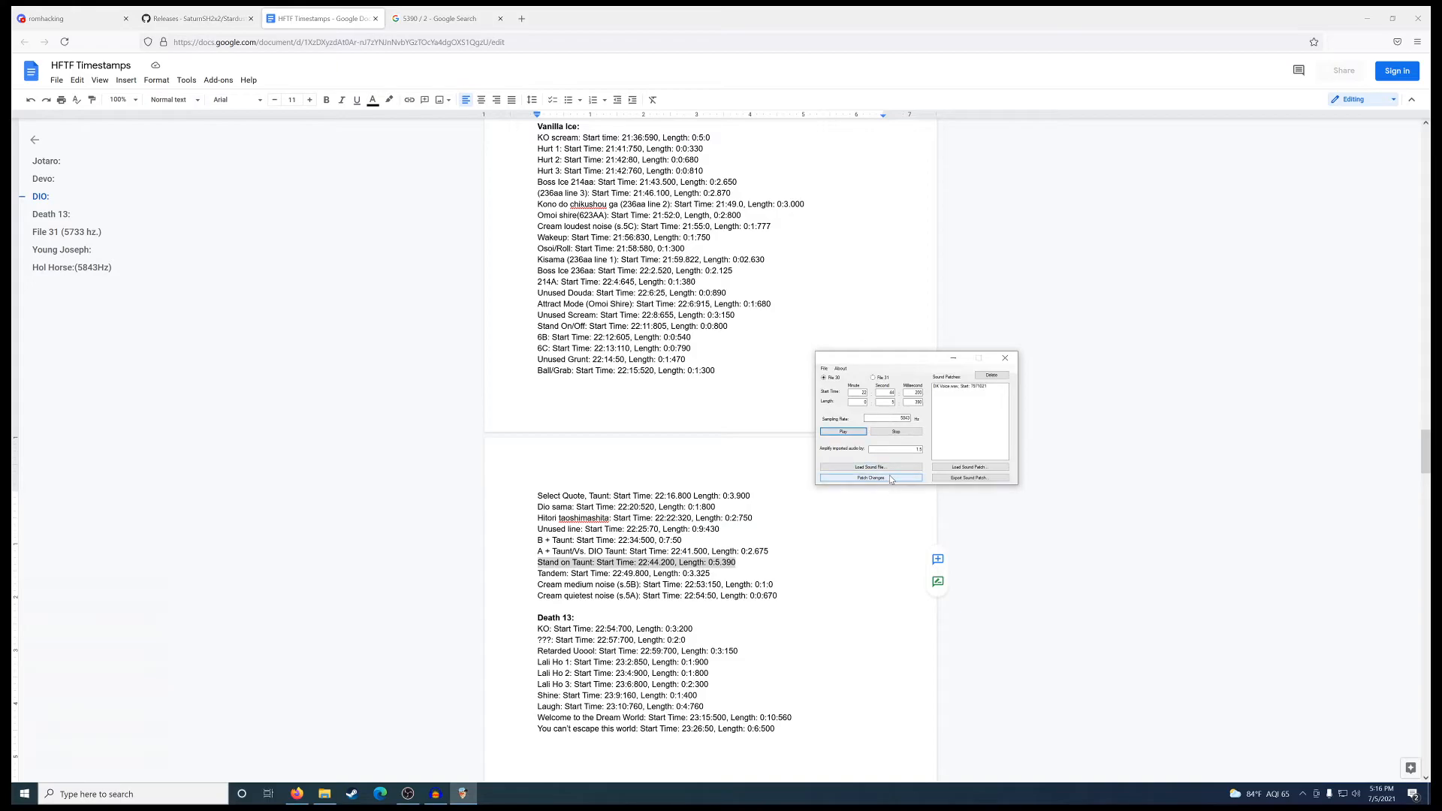
Patch the loaded DK Voice sound into the ROM and dismiss the confirmation
left_click(870, 478)
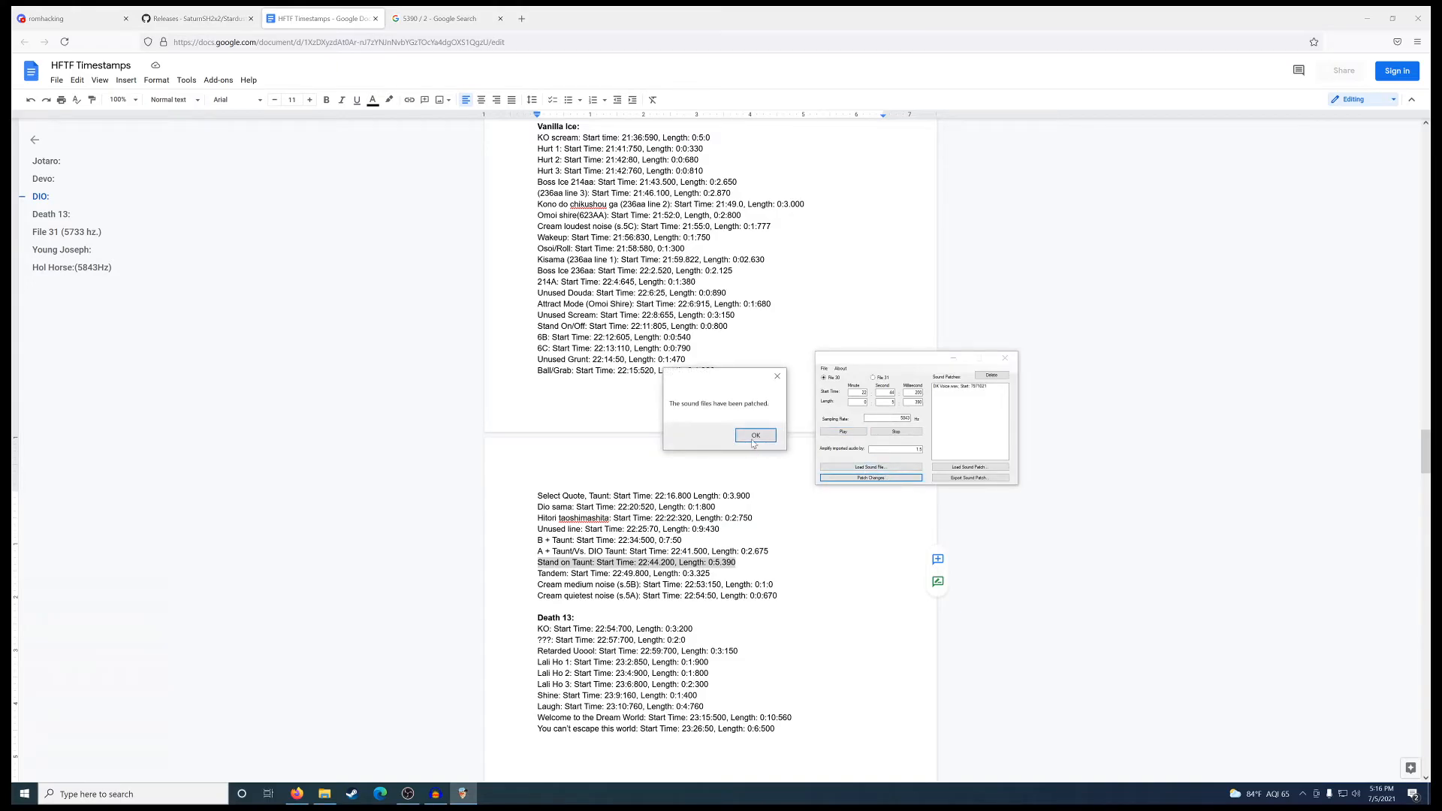
left_click(755, 436)
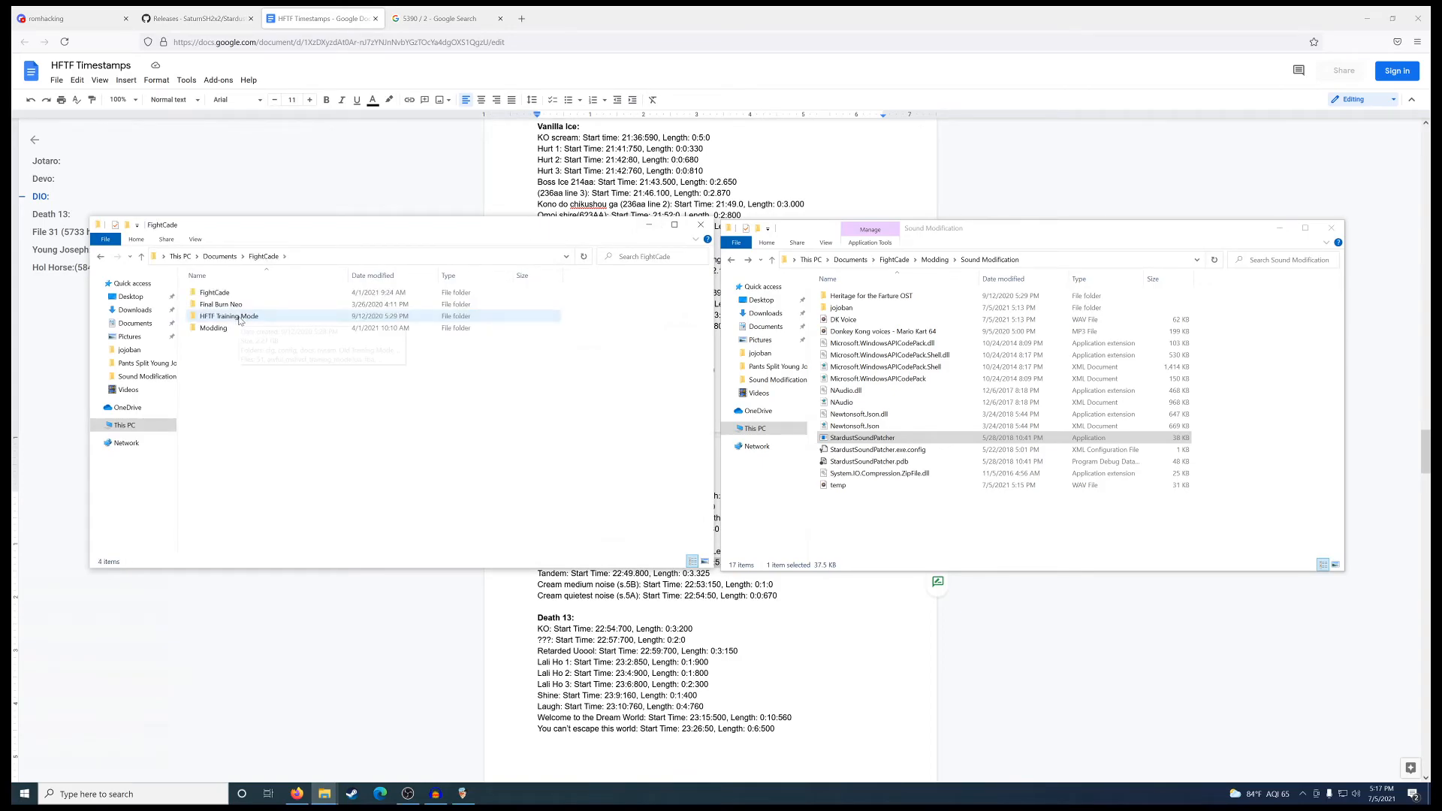
In HFTF Training Mode > ROMs, back up the jojoban archive and open jojoban
double_click(228, 316)
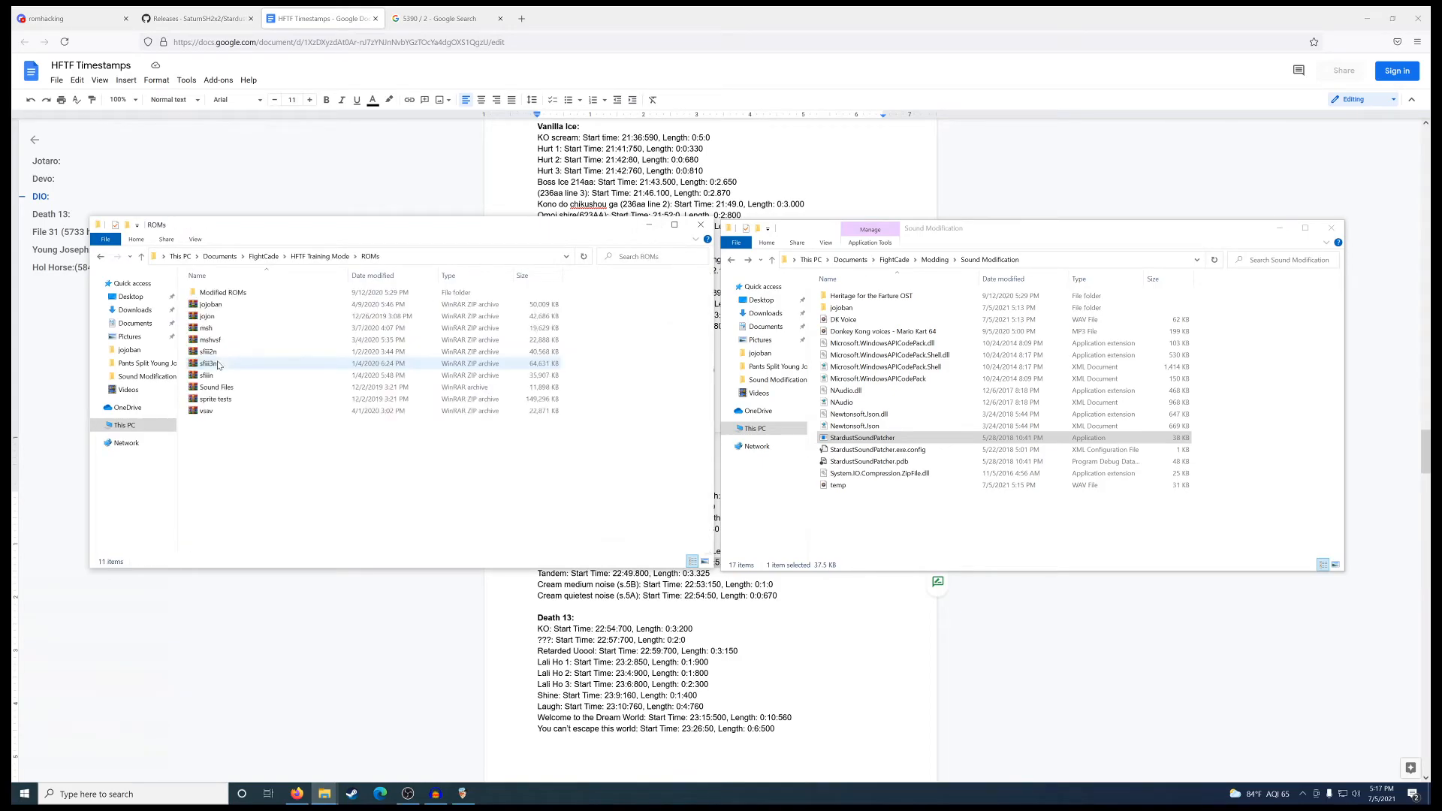
right_click(210, 362)
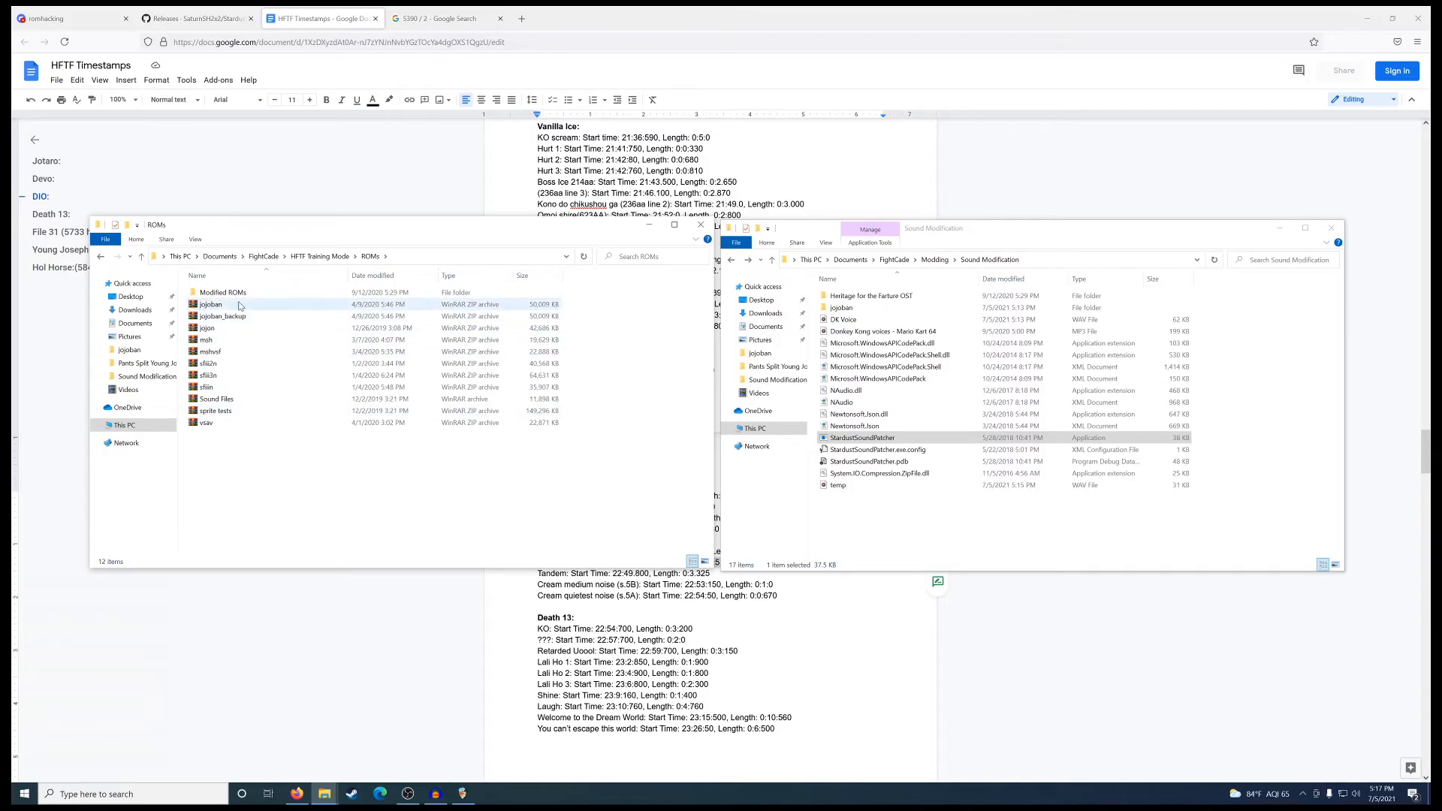
double_click(210, 304)
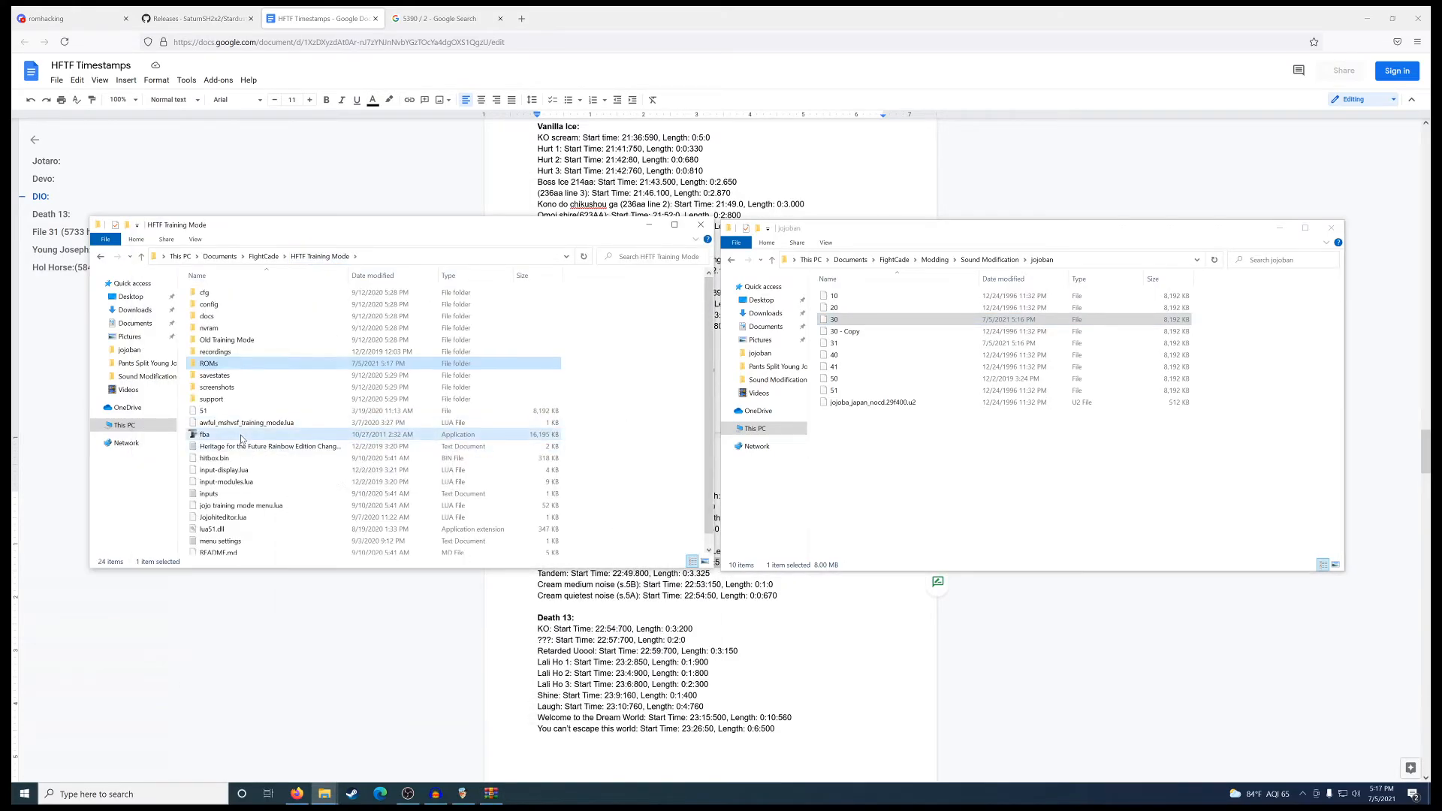
Launch the FBA emulator from HFTF Training Mode and open the FightCade folder
double_click(205, 434)
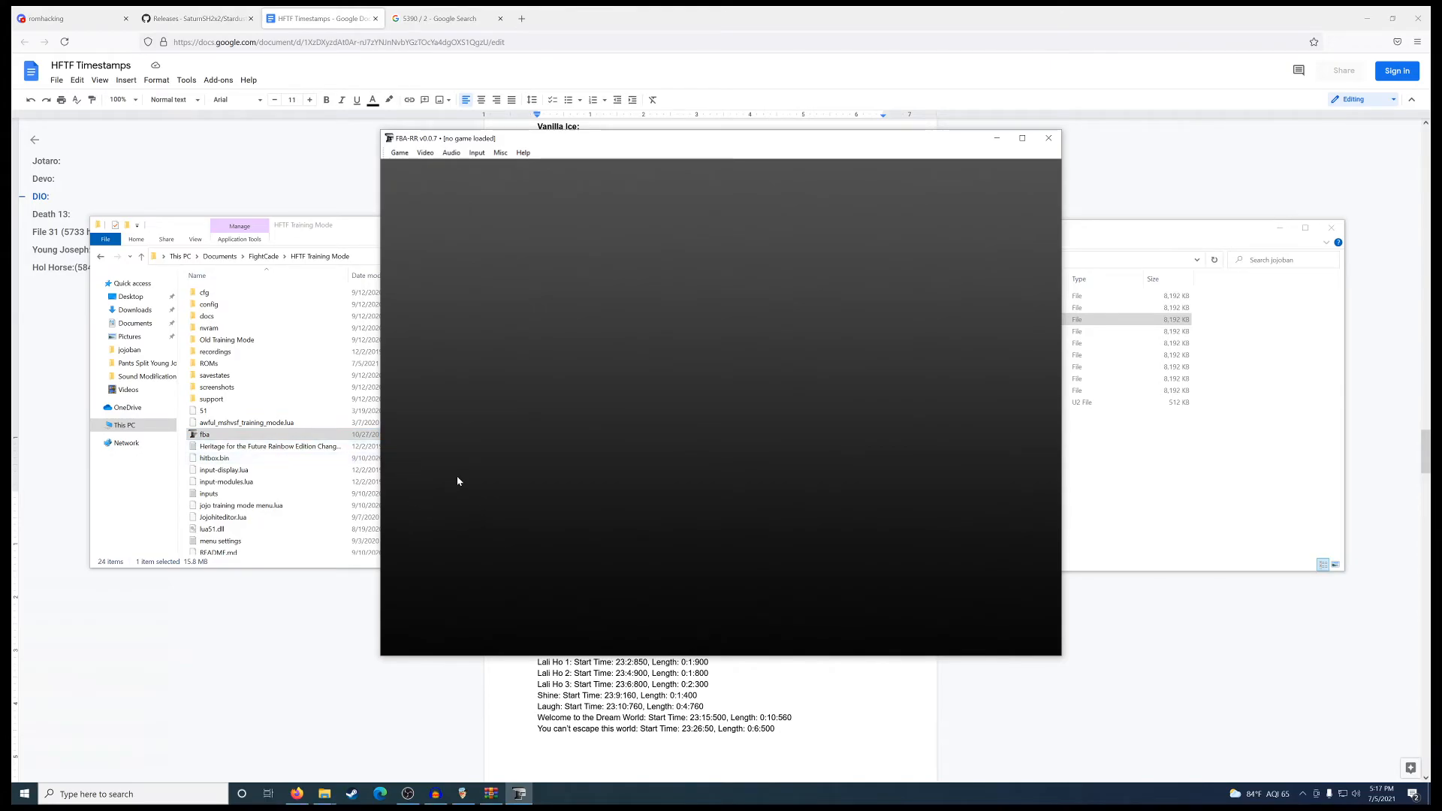
mouse_move(467, 478)
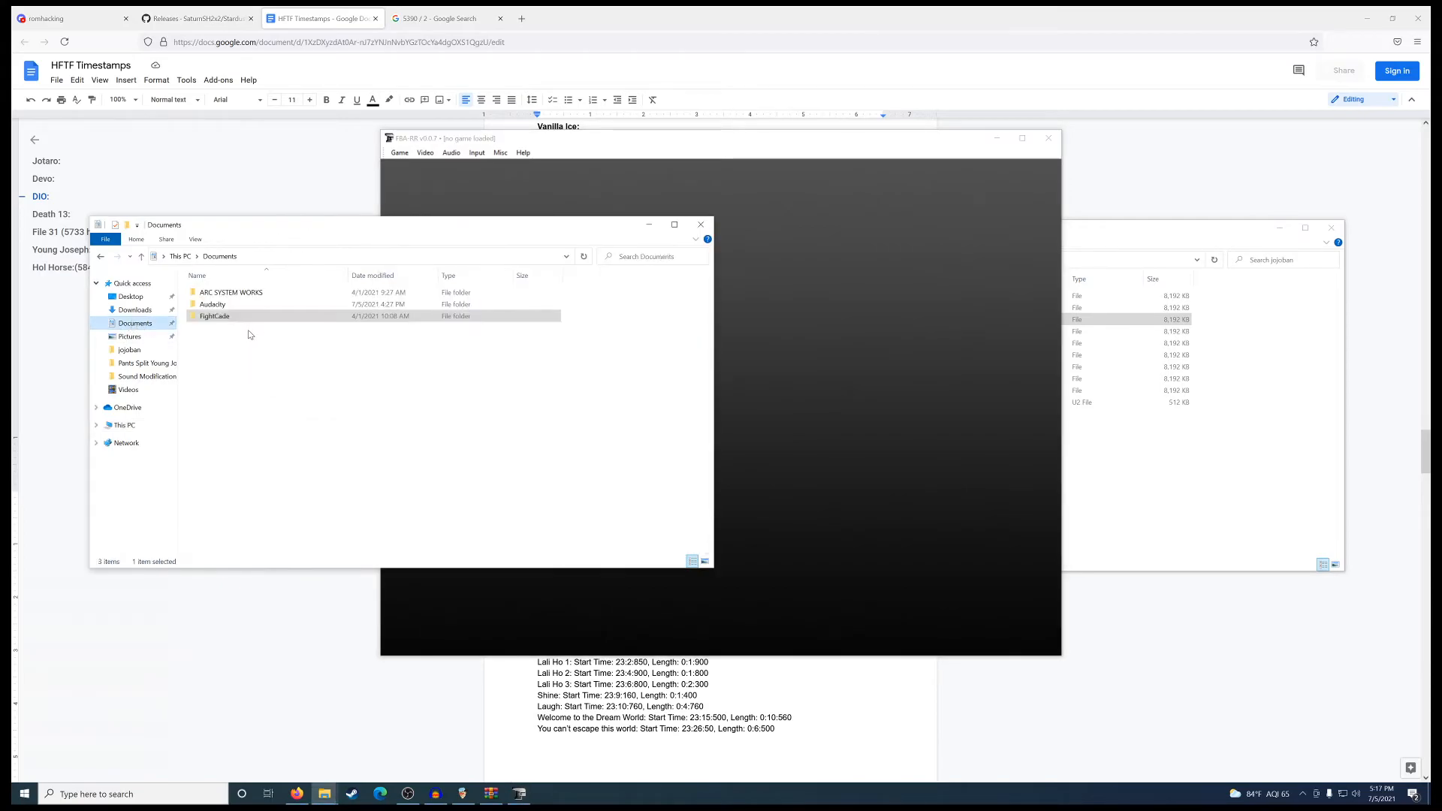
double_click(215, 316)
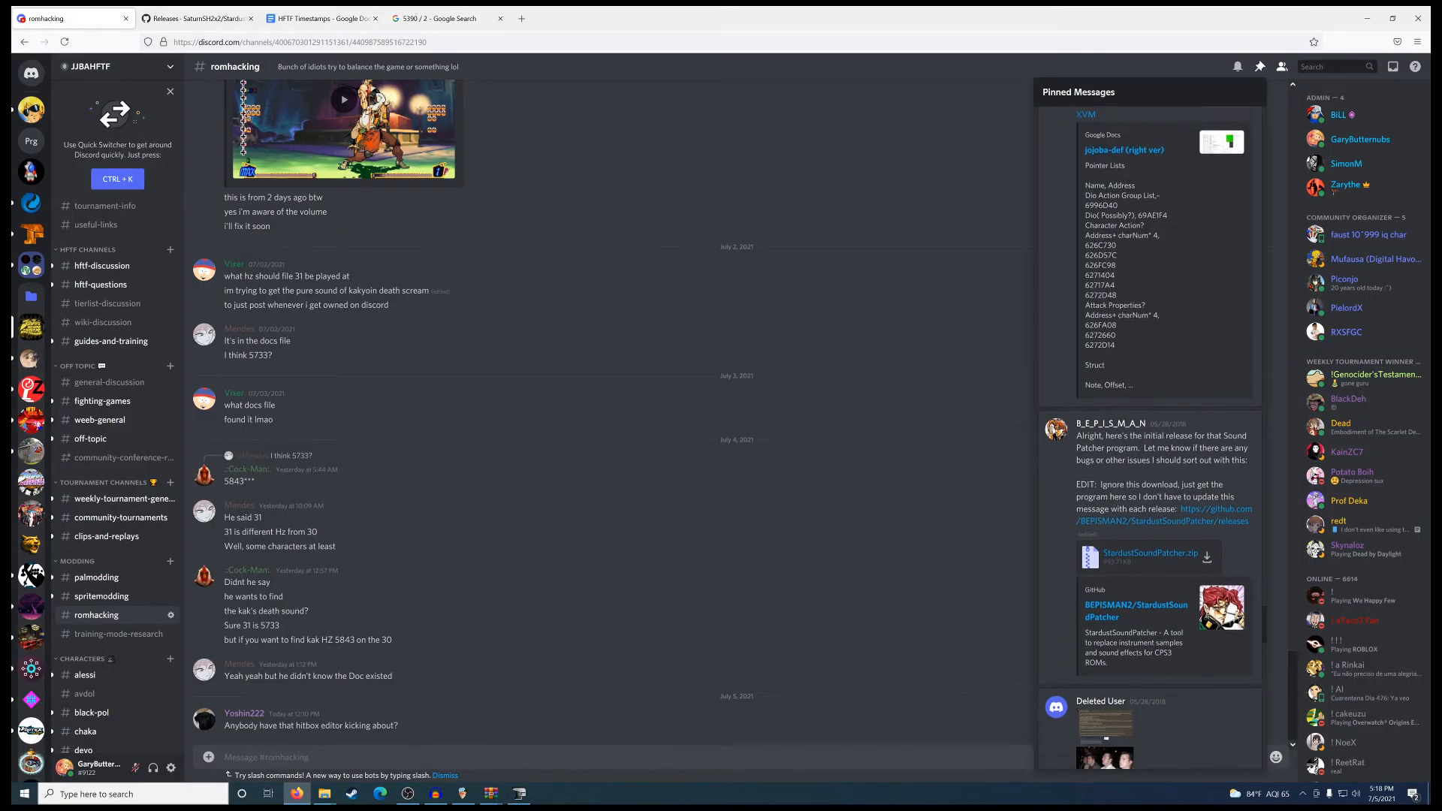
Follow the pinned CPS3-ROM-Conversion link from Discord to its GitHub page, confirming 'Yep!'
scroll("down", 3)
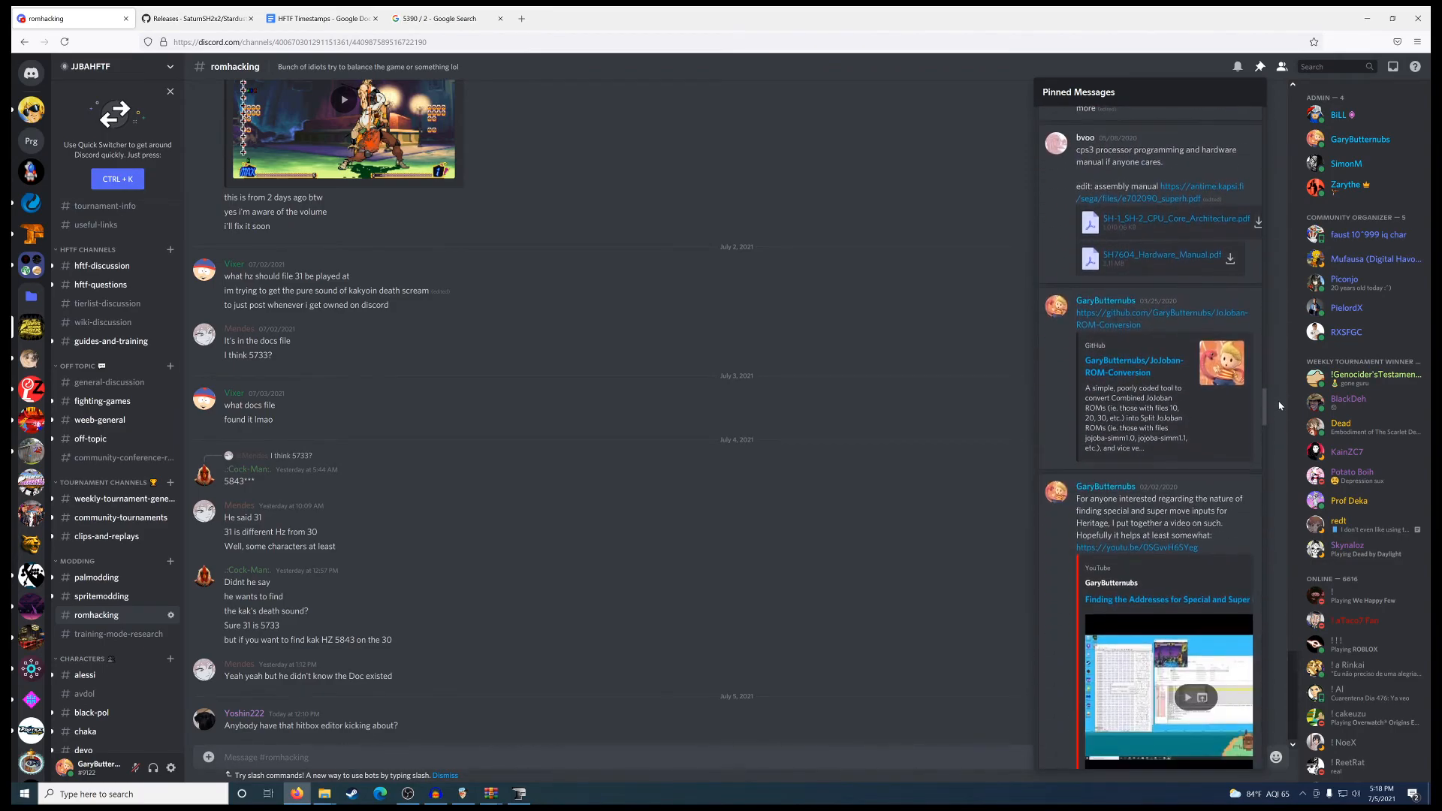
left_click(1161, 319)
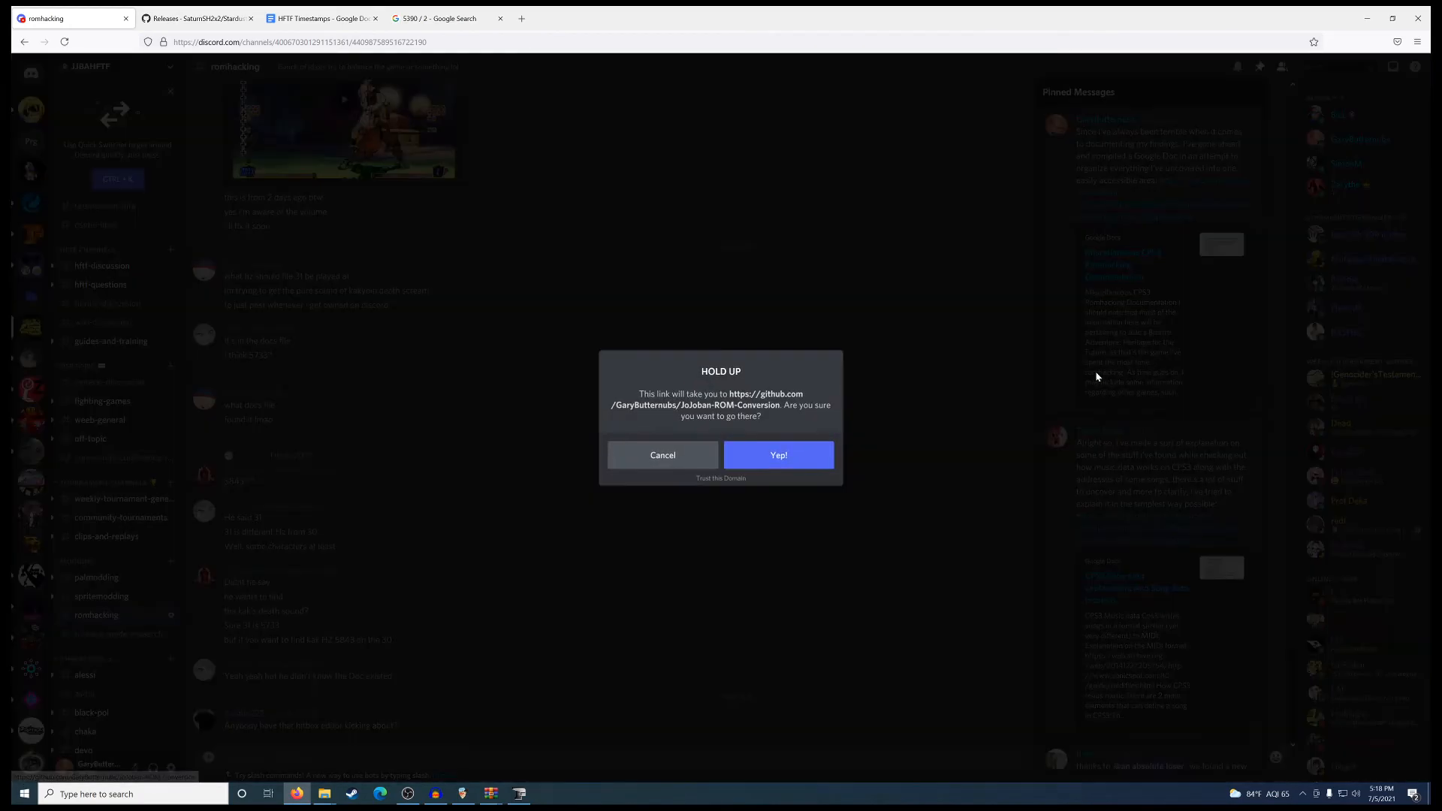
left_click(778, 454)
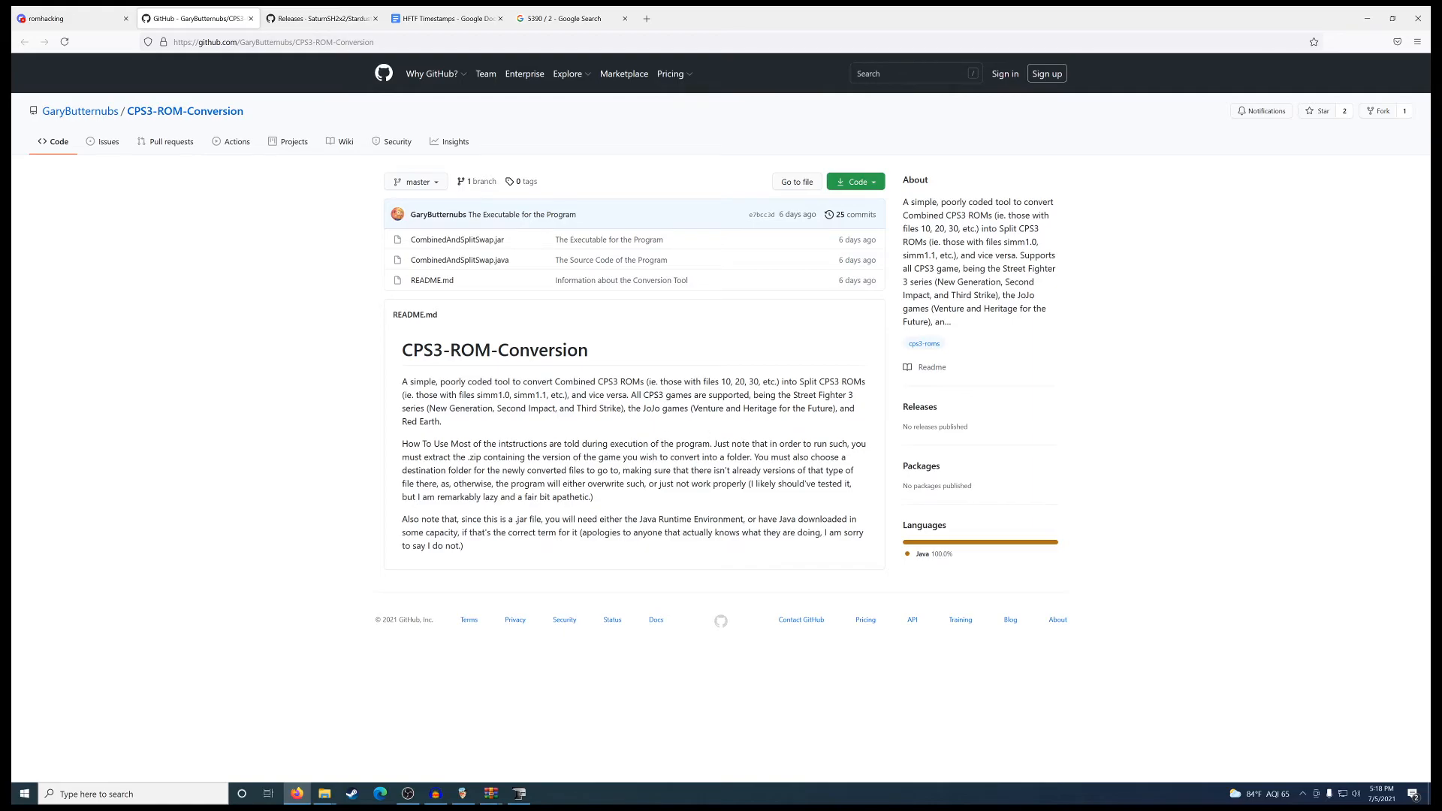
mouse_move(514, 556)
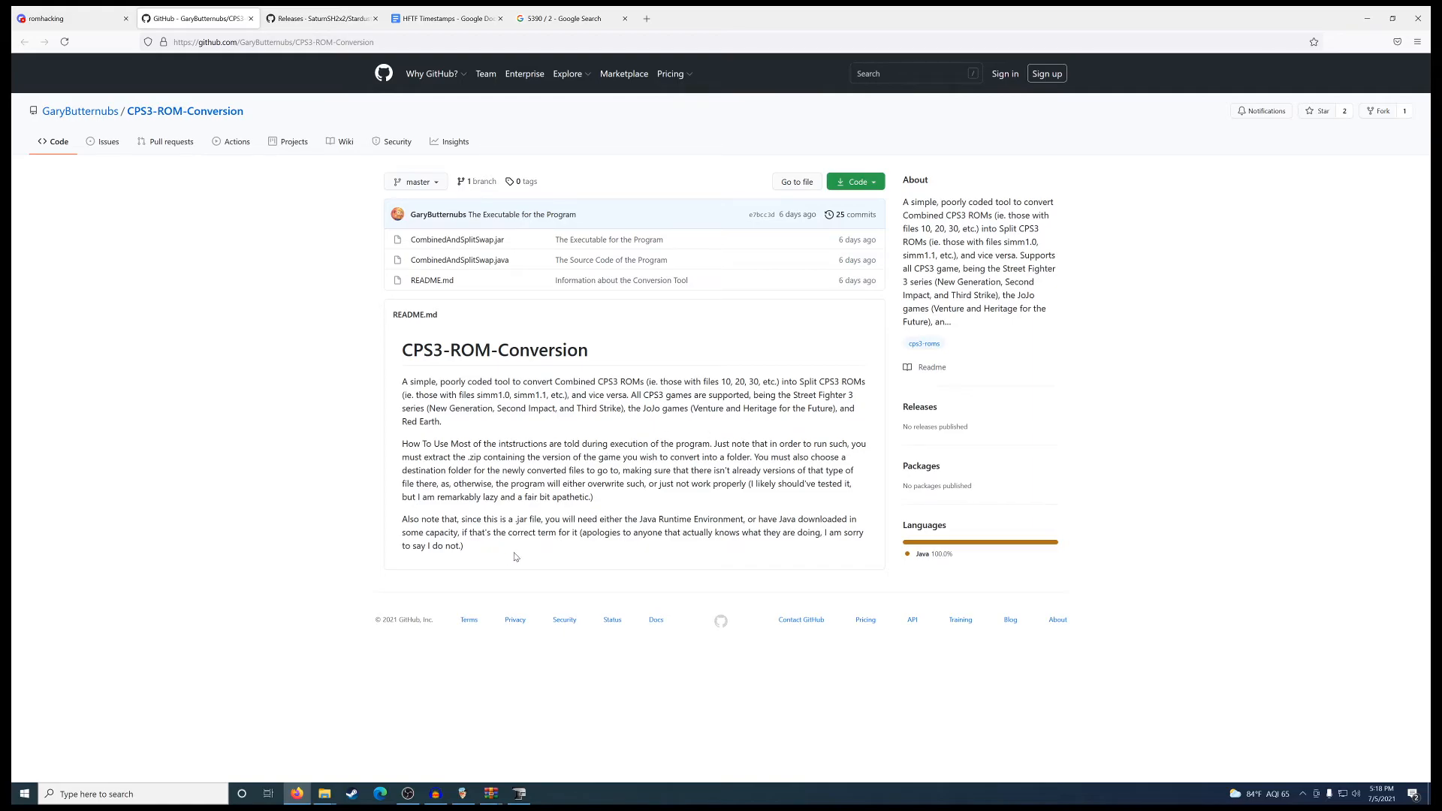
mouse_move(566, 558)
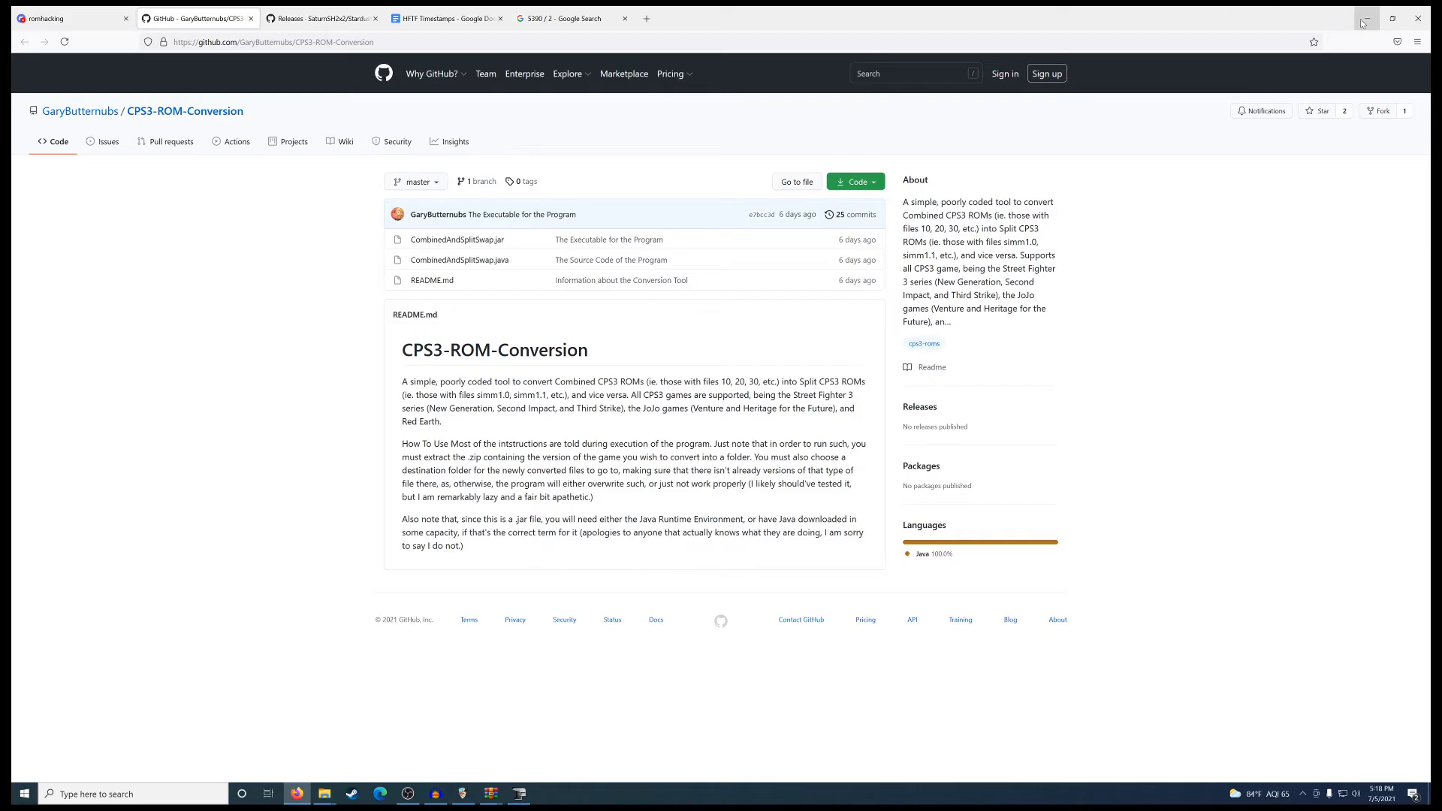
mouse_move(1365, 18)
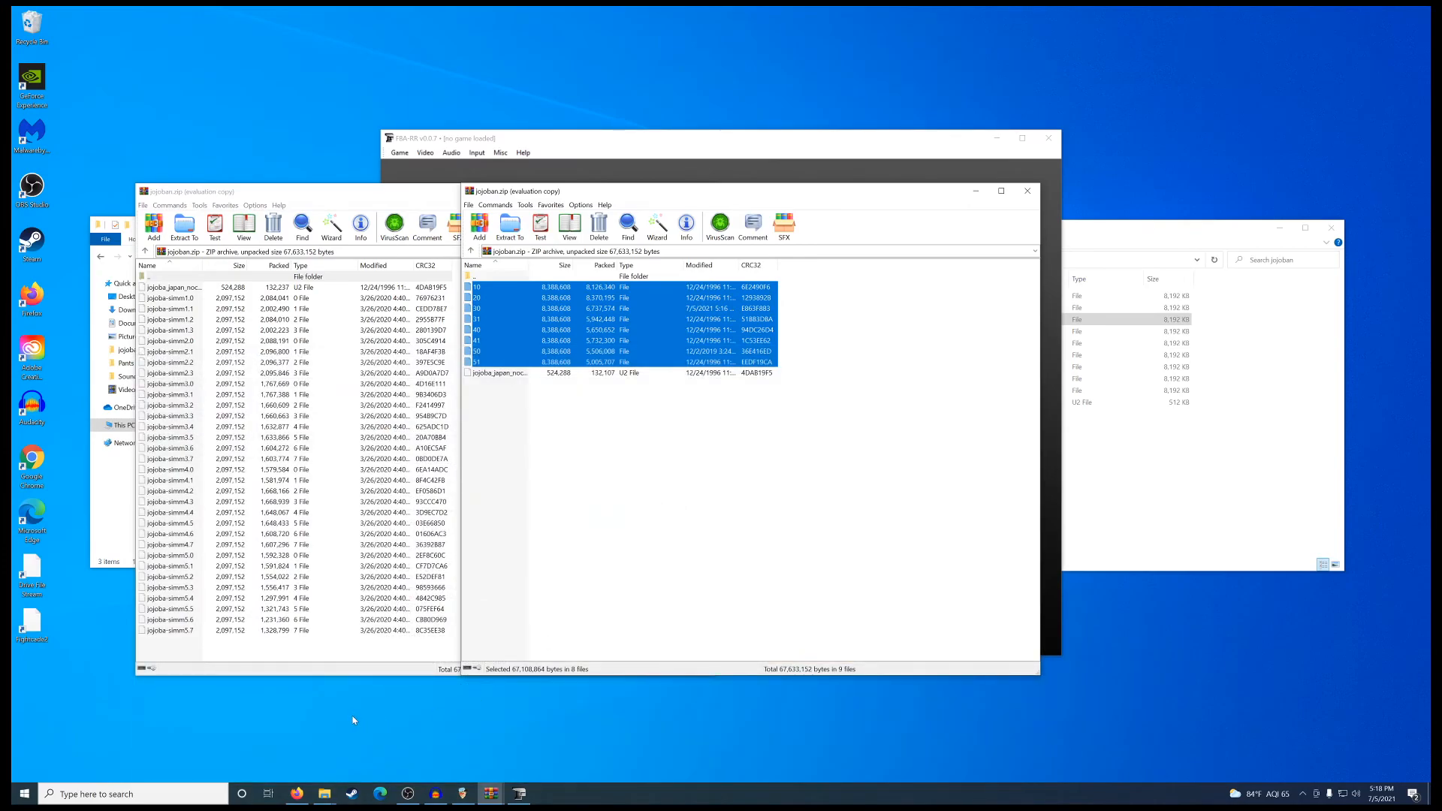
mouse_move(284, 660)
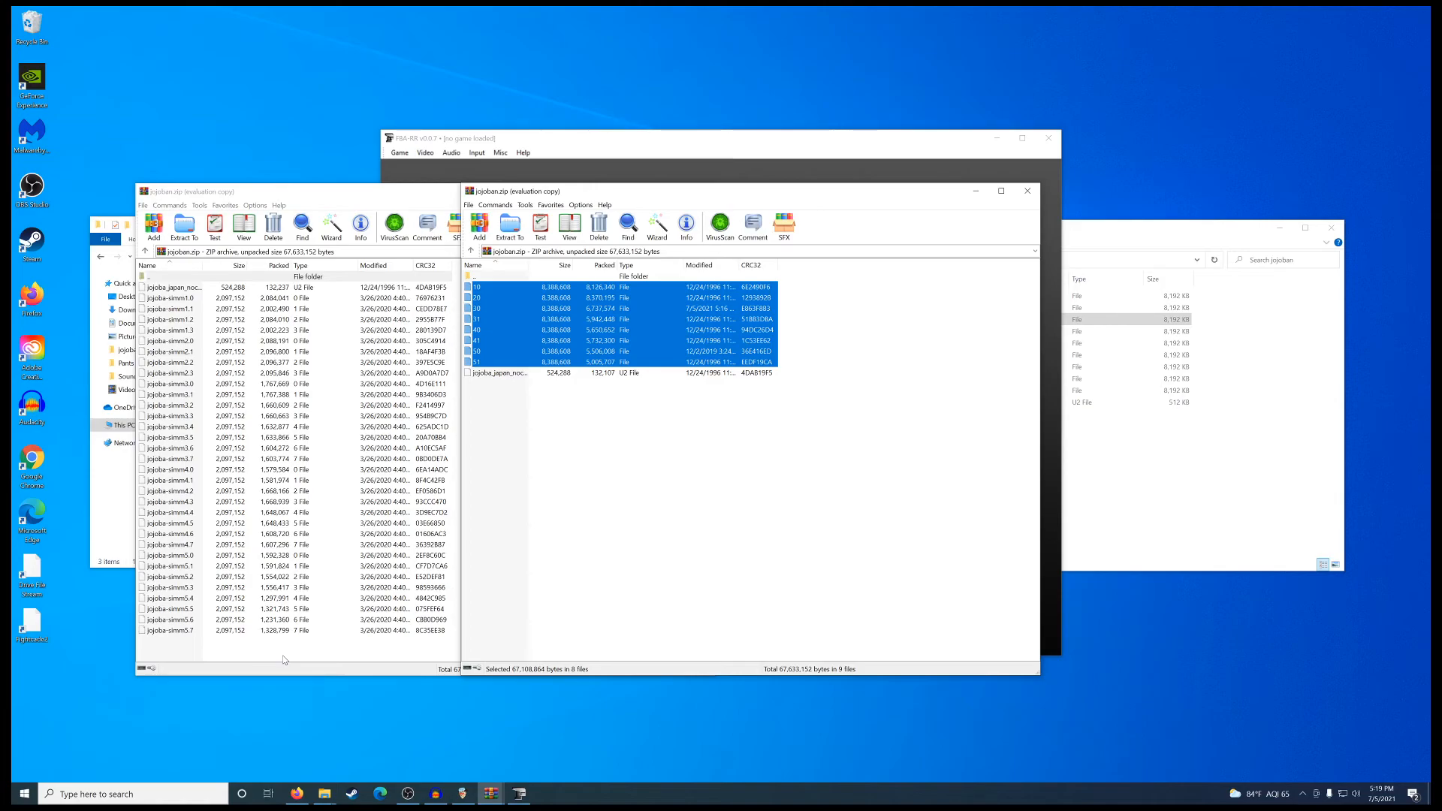
mouse_move(666, 488)
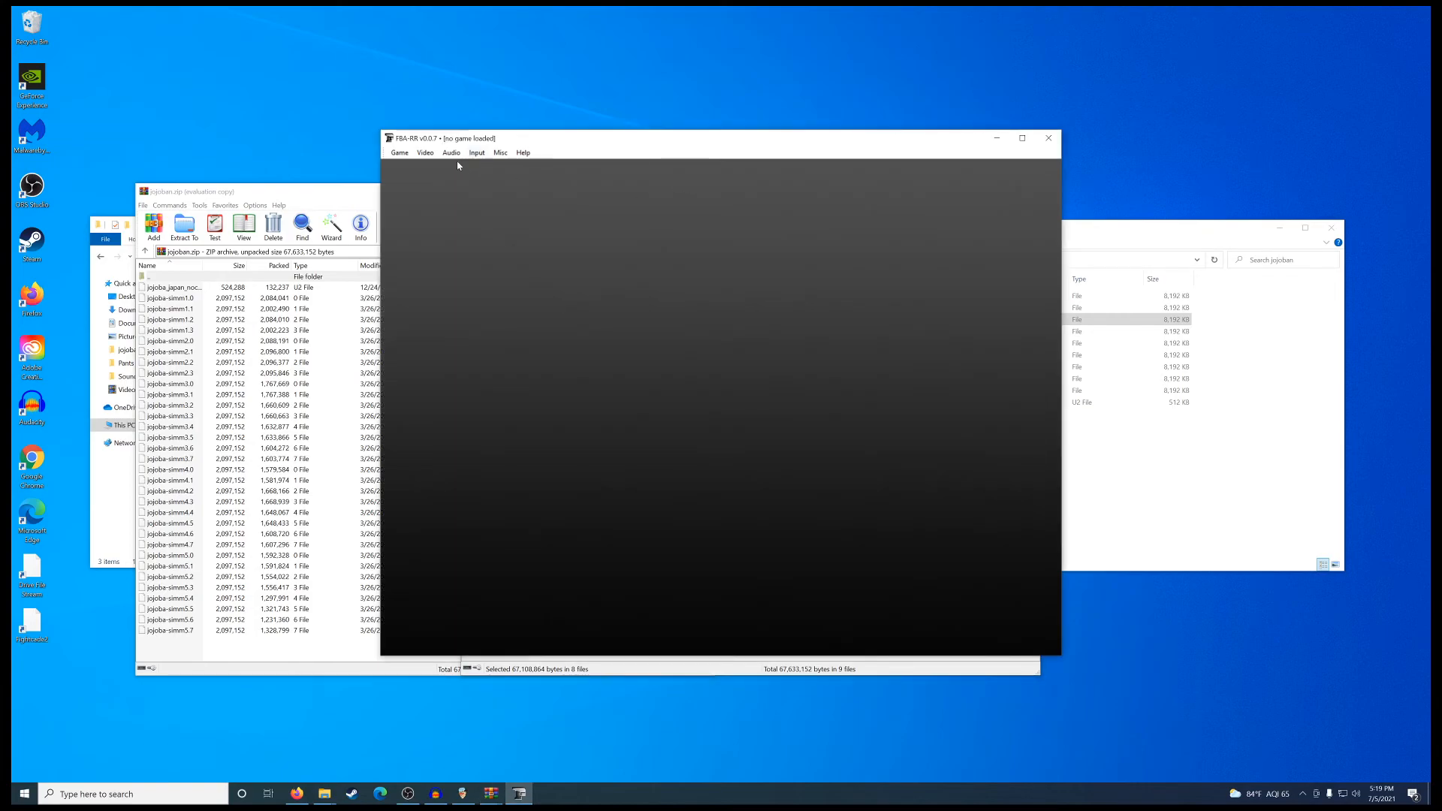
mouse_move(400, 154)
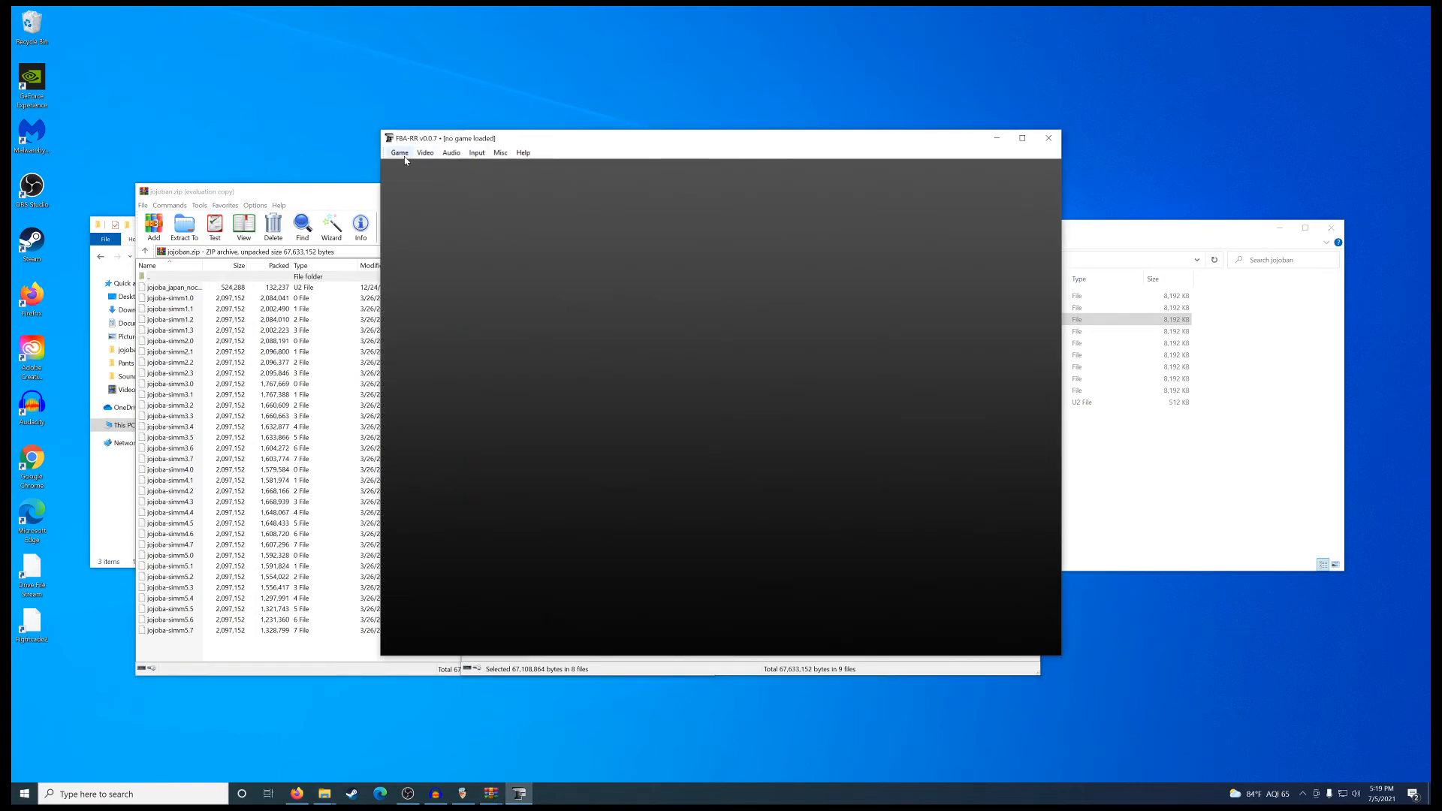
Load the patched jojoban ROM via Game > Load in FBA and OK the CRC warning
left_click(400, 152)
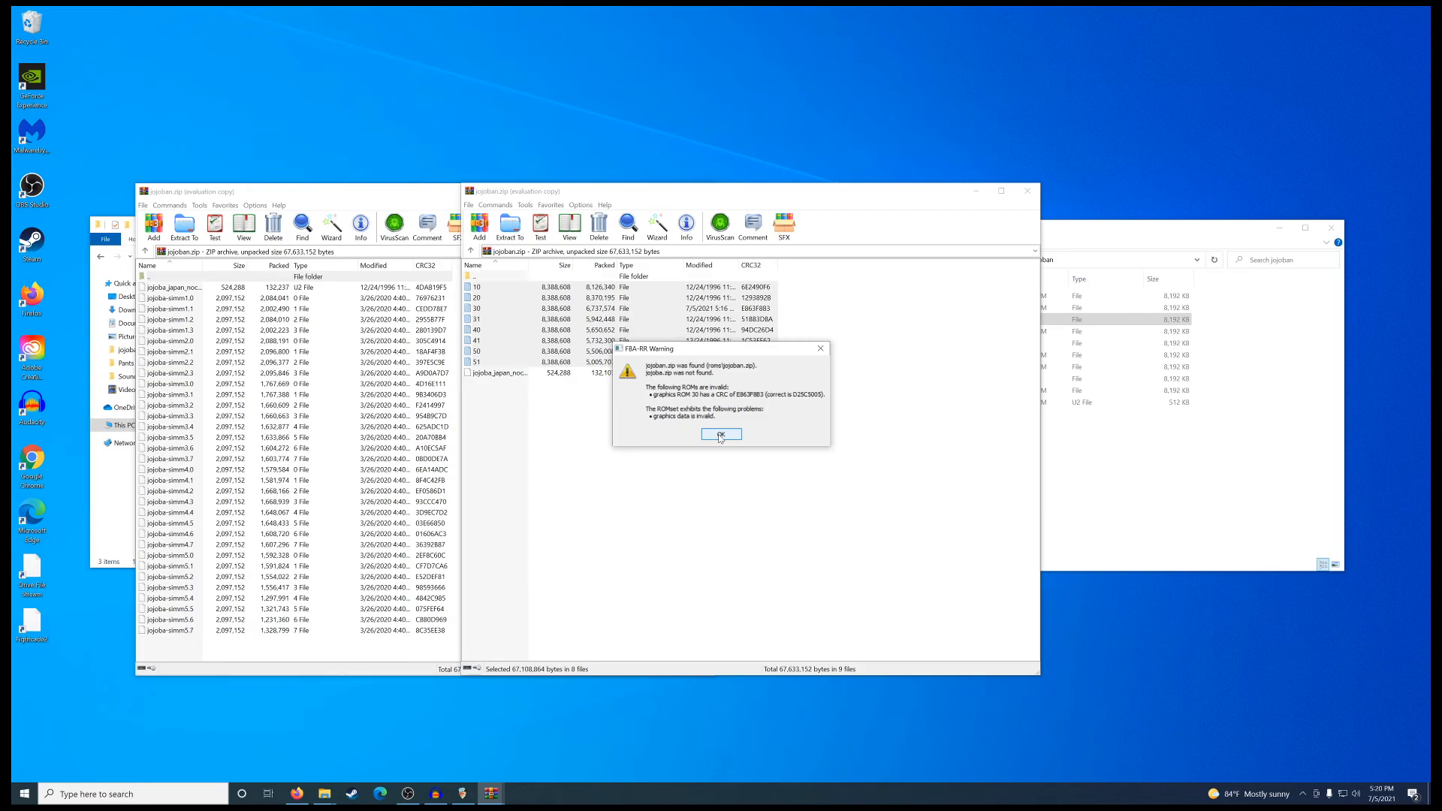
left_click(720, 435)
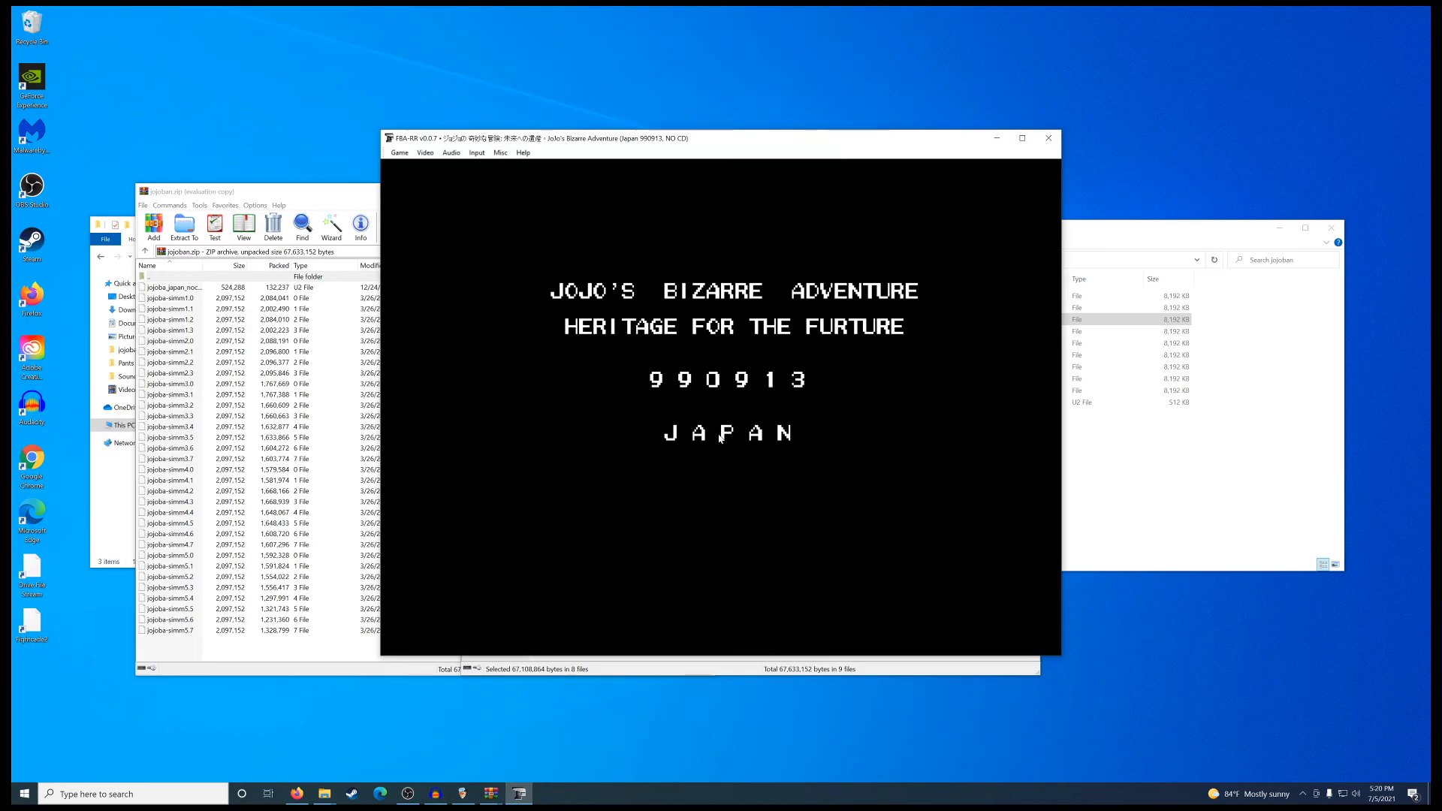